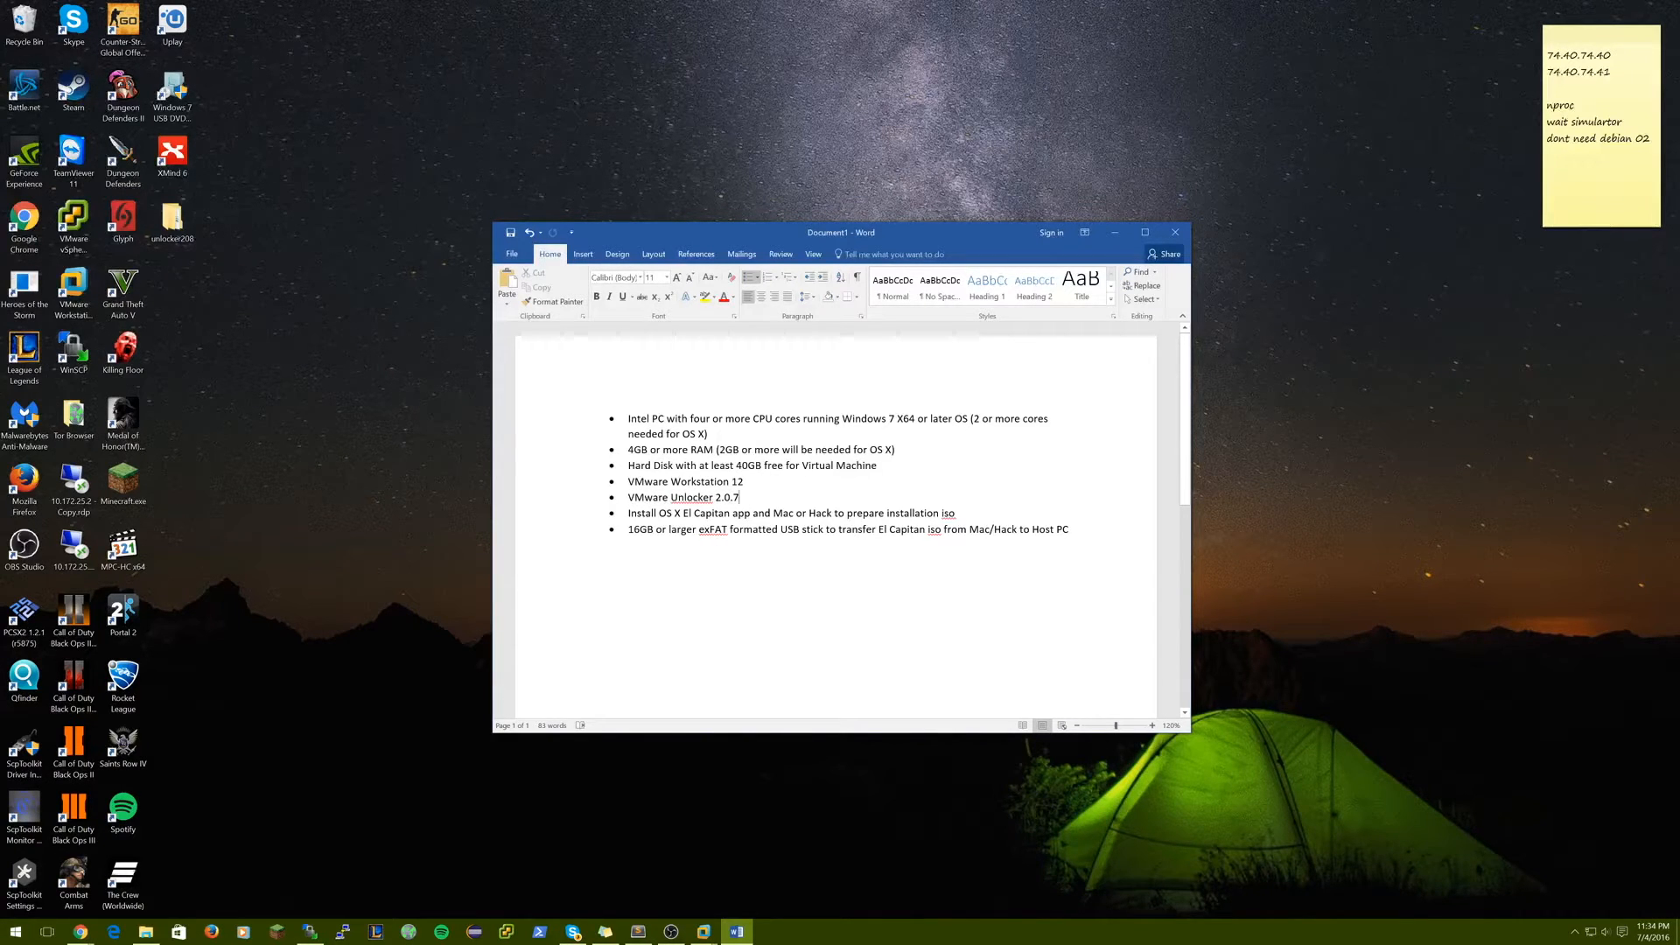
Step: Open the OS X El Capitan page from the Mac App Store top charts
double_click(640, 513)
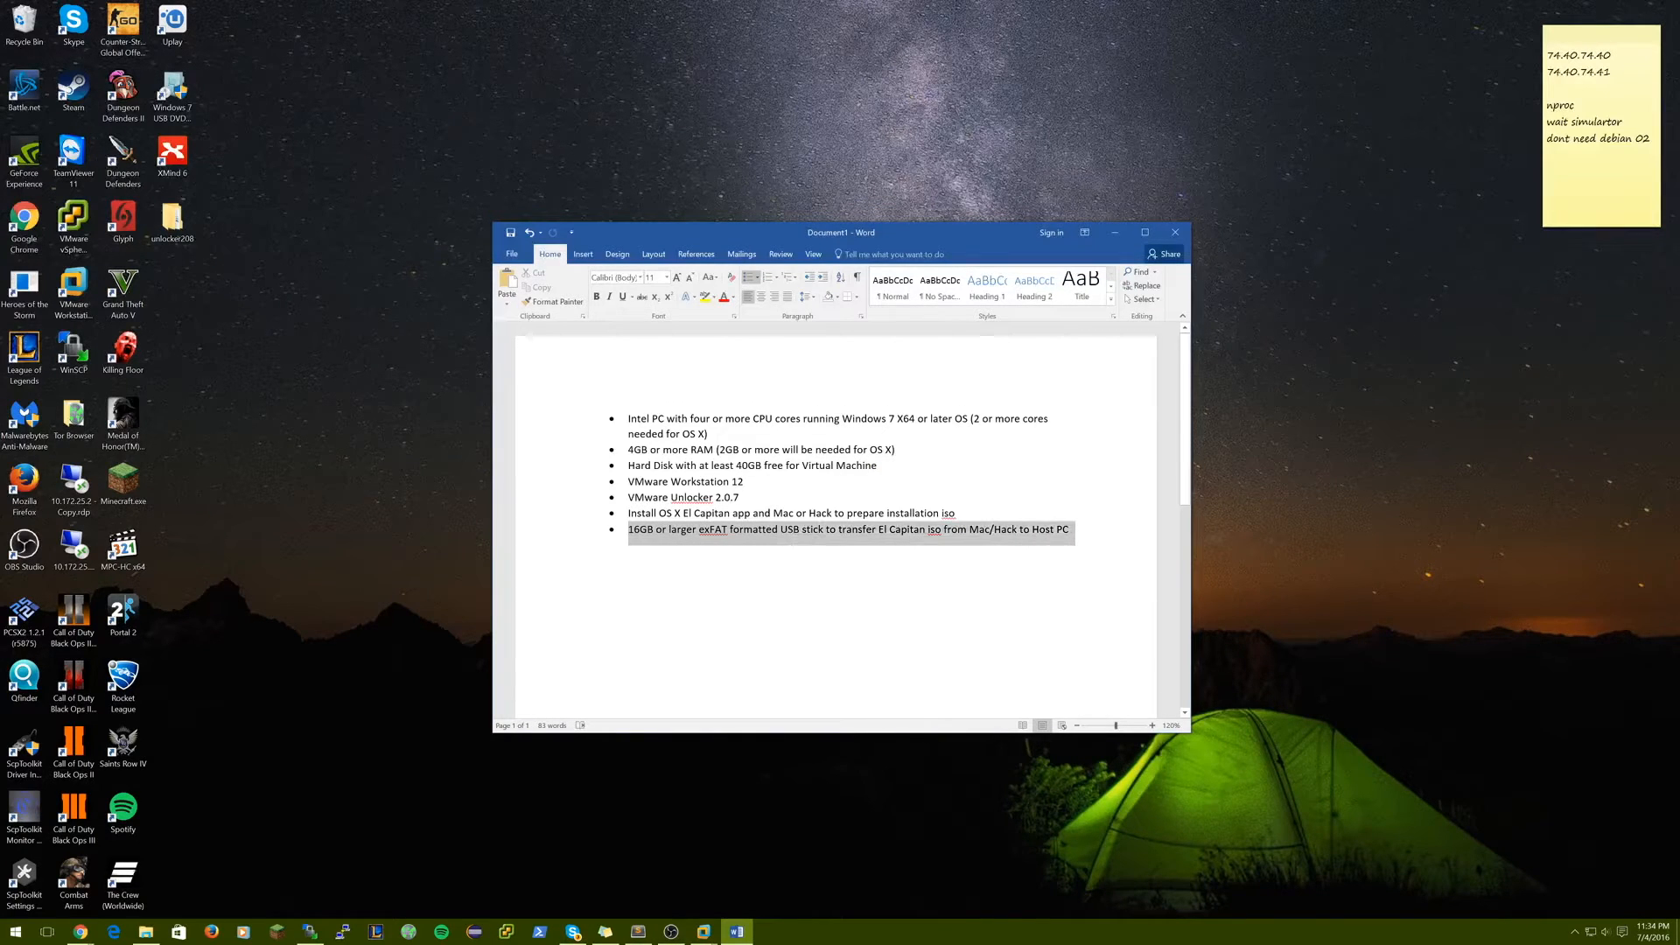
click(815, 530)
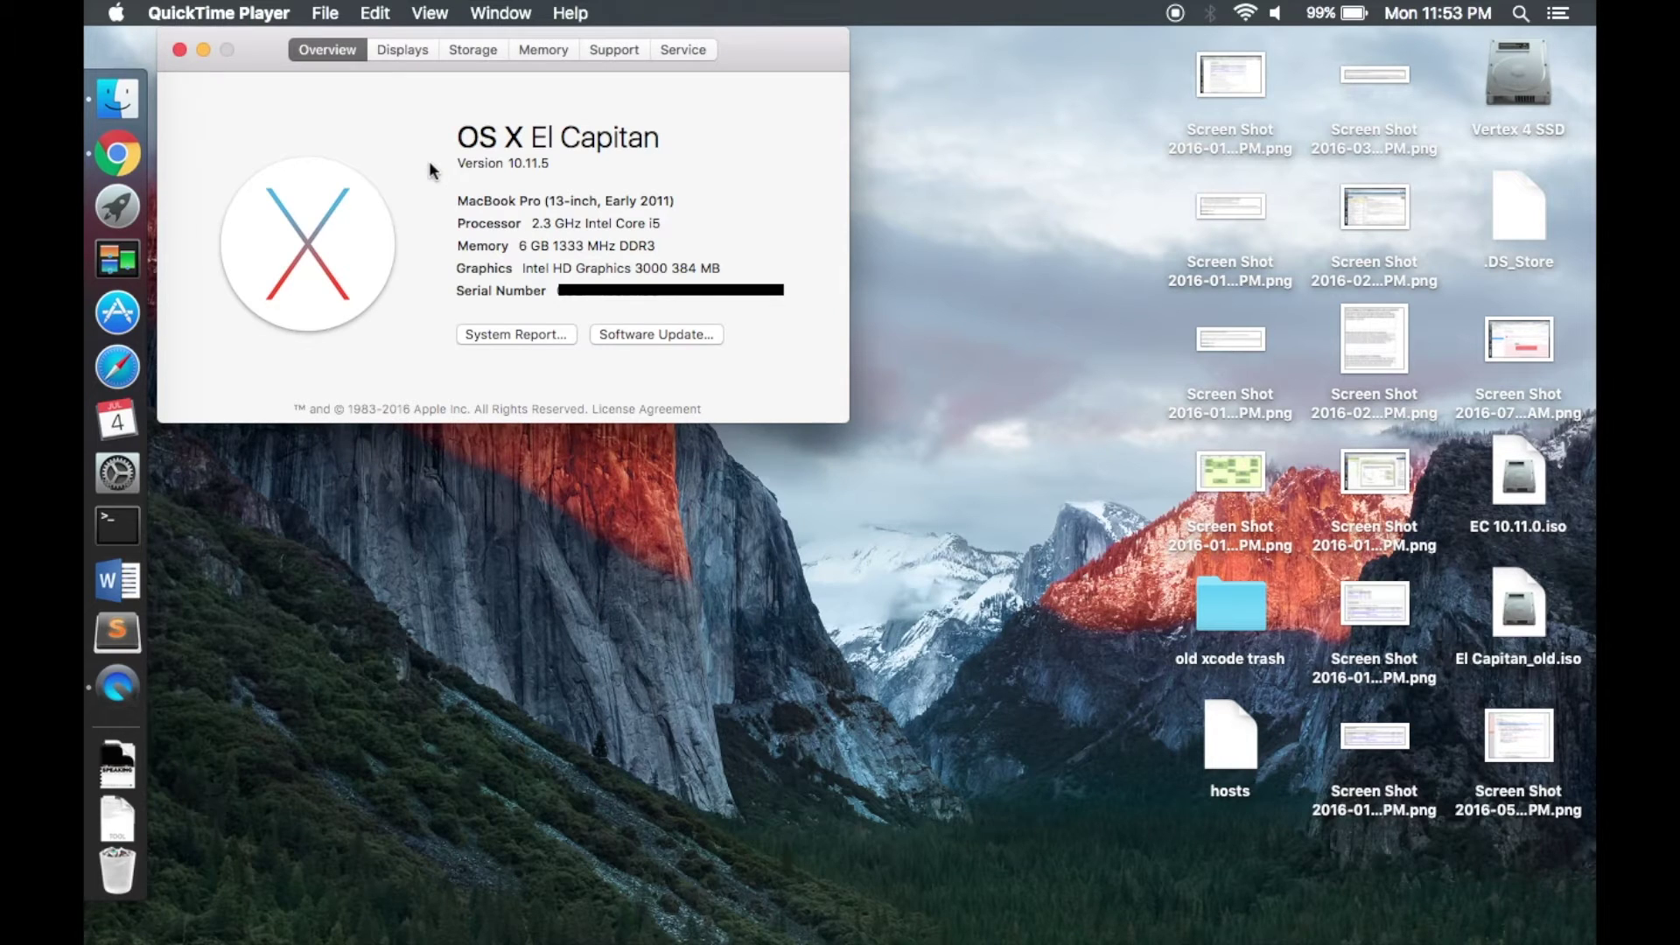
mouse_move(501, 178)
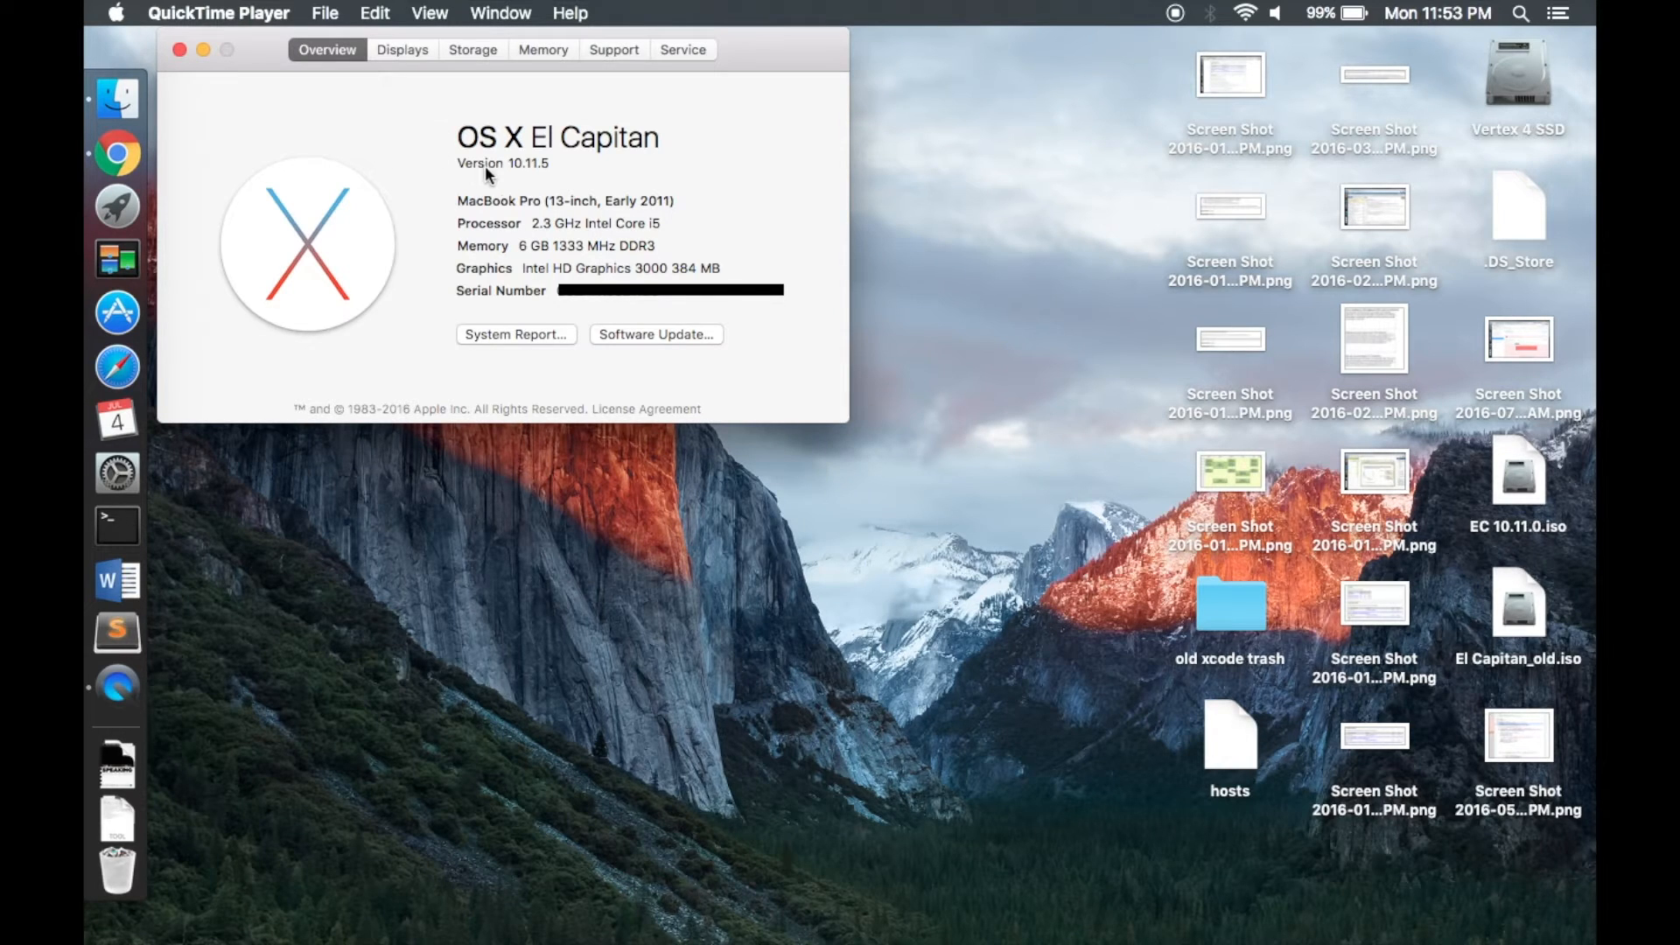
mouse_move(507, 171)
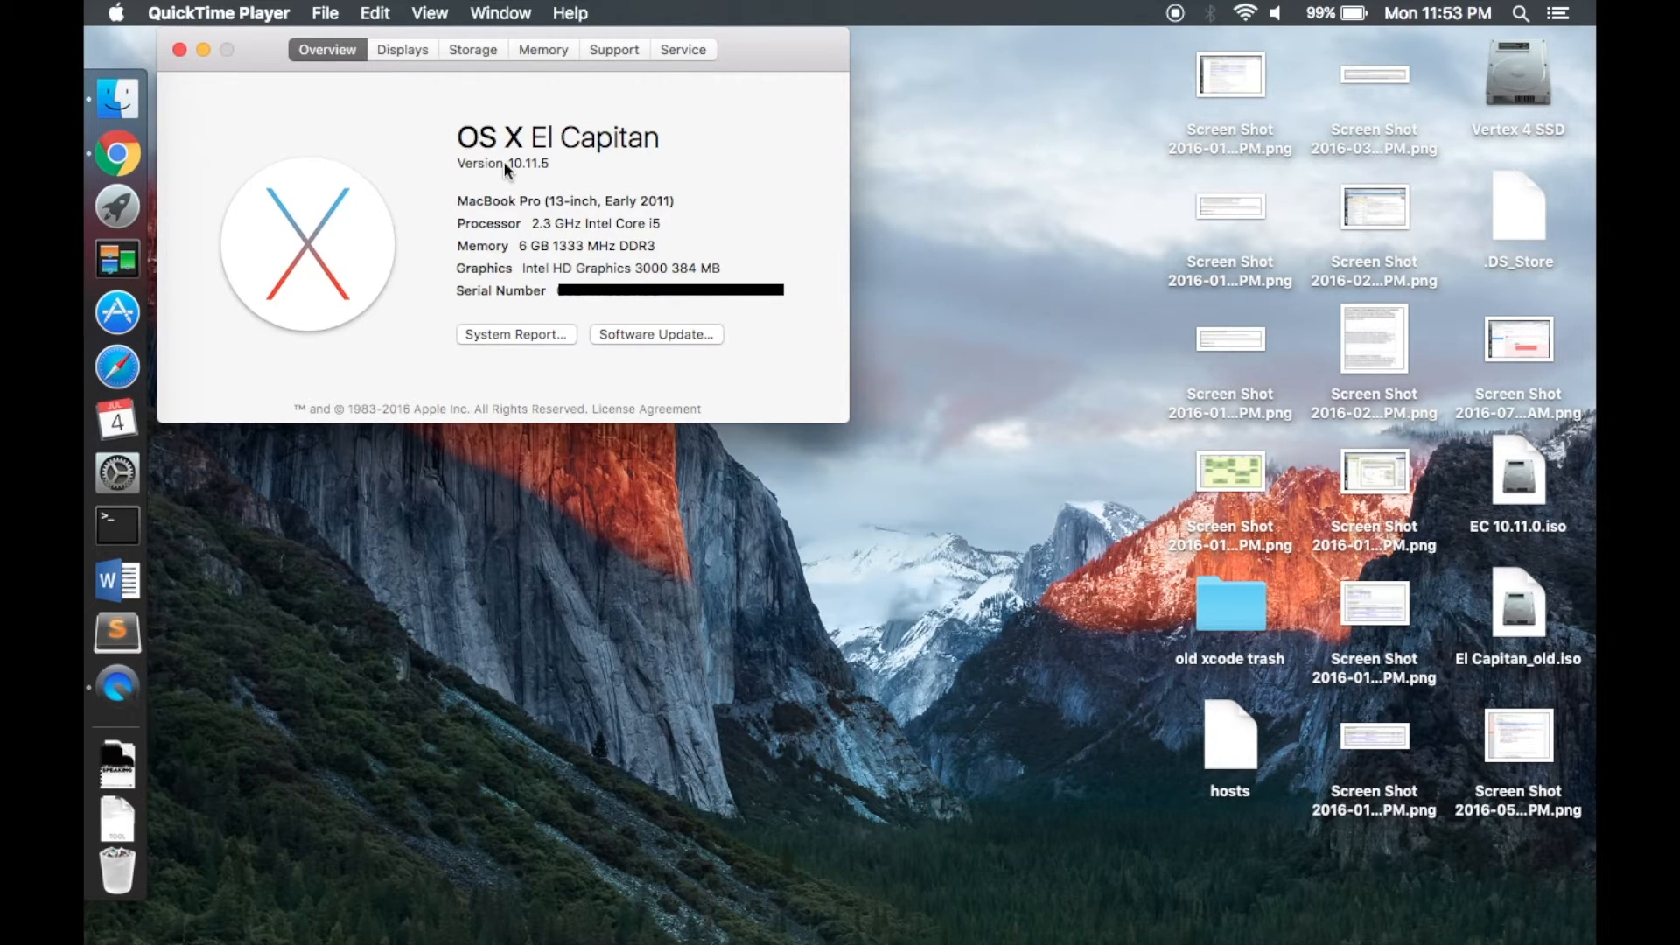
mouse_move(578, 217)
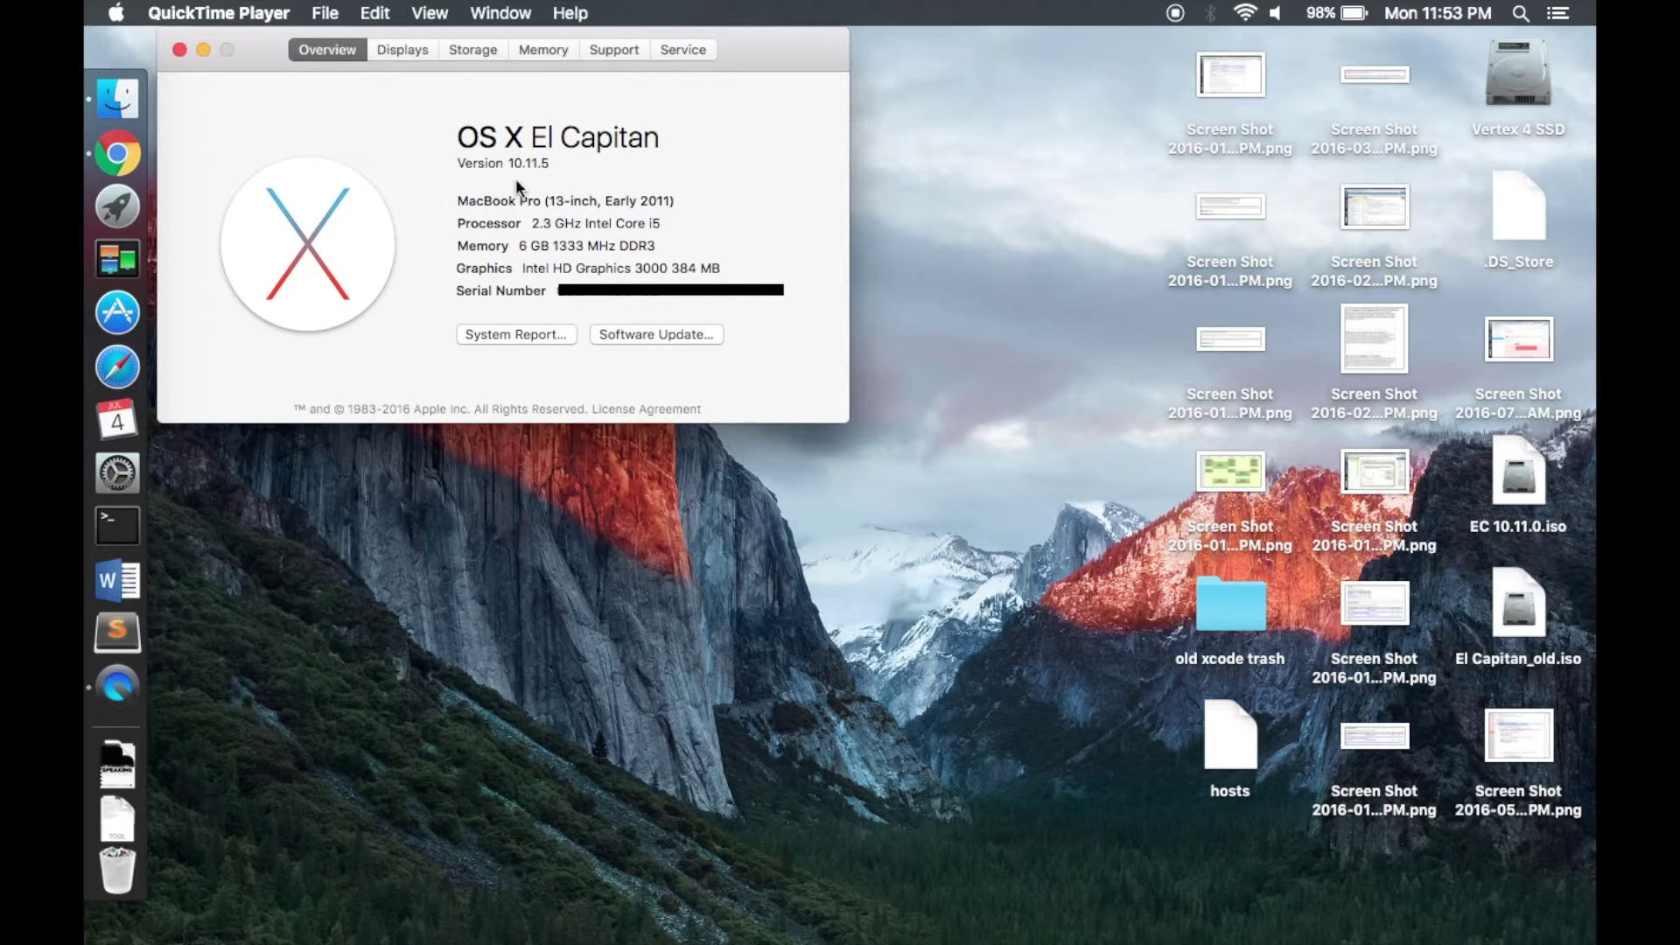
mouse_move(116, 312)
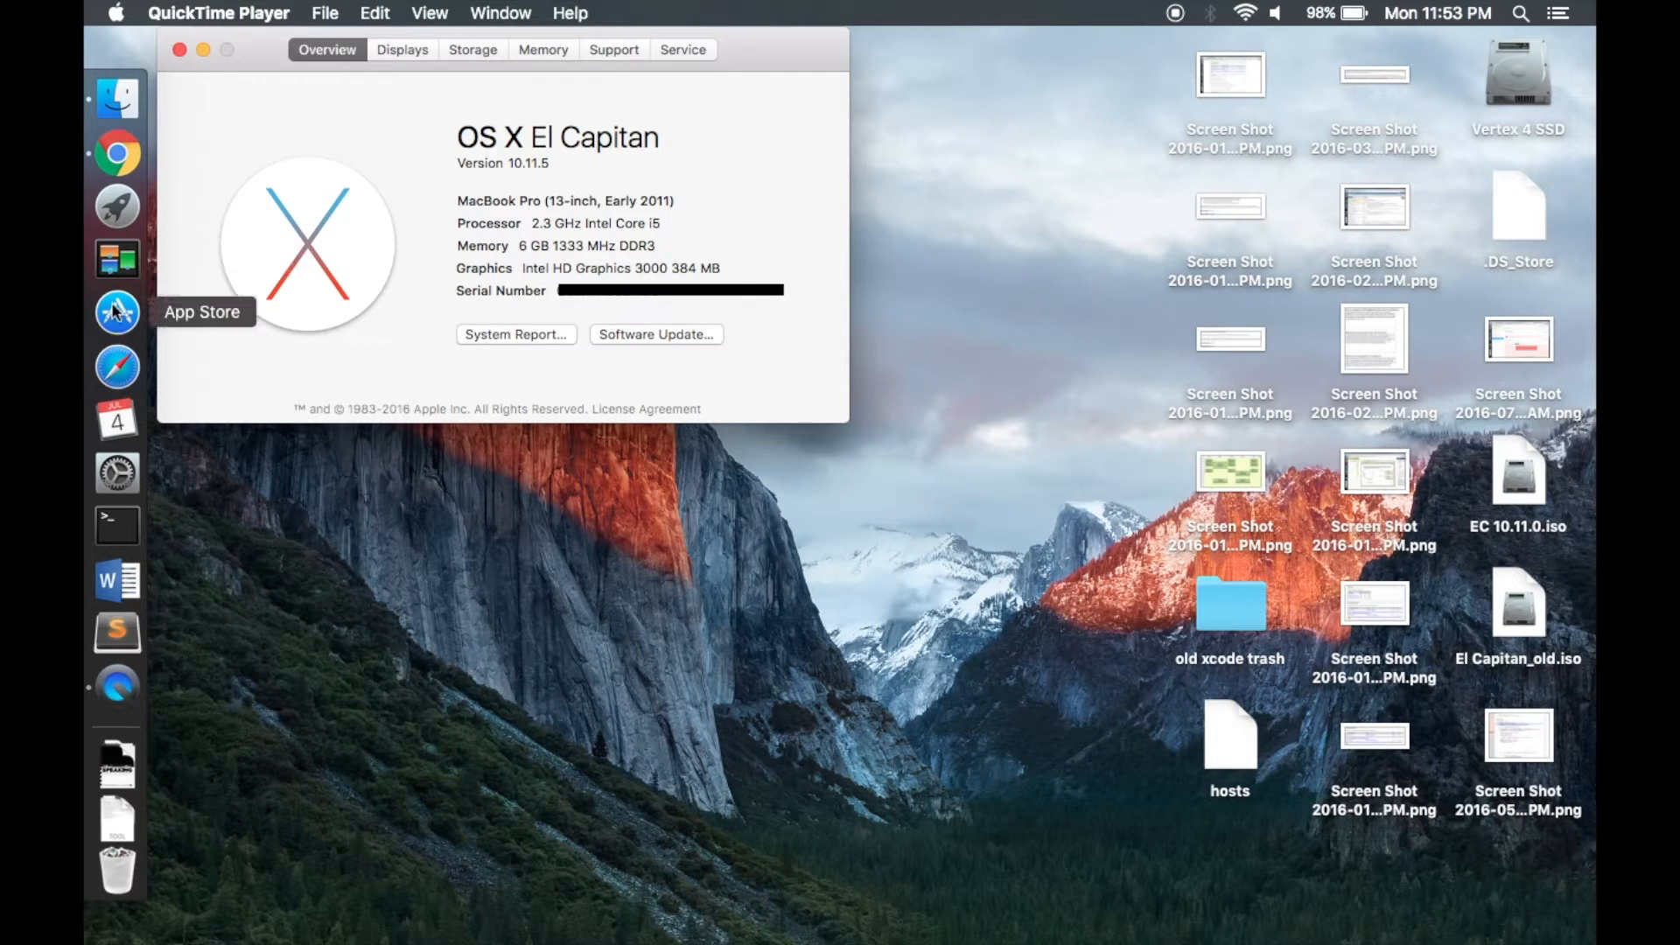
click(116, 313)
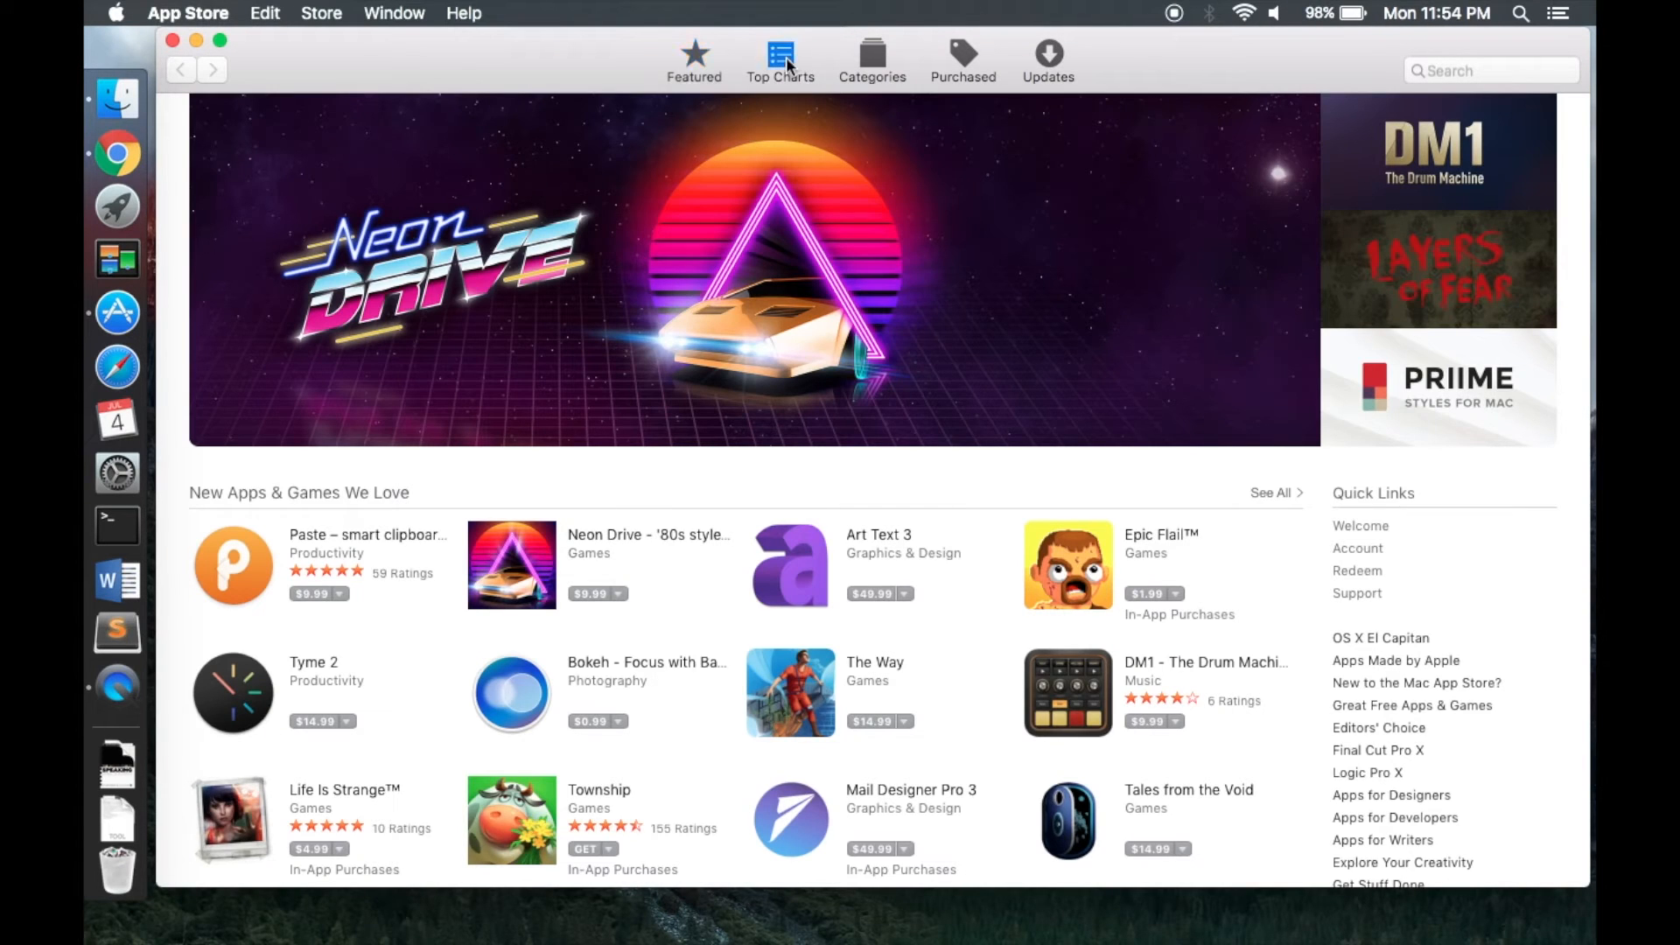
click(780, 53)
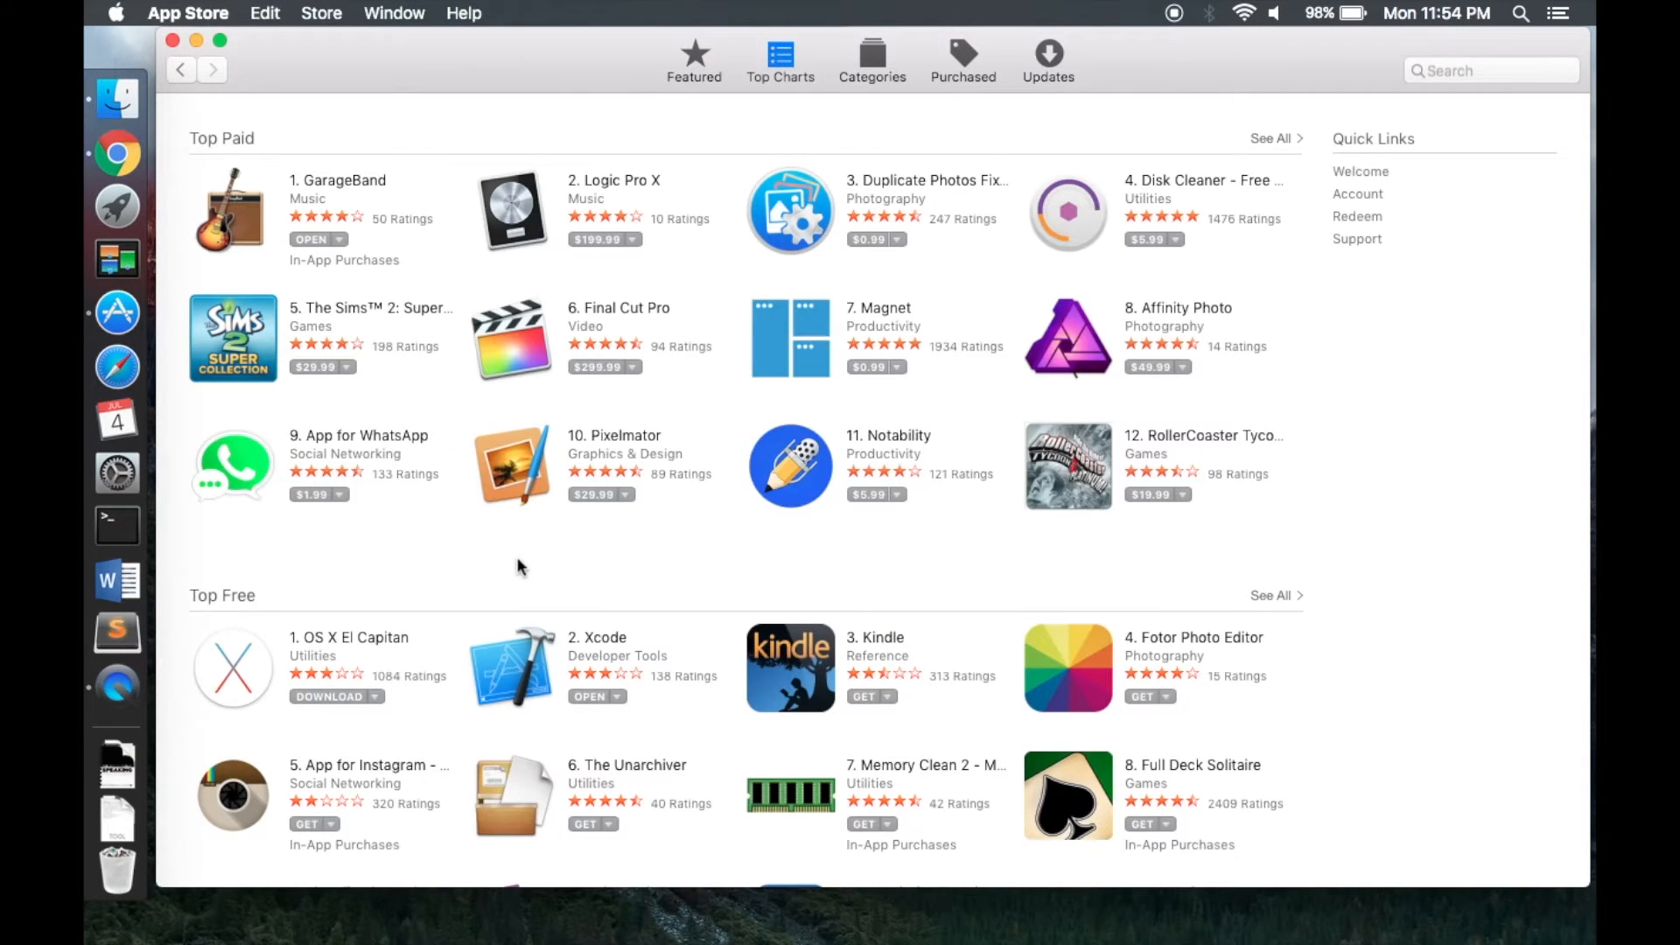
scroll(down, 3)
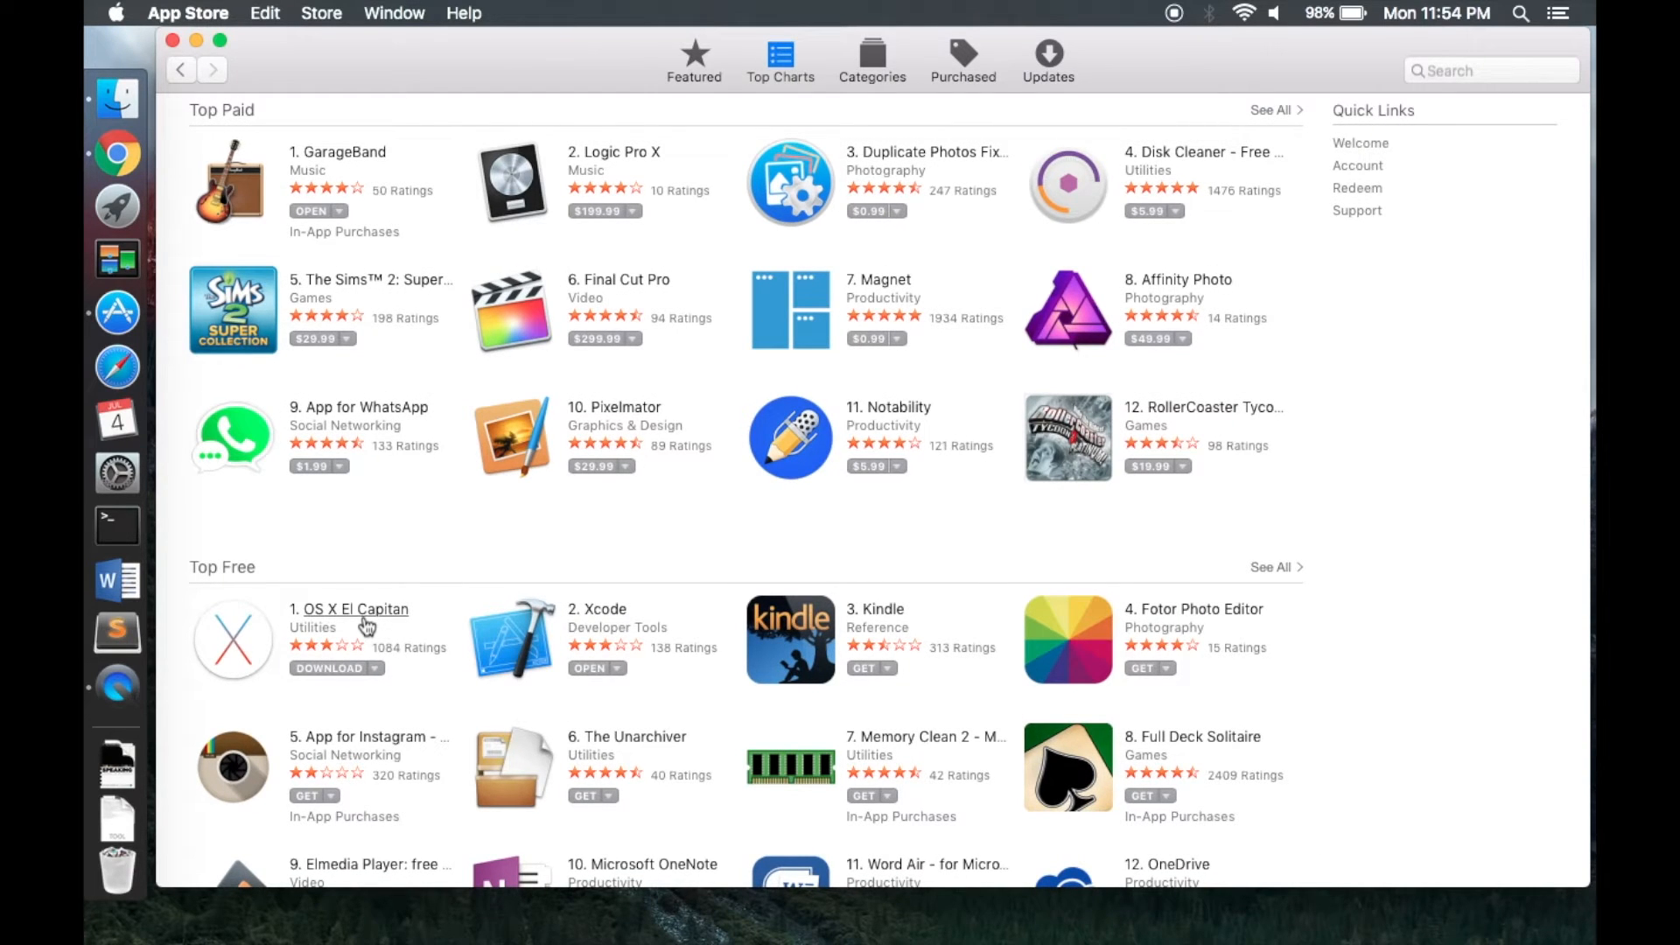
click(351, 609)
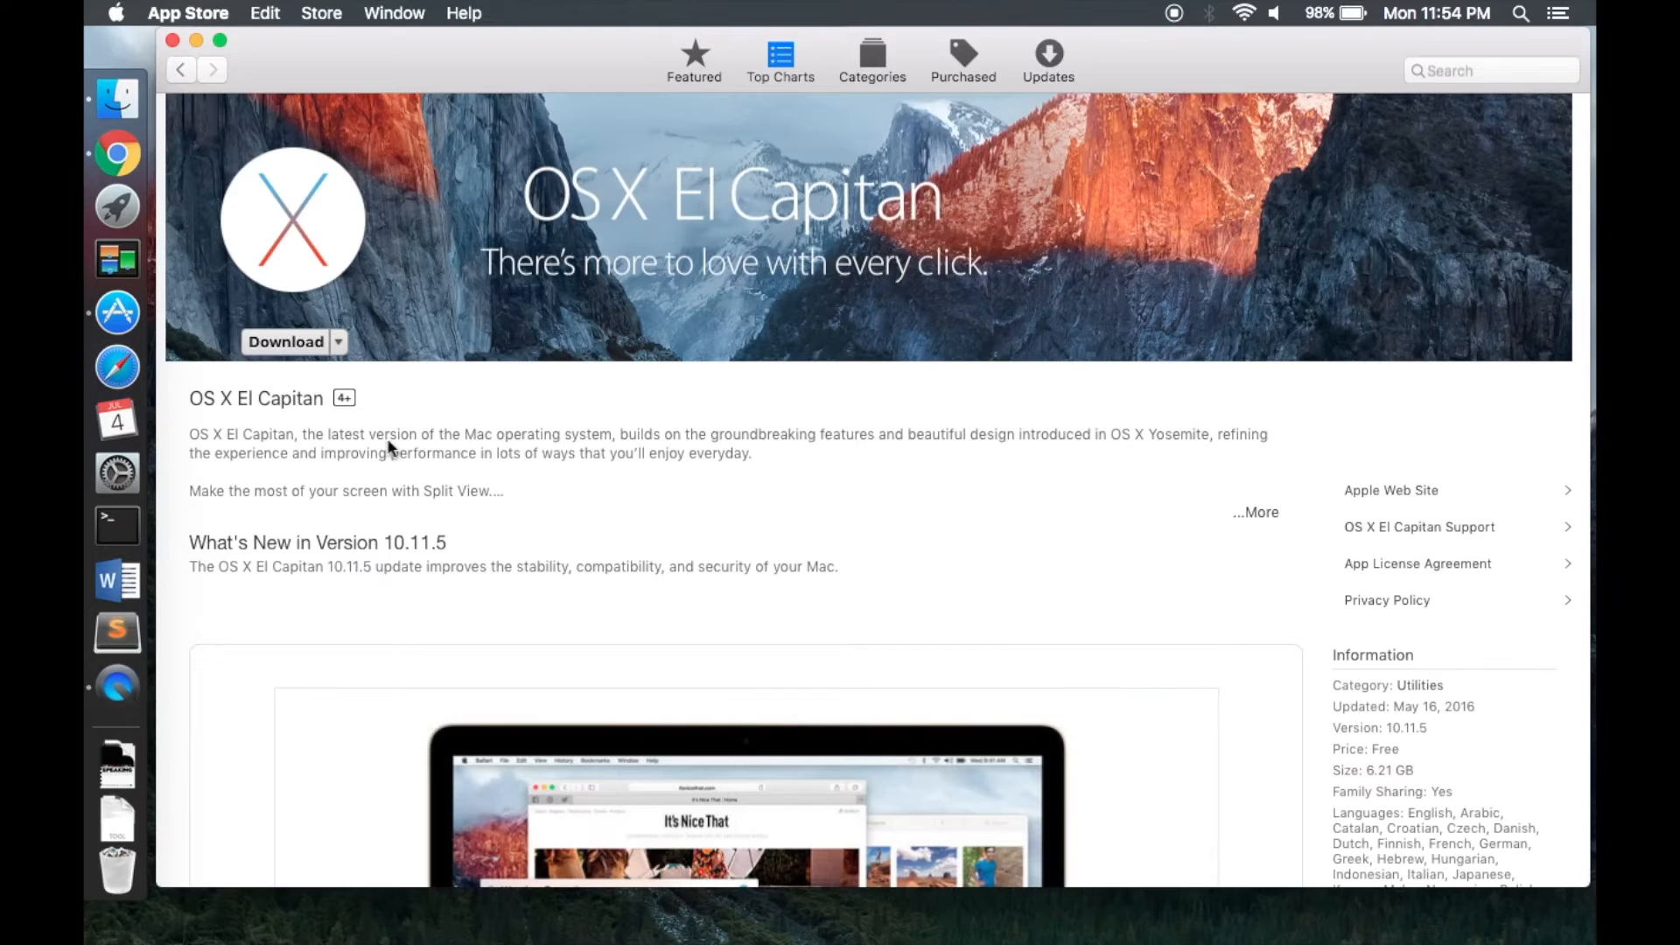
mouse_move(310, 353)
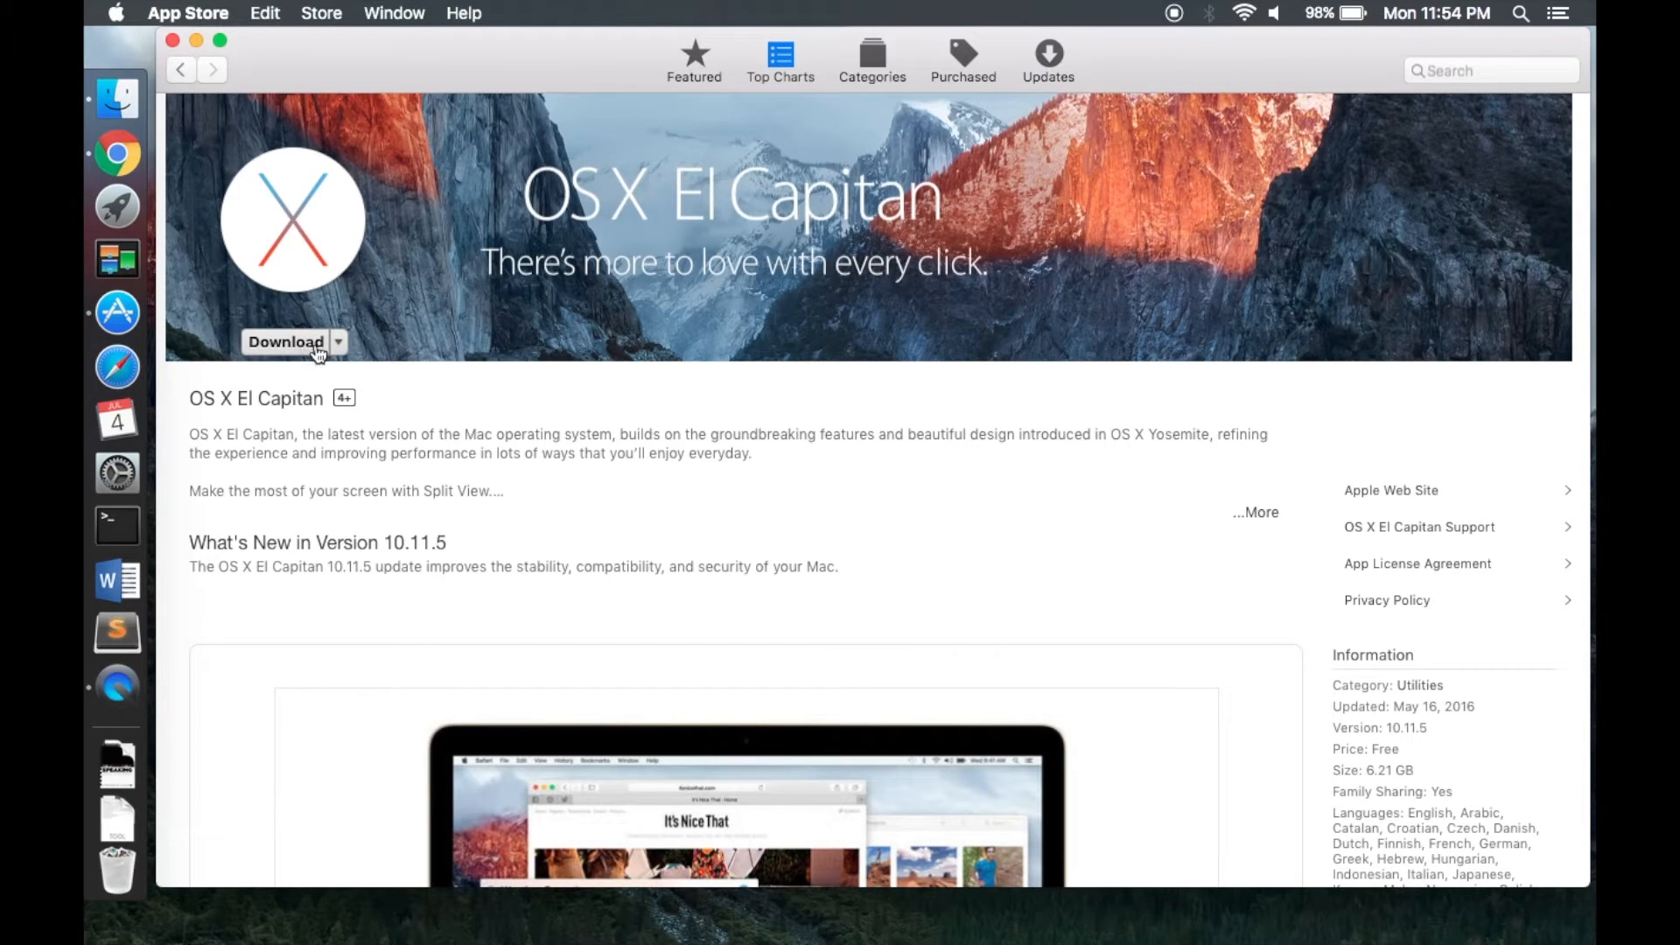
mouse_move(297, 254)
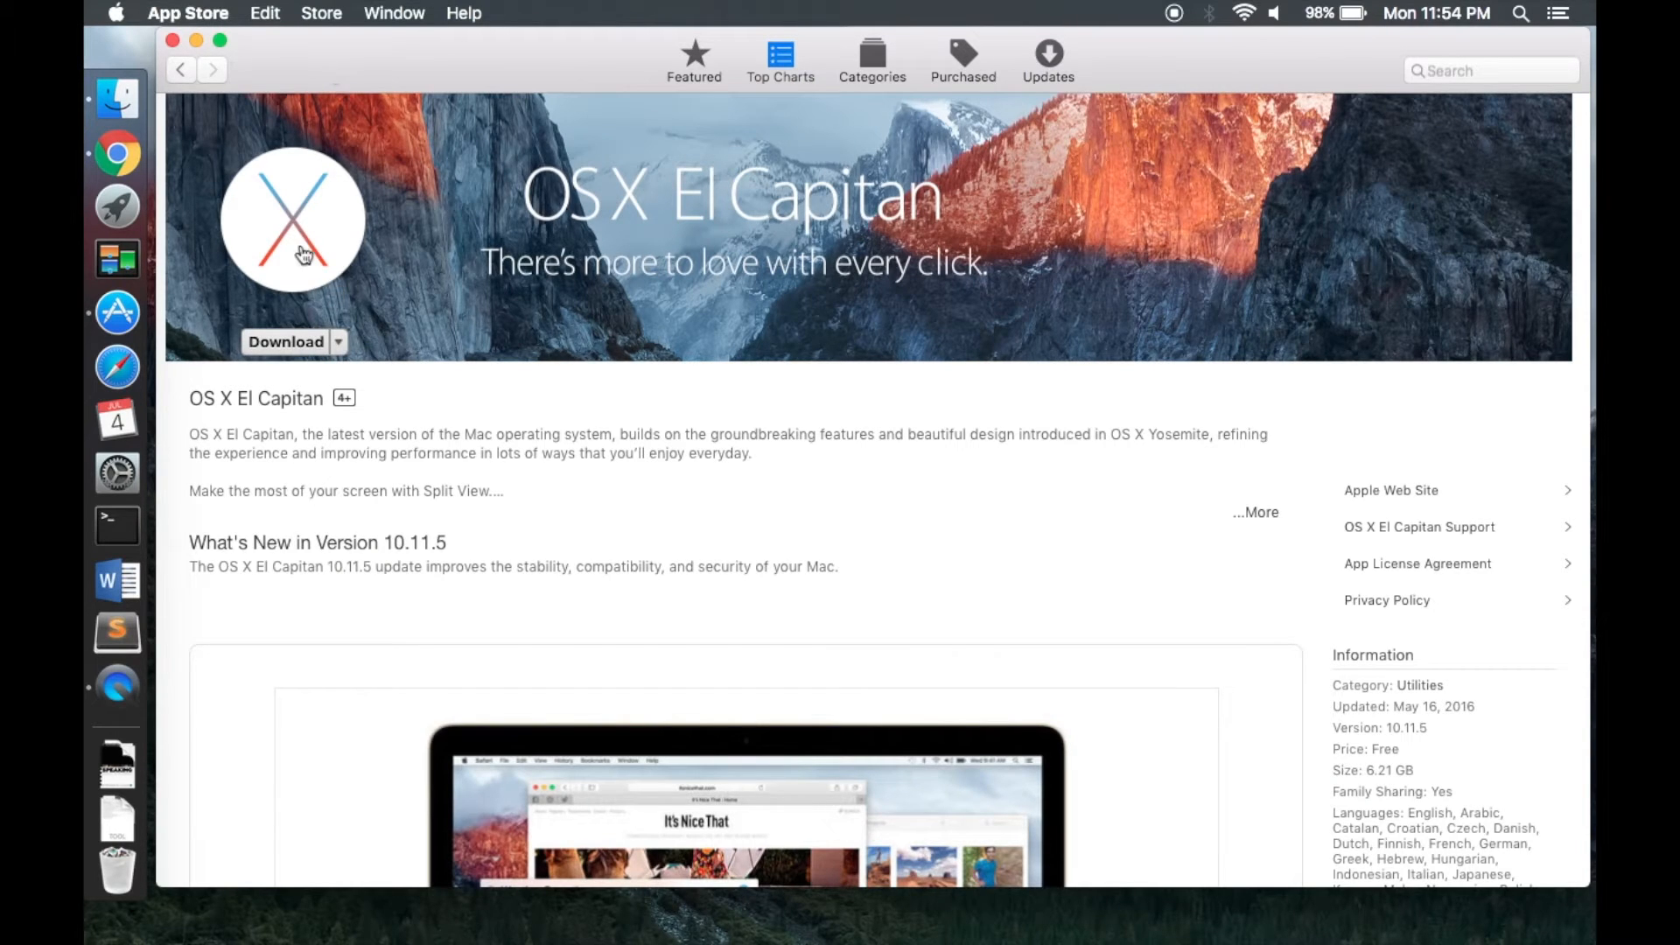
mouse_move(315, 352)
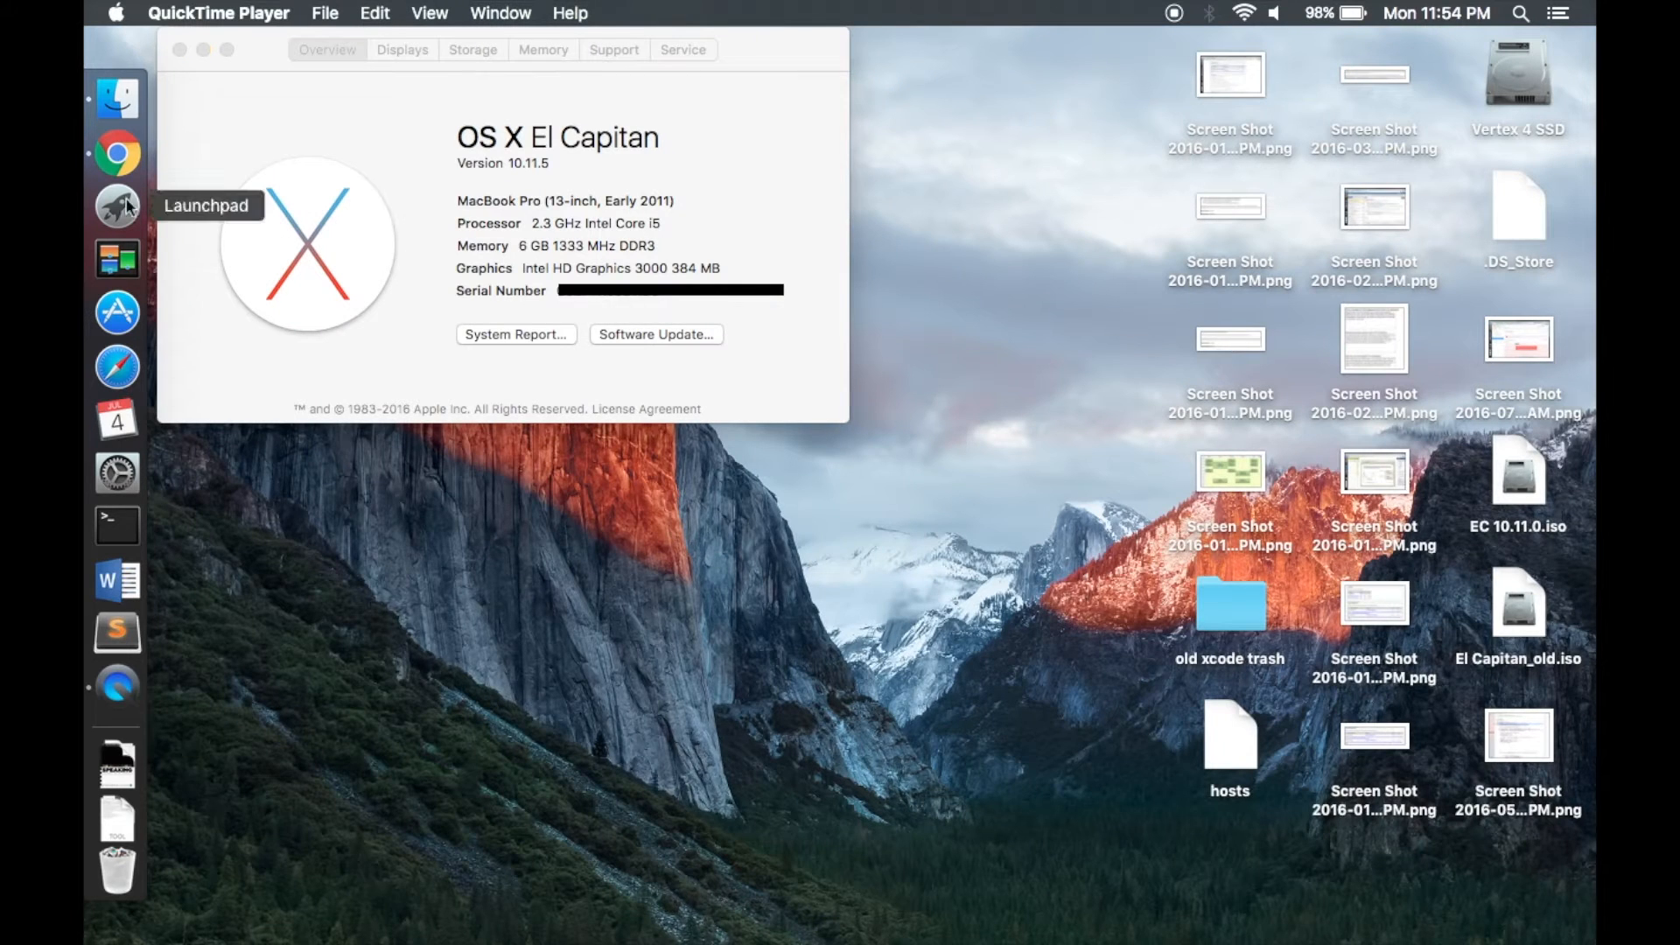
mouse_move(125, 97)
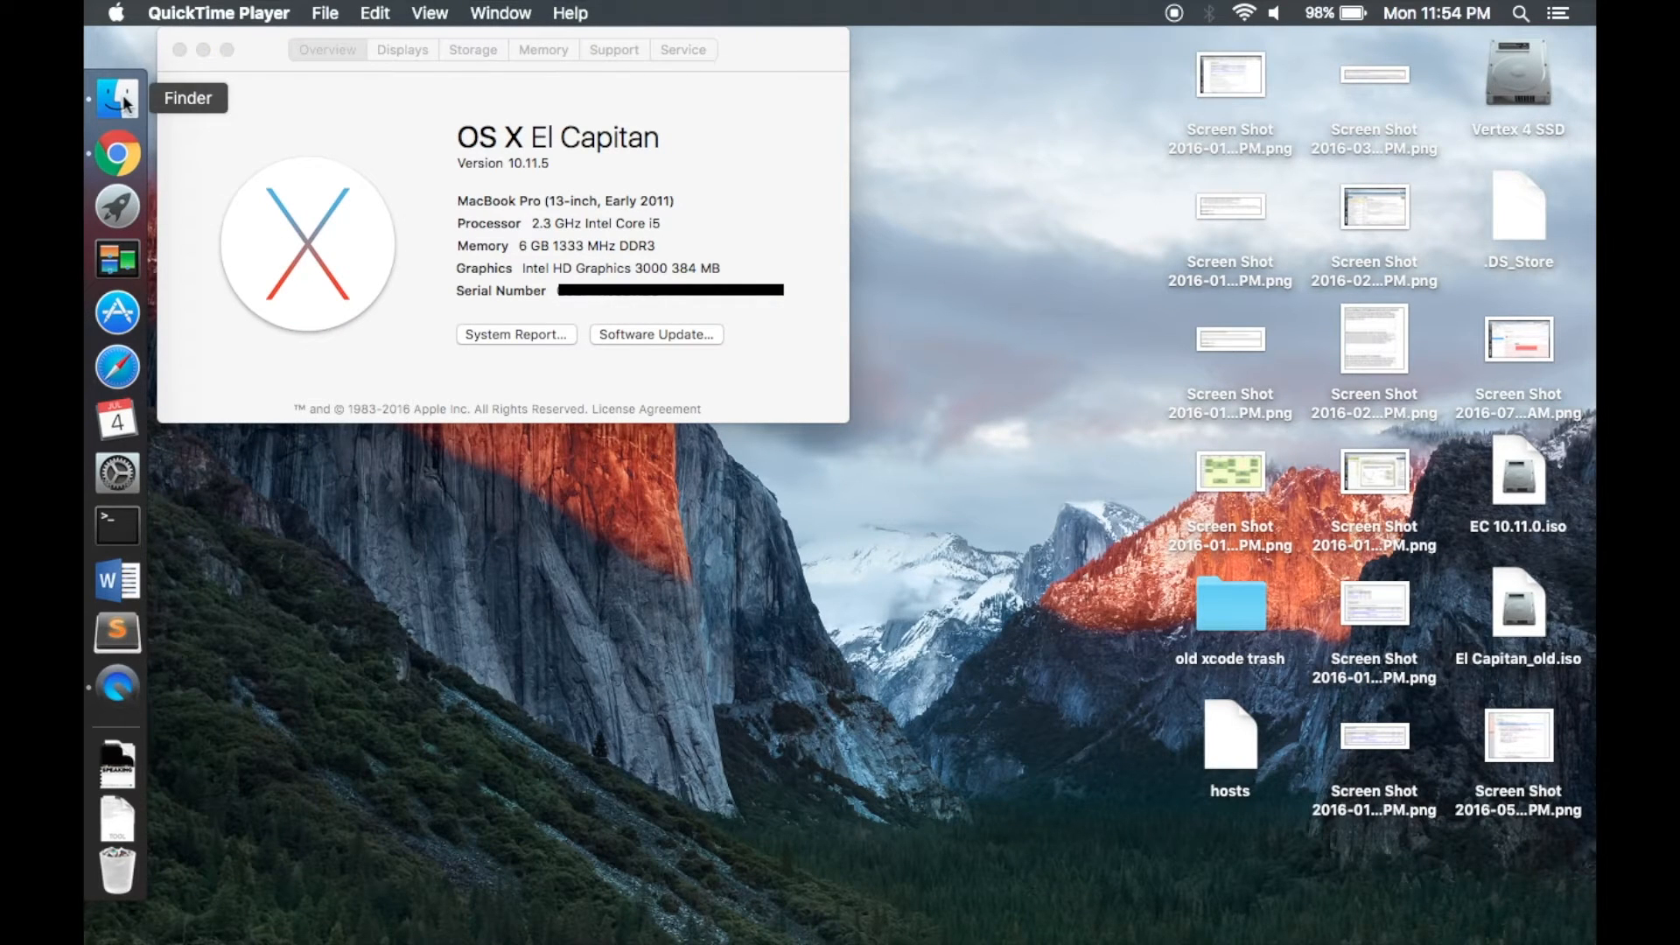
Step: View installed apps, then inspect the file details of EC 10.11.0.iso
click(114, 207)
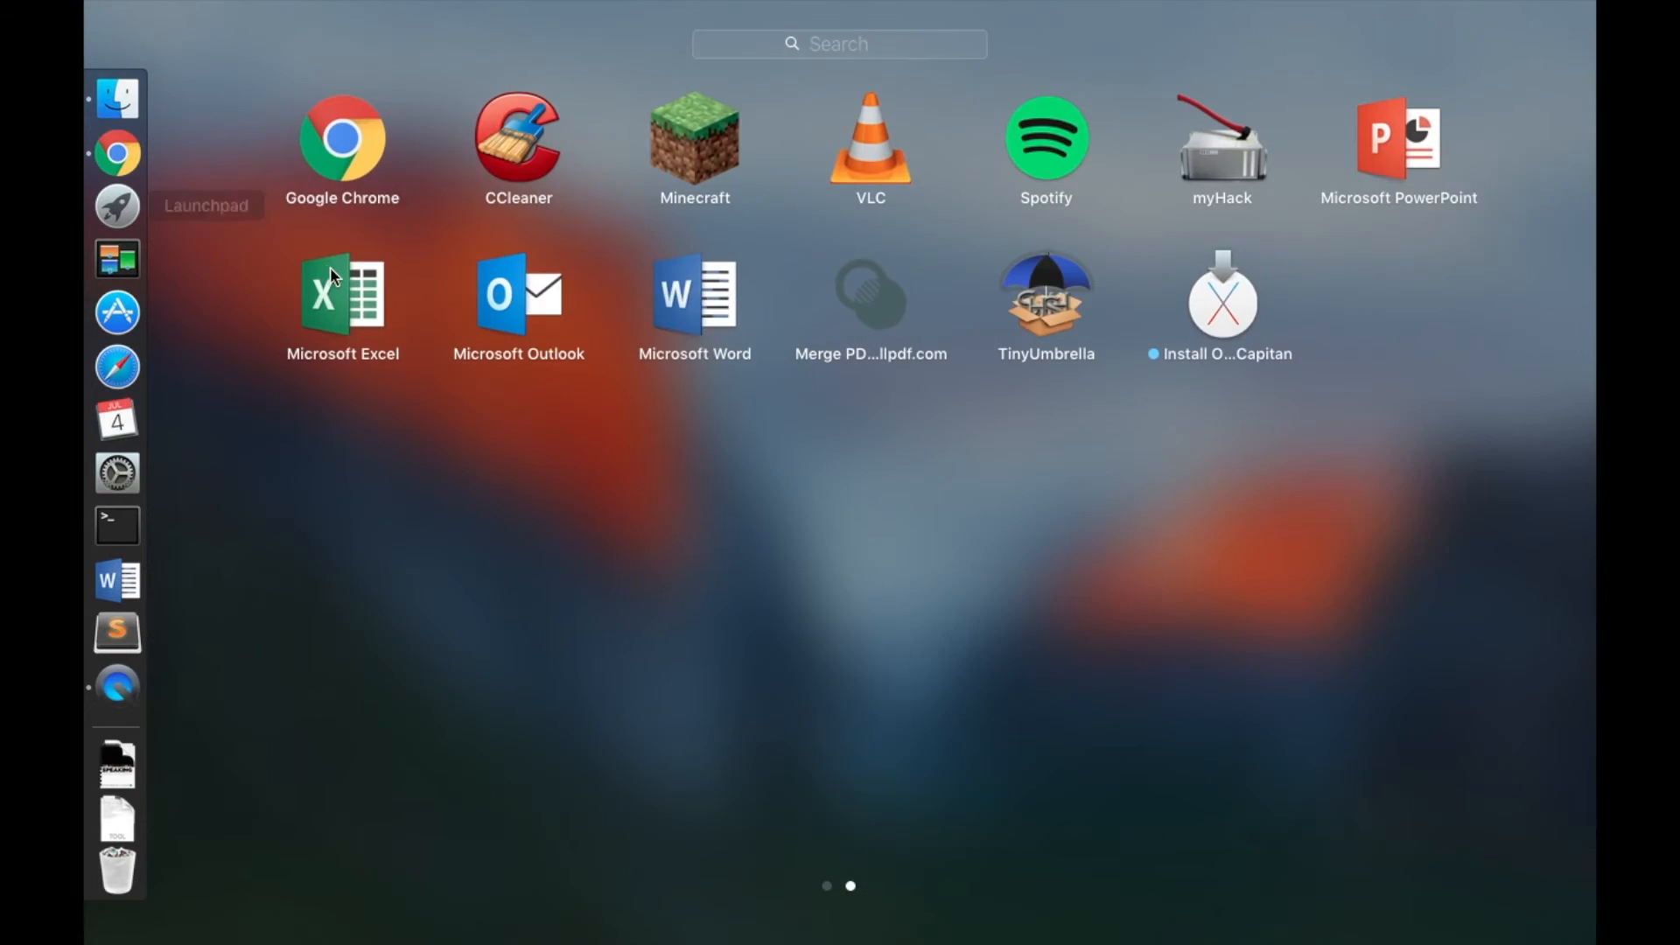
mouse_move(1218, 313)
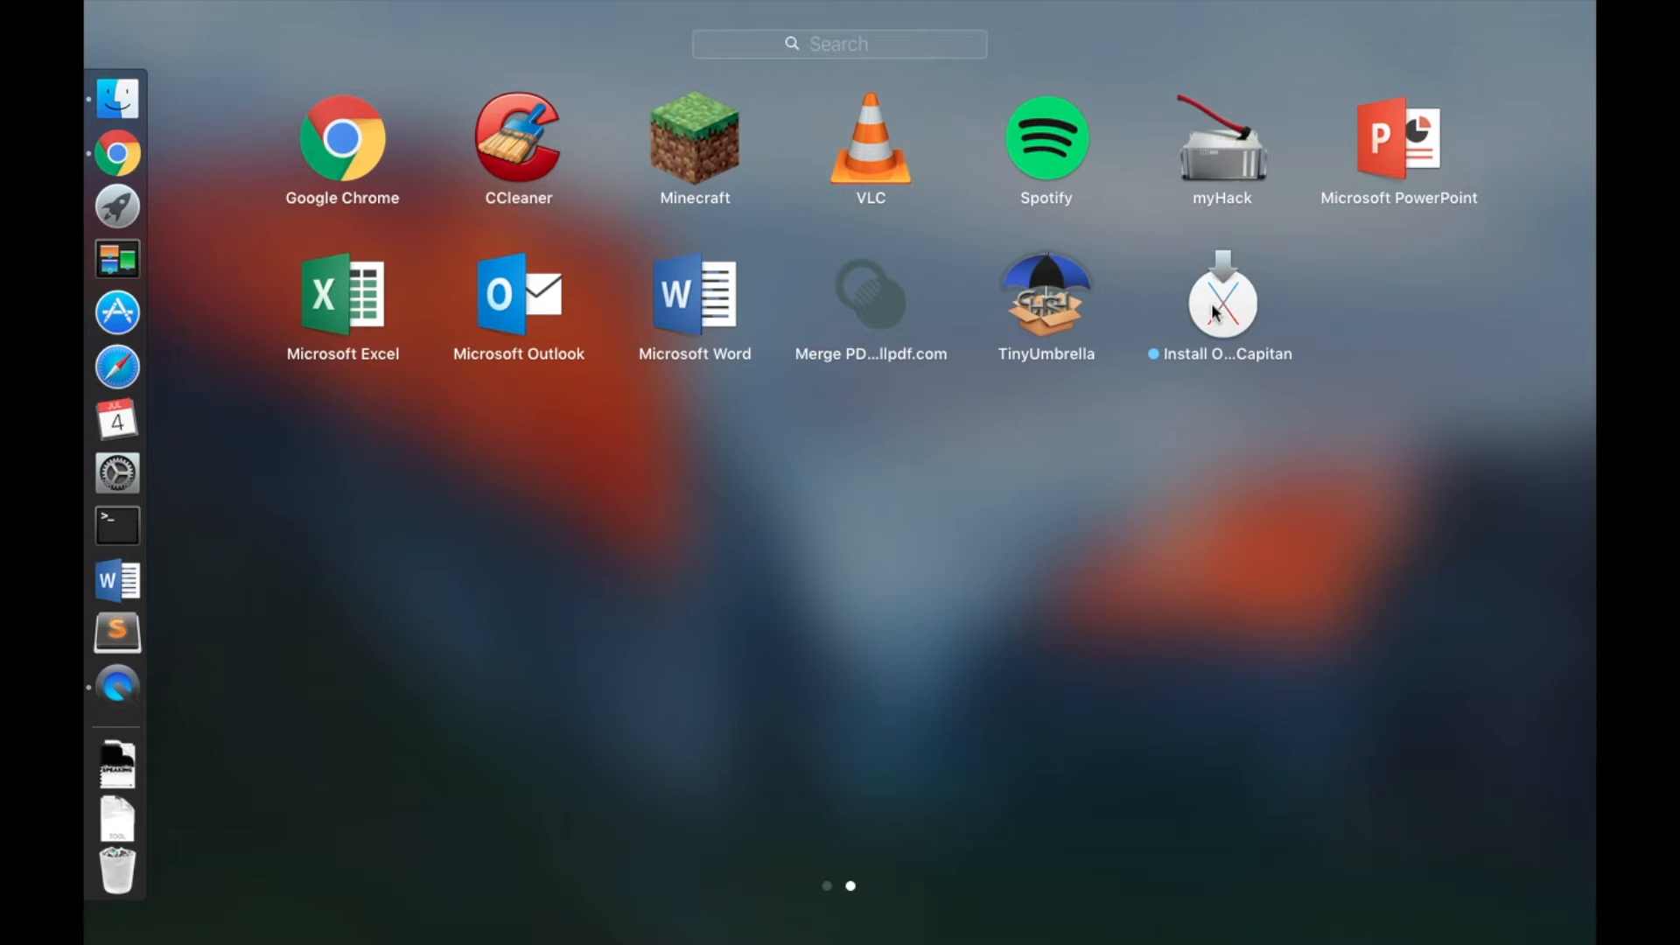
mouse_move(949, 203)
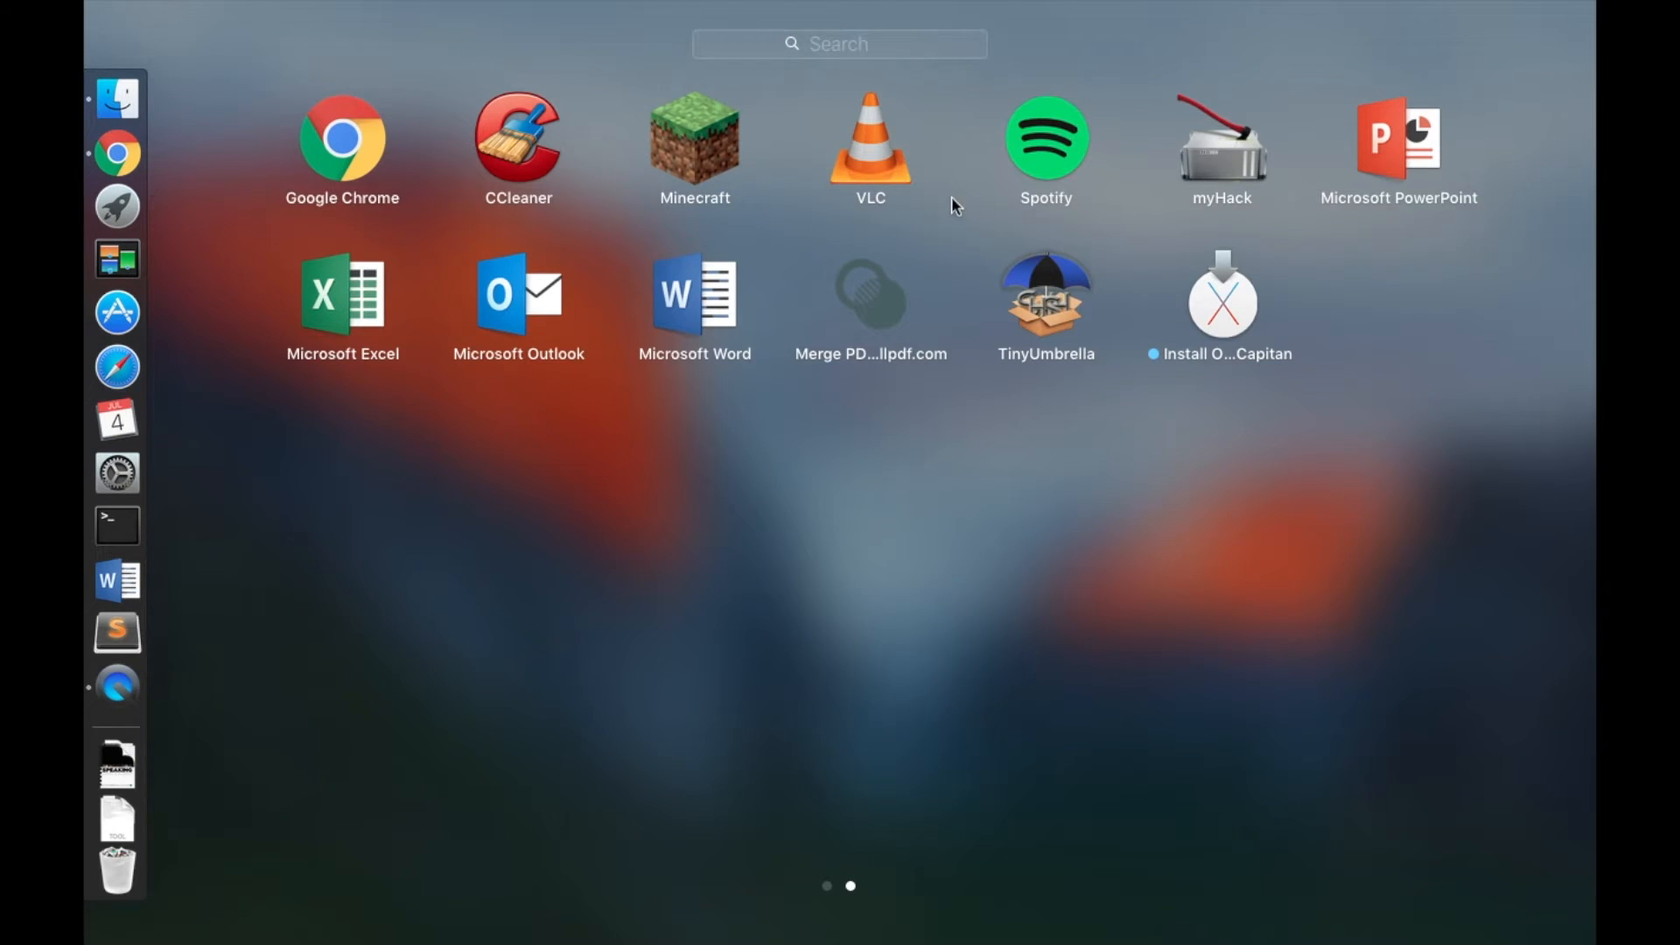
mouse_move(87, 209)
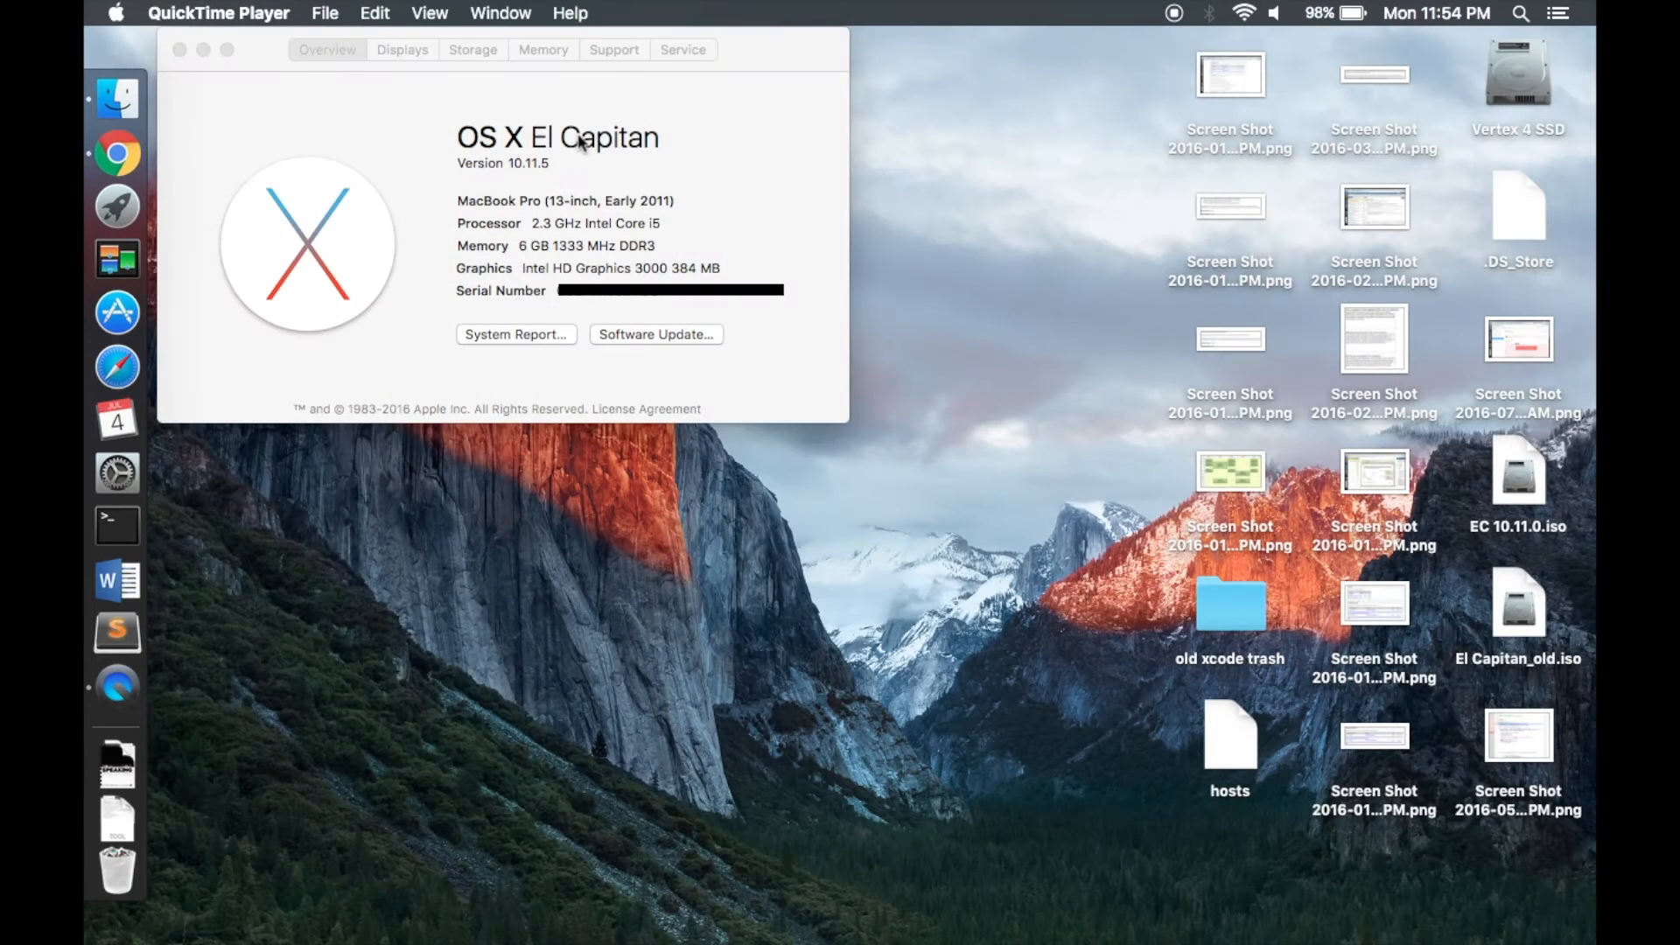
mouse_move(1116, 162)
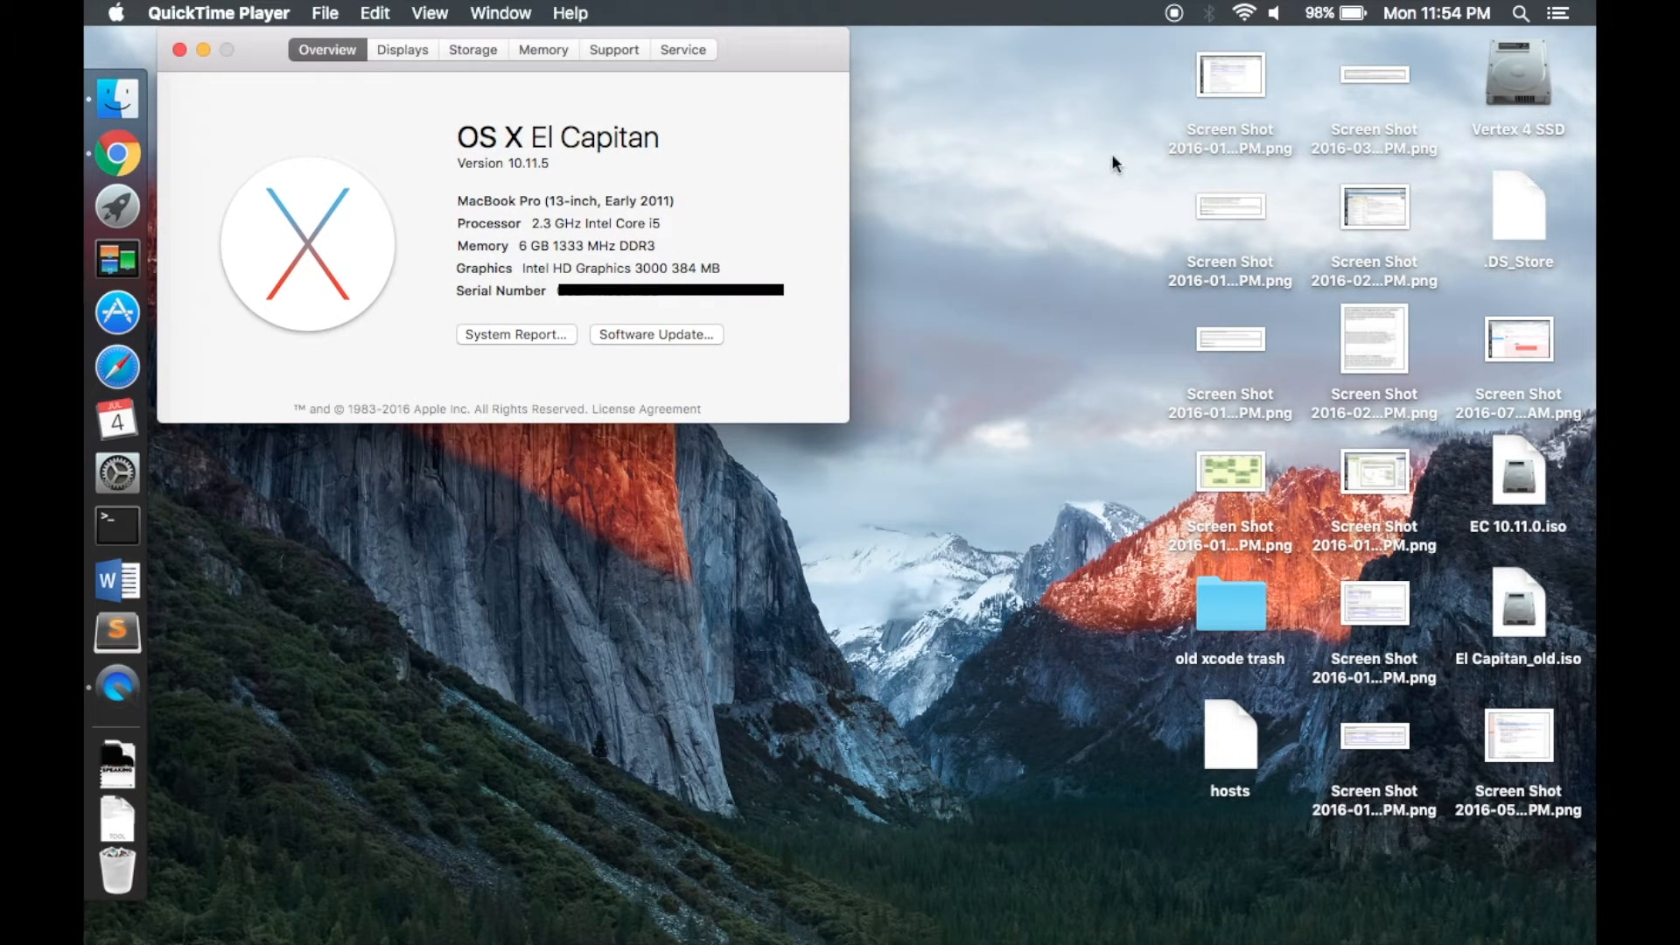
mouse_move(575, 245)
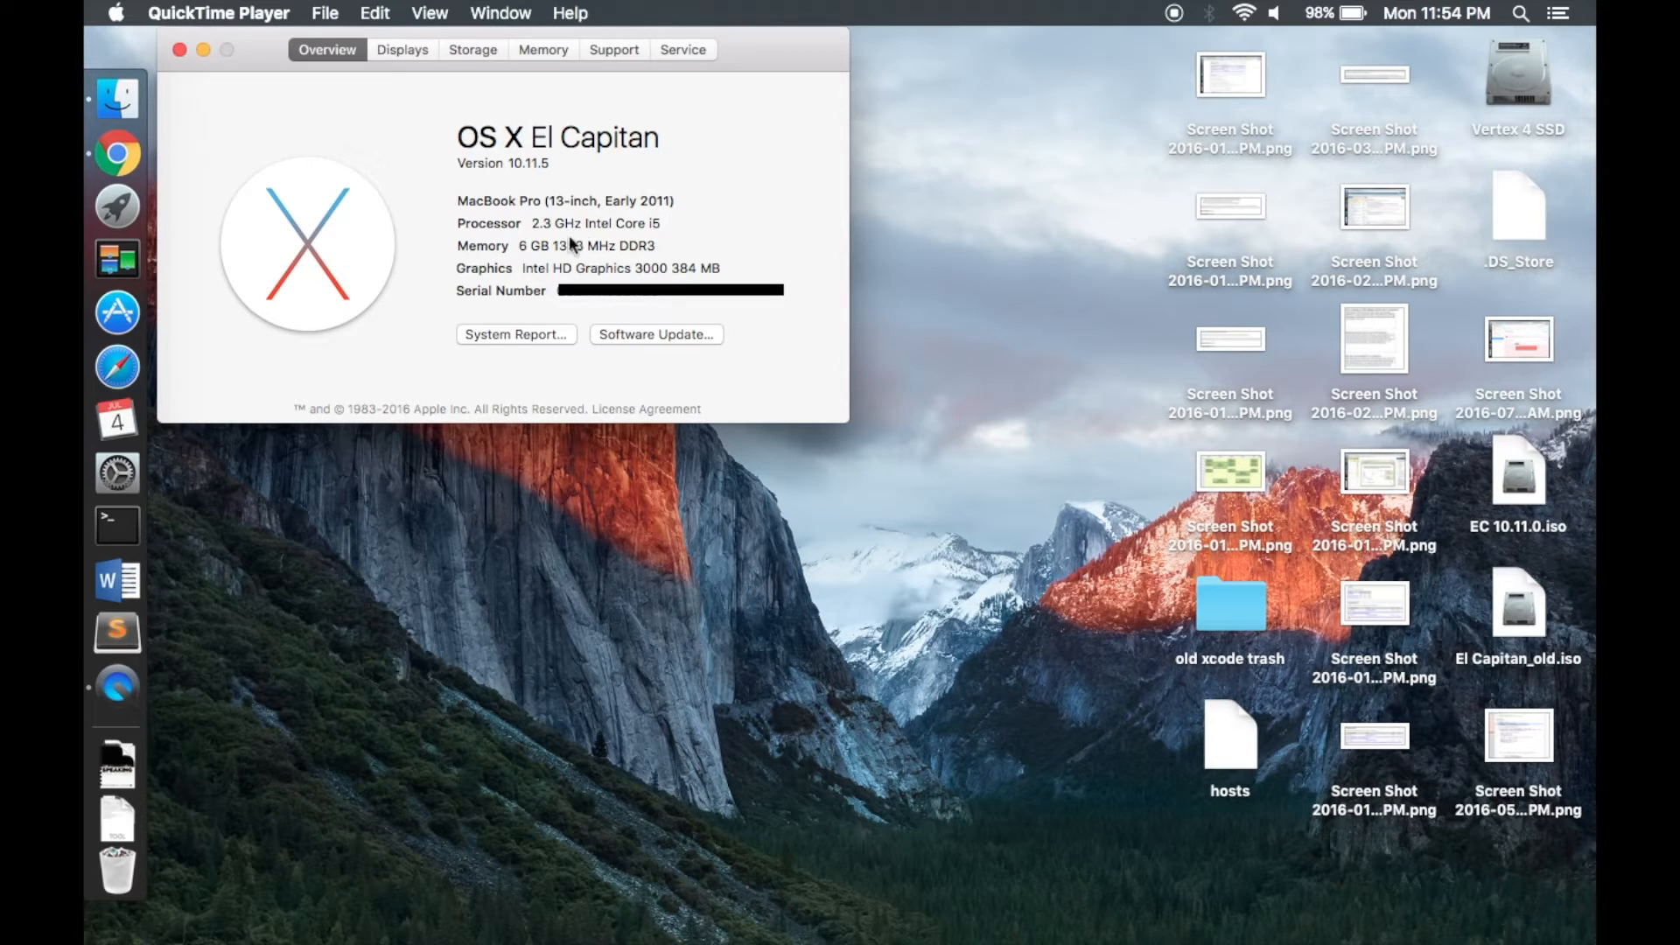
mouse_move(179, 129)
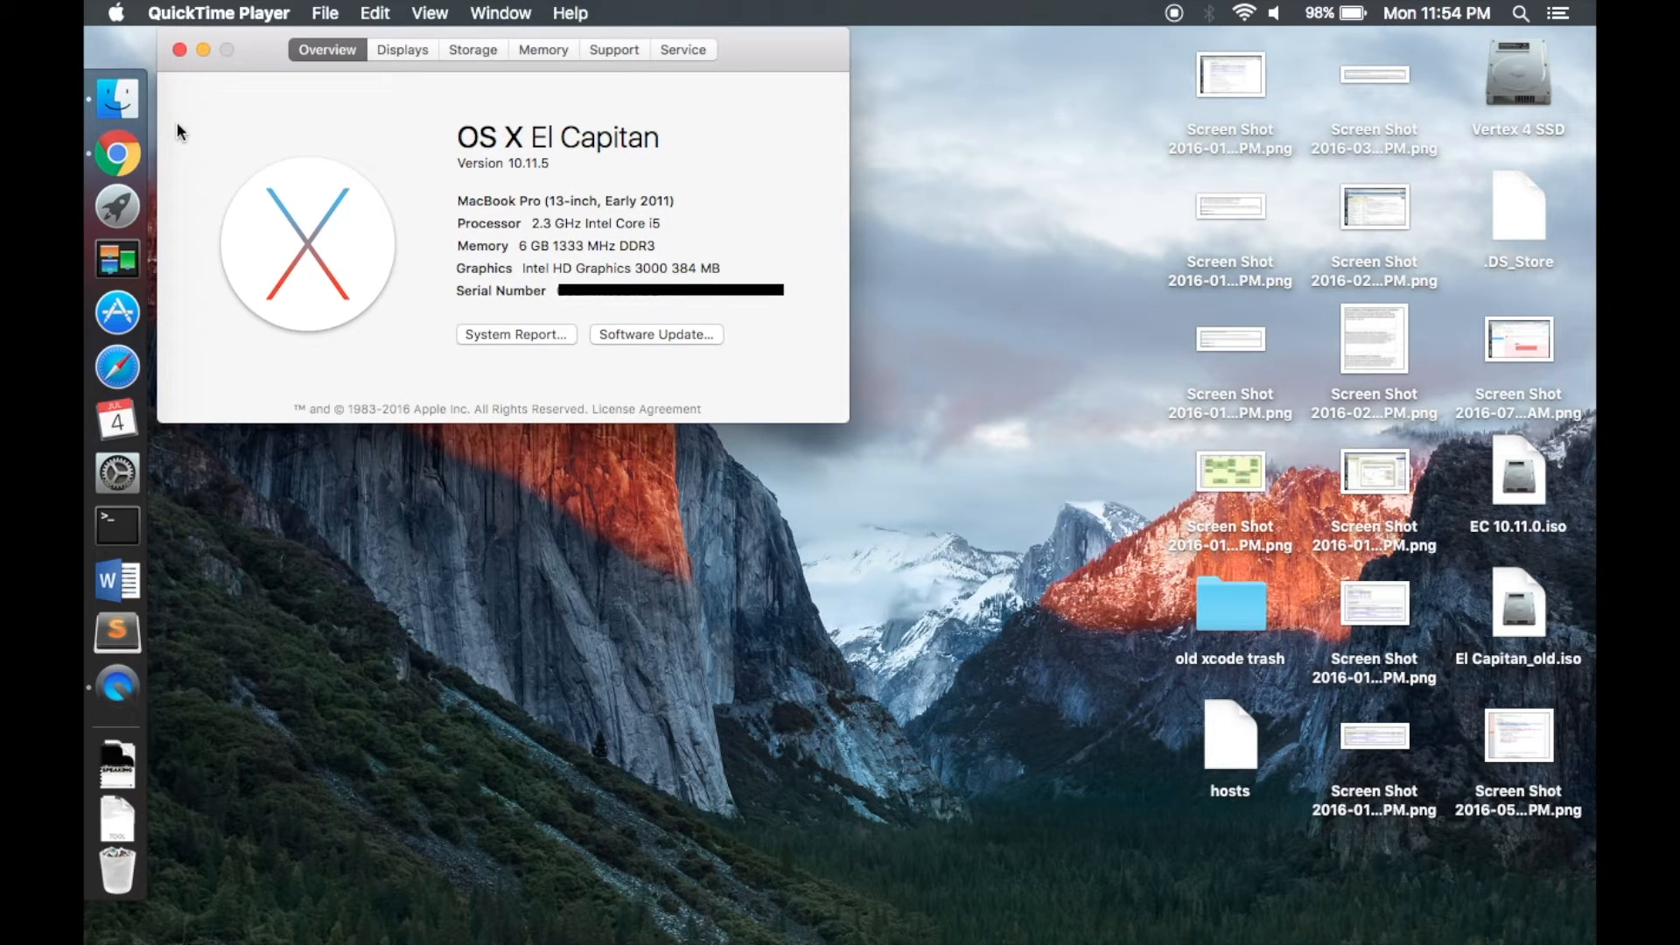
click(118, 97)
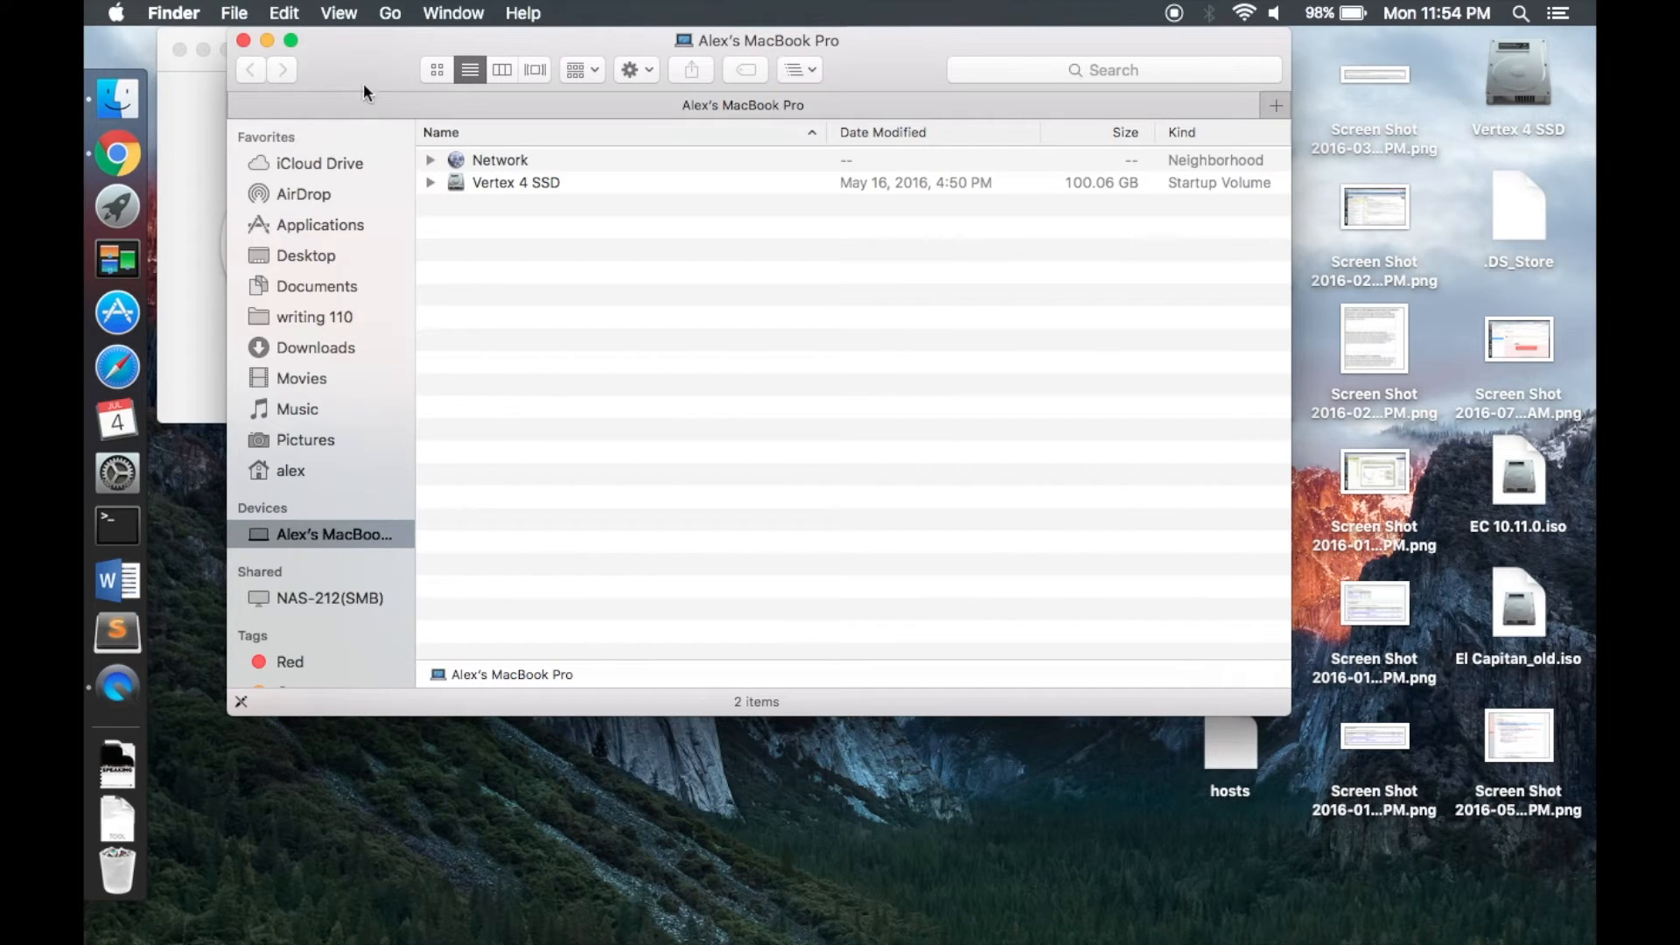
mouse_move(362, 80)
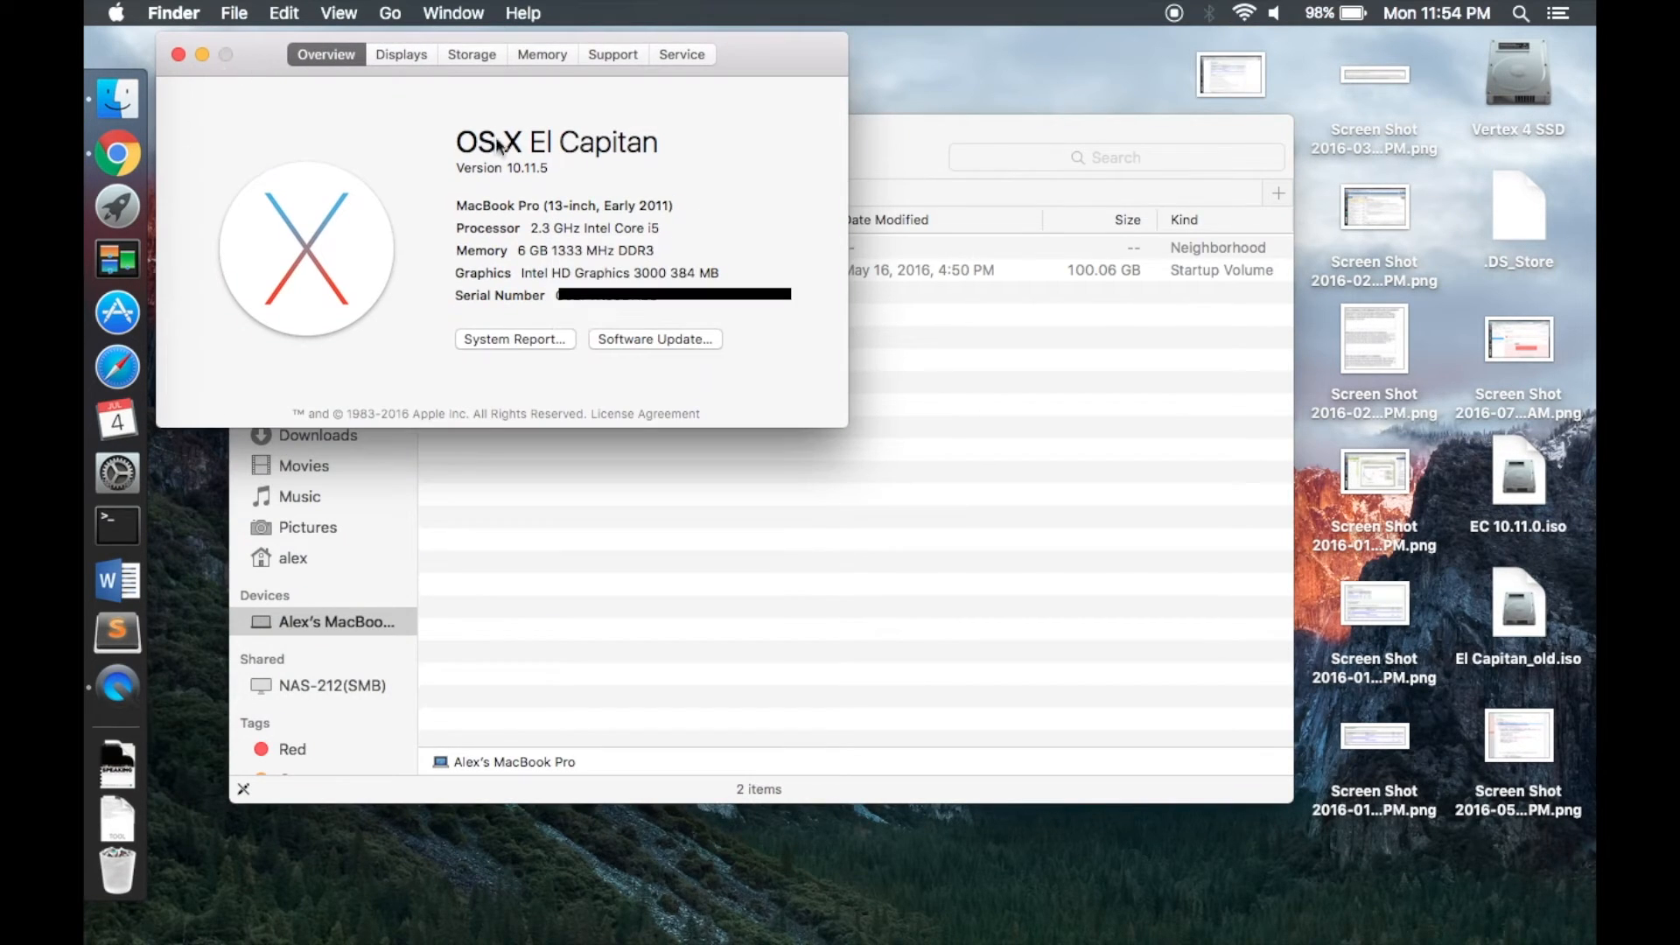
mouse_move(882, 164)
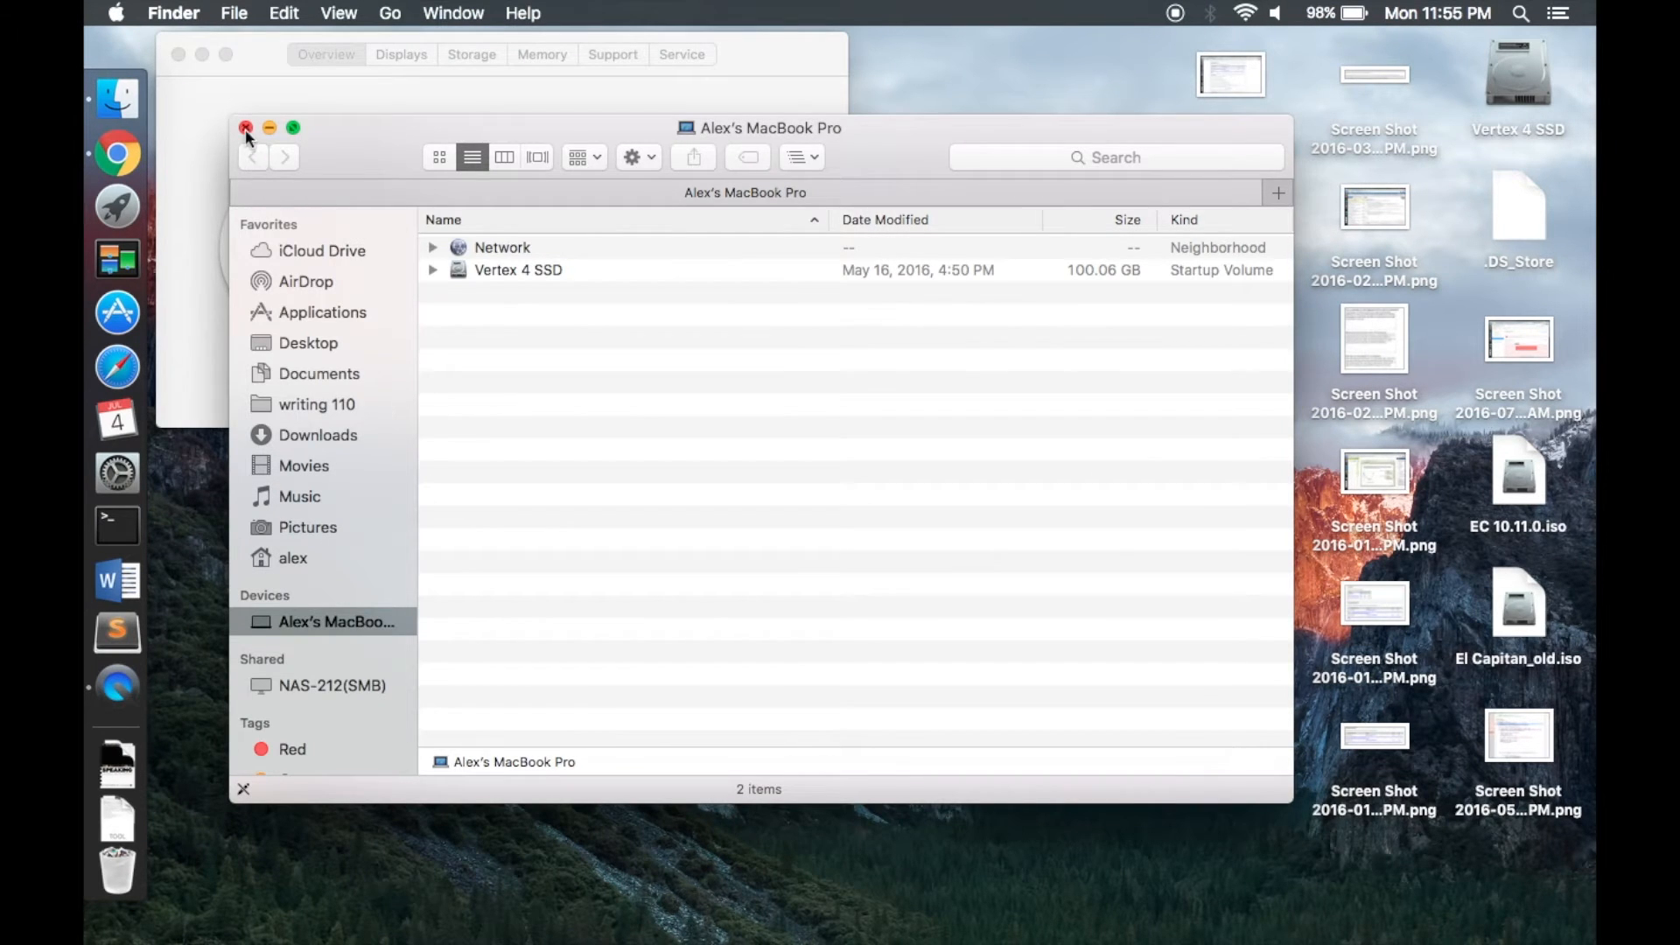
click(245, 128)
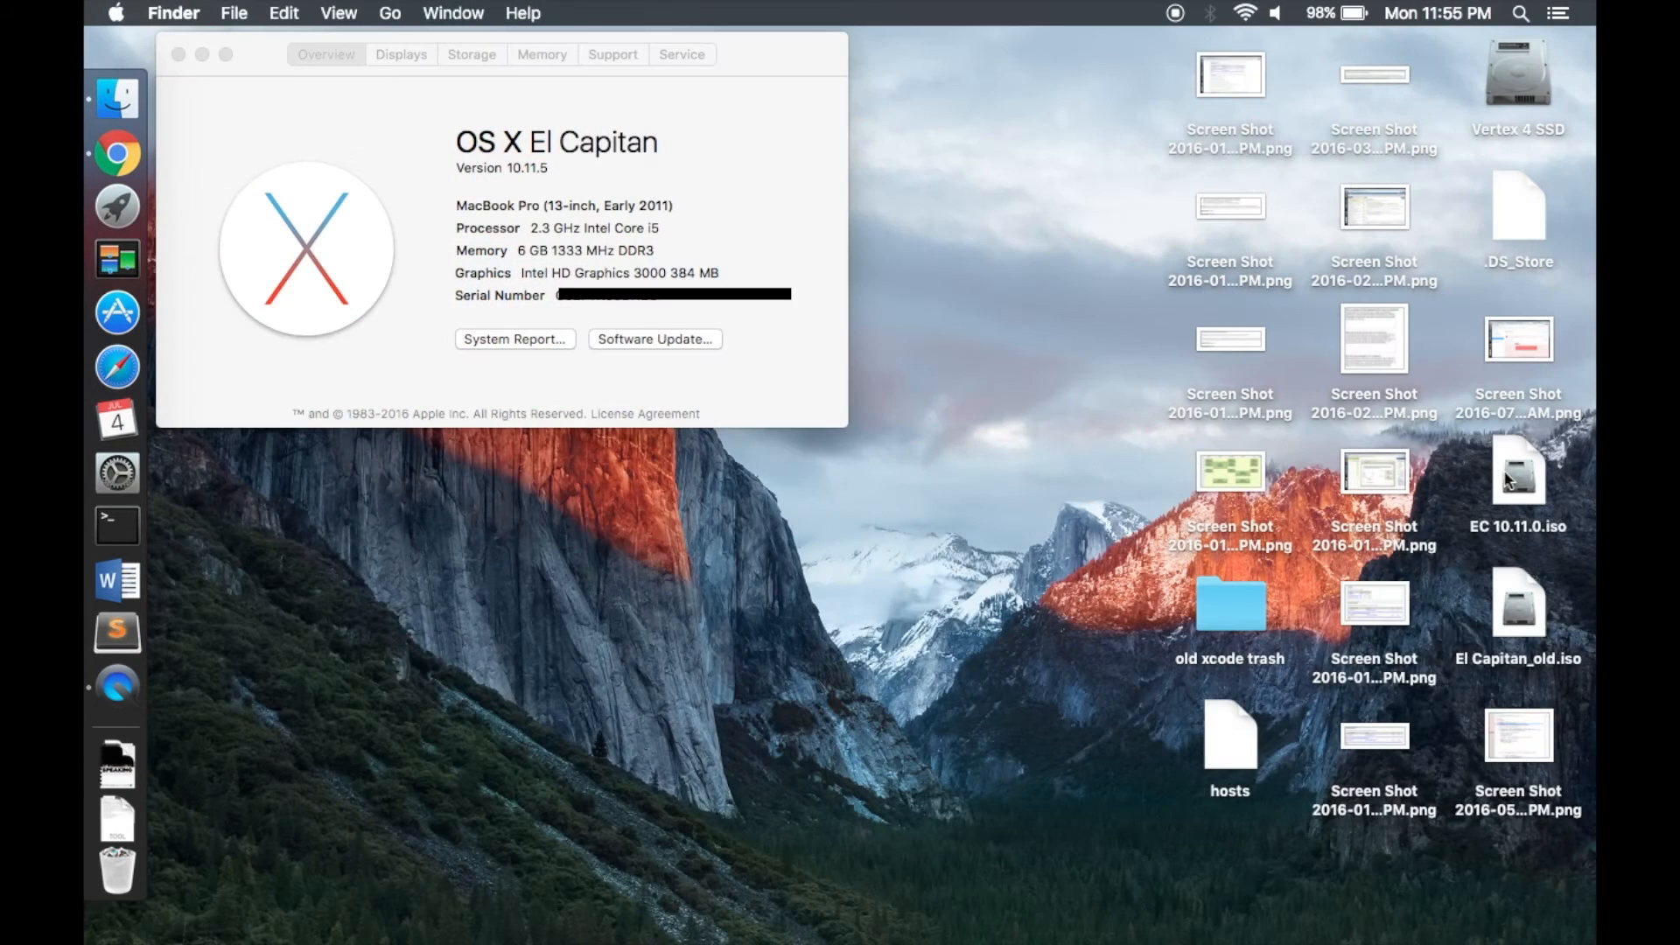
click(1518, 479)
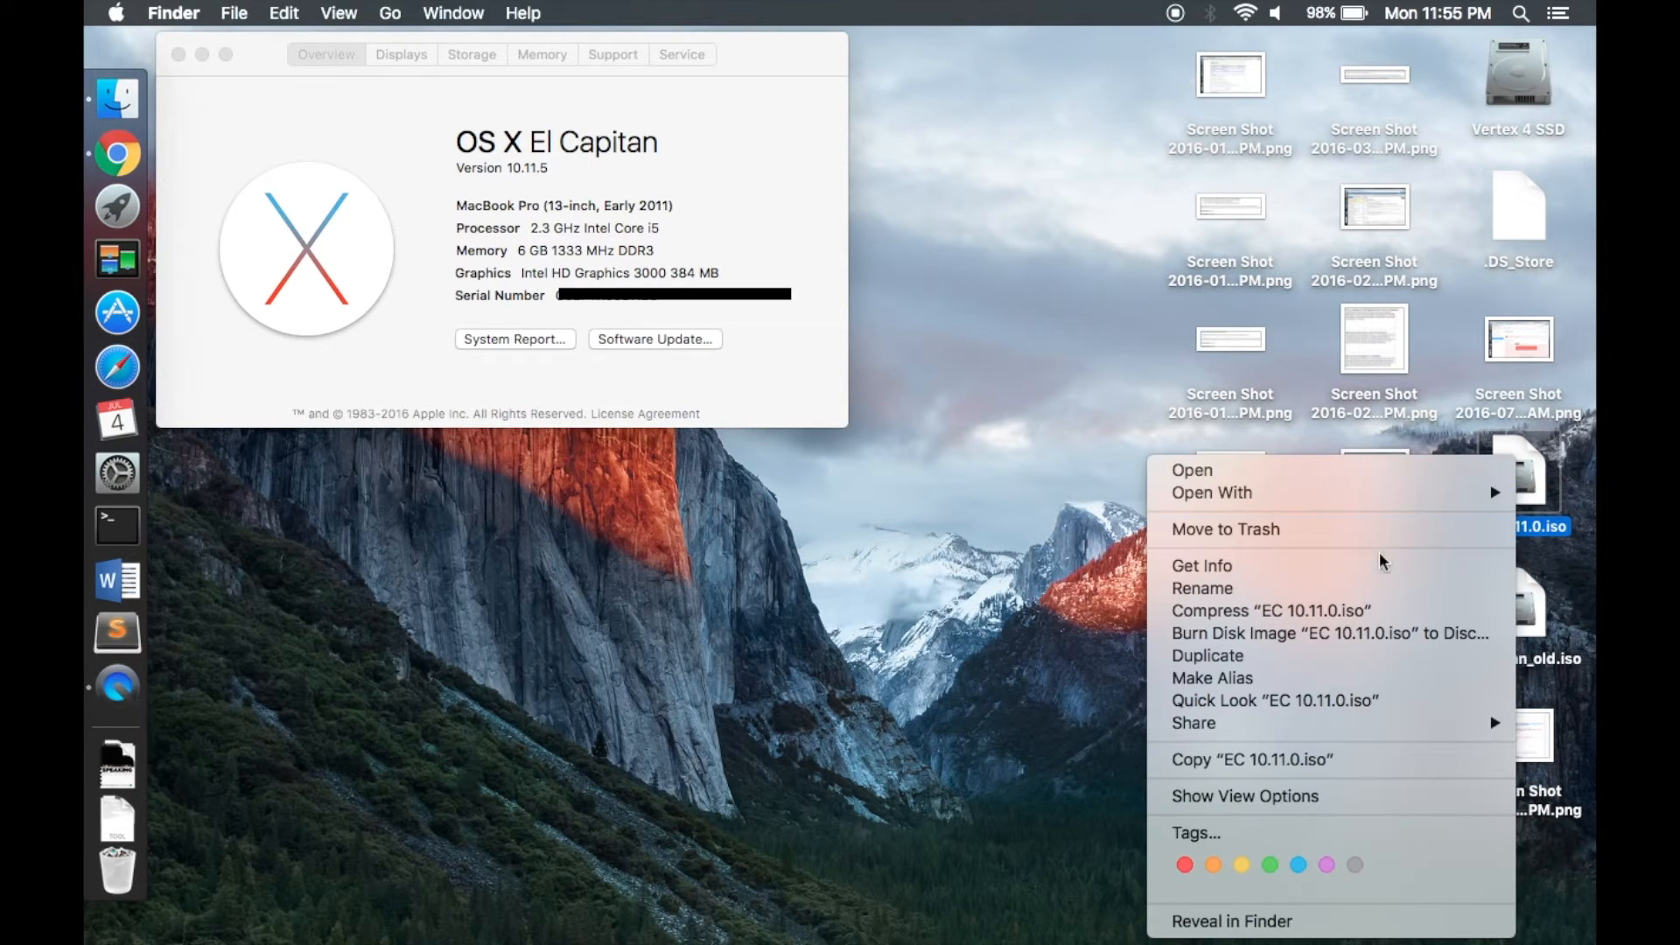
click(1202, 566)
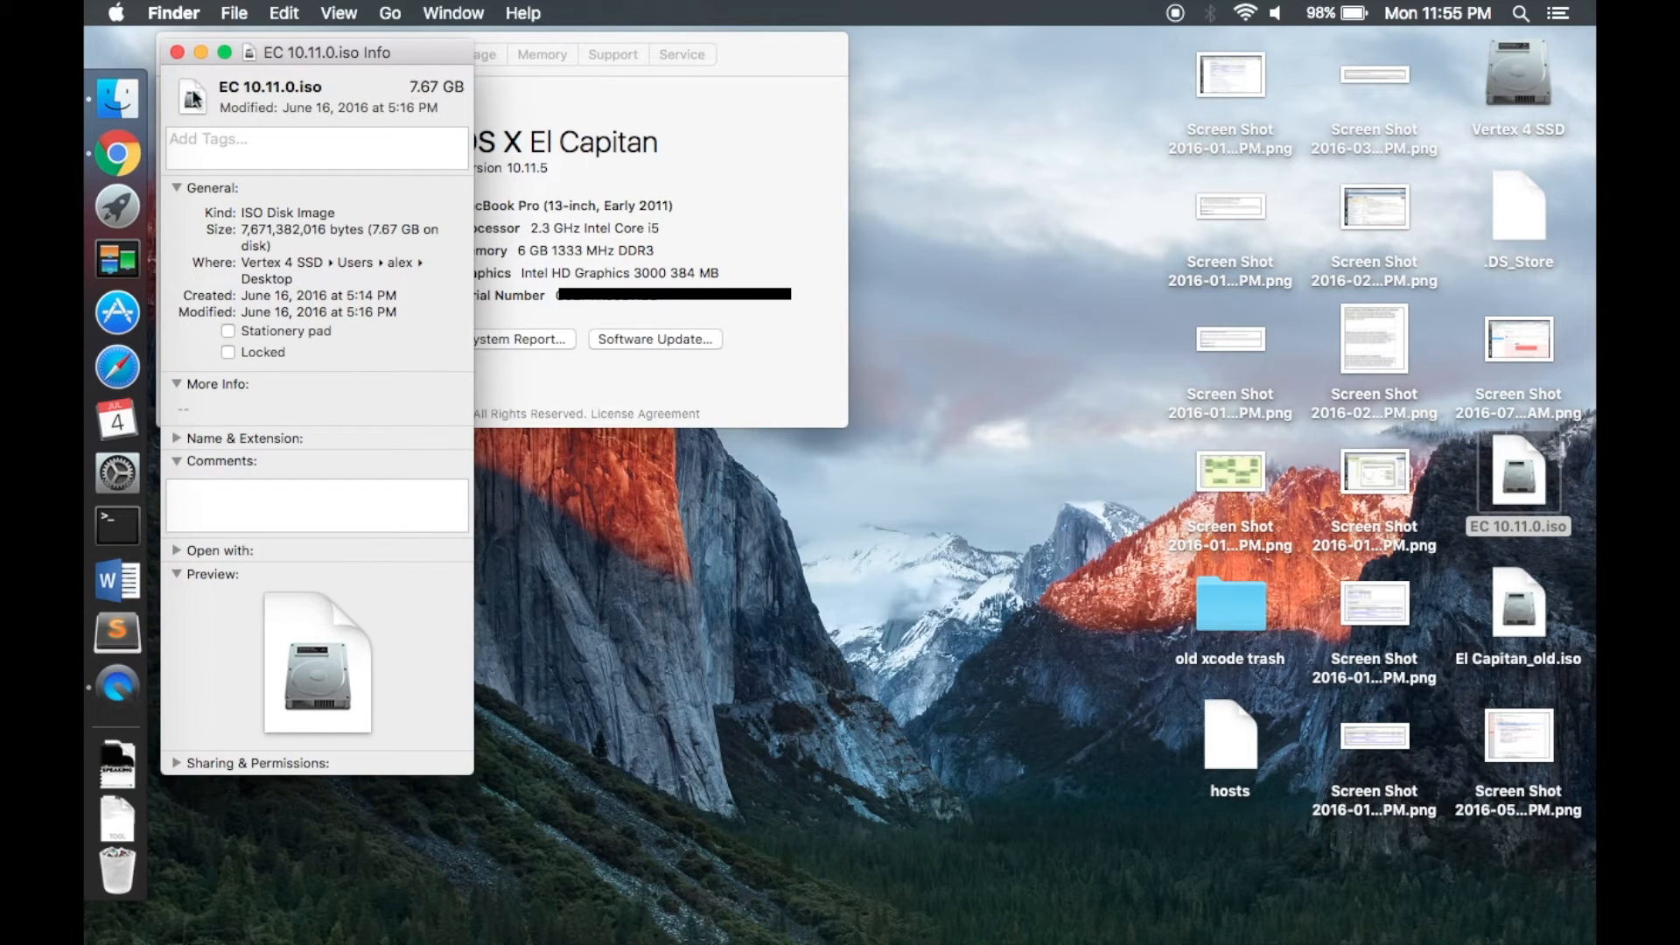
mouse_move(178, 54)
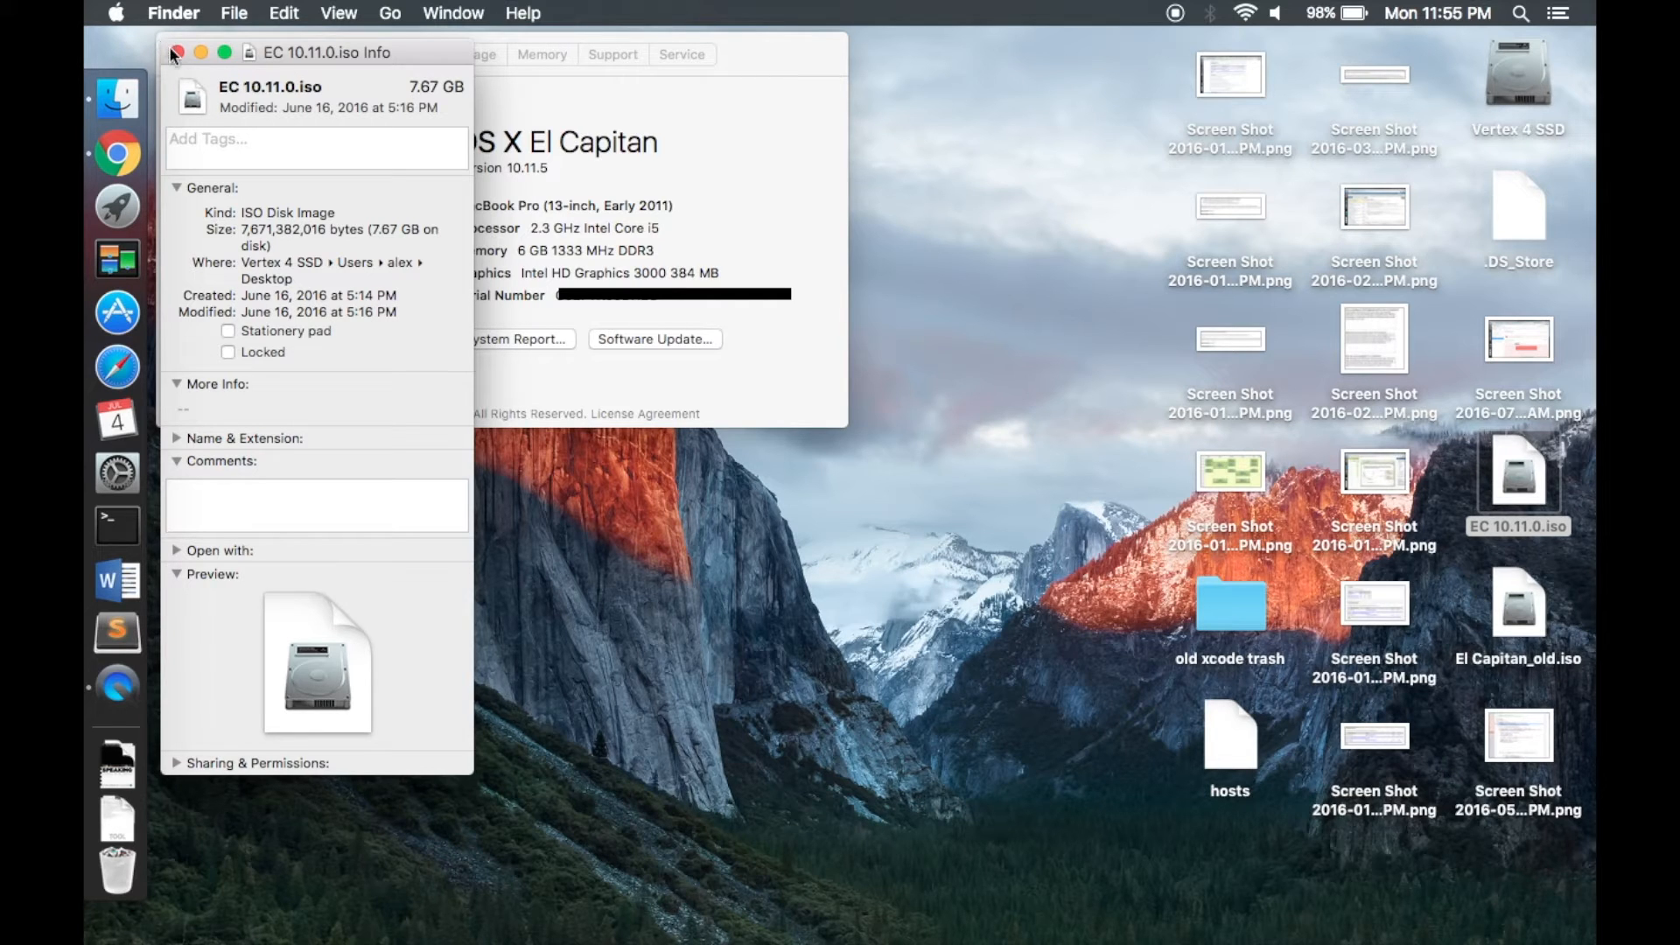
click(176, 51)
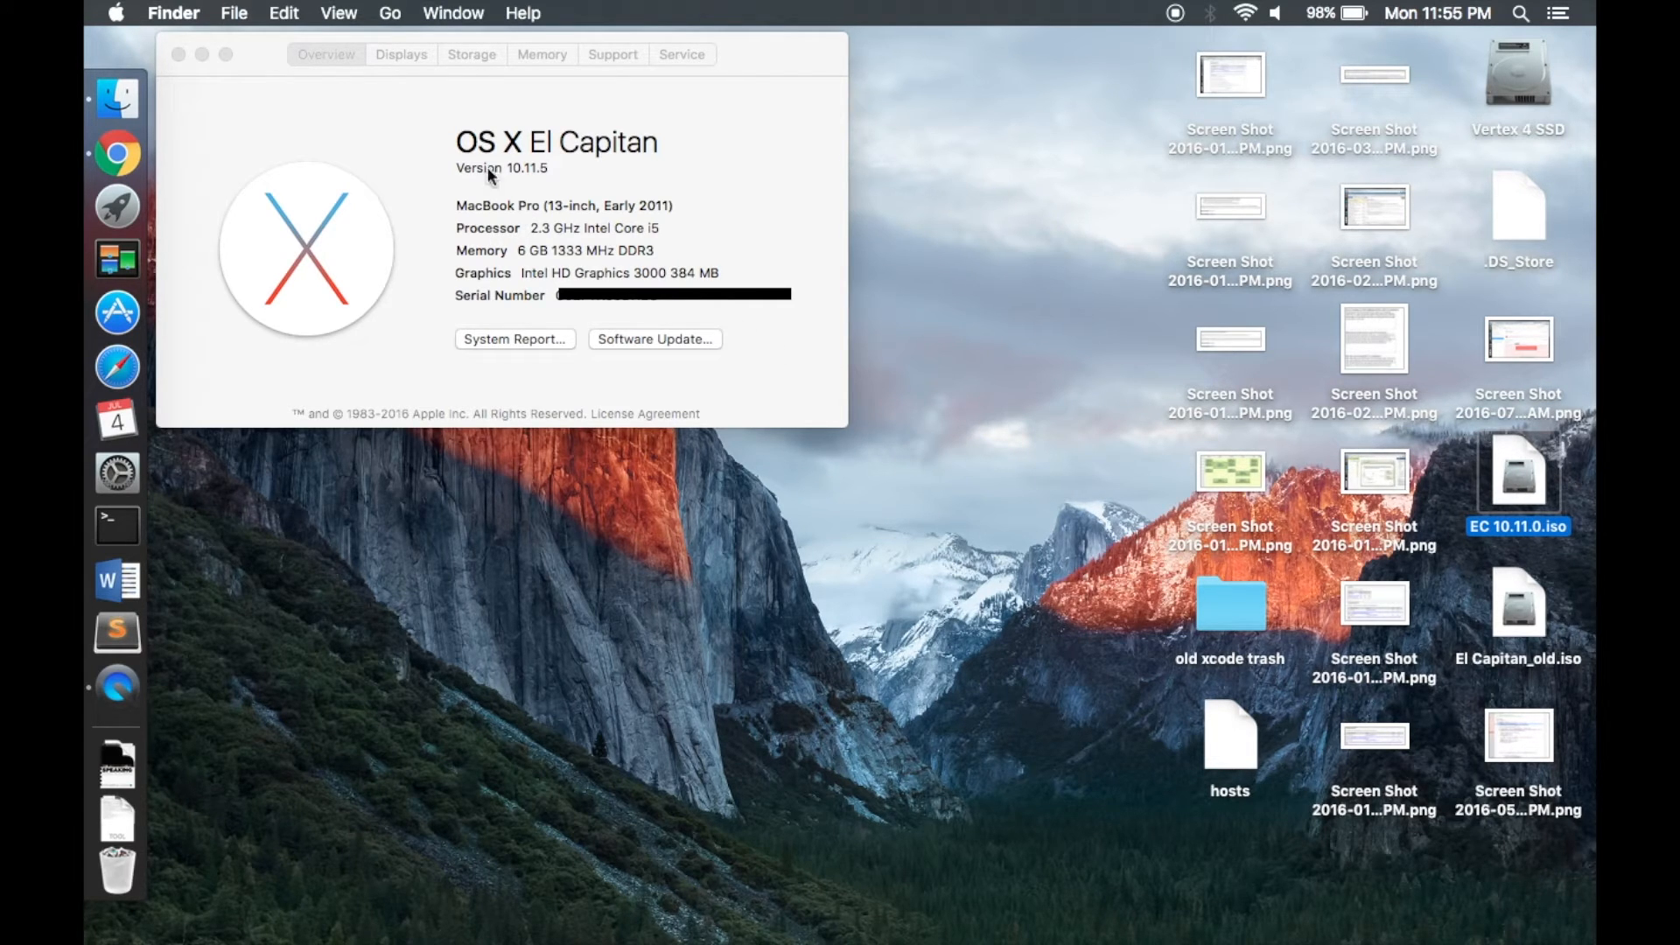
mouse_move(649, 284)
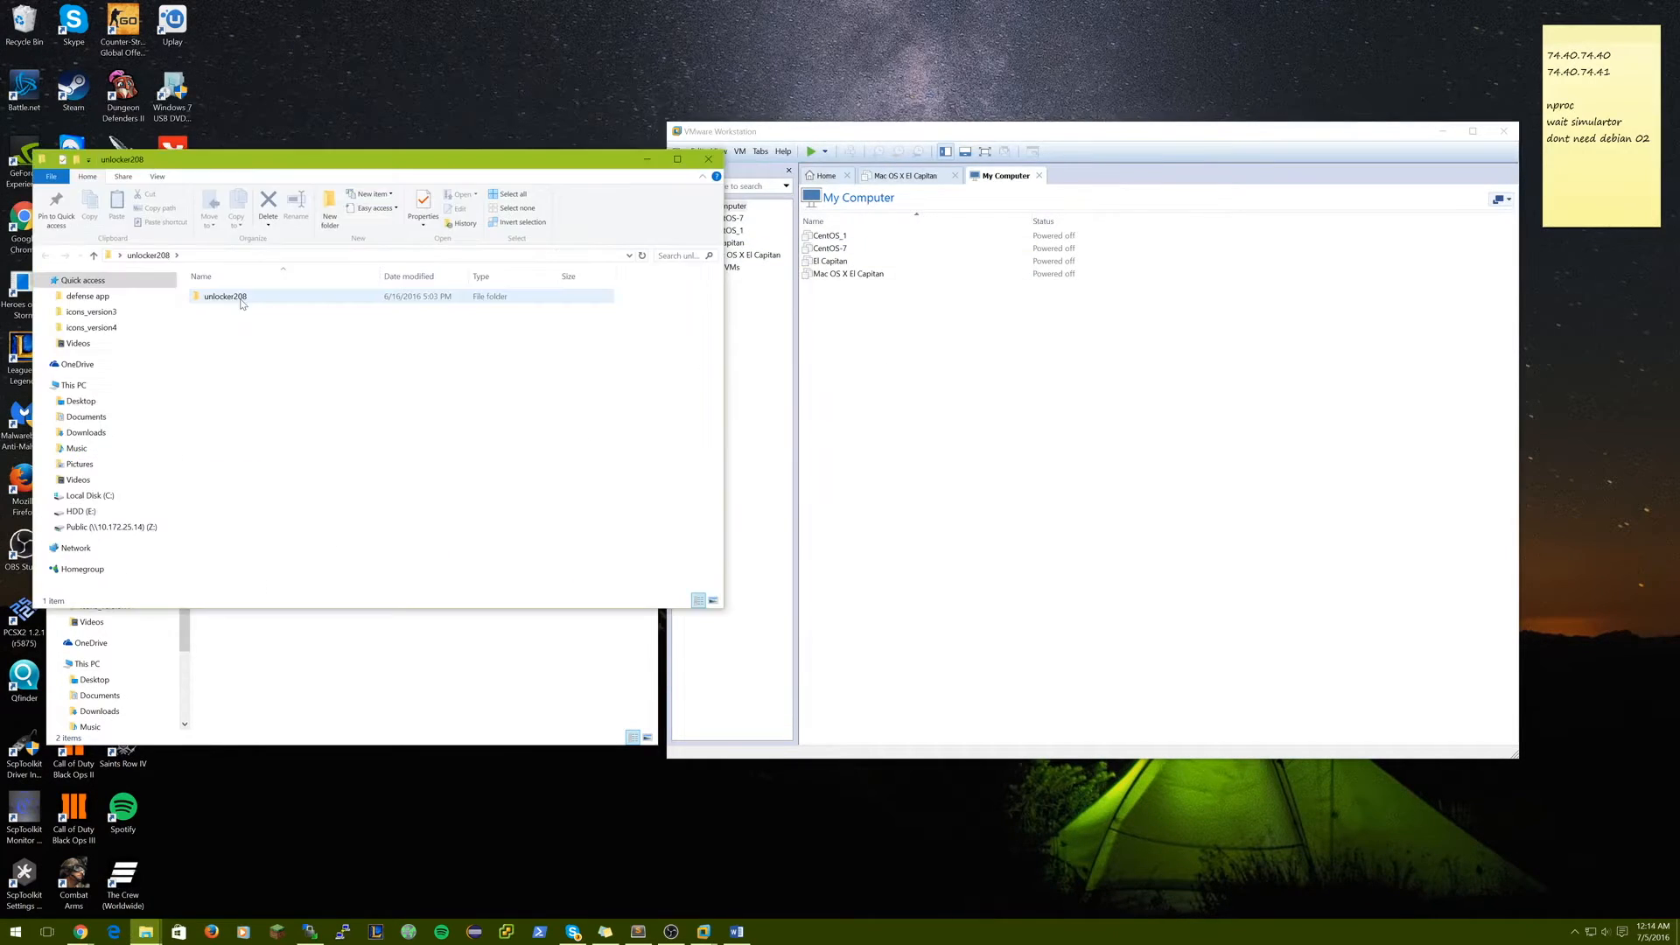
Step: Open unlocker208, select win-install.cmd, and show the context menu for win-uninstall.cmd
double_click(224, 296)
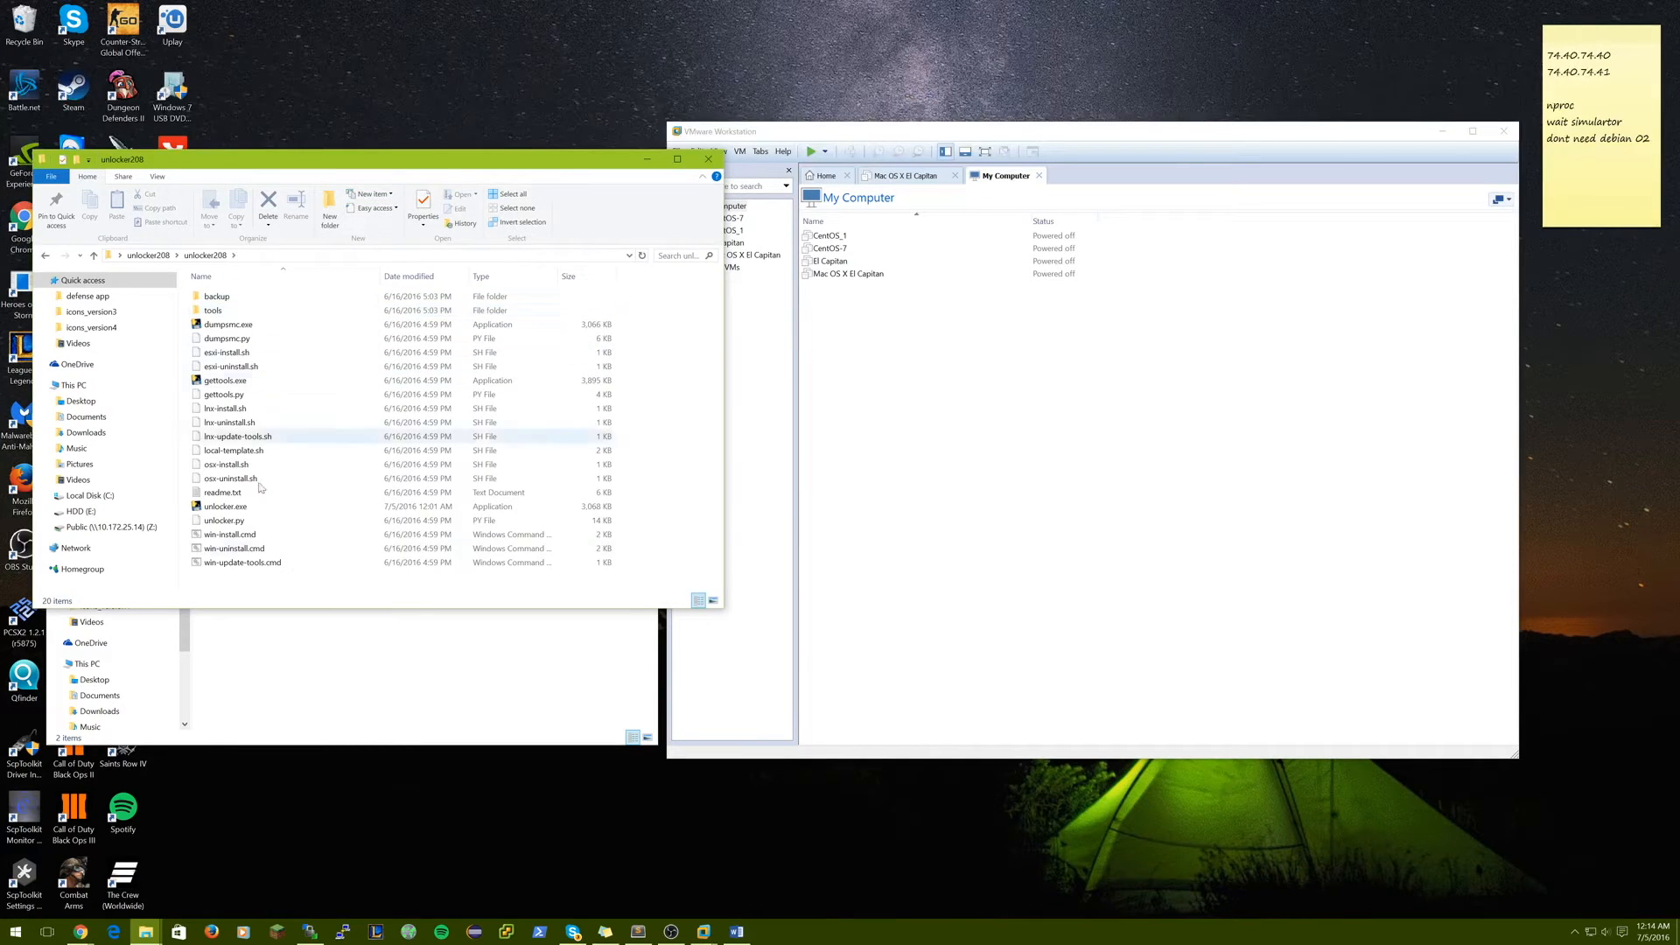
click(230, 534)
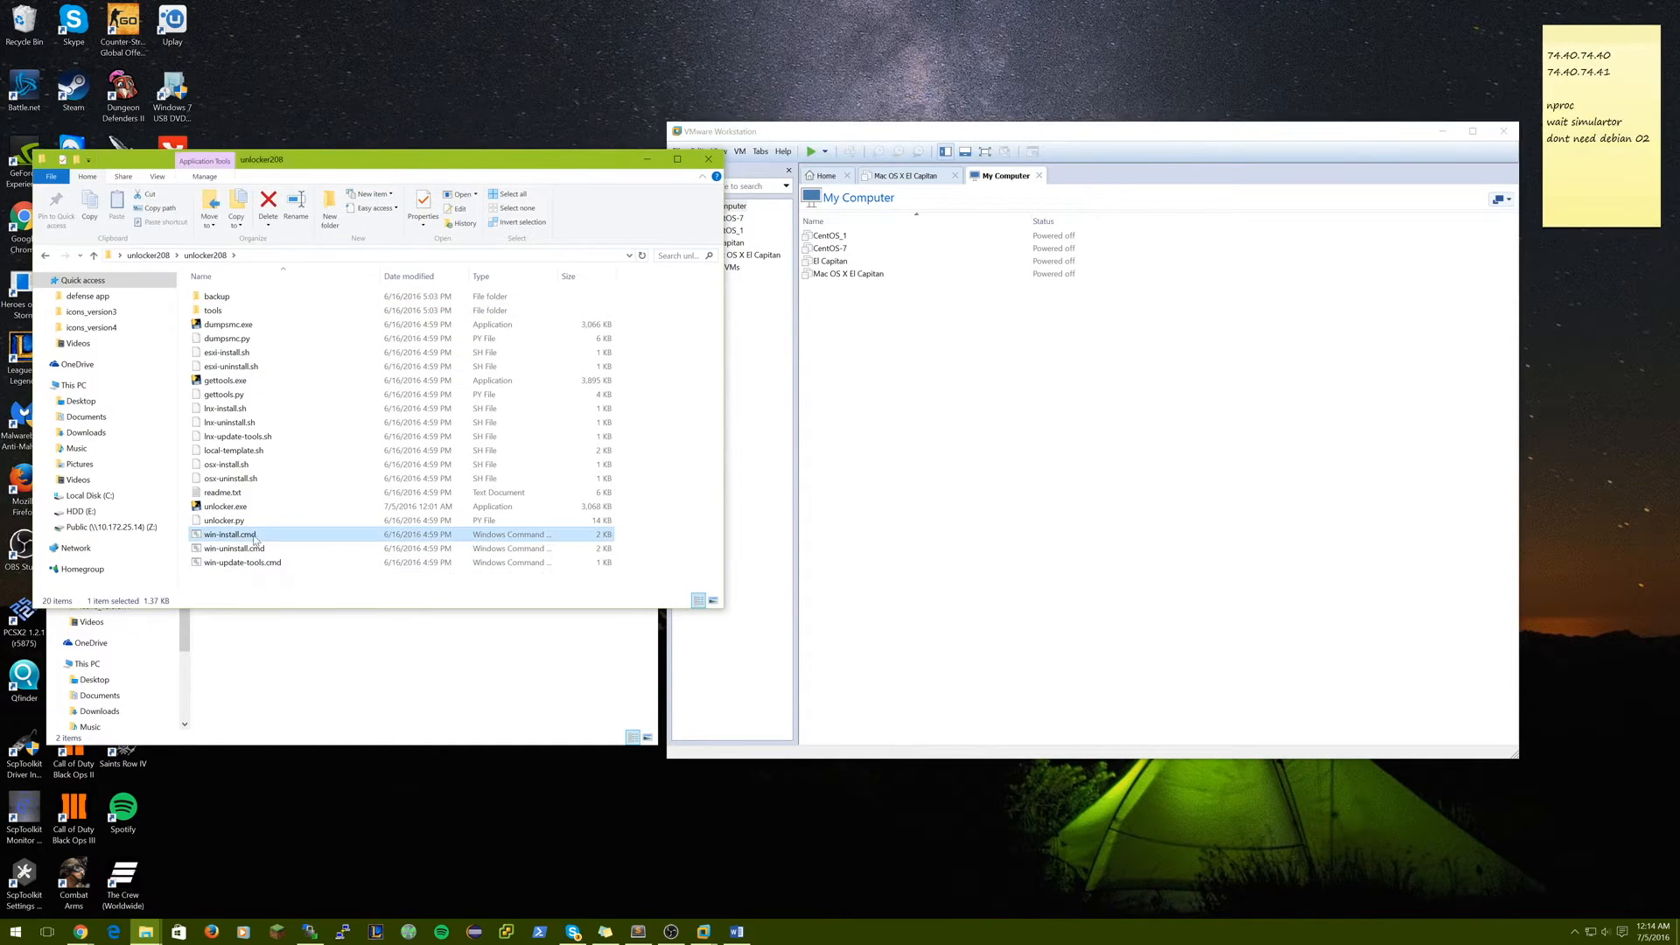
mouse_move(231, 534)
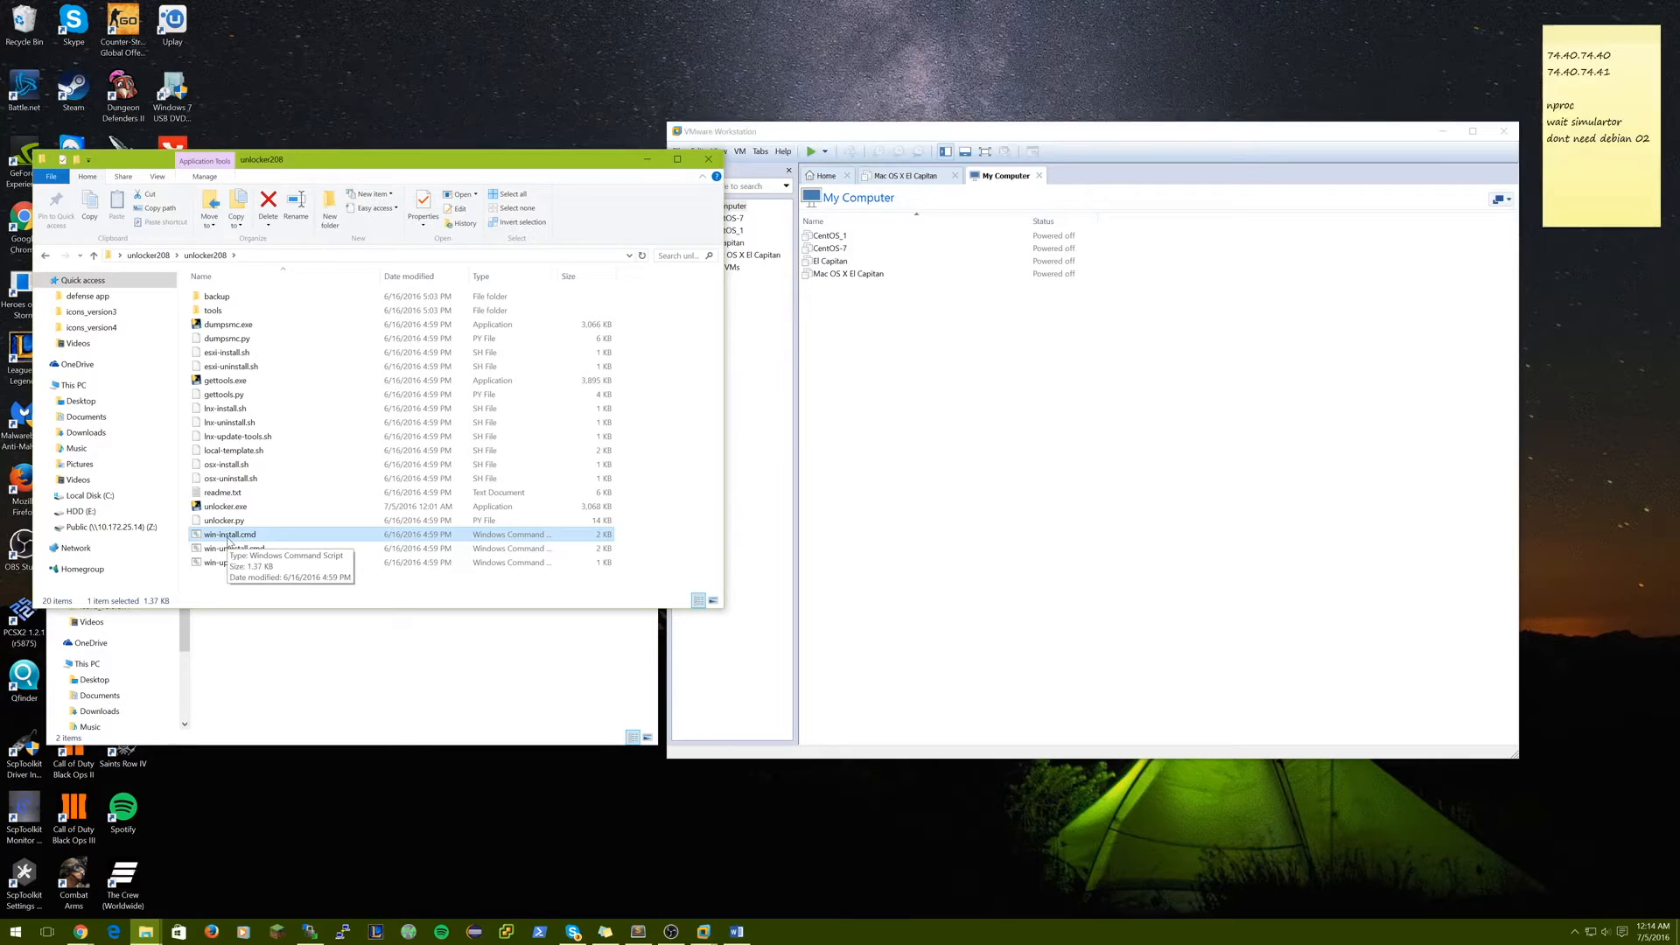
right_click(229, 534)
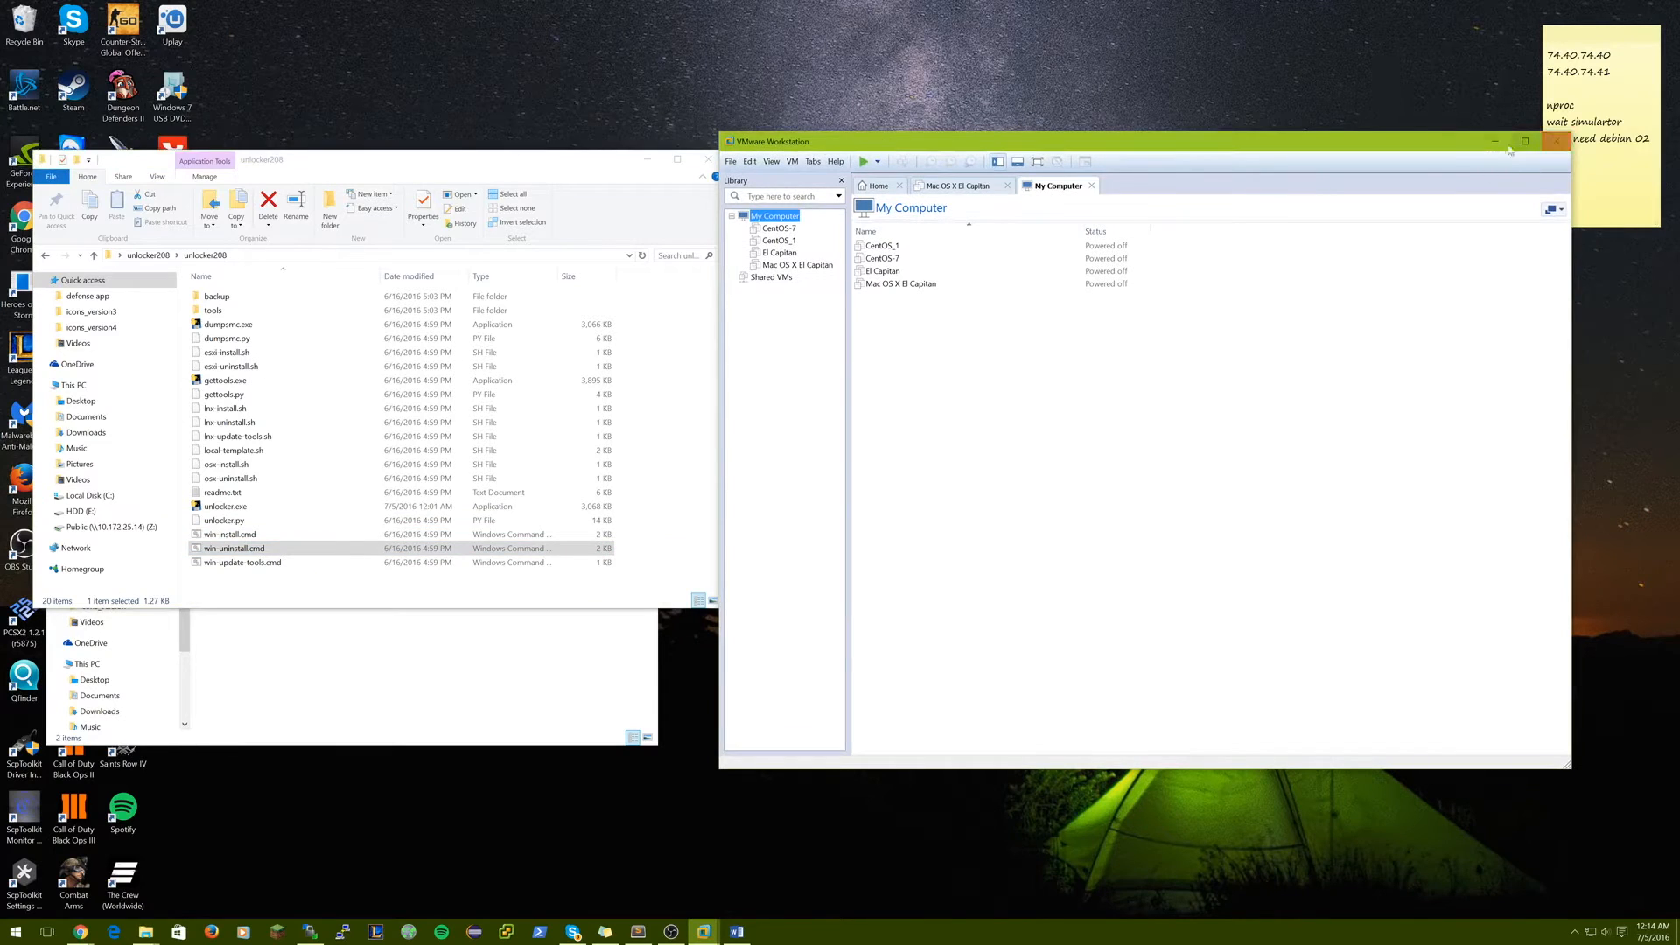
right_click(233, 548)
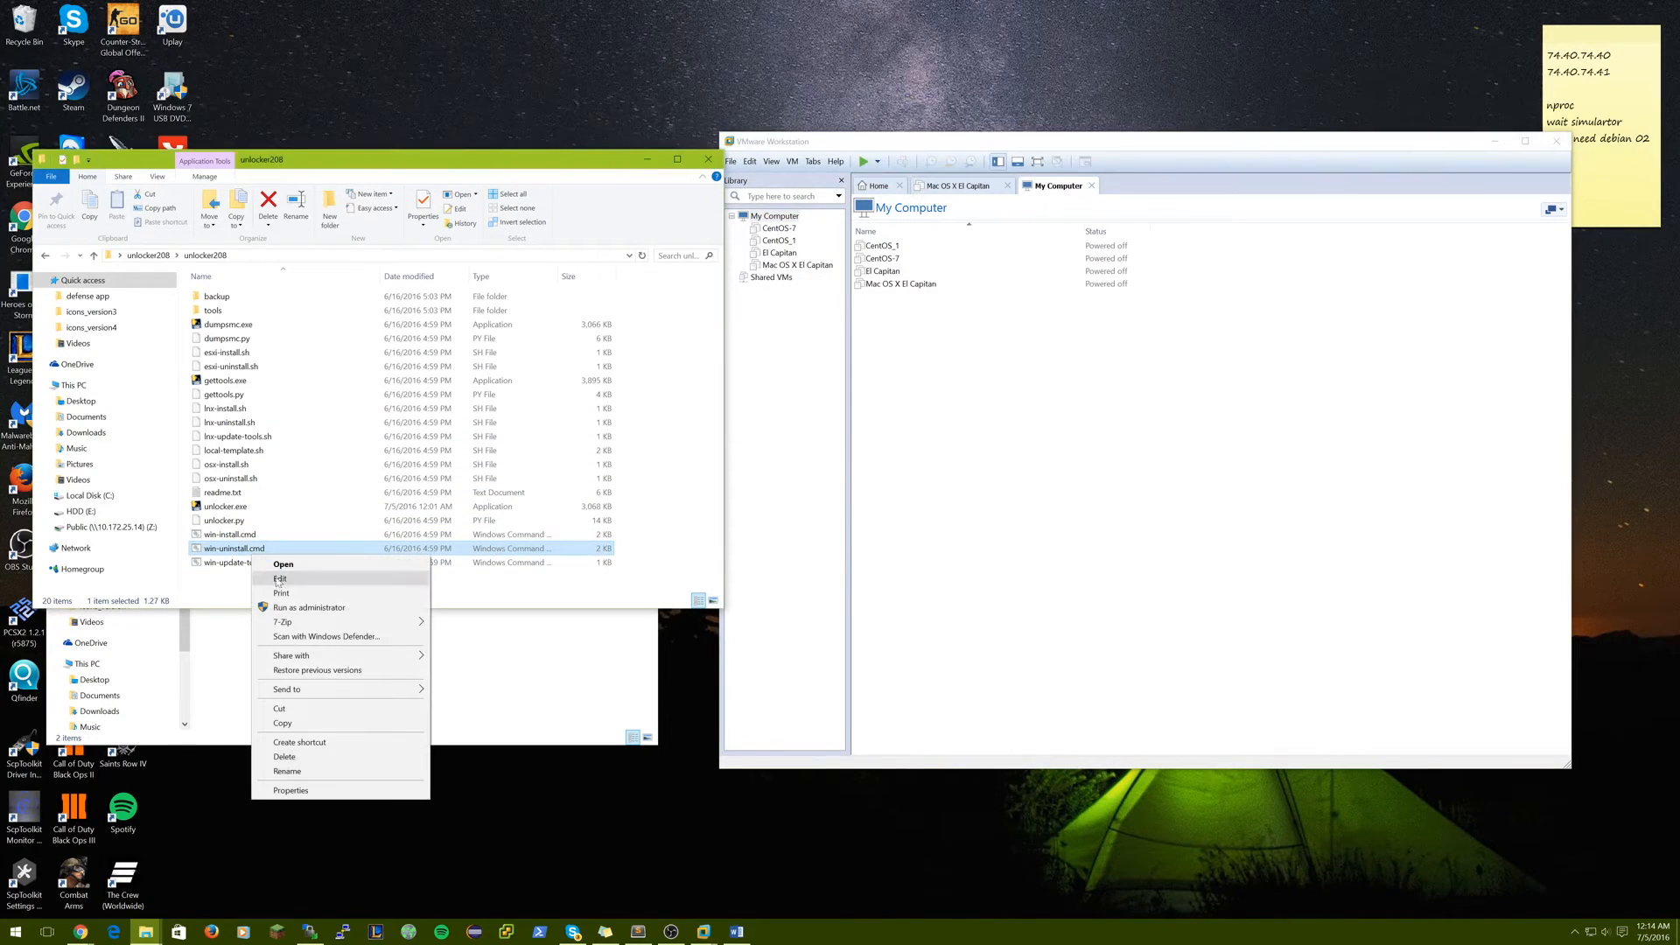
mouse_move(289, 607)
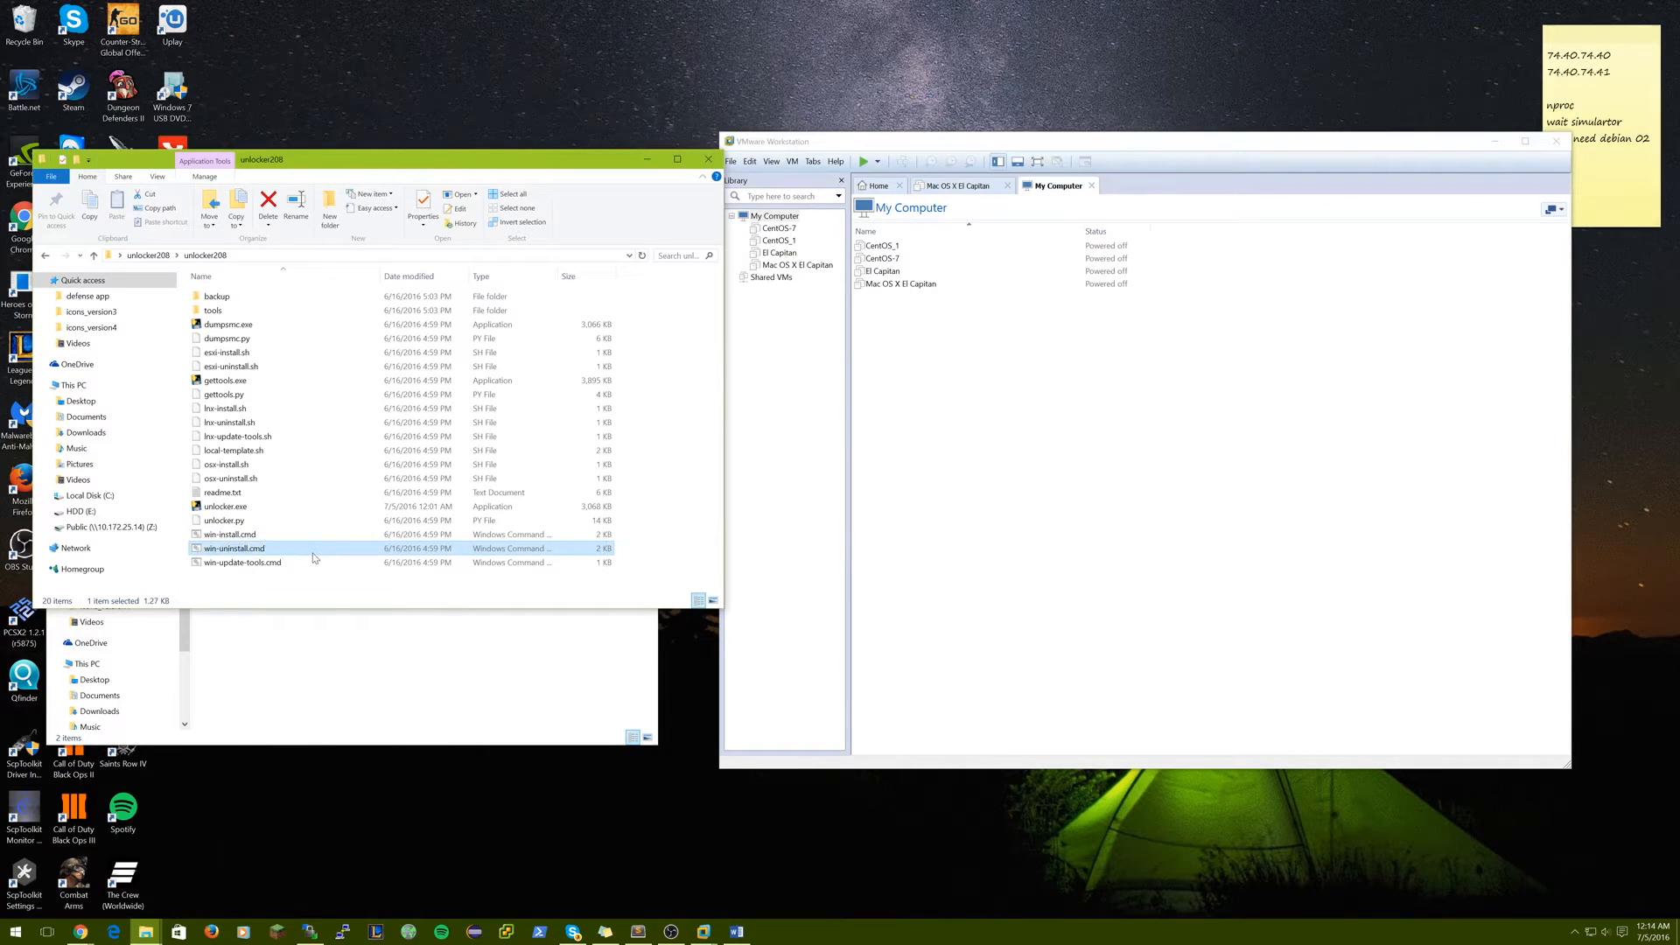
mouse_move(232, 548)
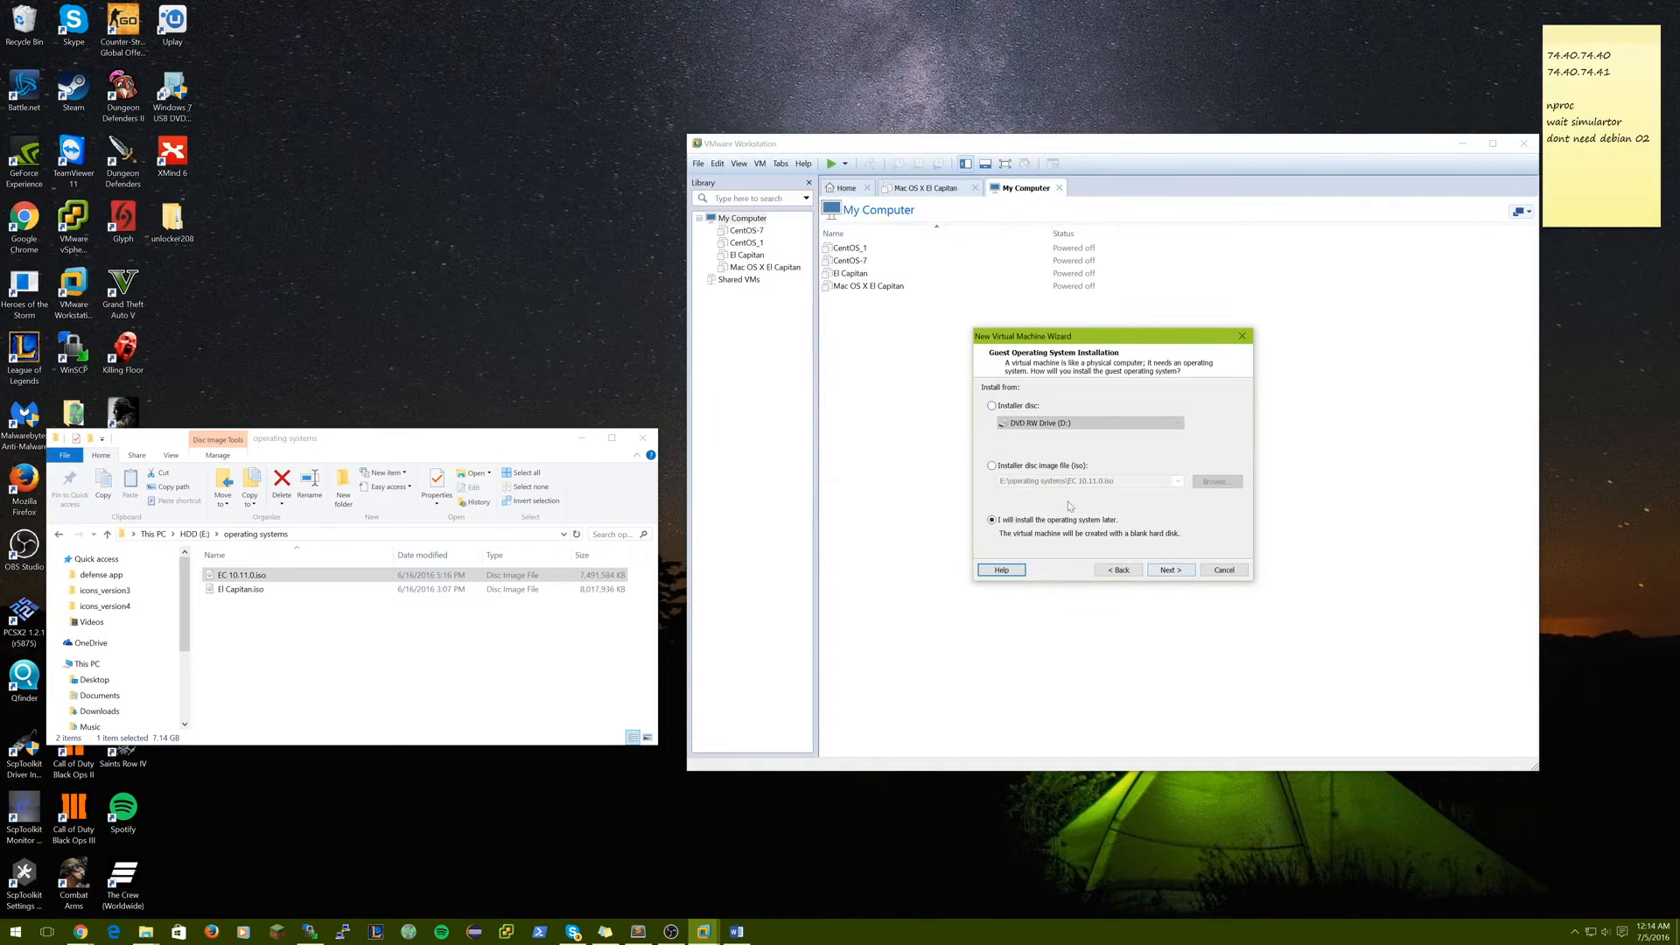
Step: Use the EC 10.11.0.iso installer disc image for the new virtual machine
click(991, 465)
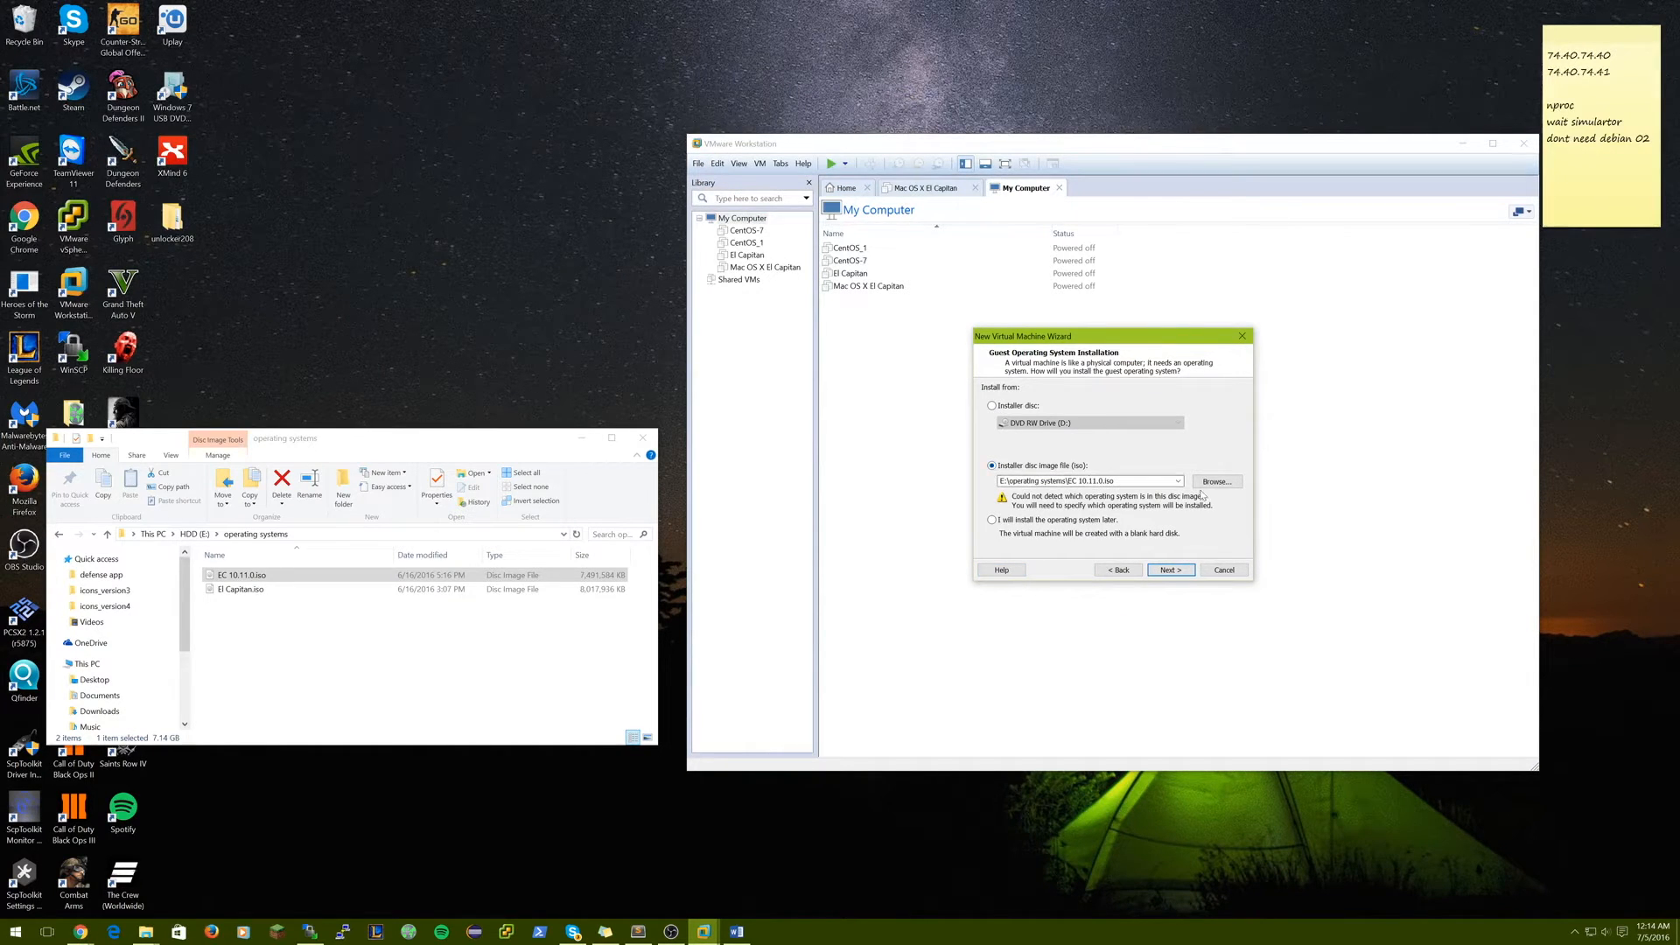
click(1216, 481)
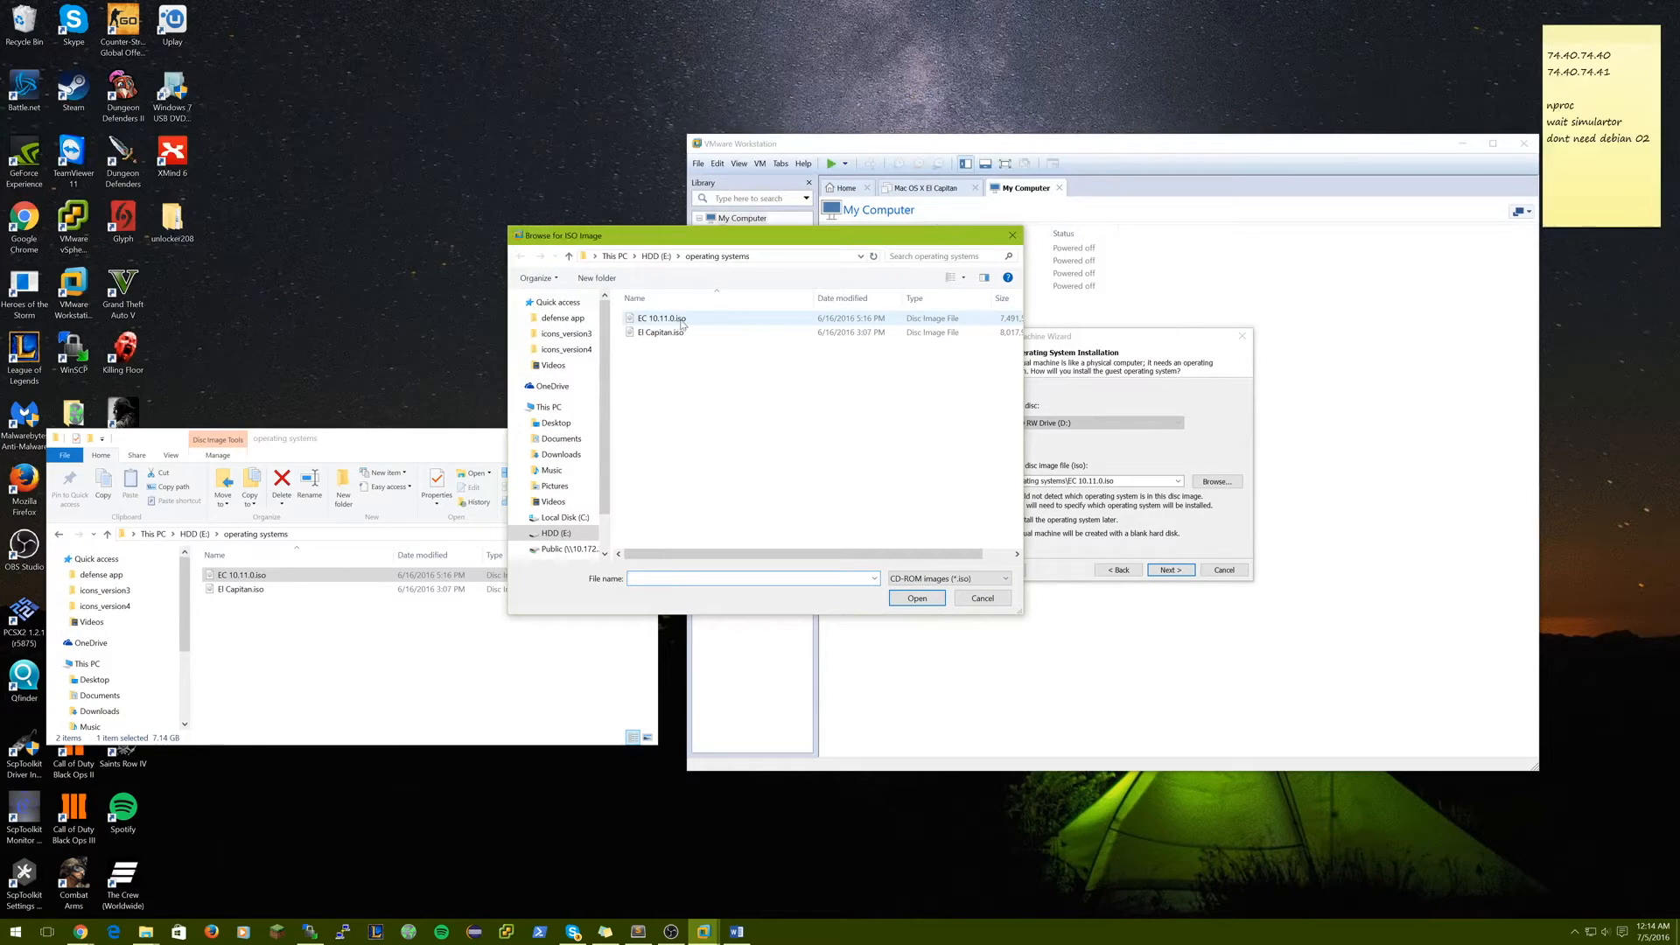
click(917, 597)
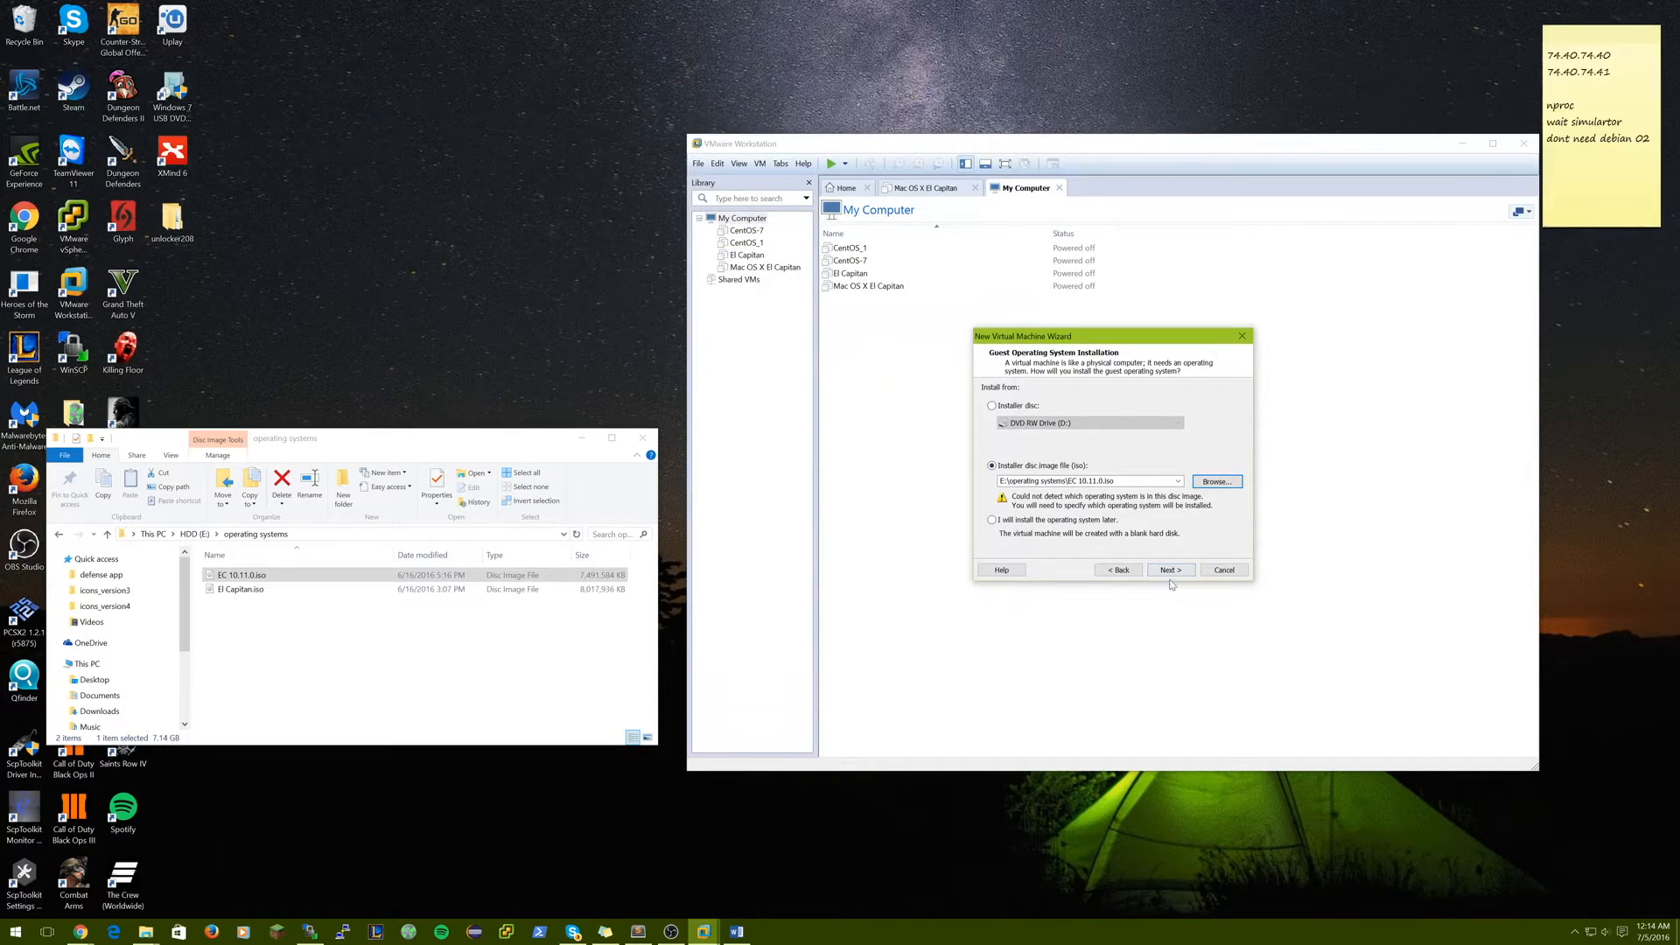
click(1170, 570)
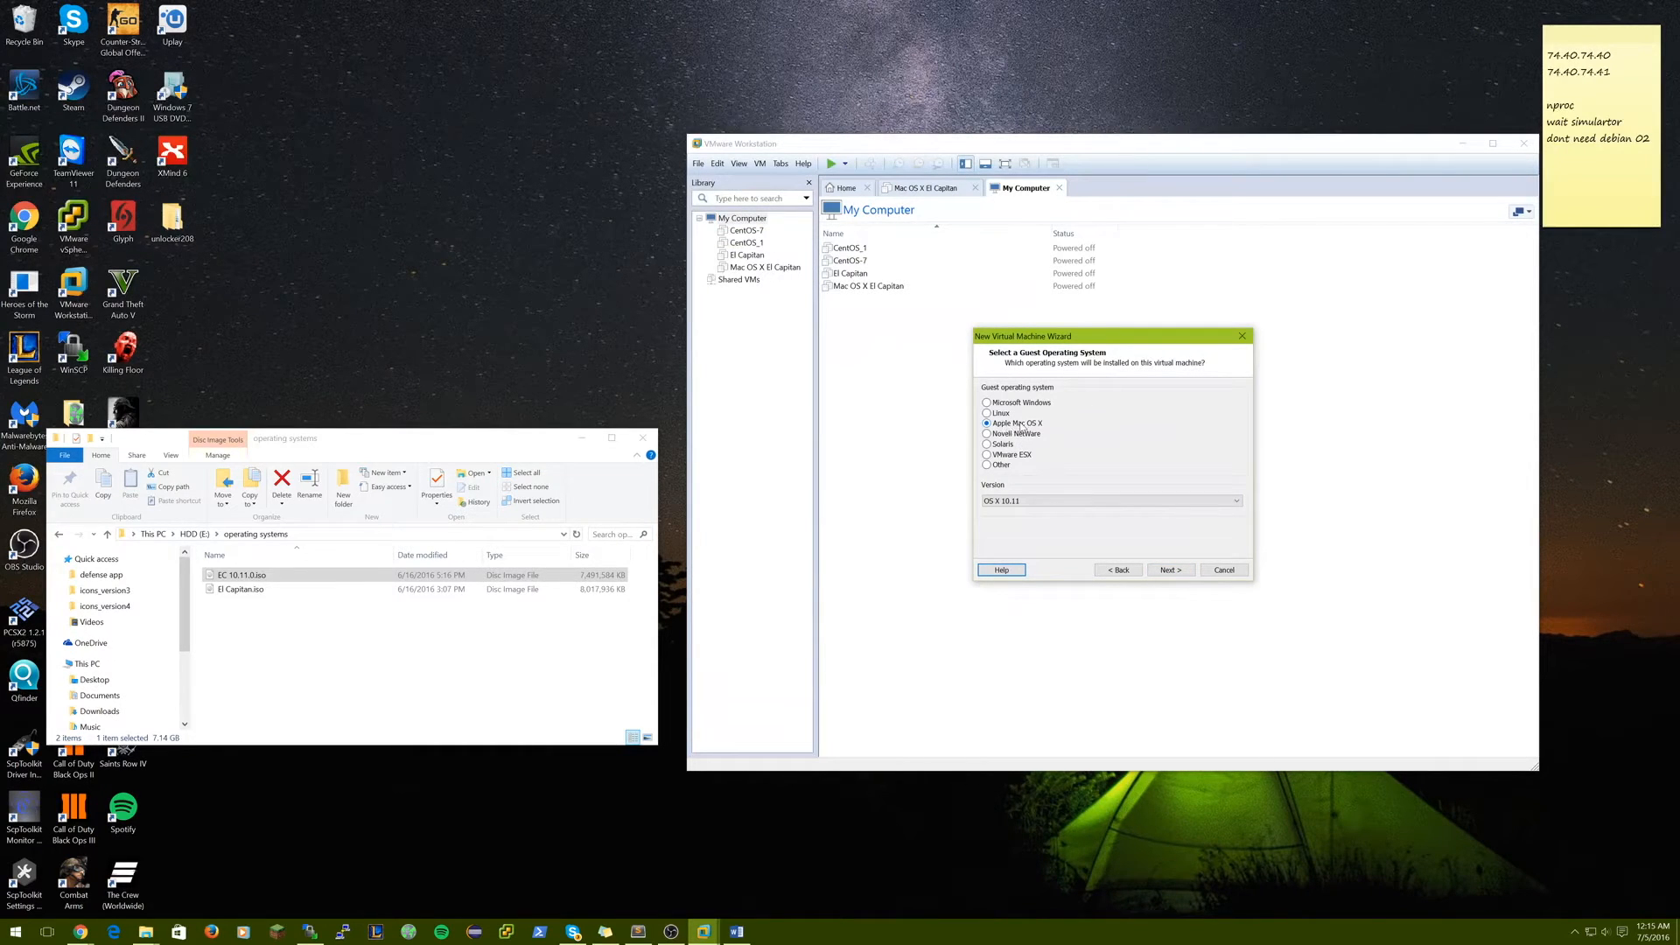
mouse_move(1045, 459)
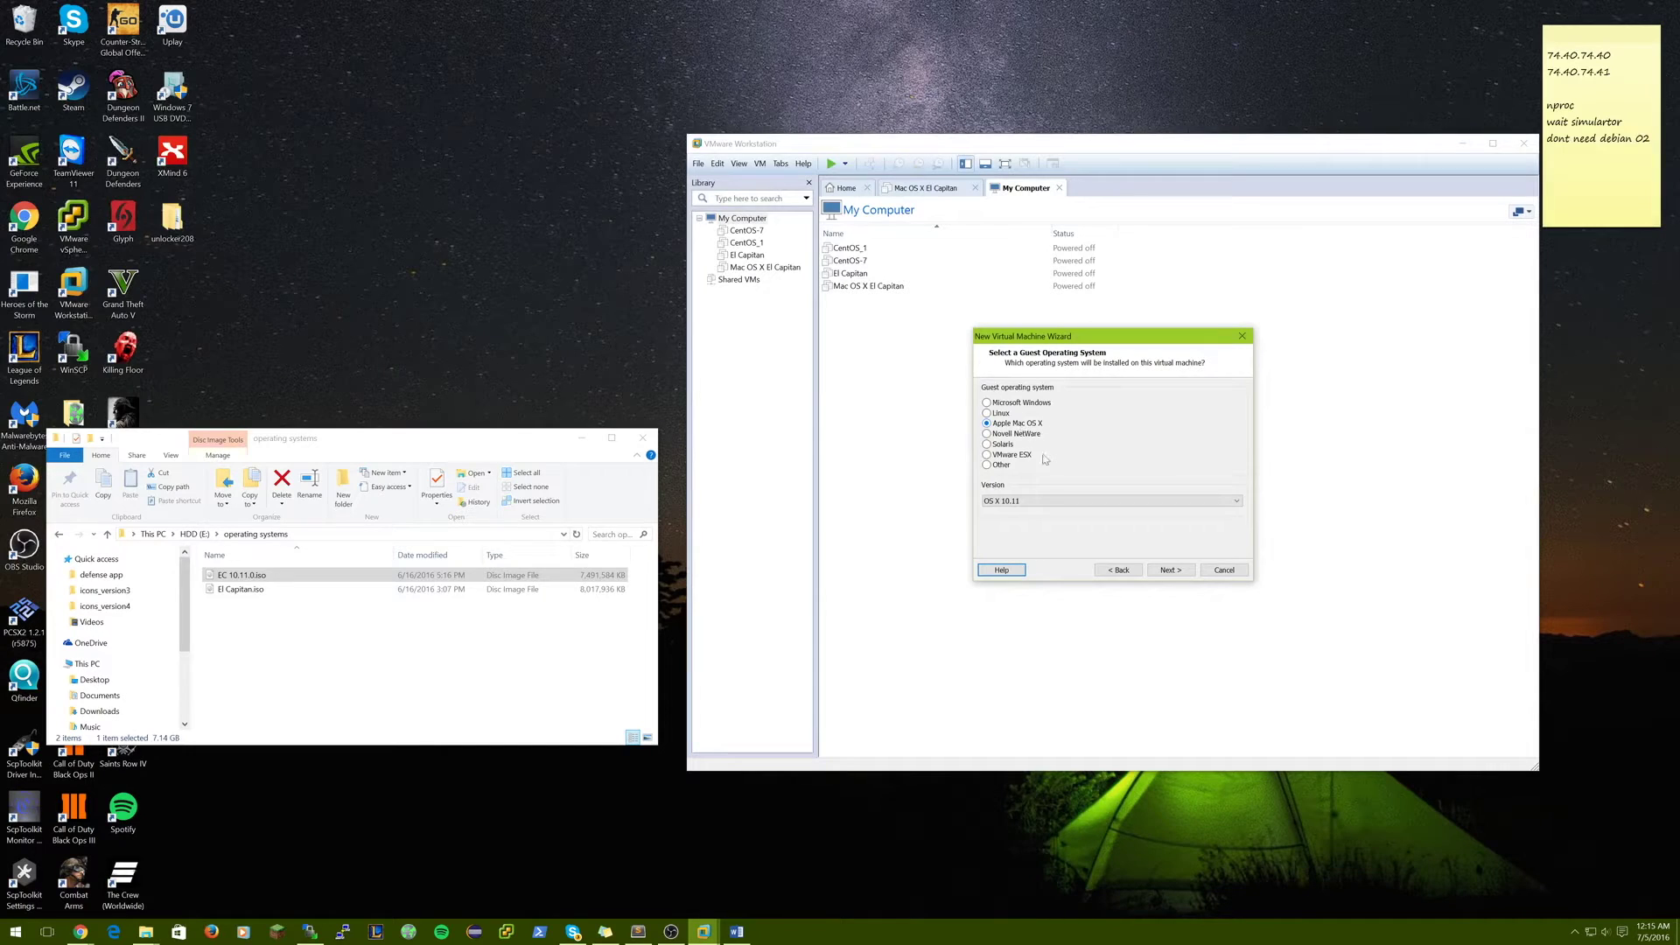
Step: Choose OS X 10.11, keep the default name, and set an 80 GB single-file disk
click(1236, 500)
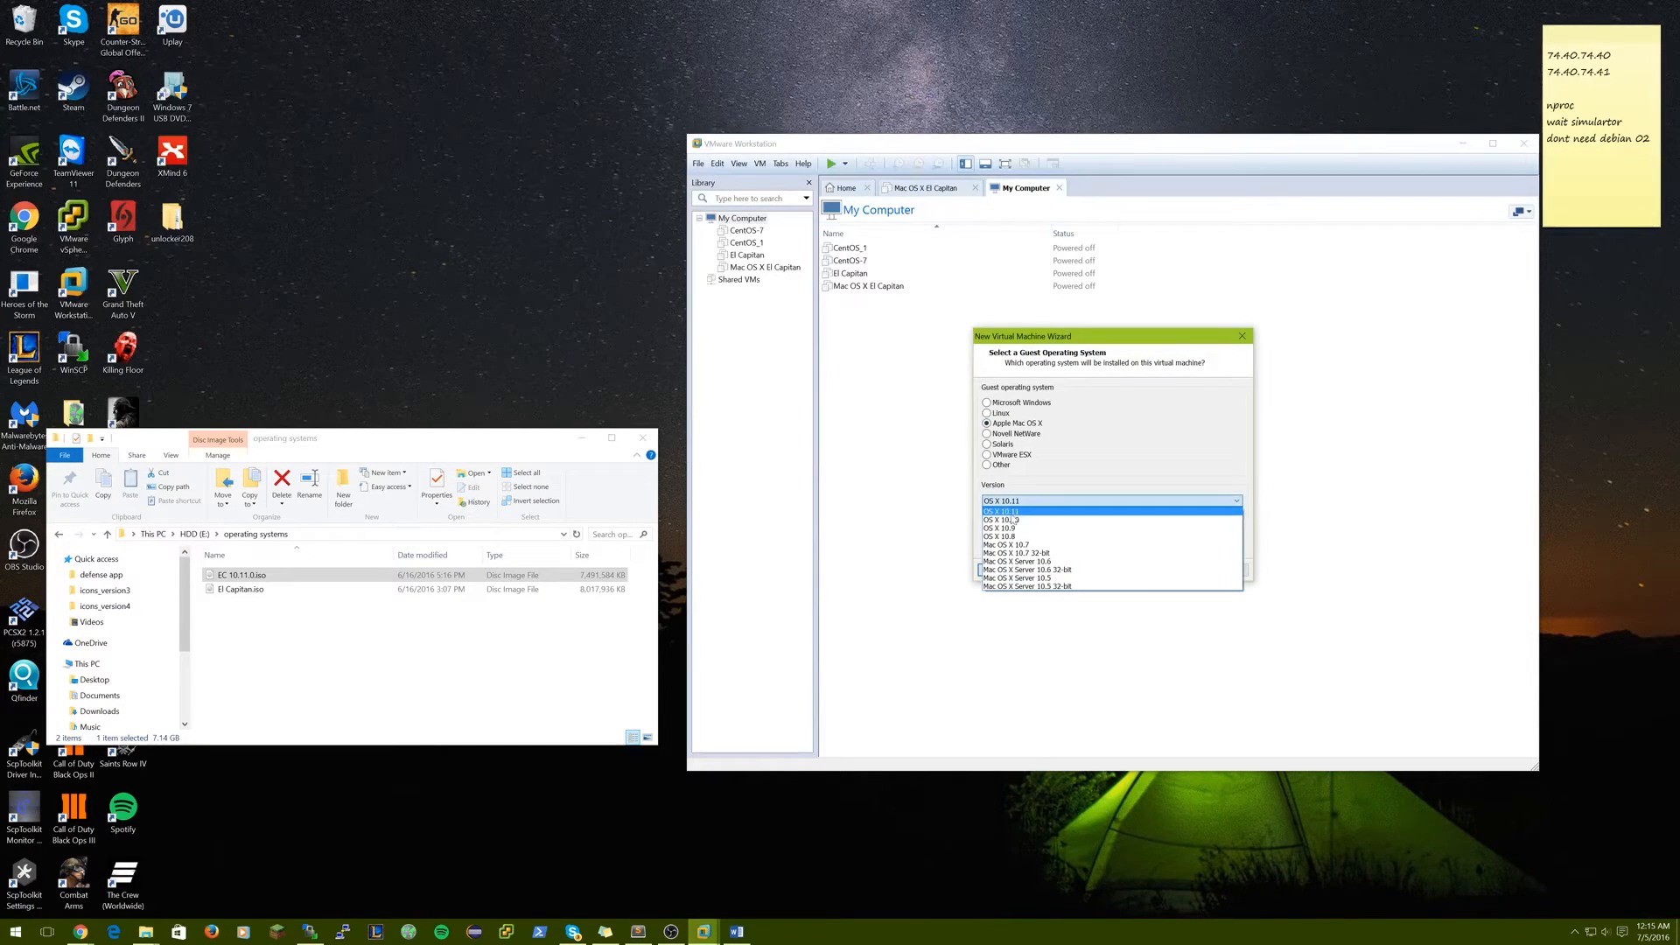
click(1000, 511)
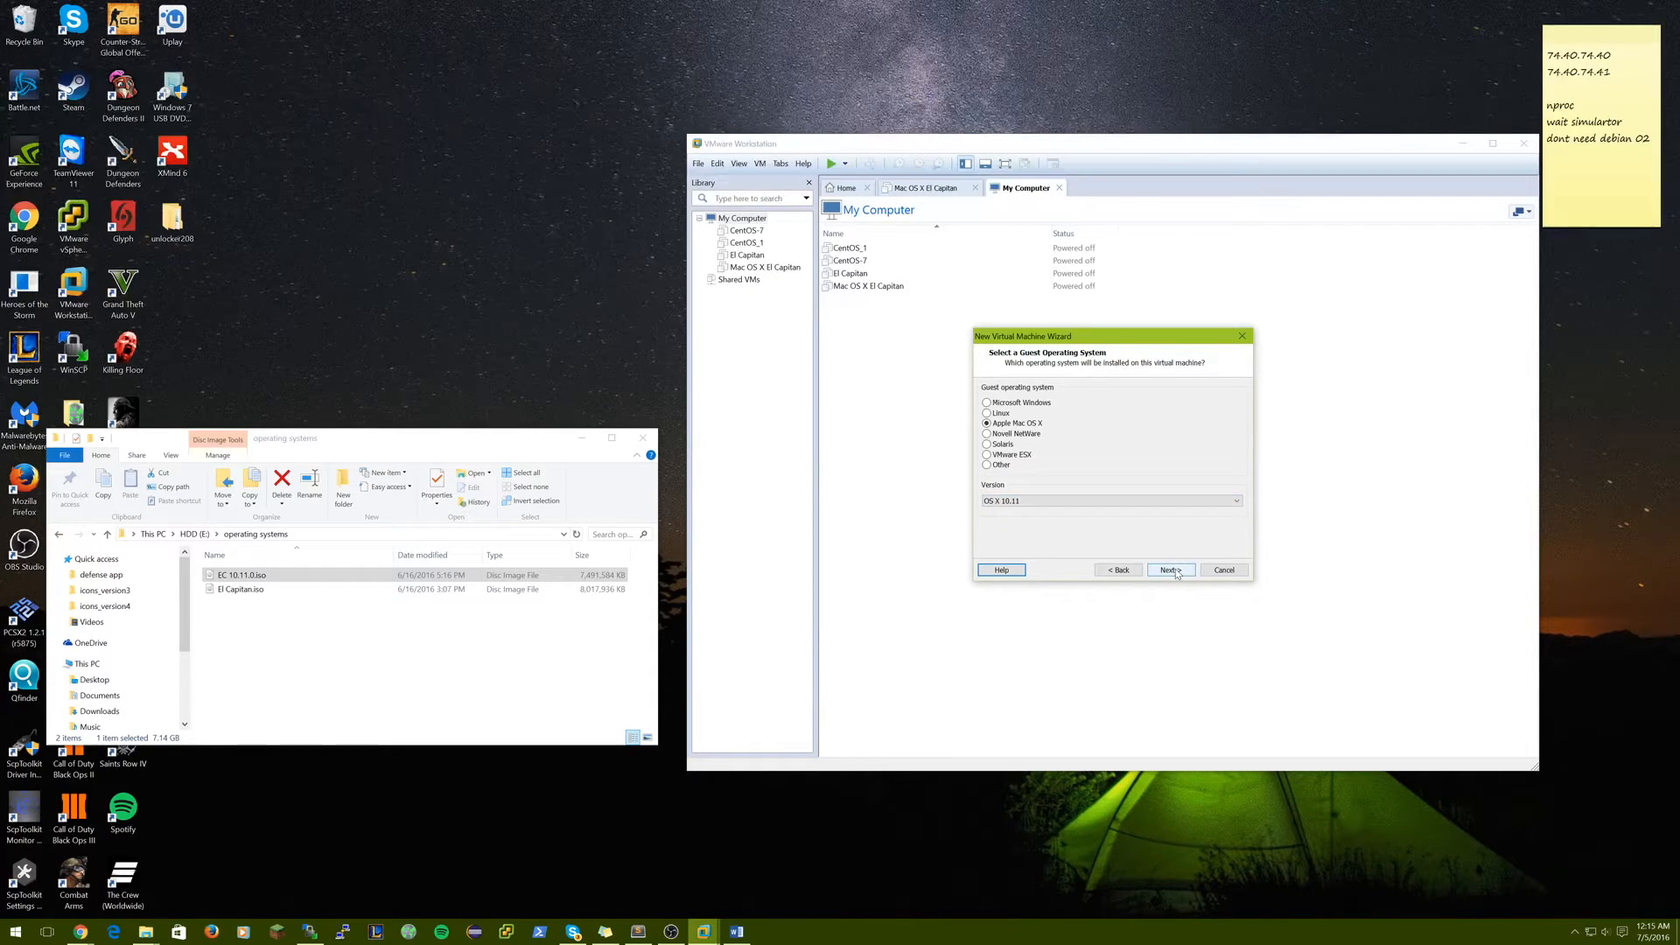
click(1171, 570)
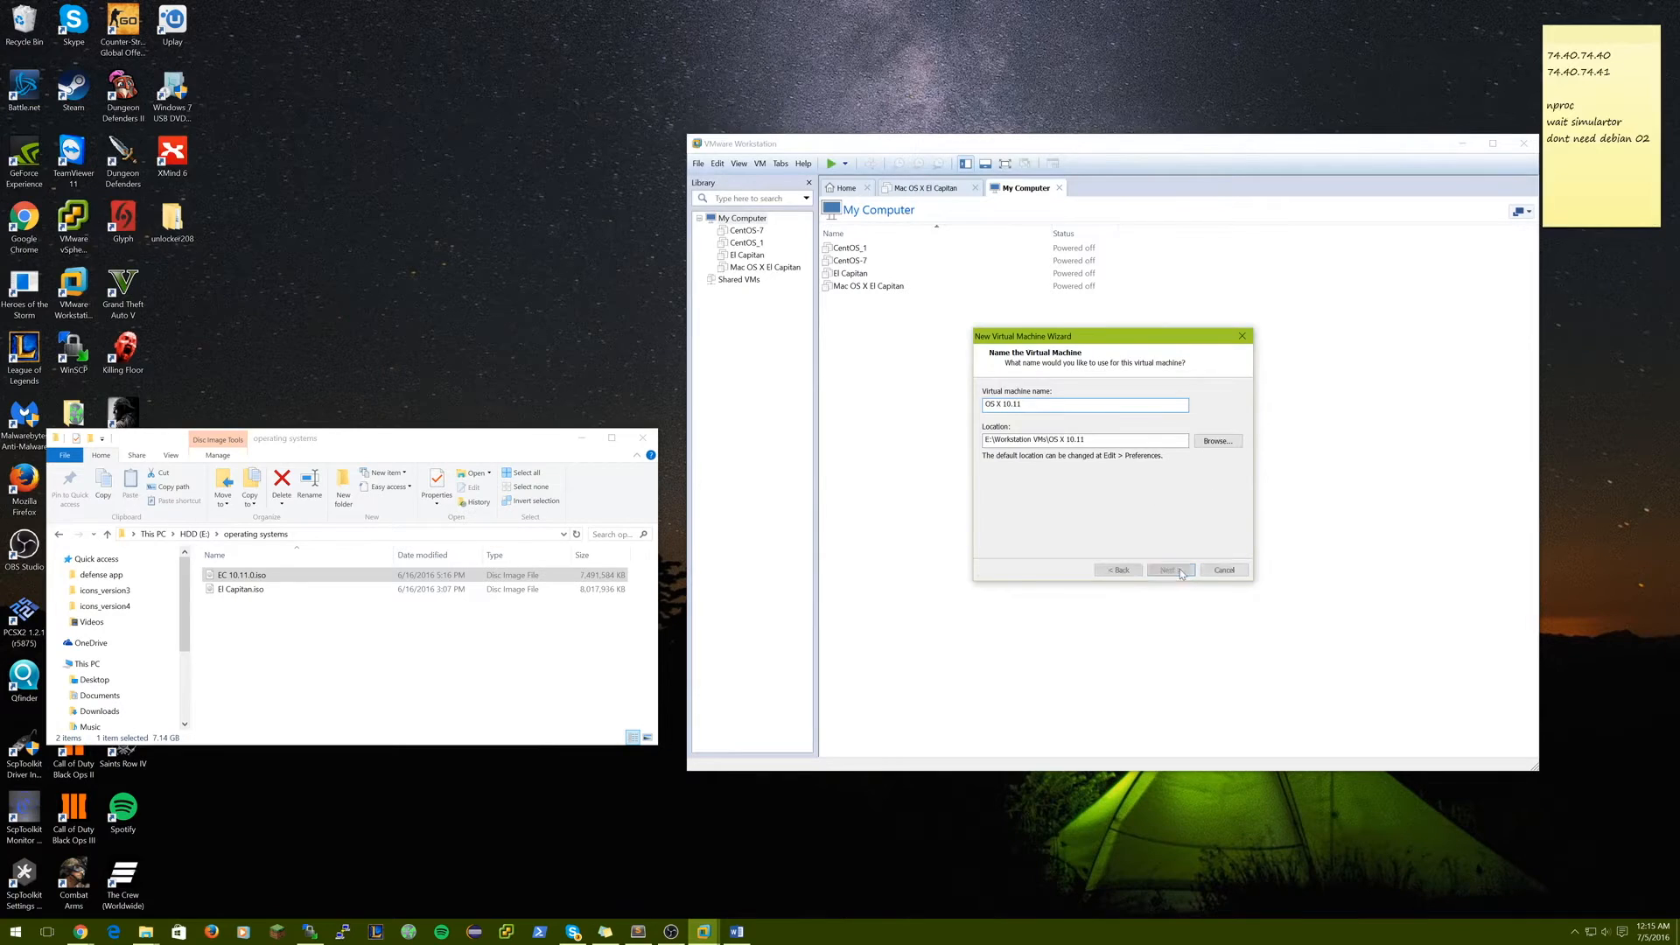
click(1170, 569)
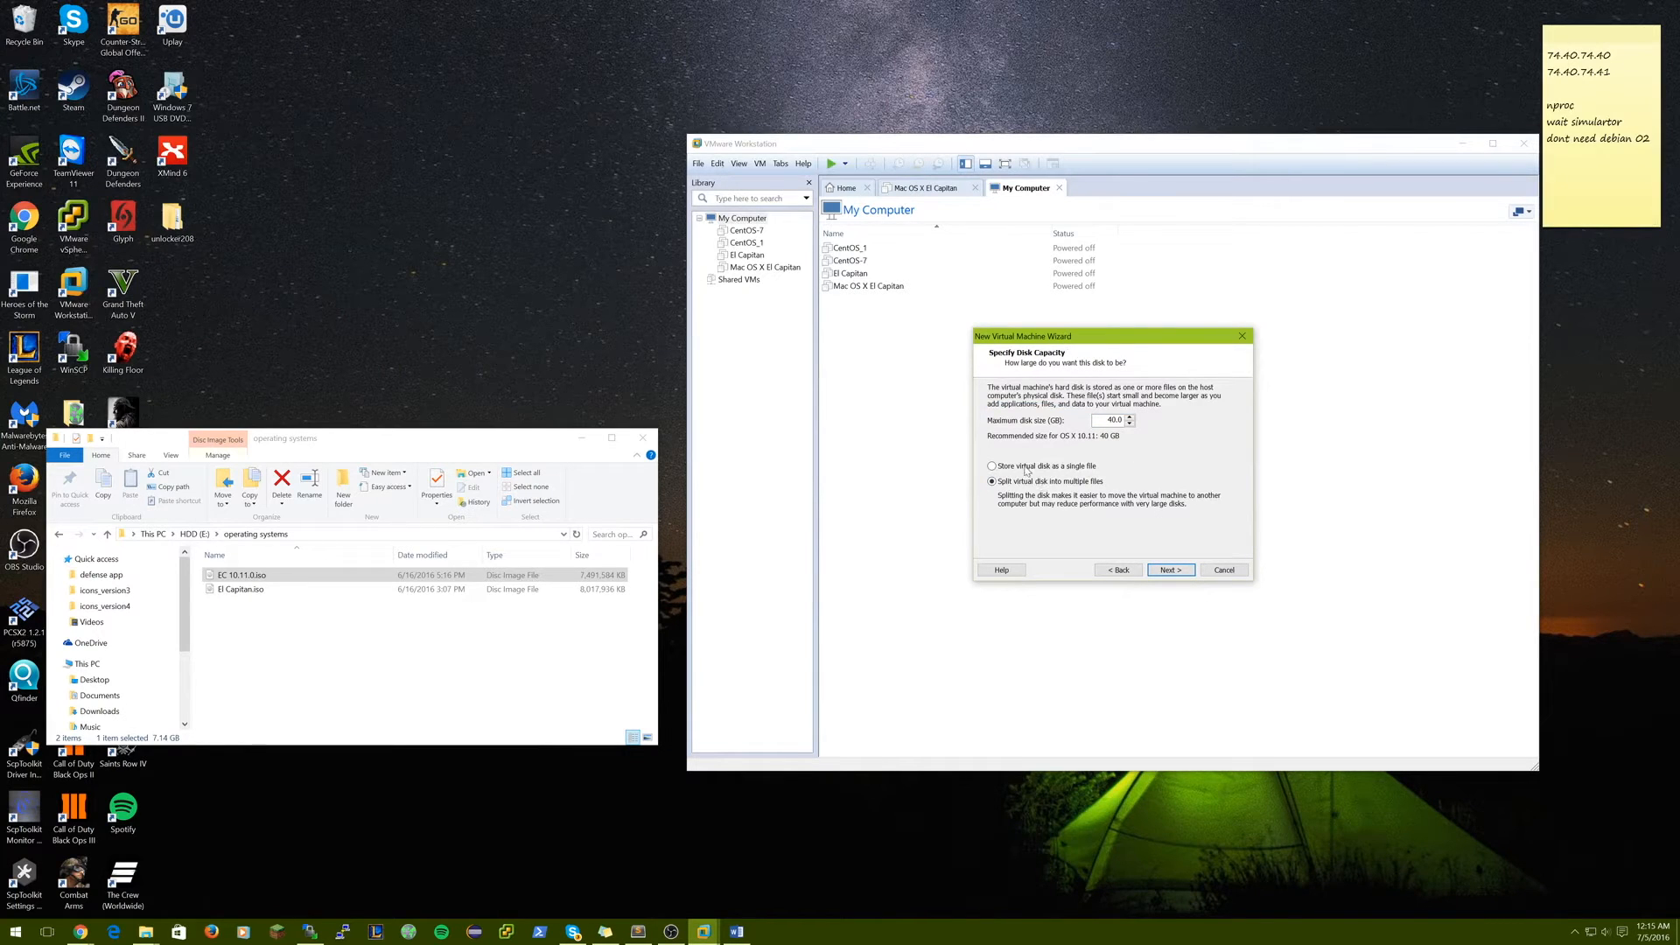
click(992, 466)
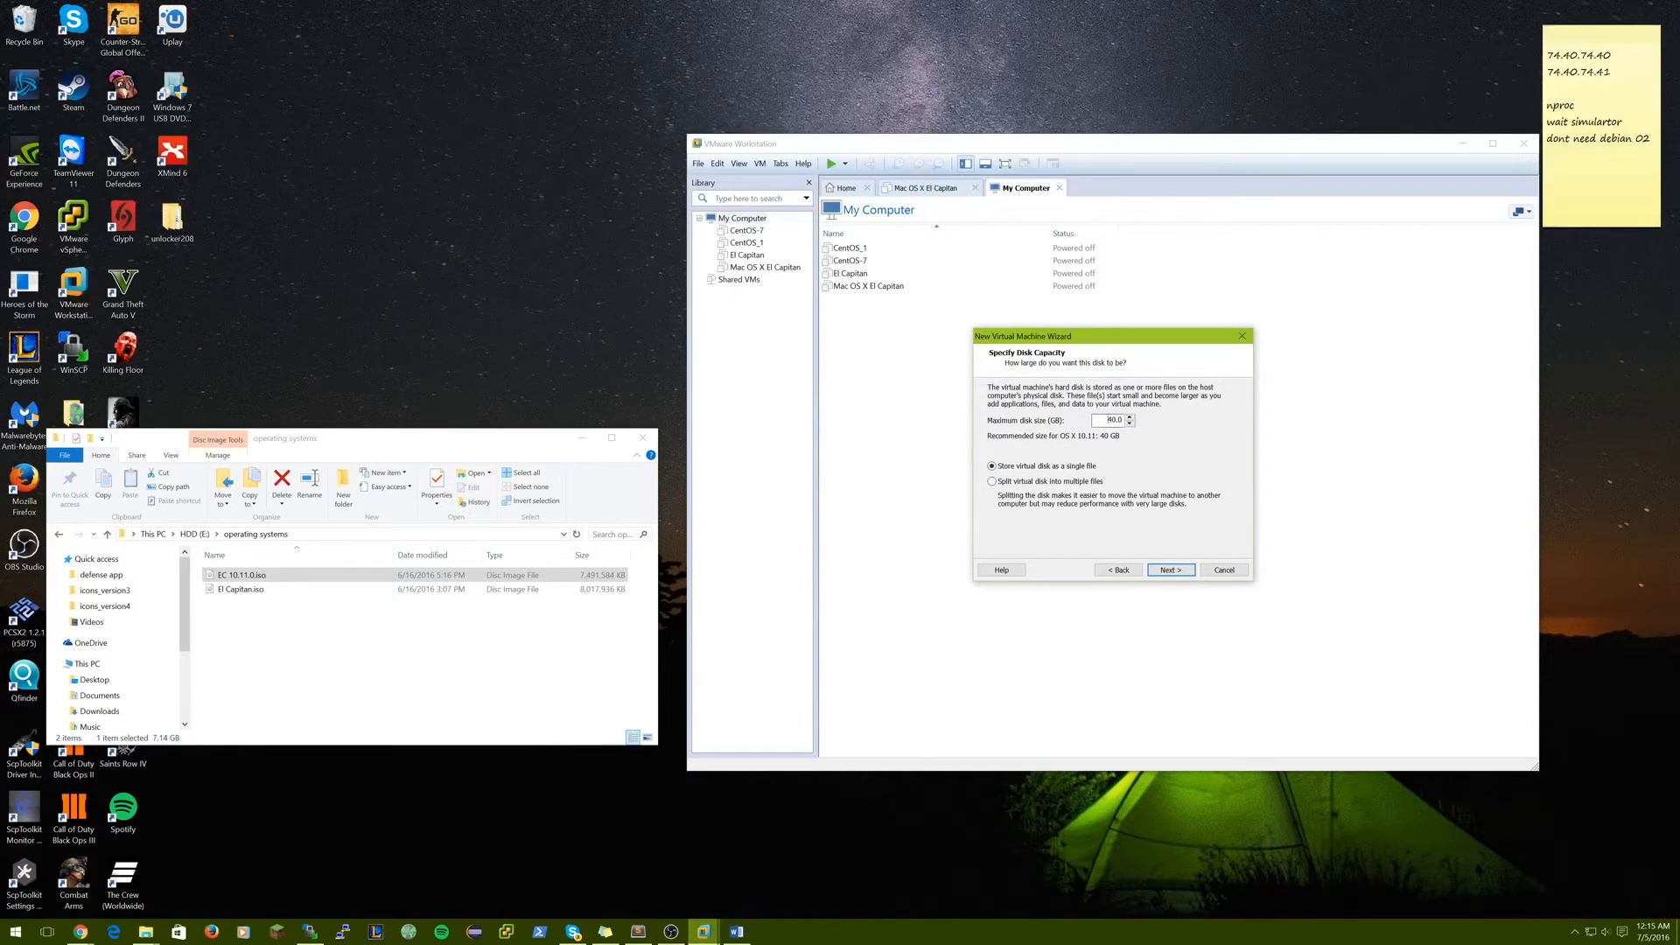
text(08)
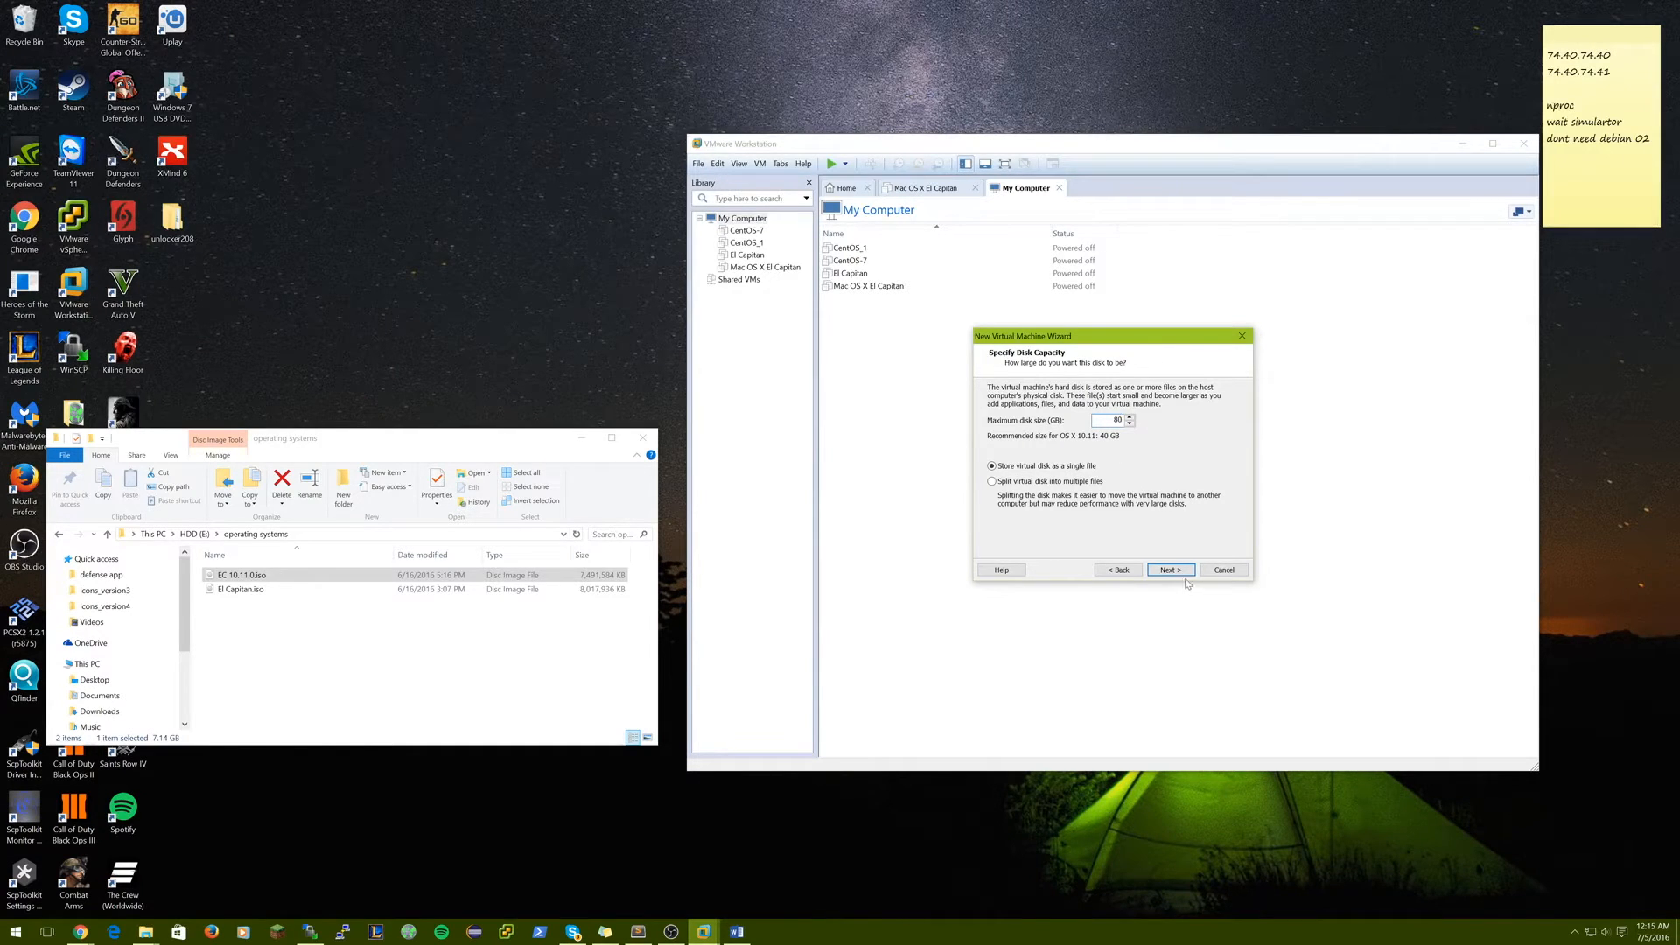
click(1170, 569)
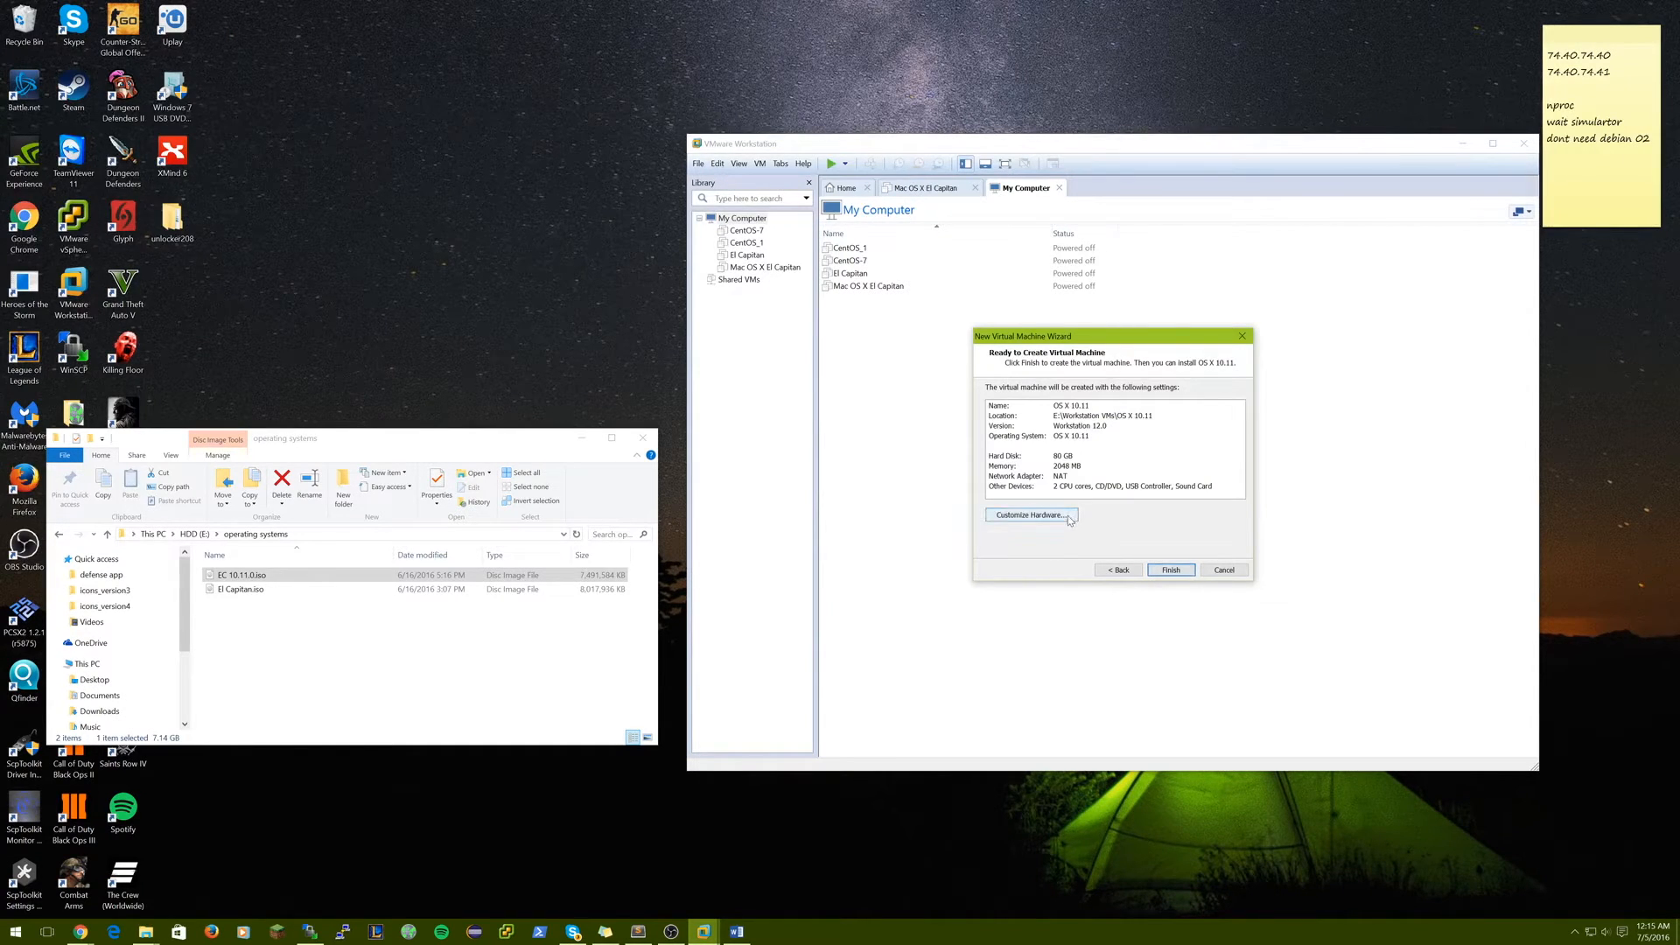
Step: Set the new machine's hardware to 1 processor with 4 cores
click(1031, 514)
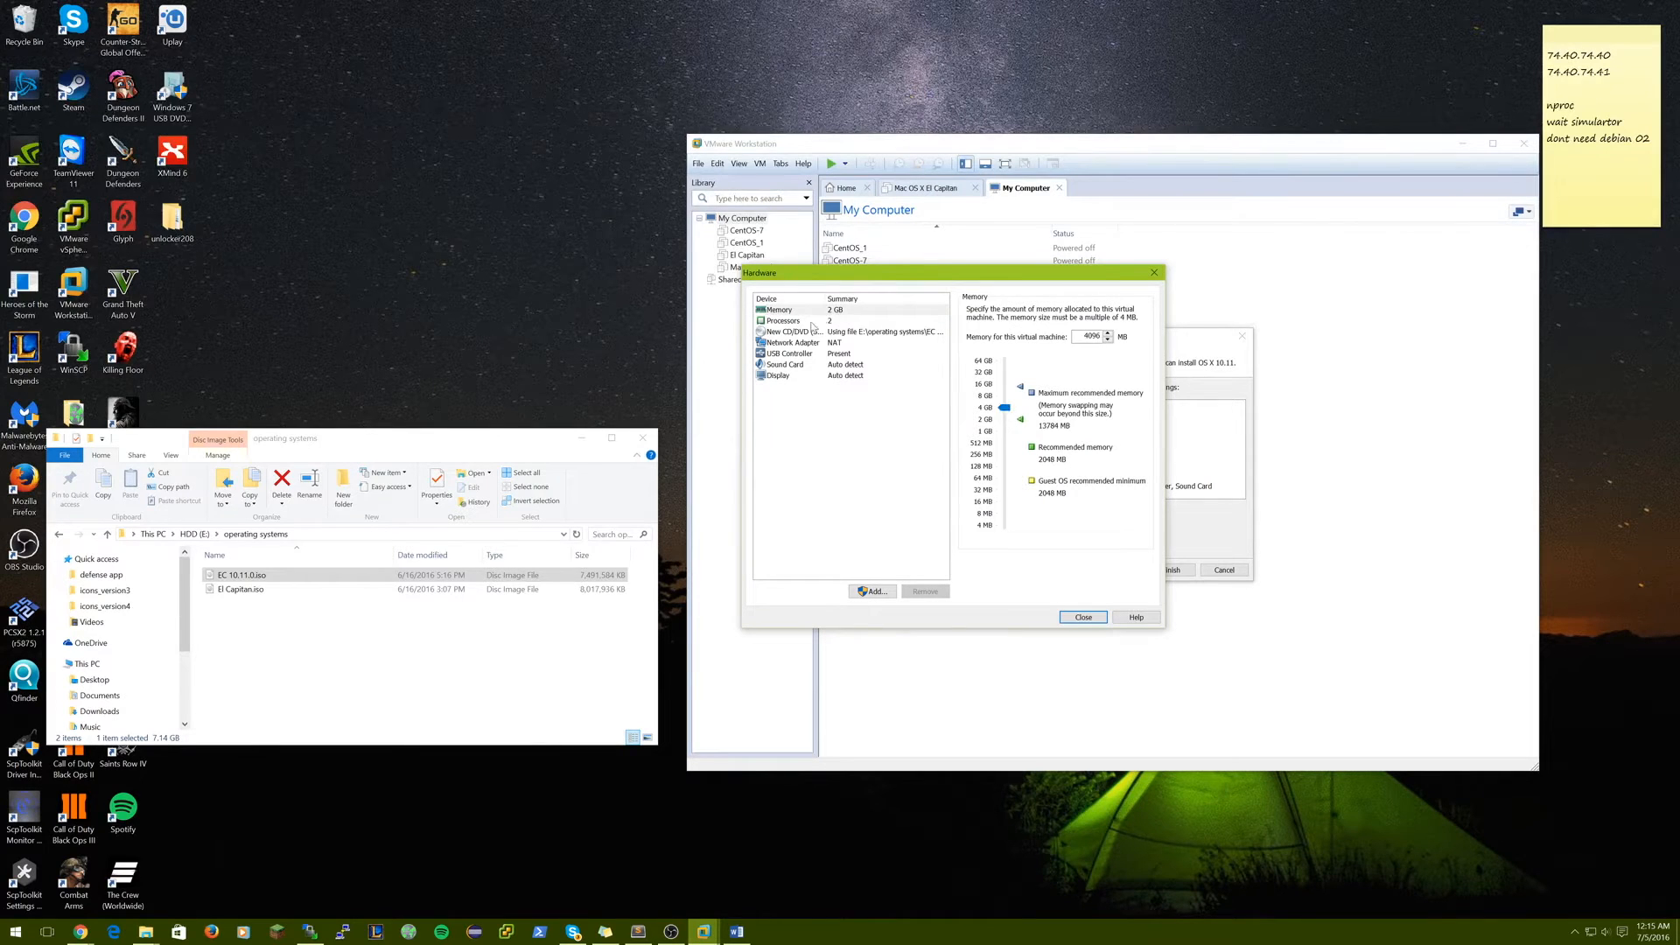
click(784, 320)
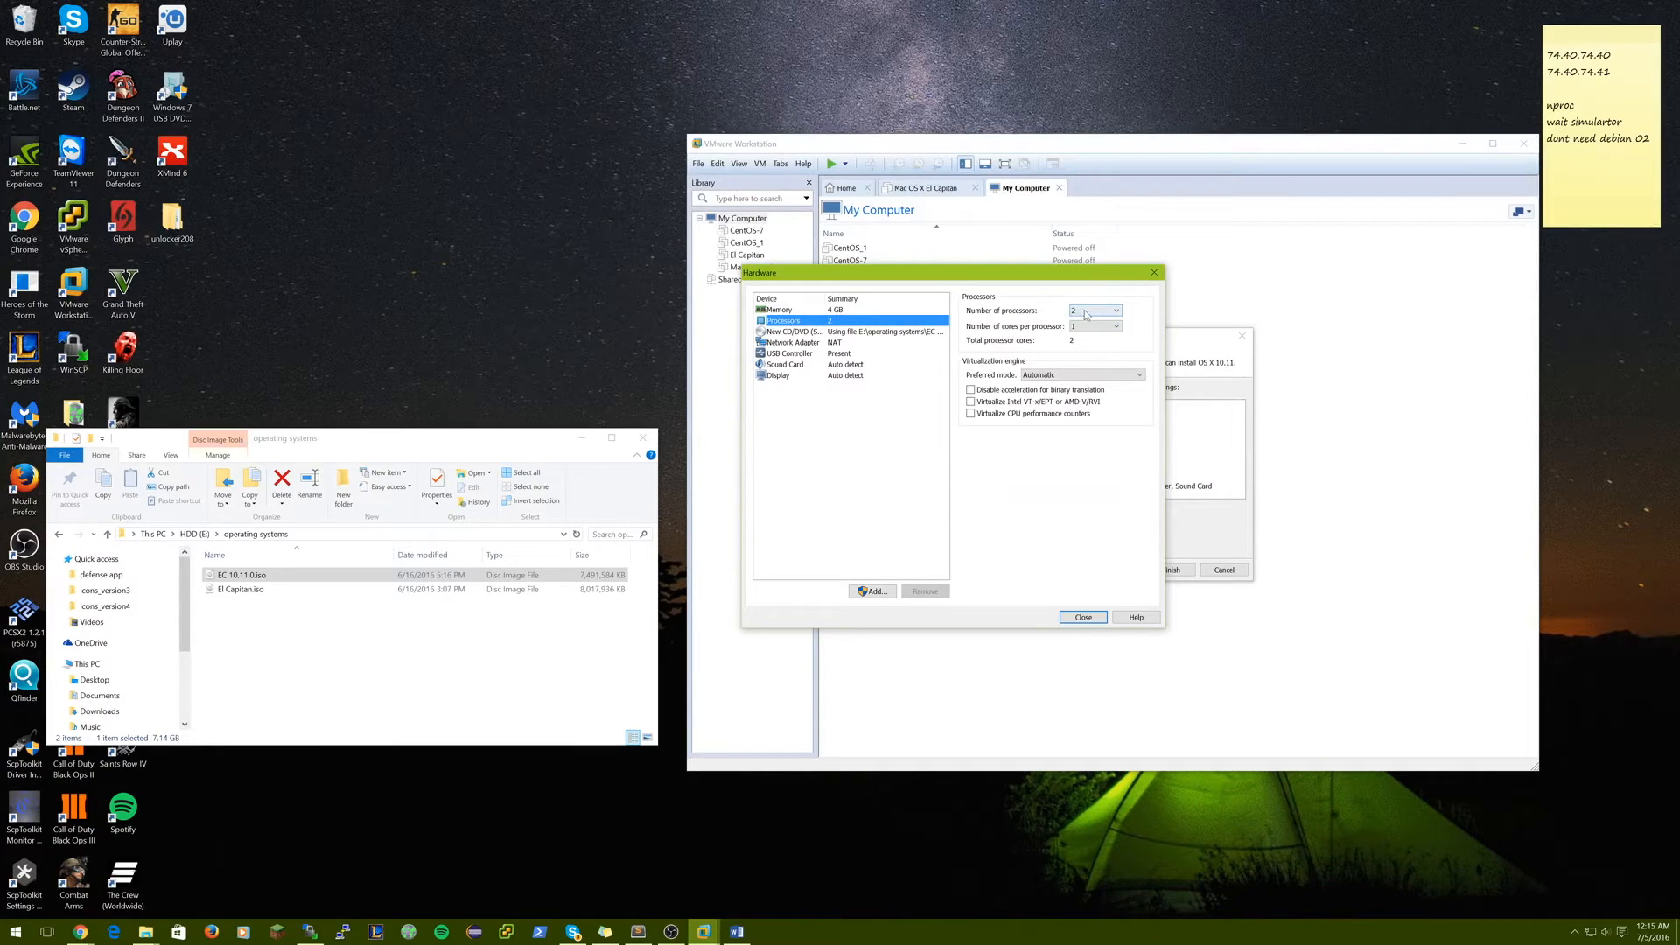
click(1116, 310)
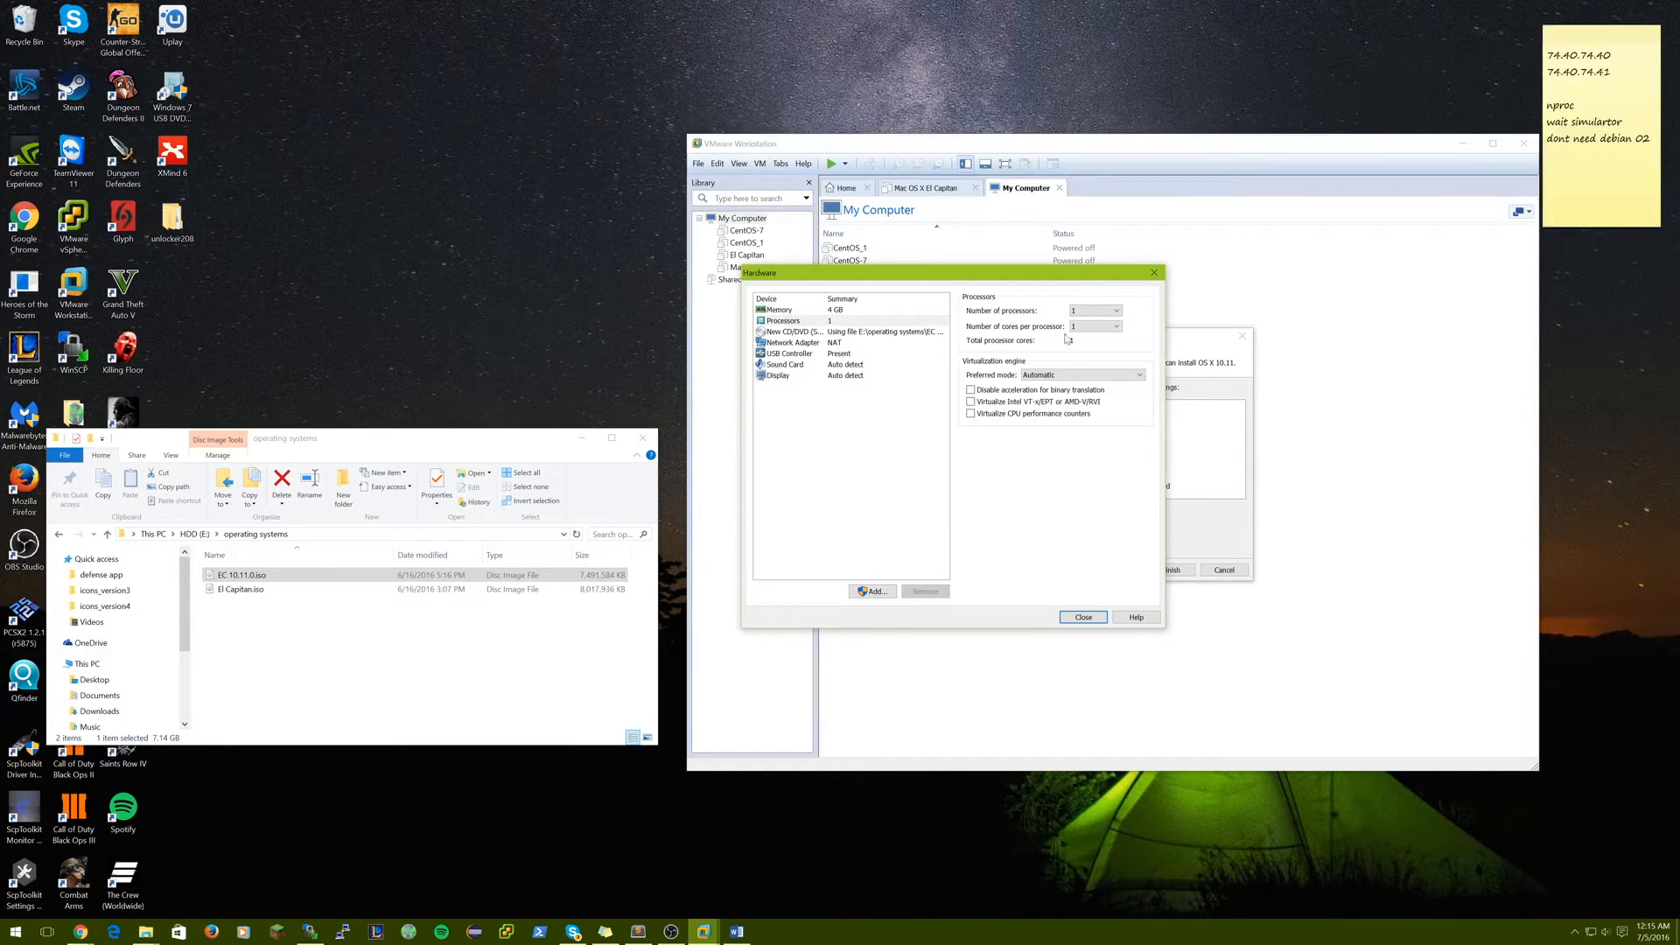
click(1116, 325)
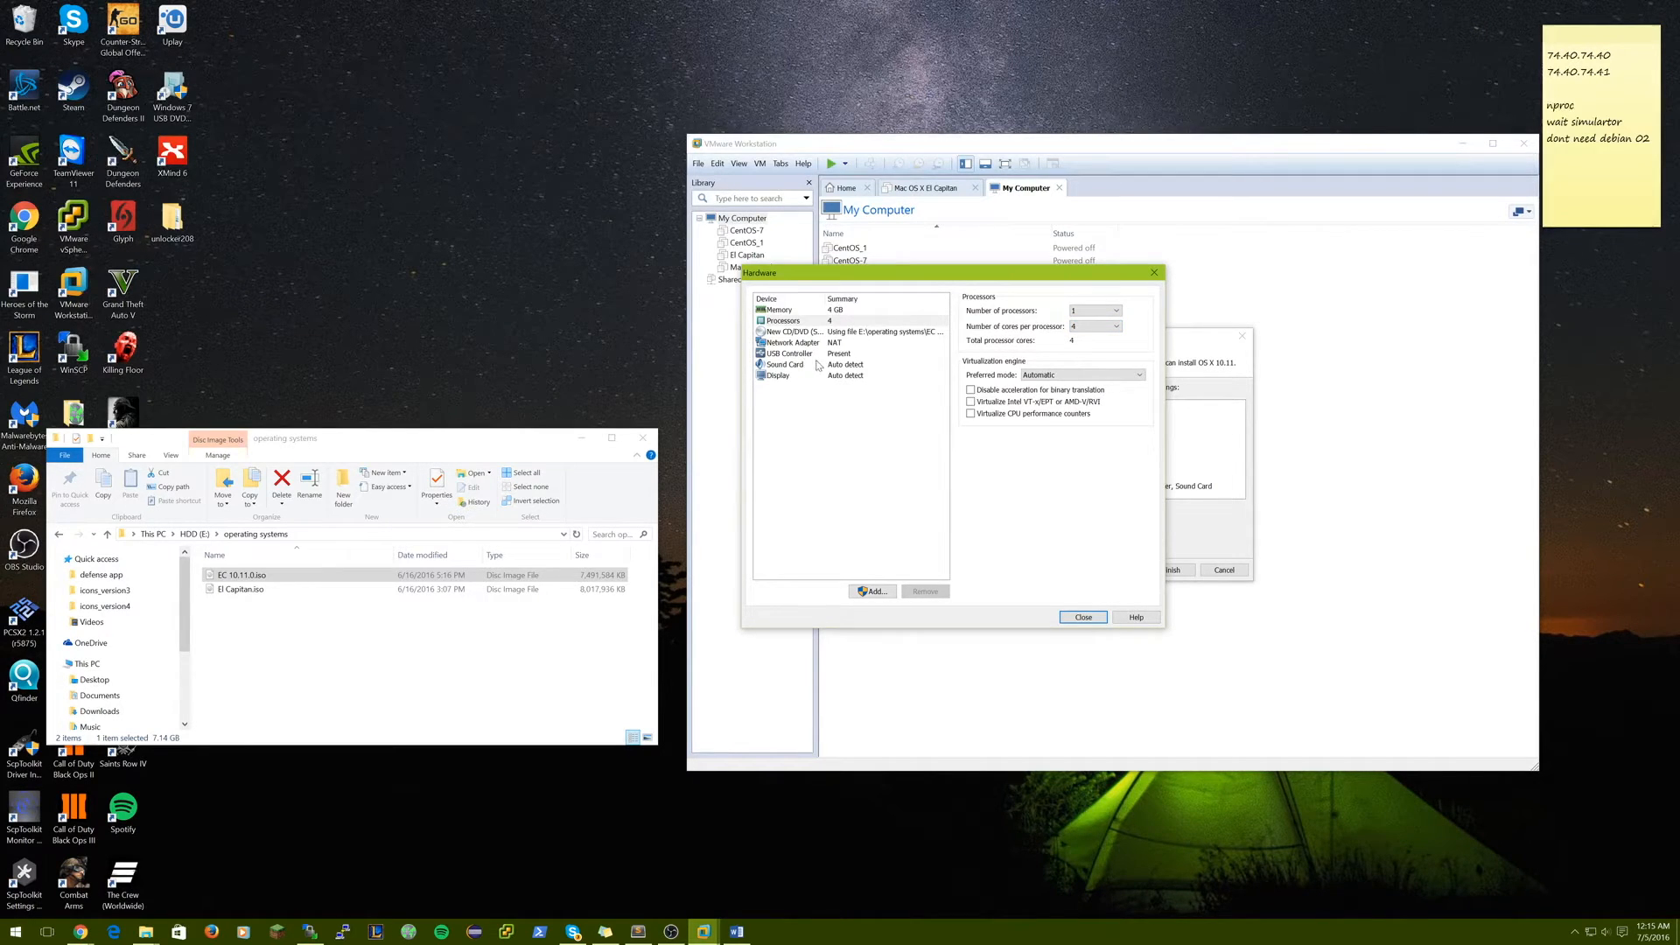
Step: Keep USB 2.0 compatibility, check the CD/DVD drive, and close hardware settings
click(788, 353)
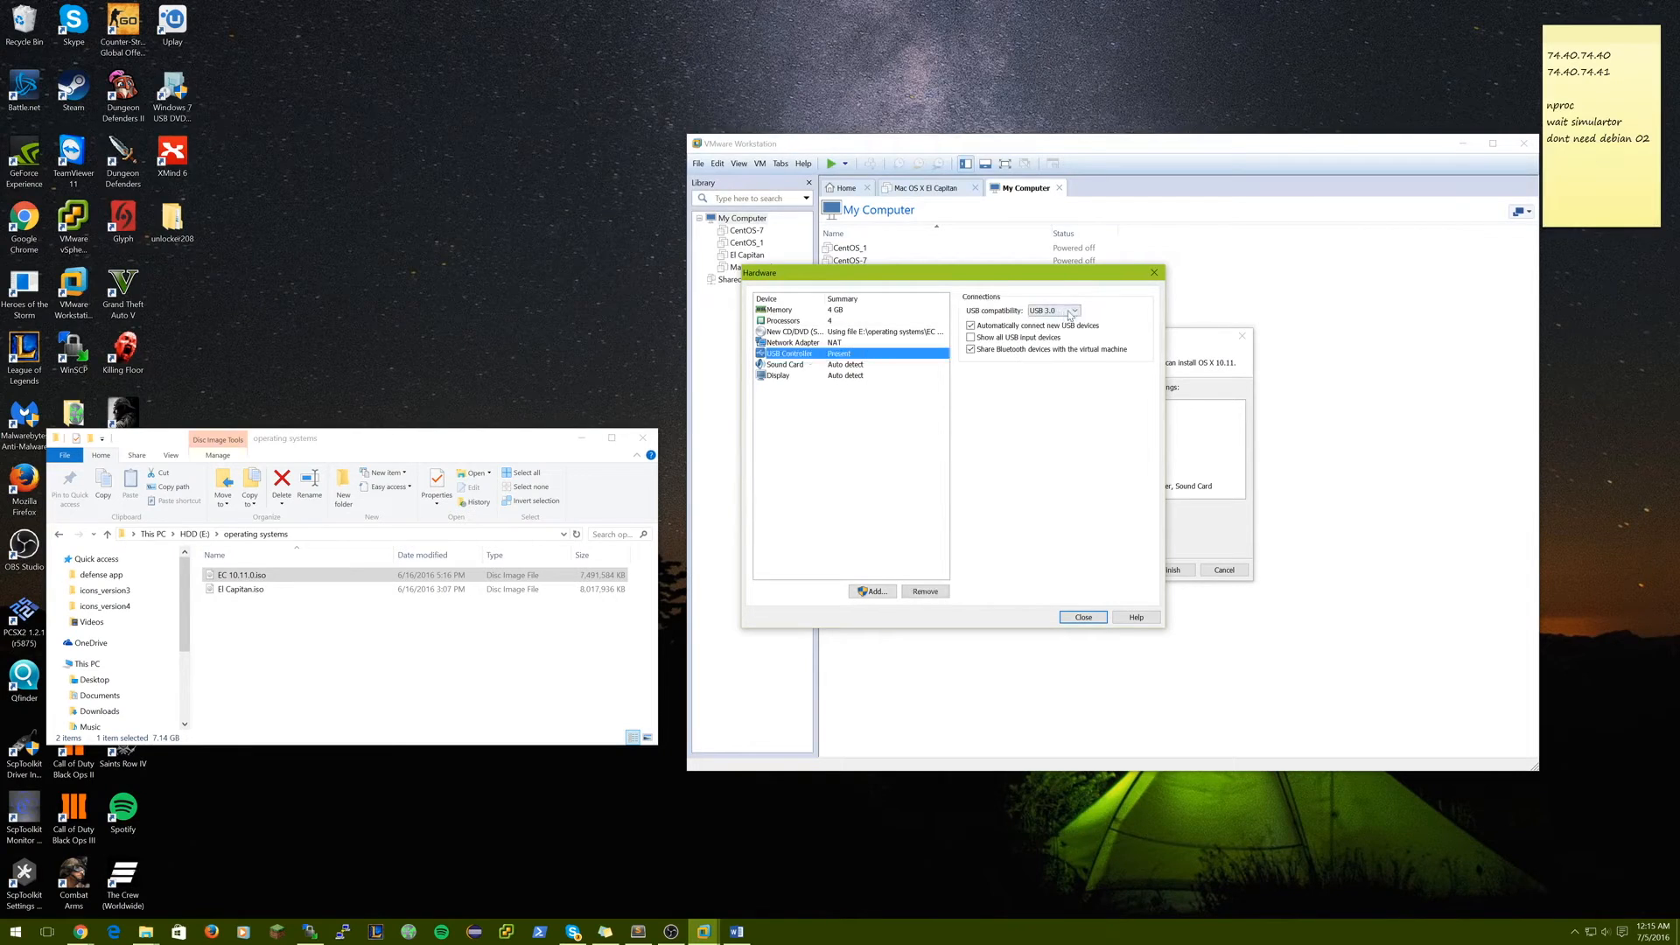
click(1074, 311)
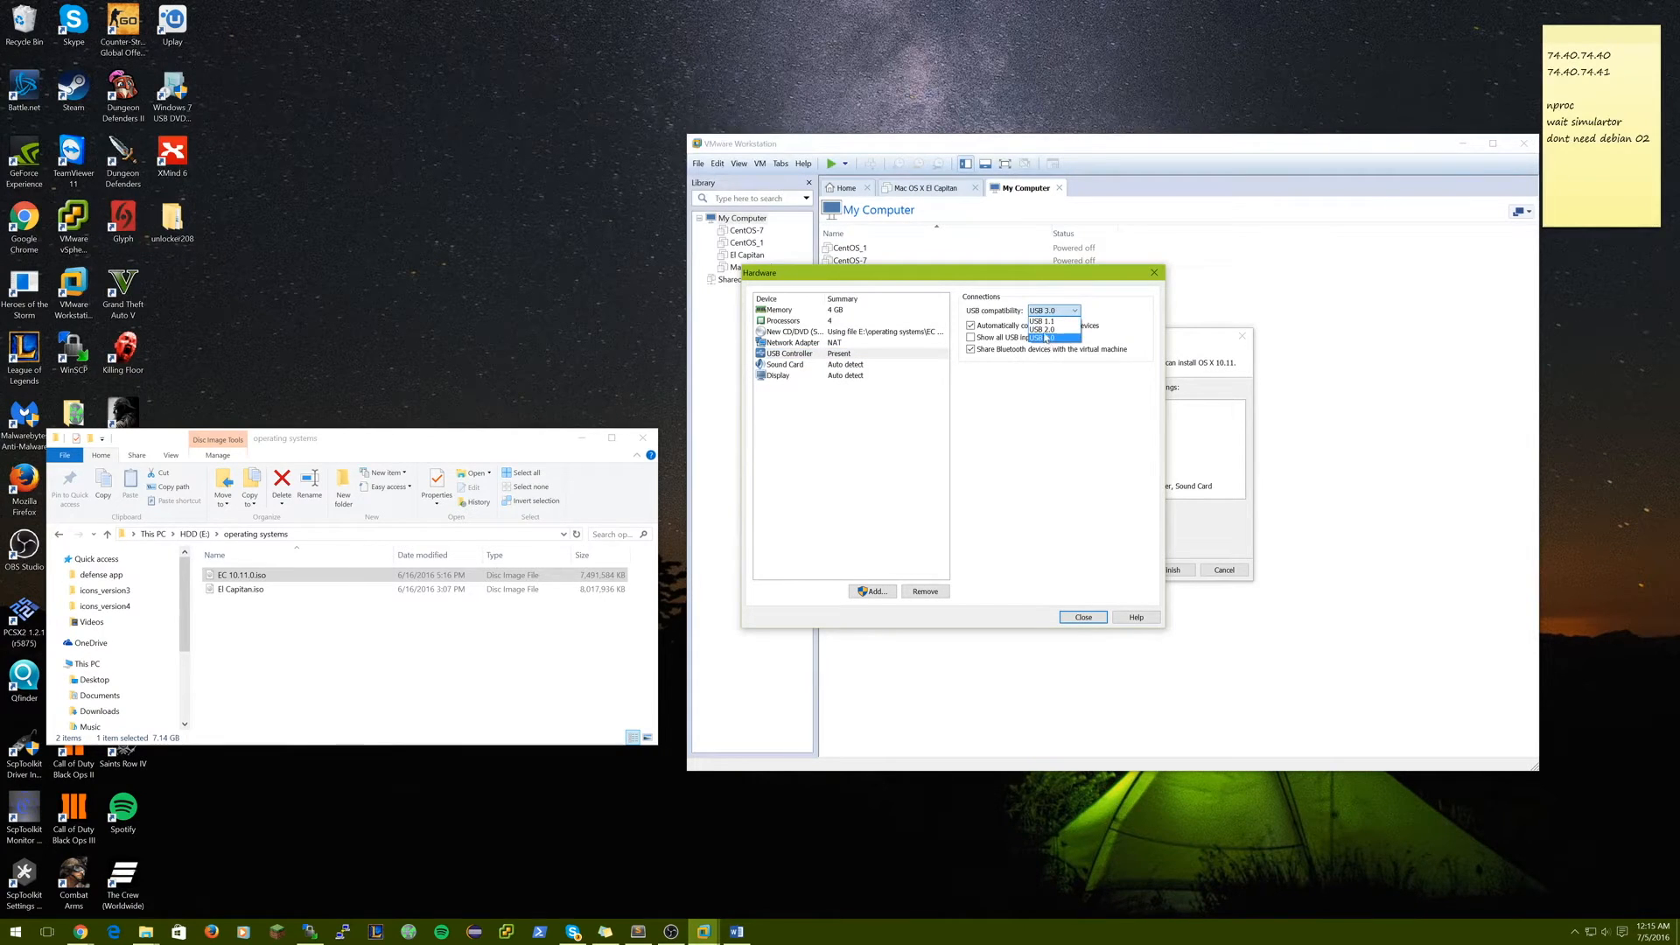
click(1043, 329)
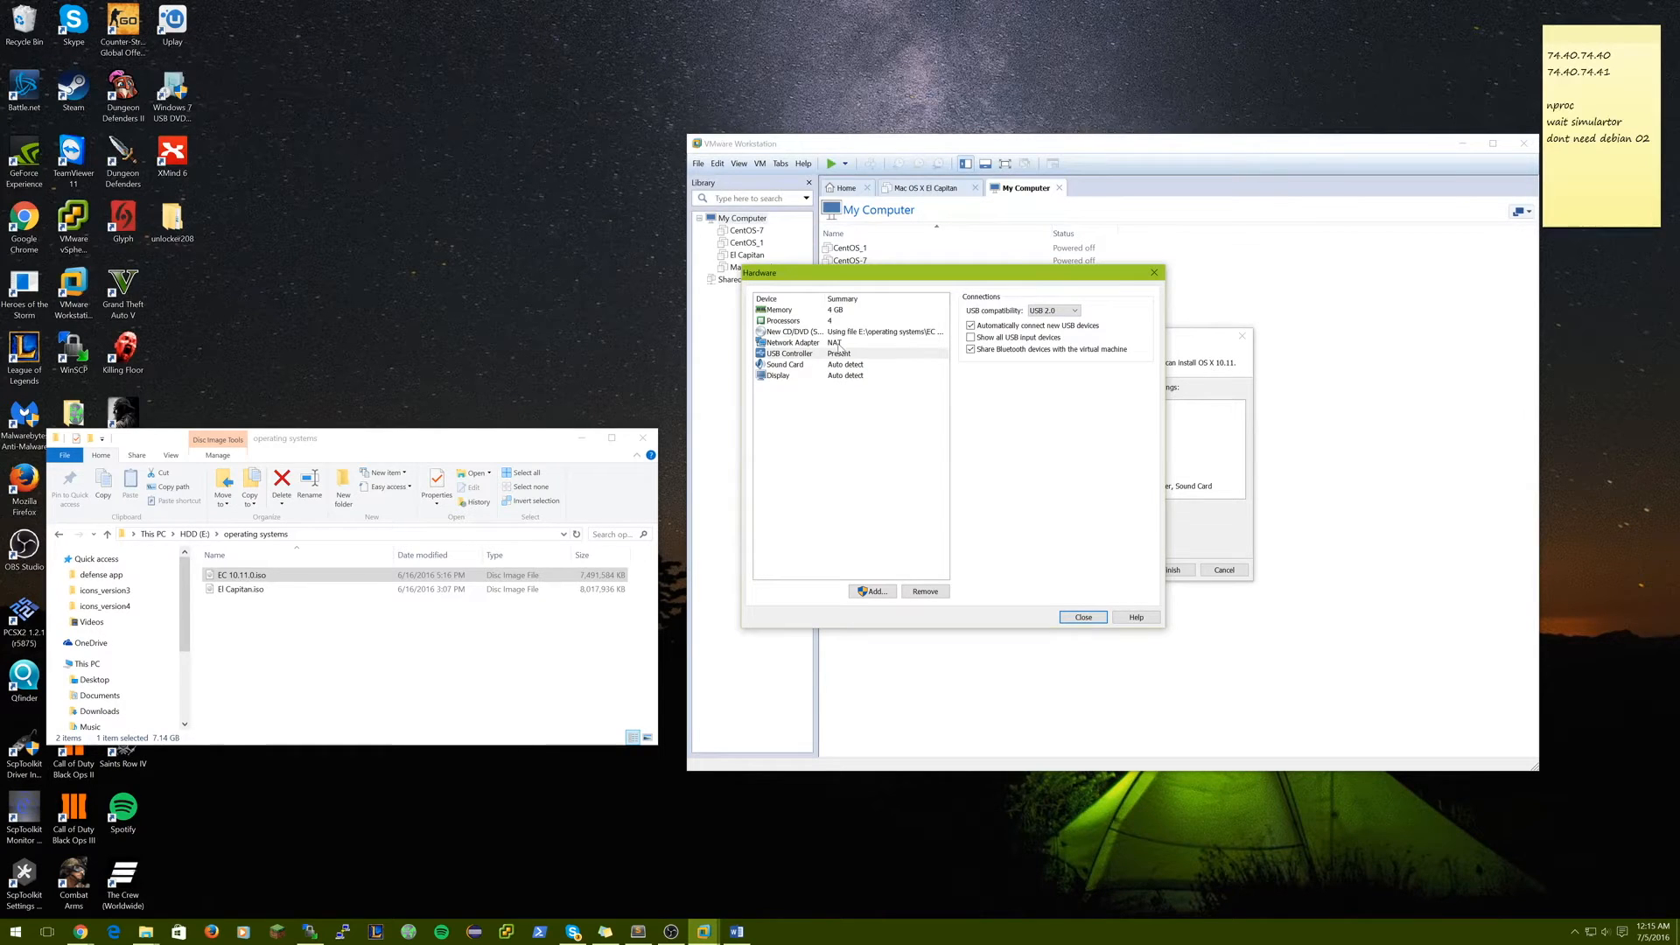
click(790, 332)
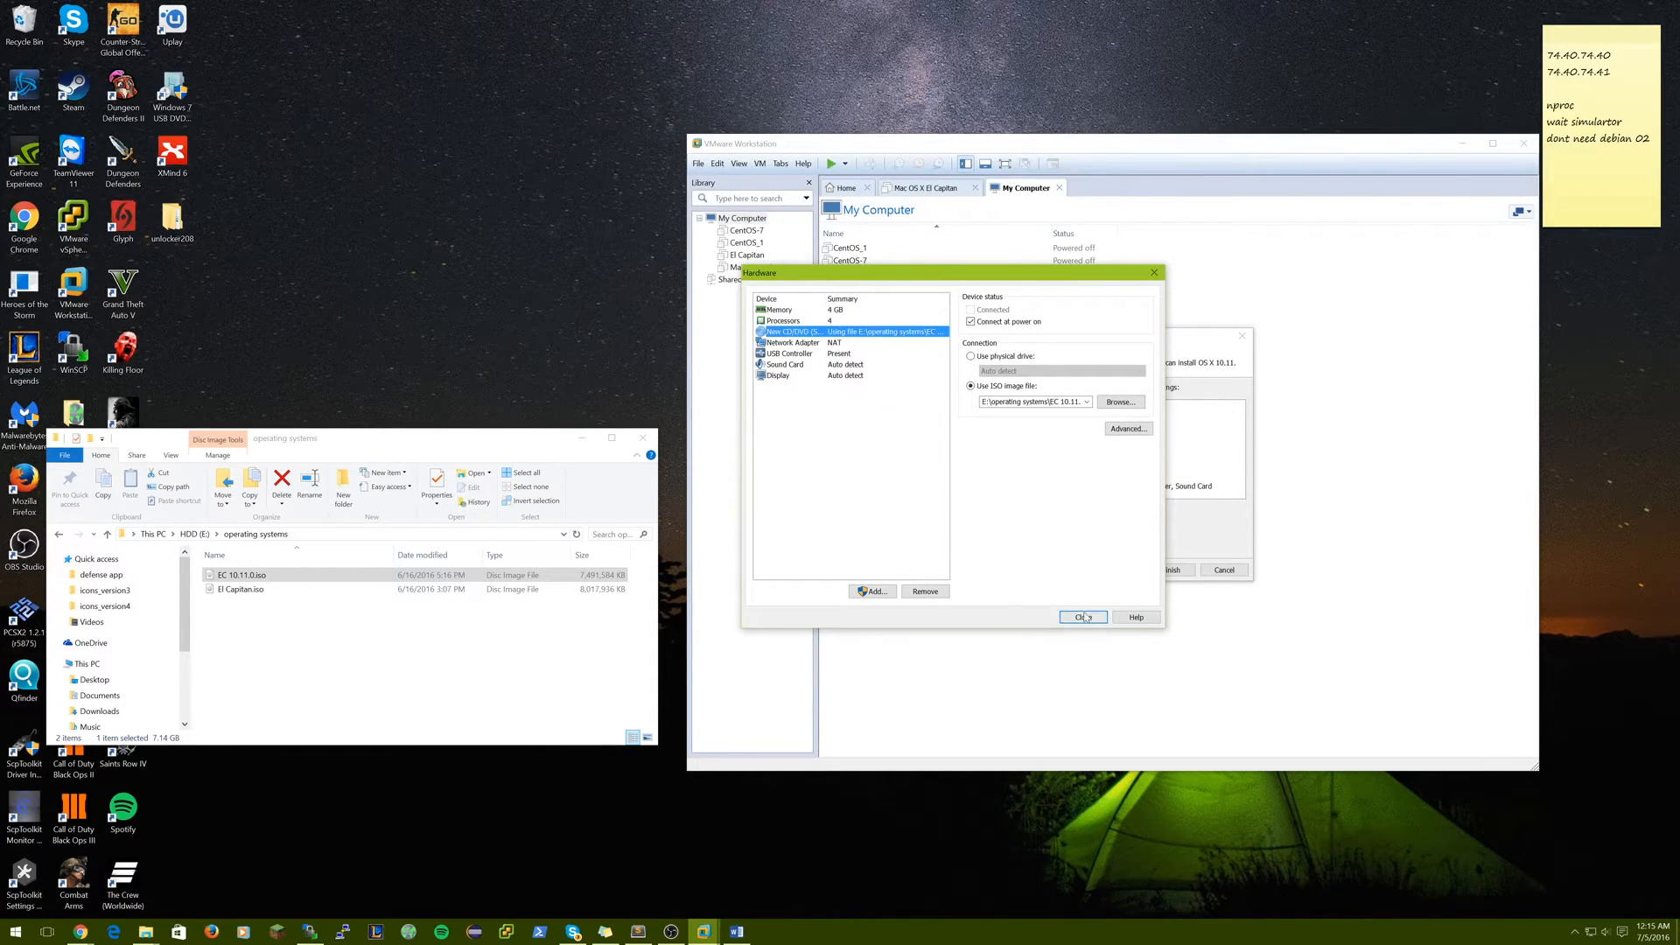
click(1084, 617)
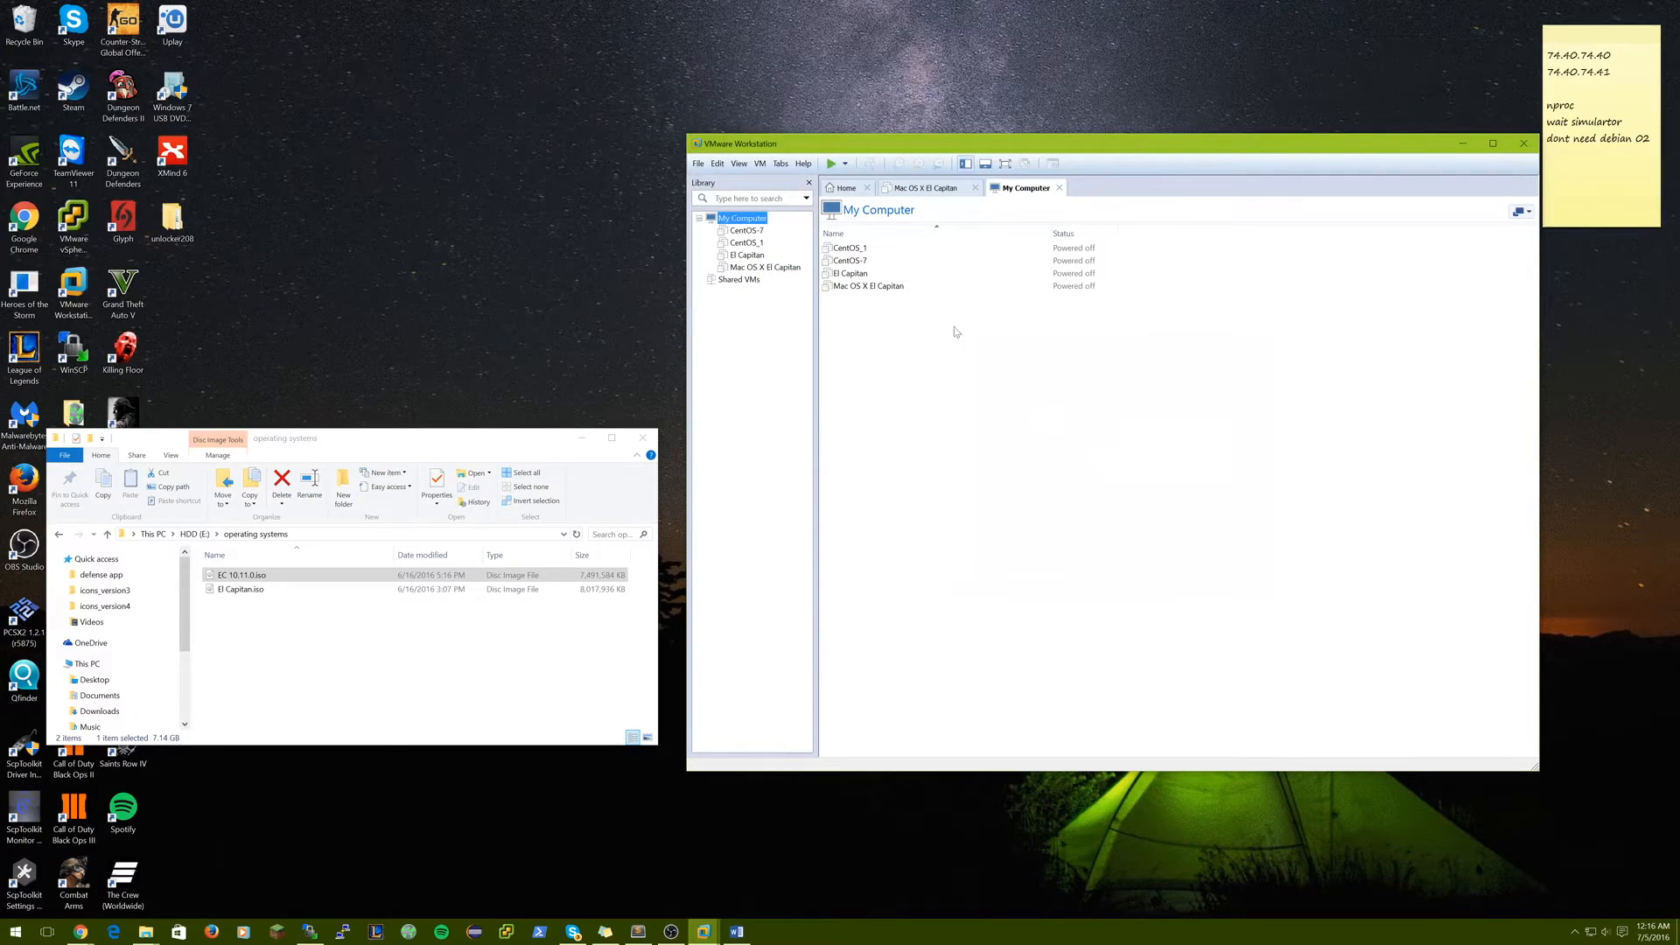
Step: Finish the wizard, check the Word setup notes, and open the OS X 10.11 folder
click(749, 279)
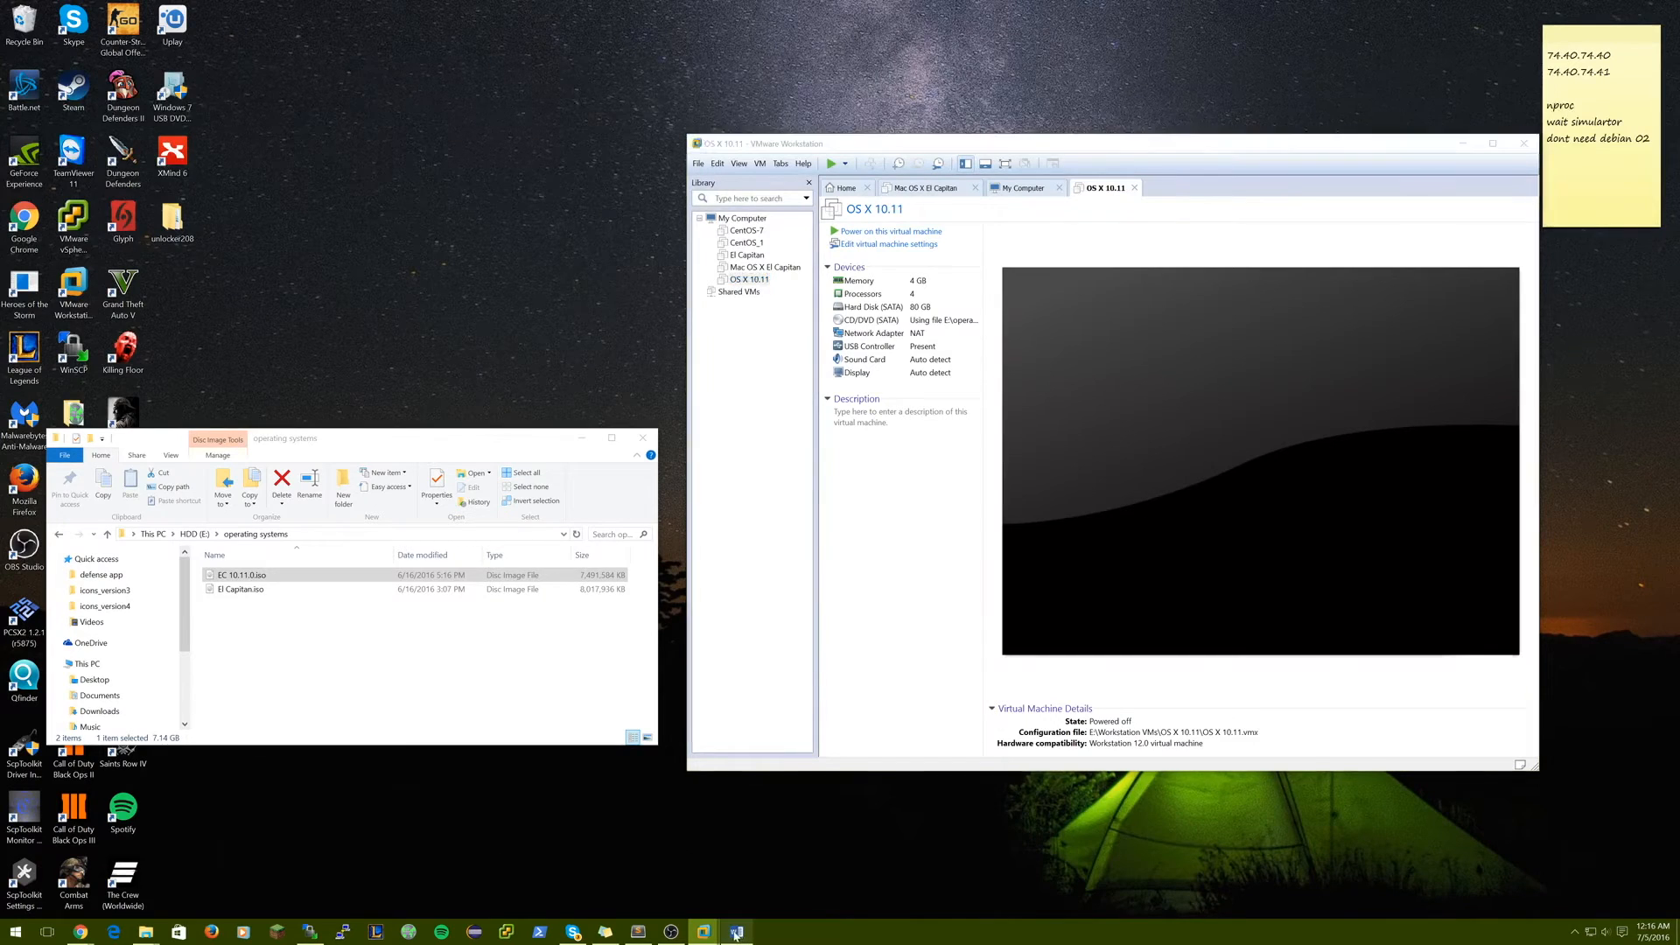
click(736, 931)
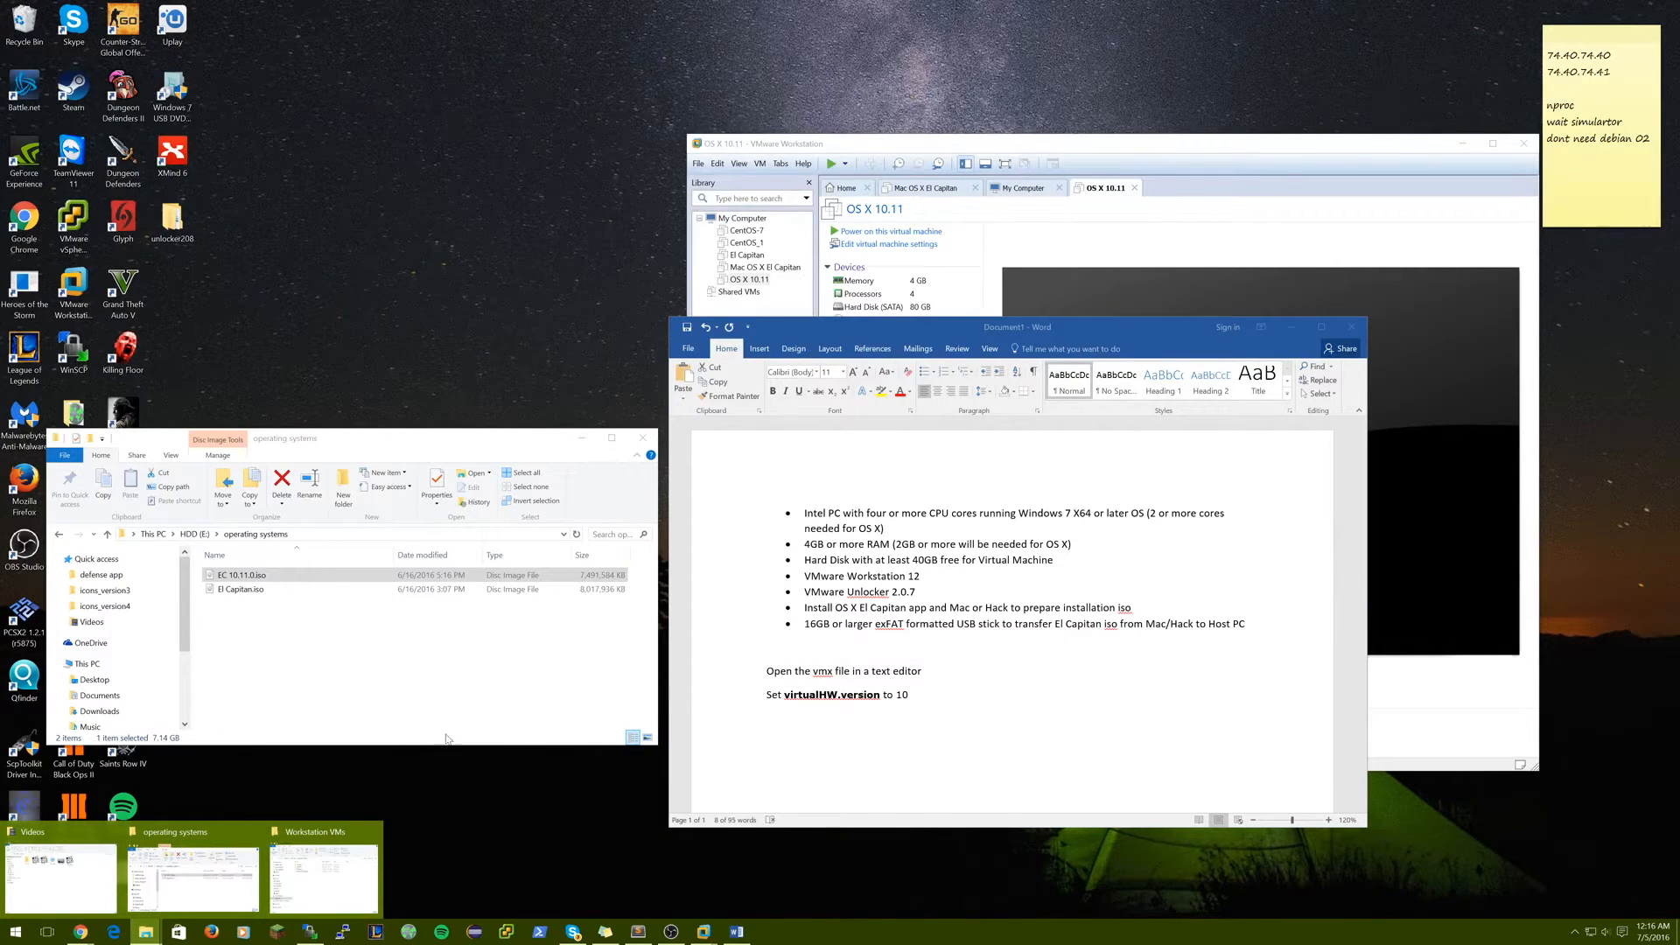
mouse_move(321, 857)
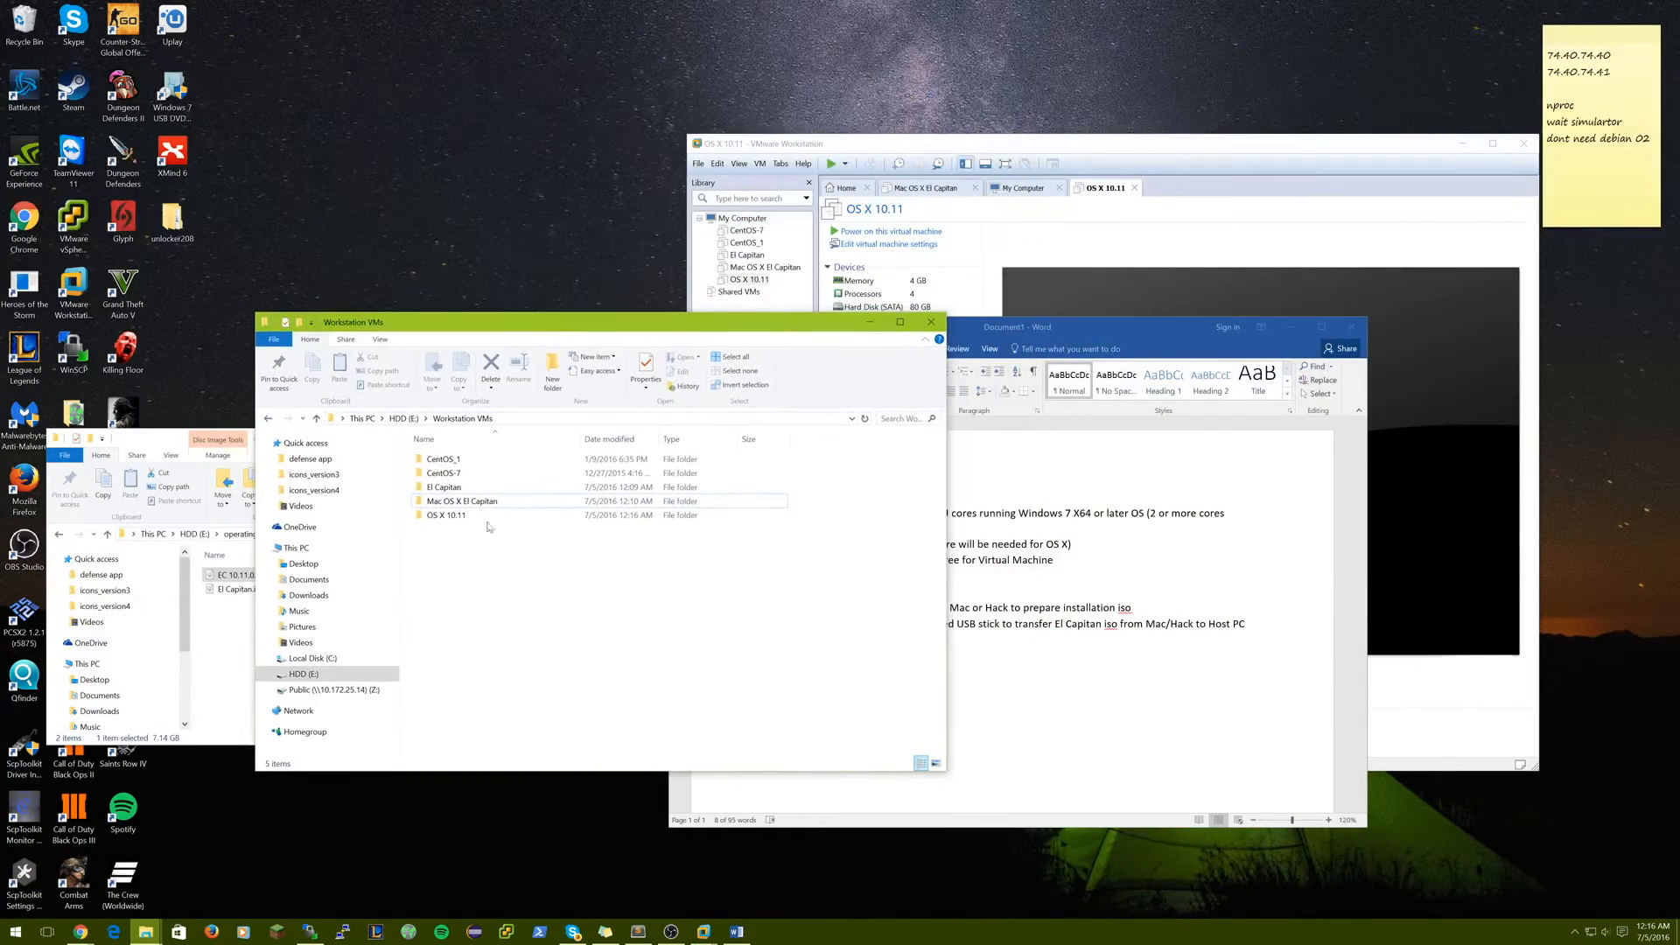
click(447, 515)
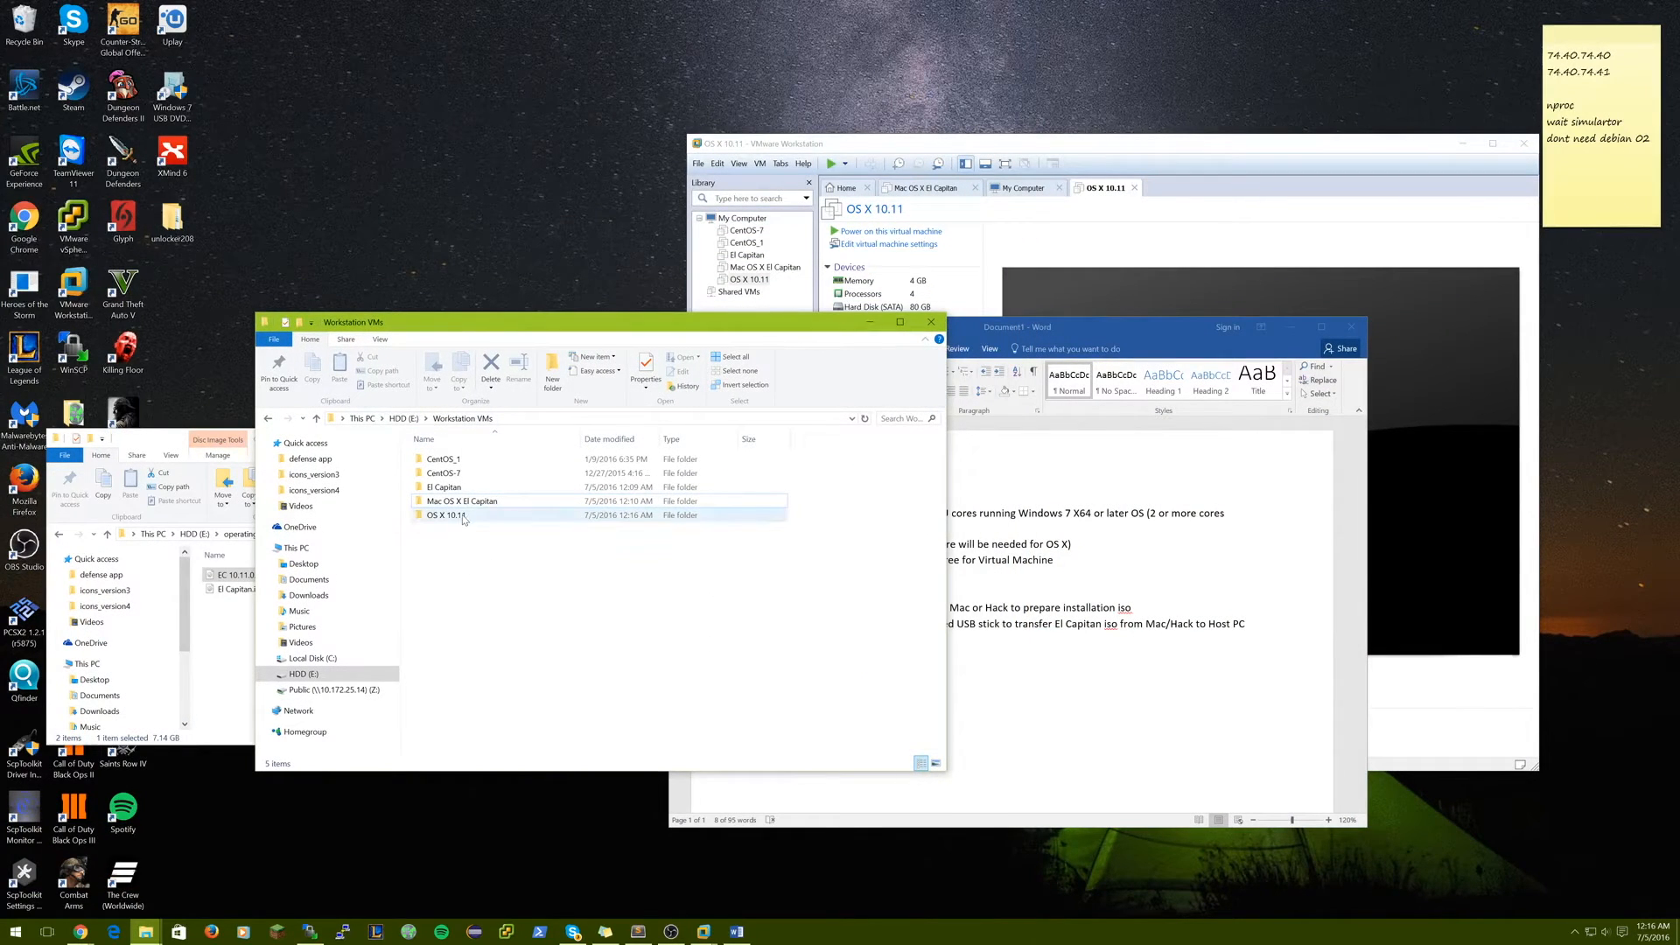
double_click(448, 515)
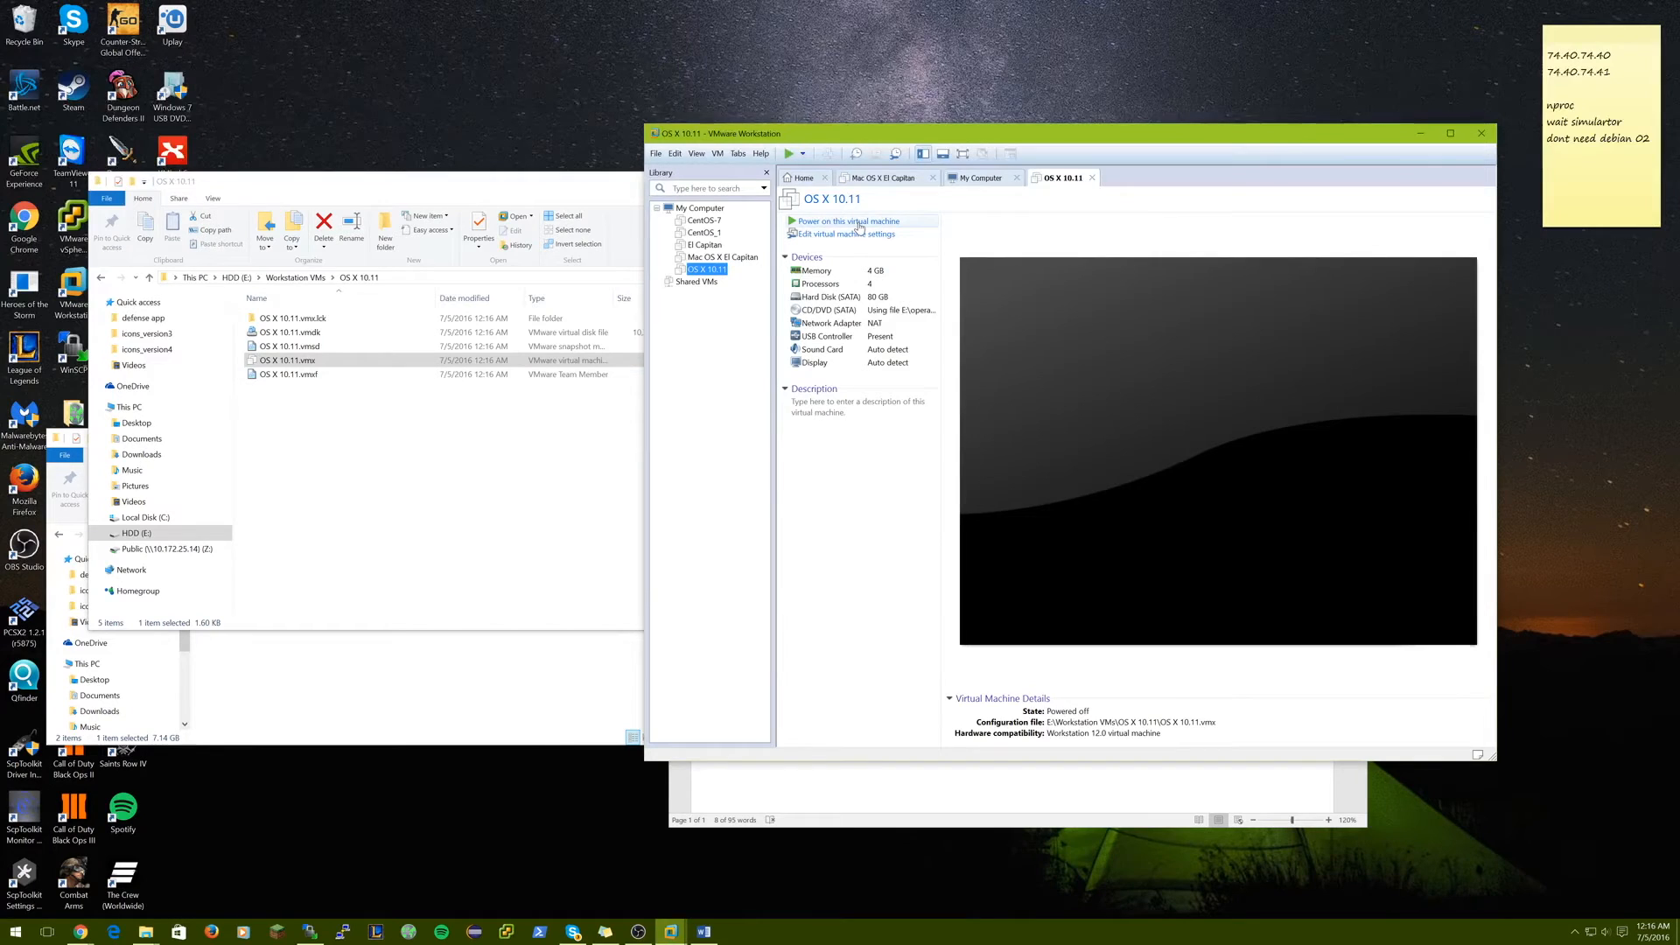
Step: Power on OS X 10.11 and dismiss the Removable Devices notice
click(837, 220)
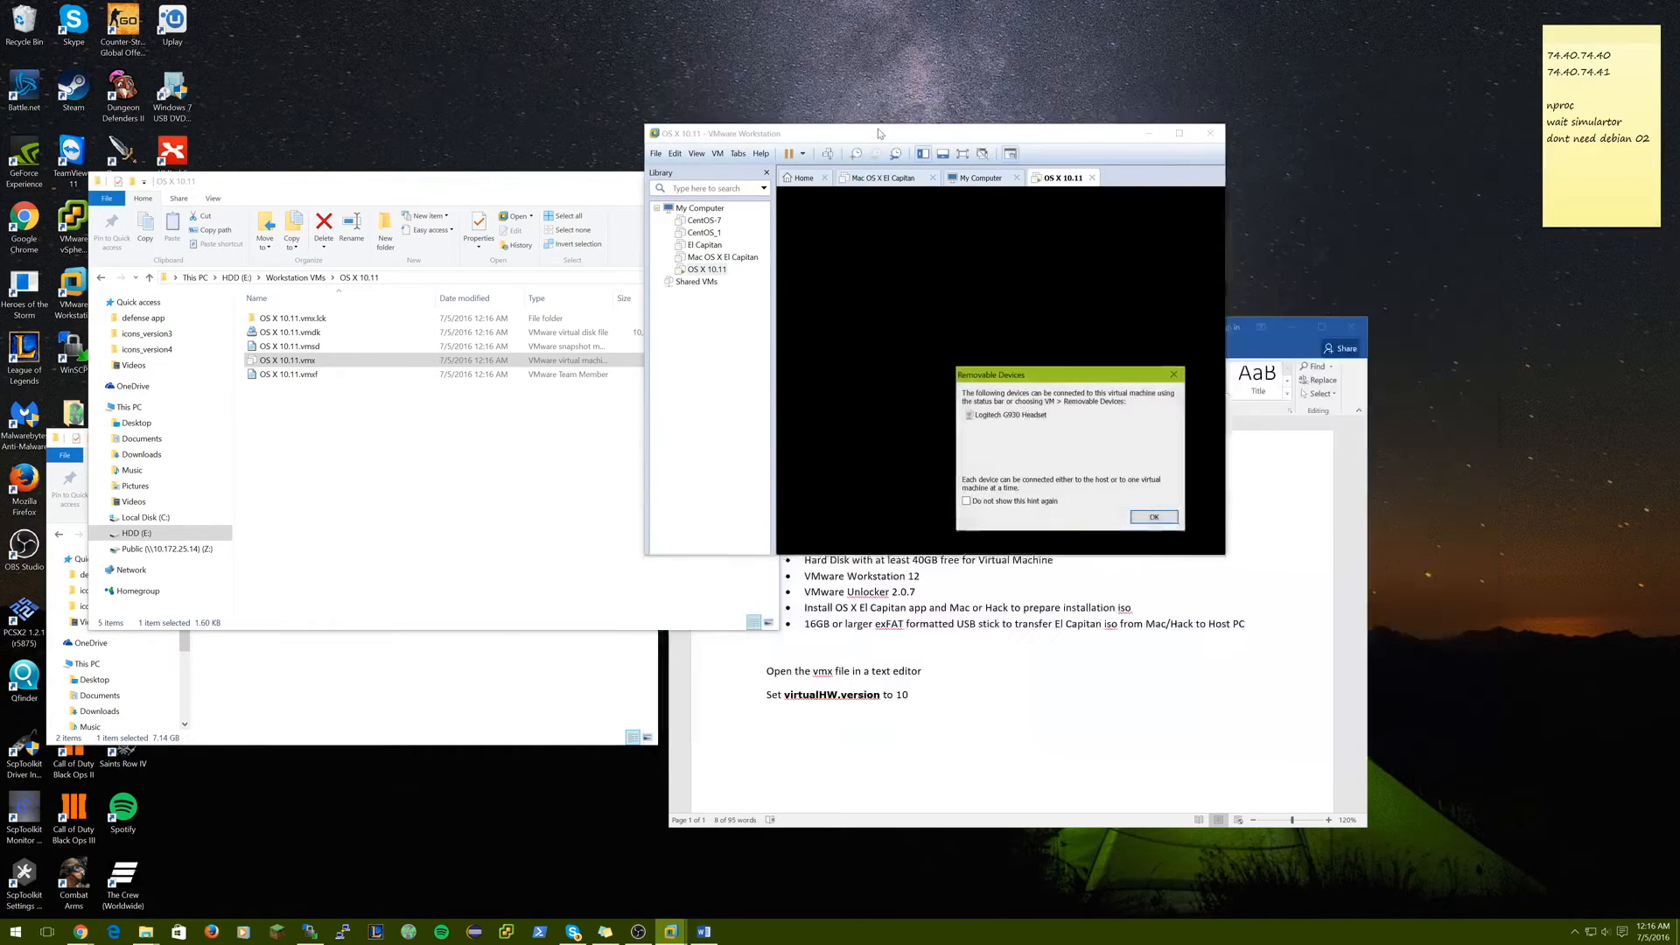
click(1154, 516)
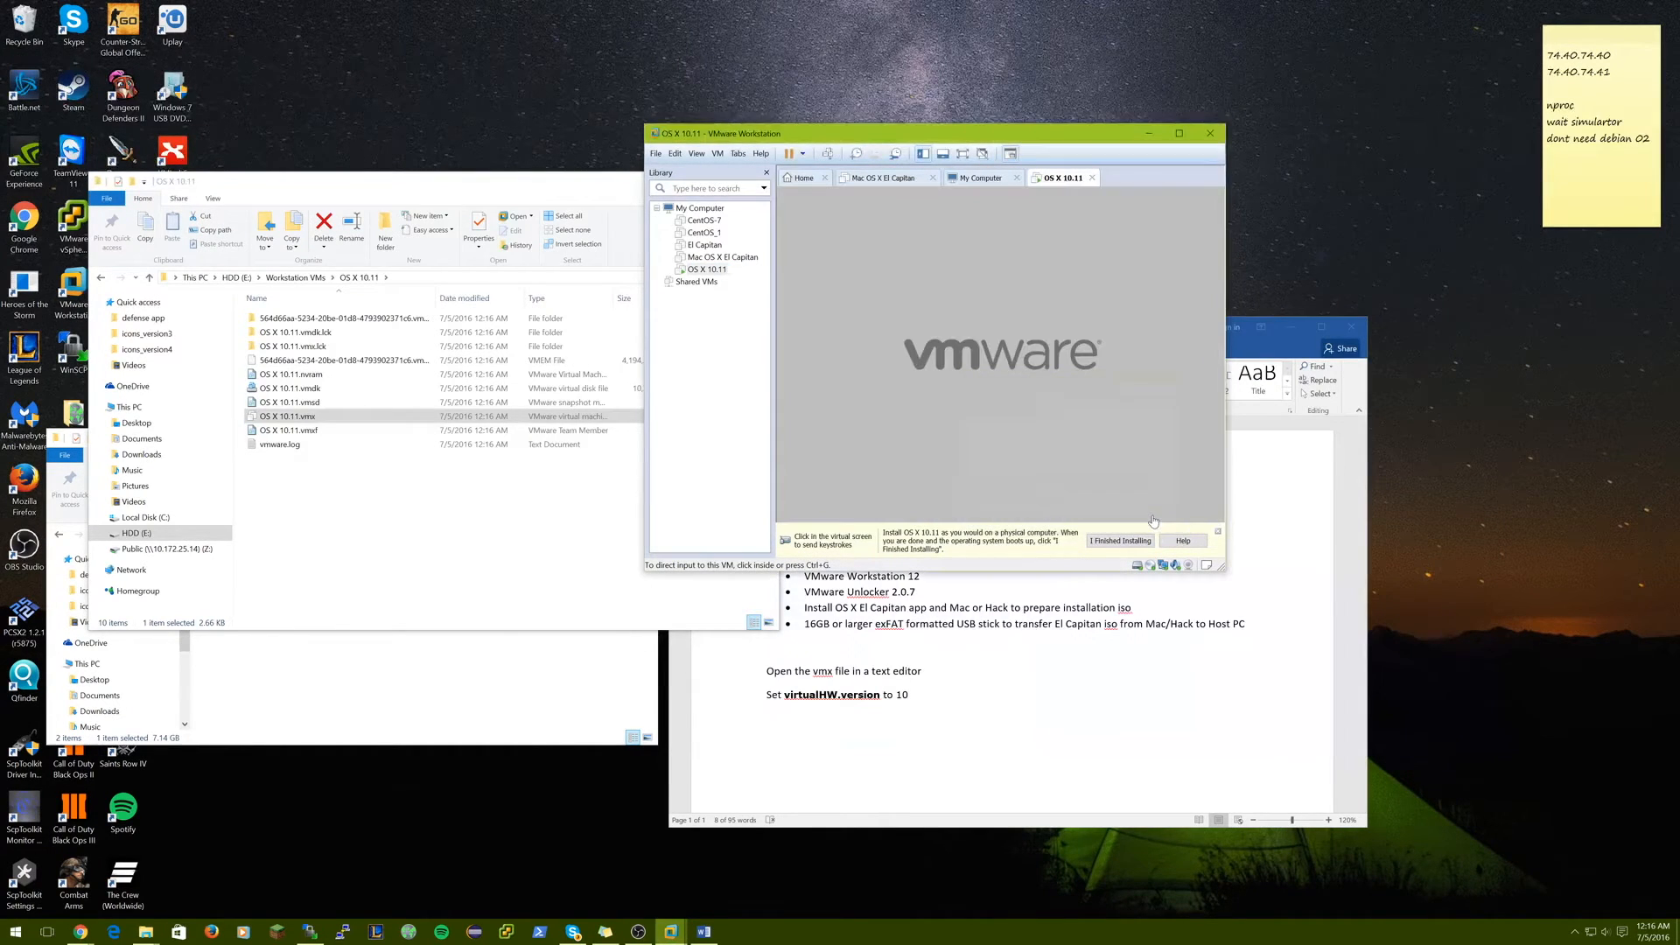
drag(718, 133, 797, 151)
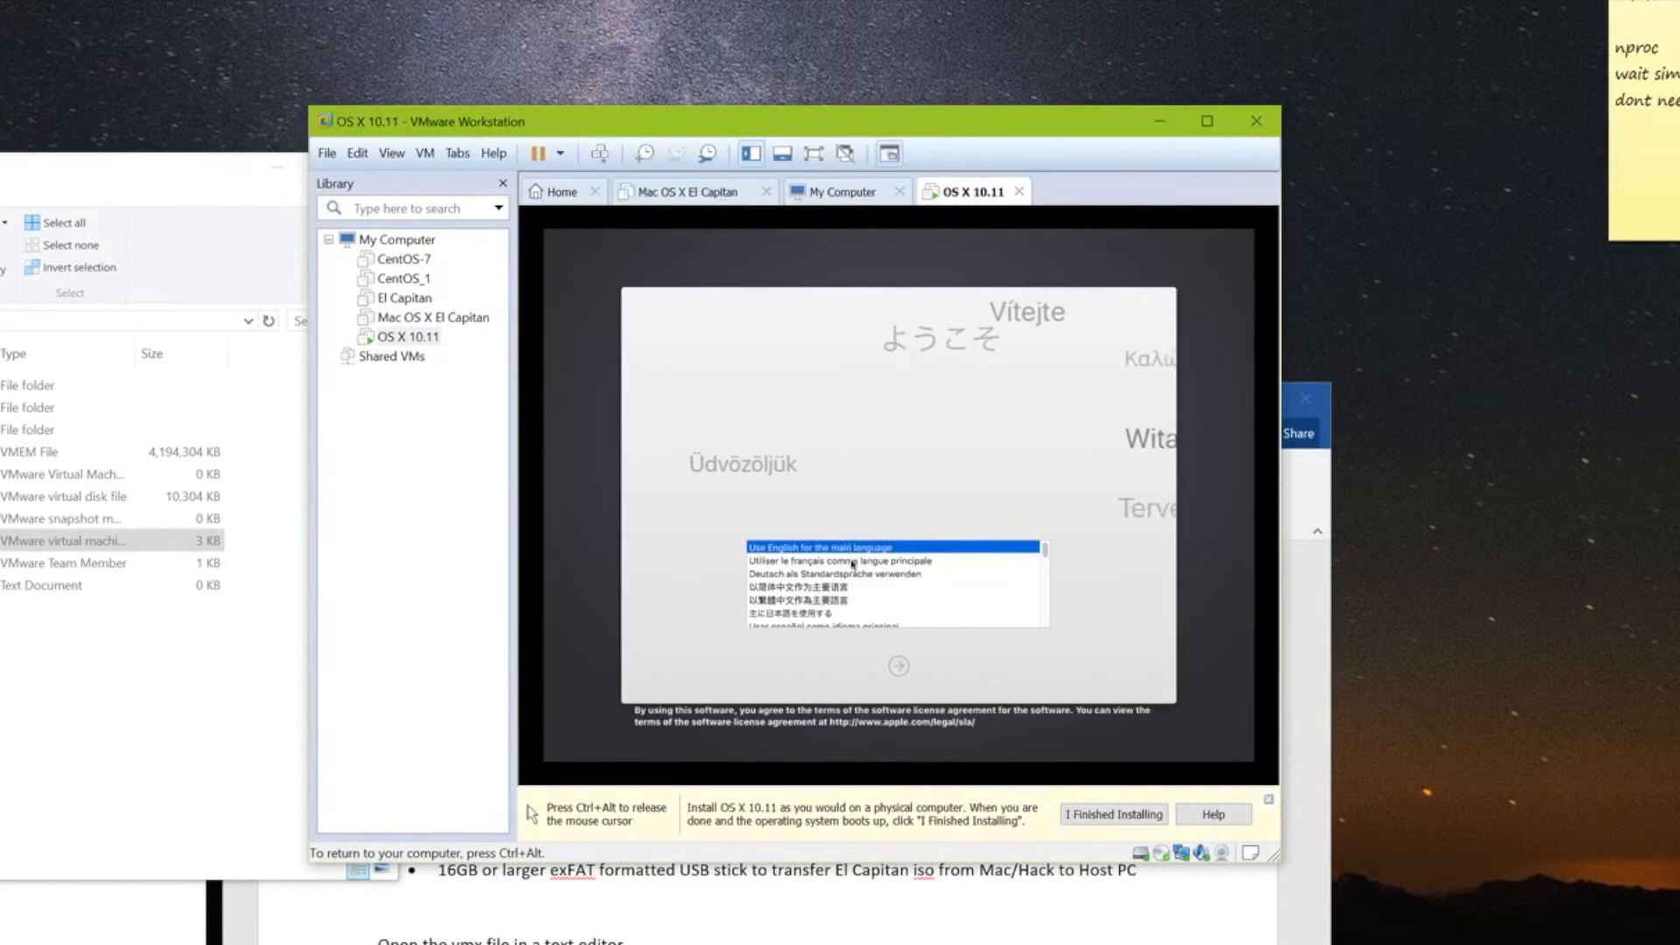
Step: Pick English, agree to the license, and select the OS X Base System disk
click(896, 665)
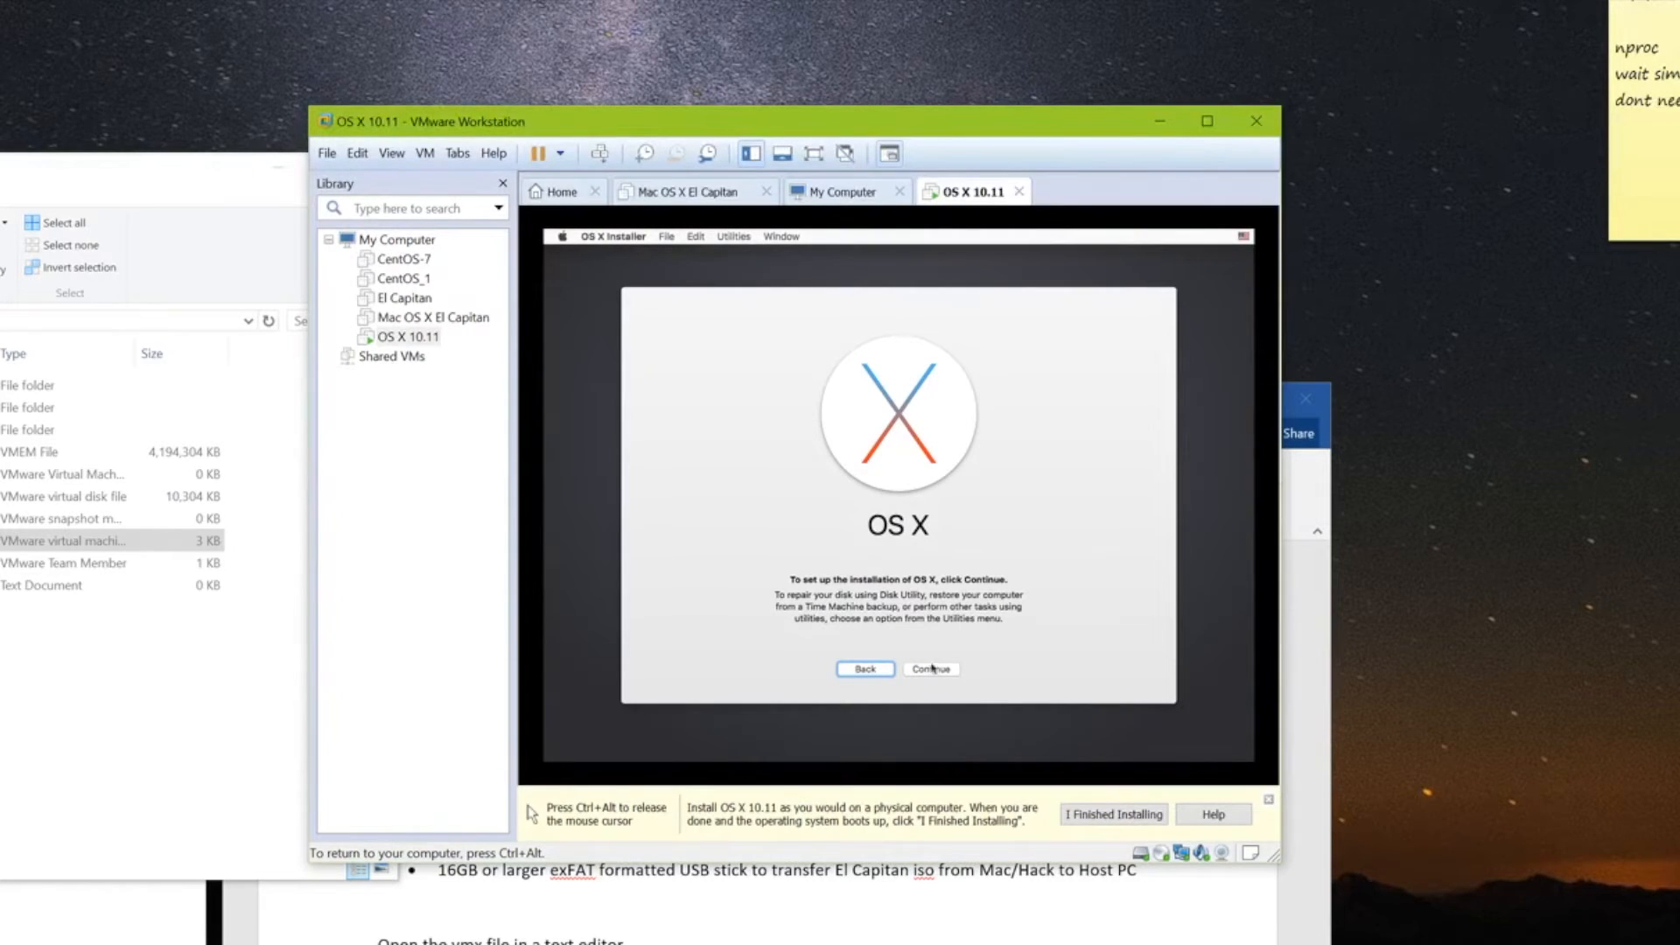
click(930, 669)
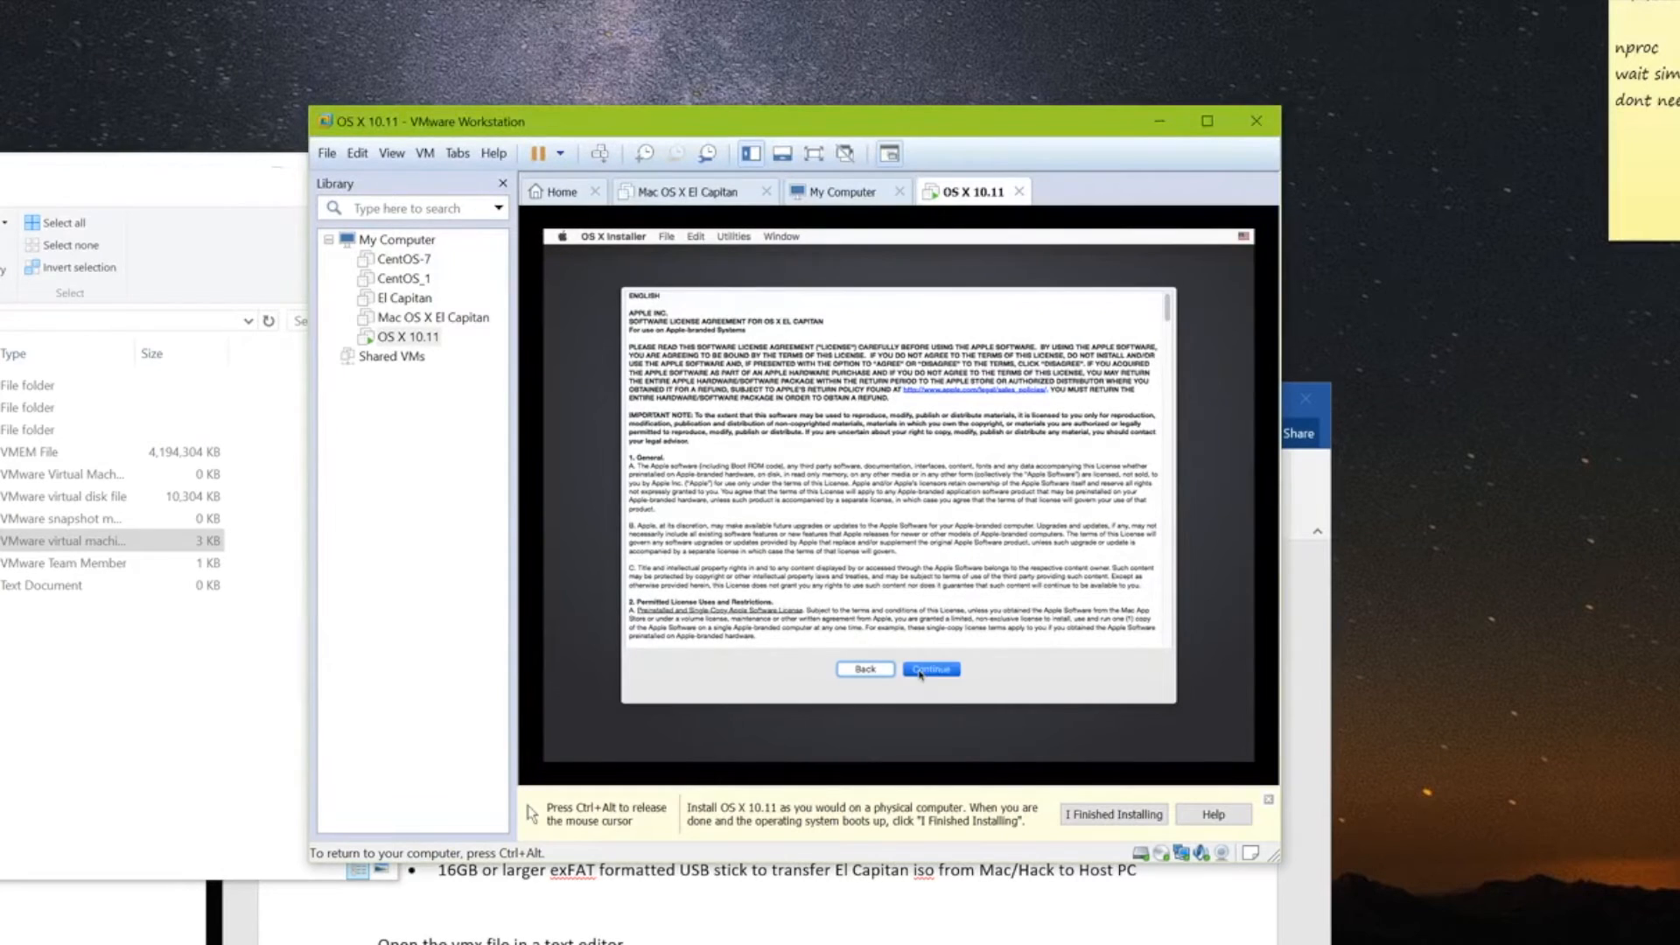
click(930, 669)
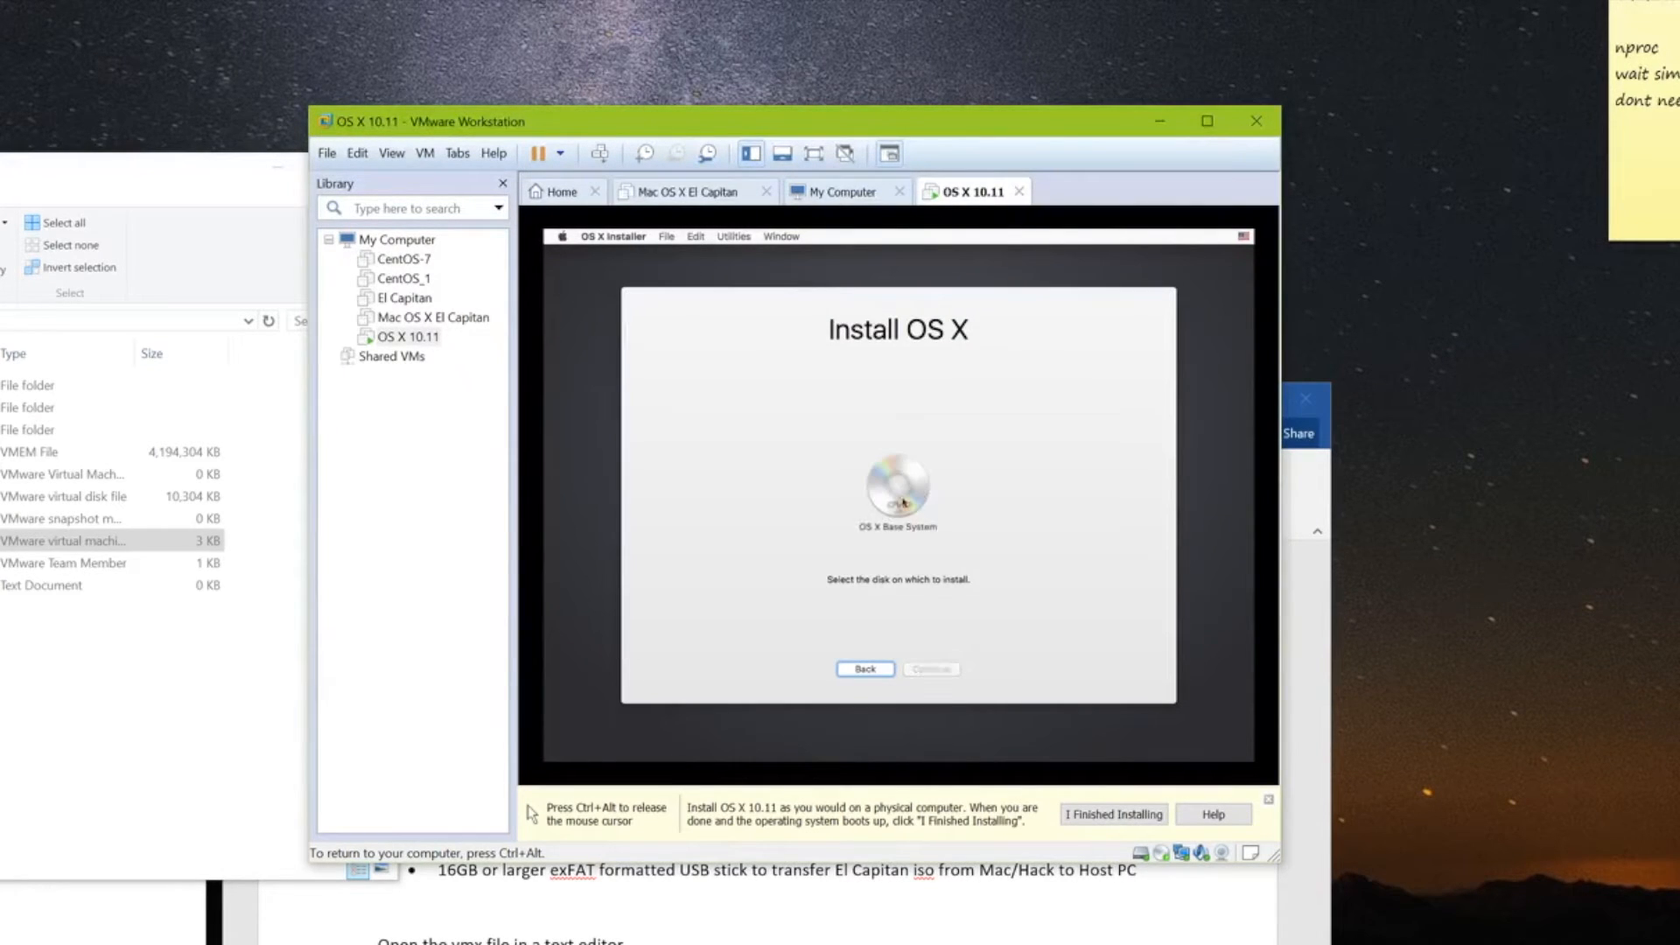
click(898, 492)
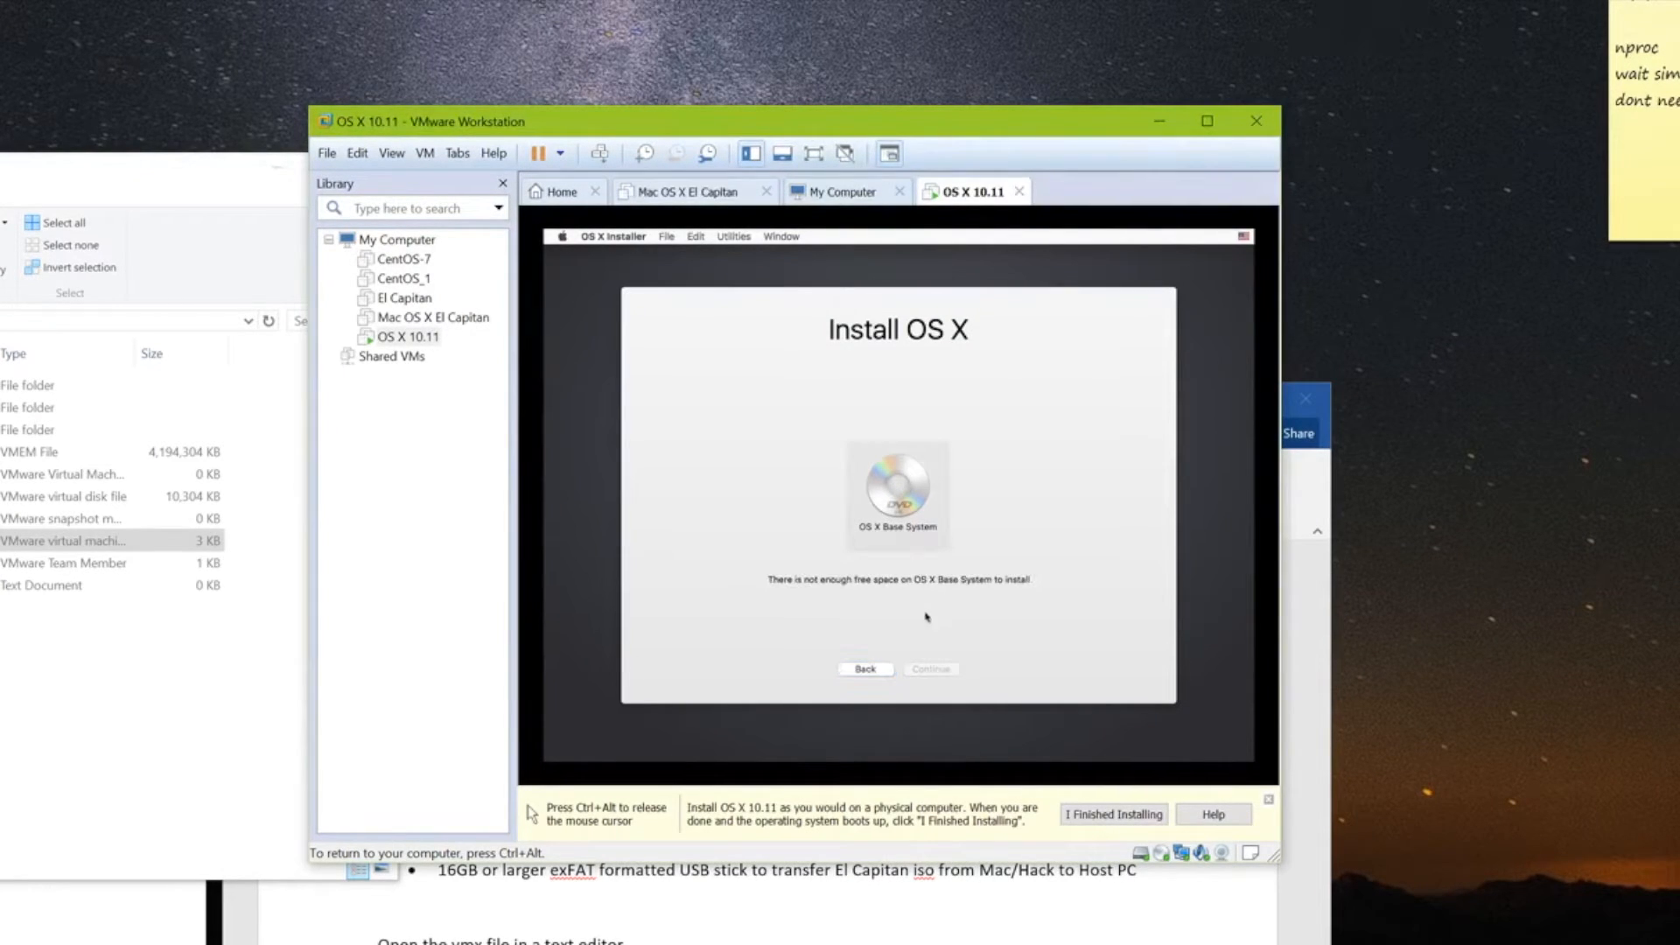
mouse_move(858, 588)
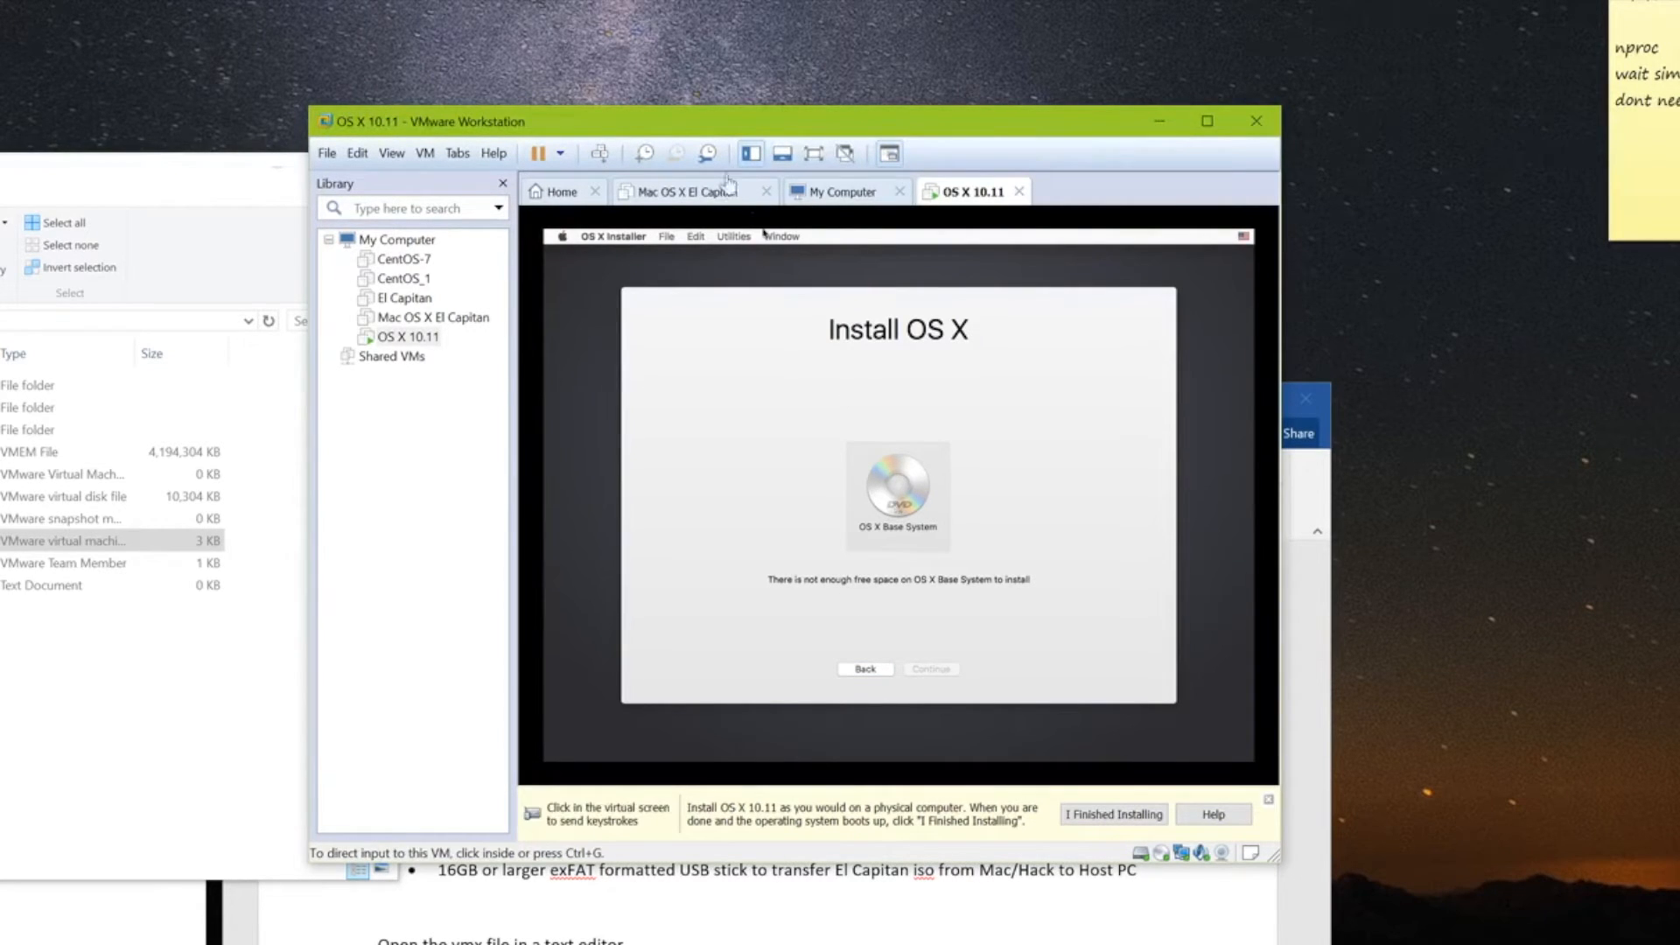
click(897, 492)
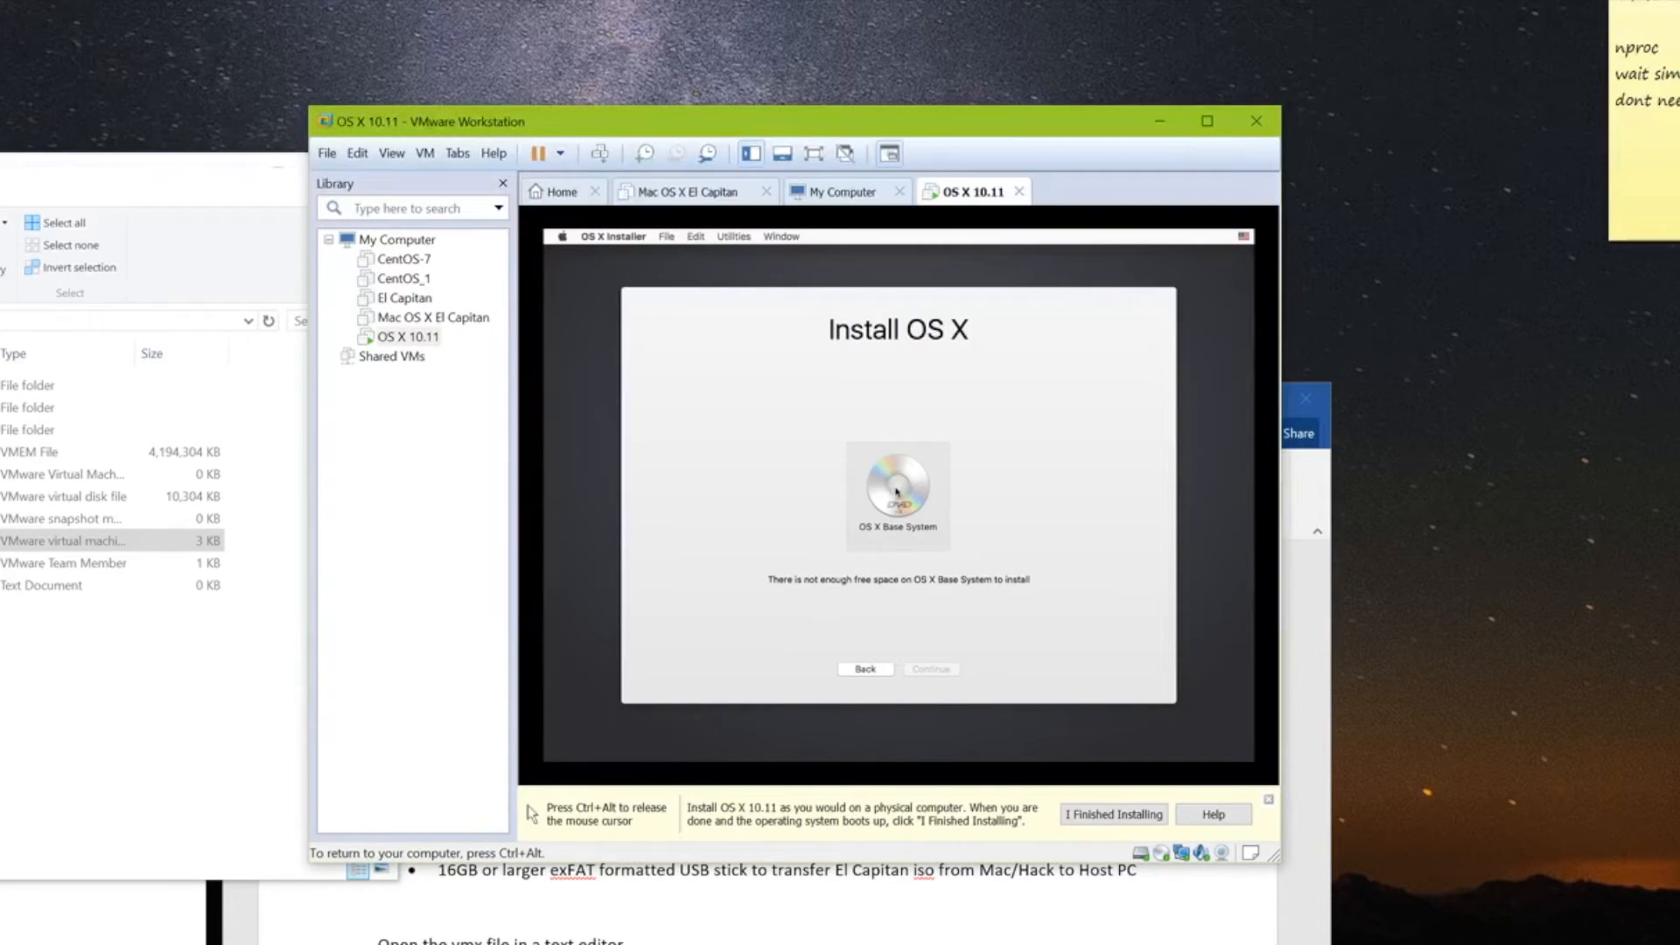
mouse_move(827, 584)
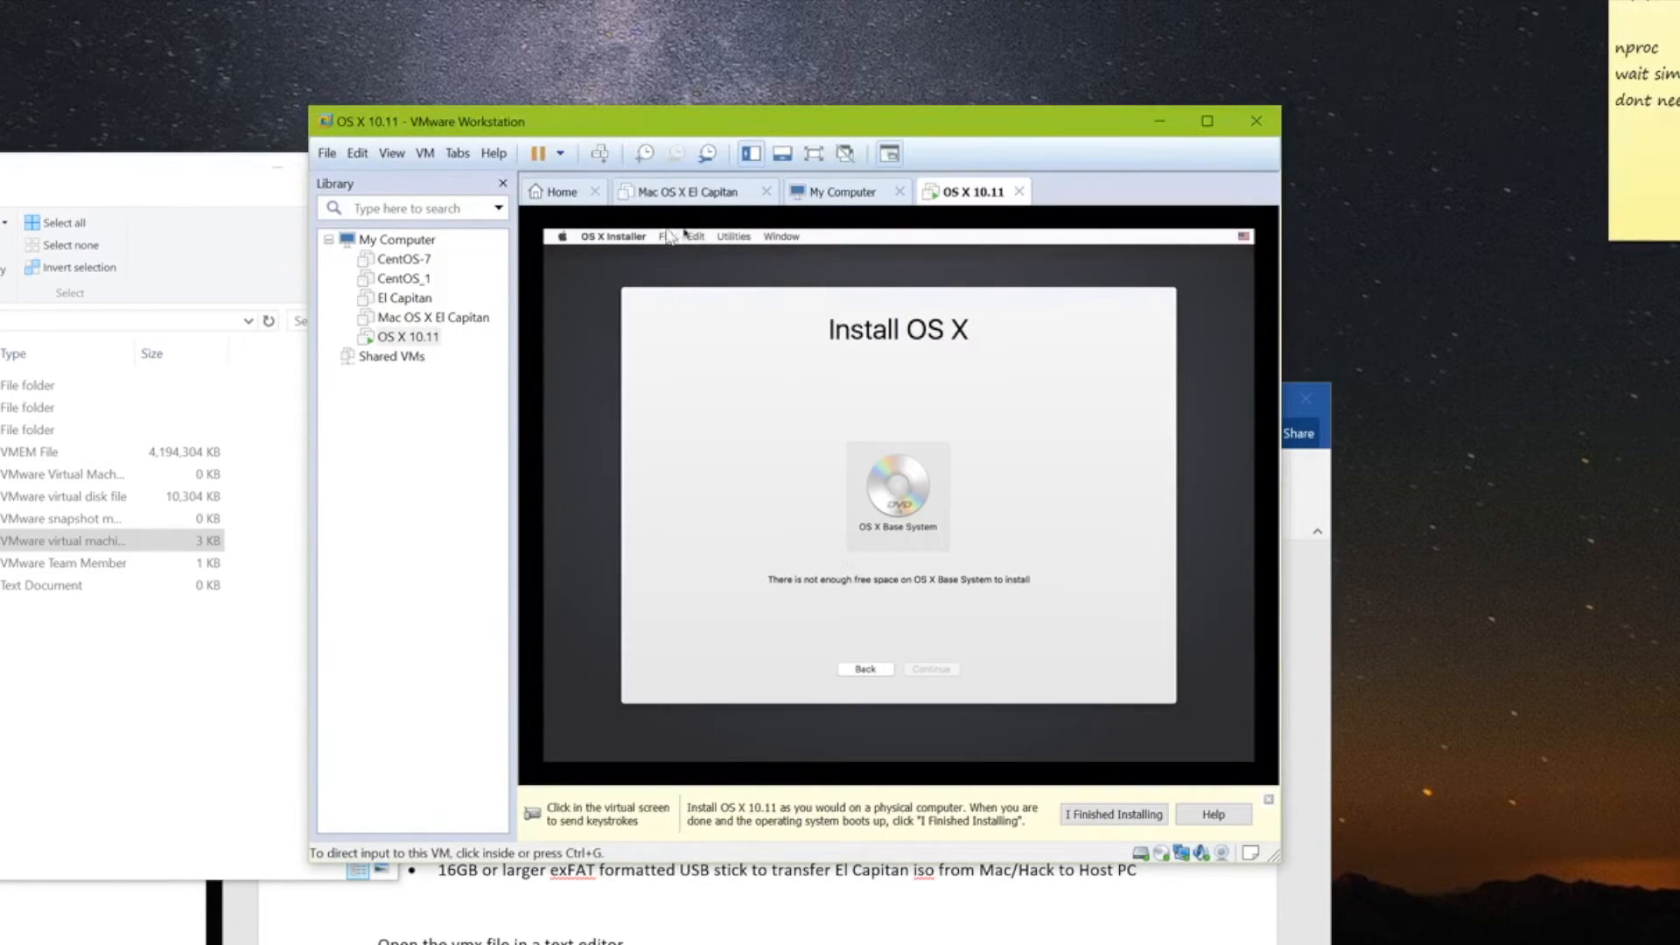
Step: Erase the VMware virtual hard drive as 'Mac OS' in Disk Utility, then quit it
click(733, 237)
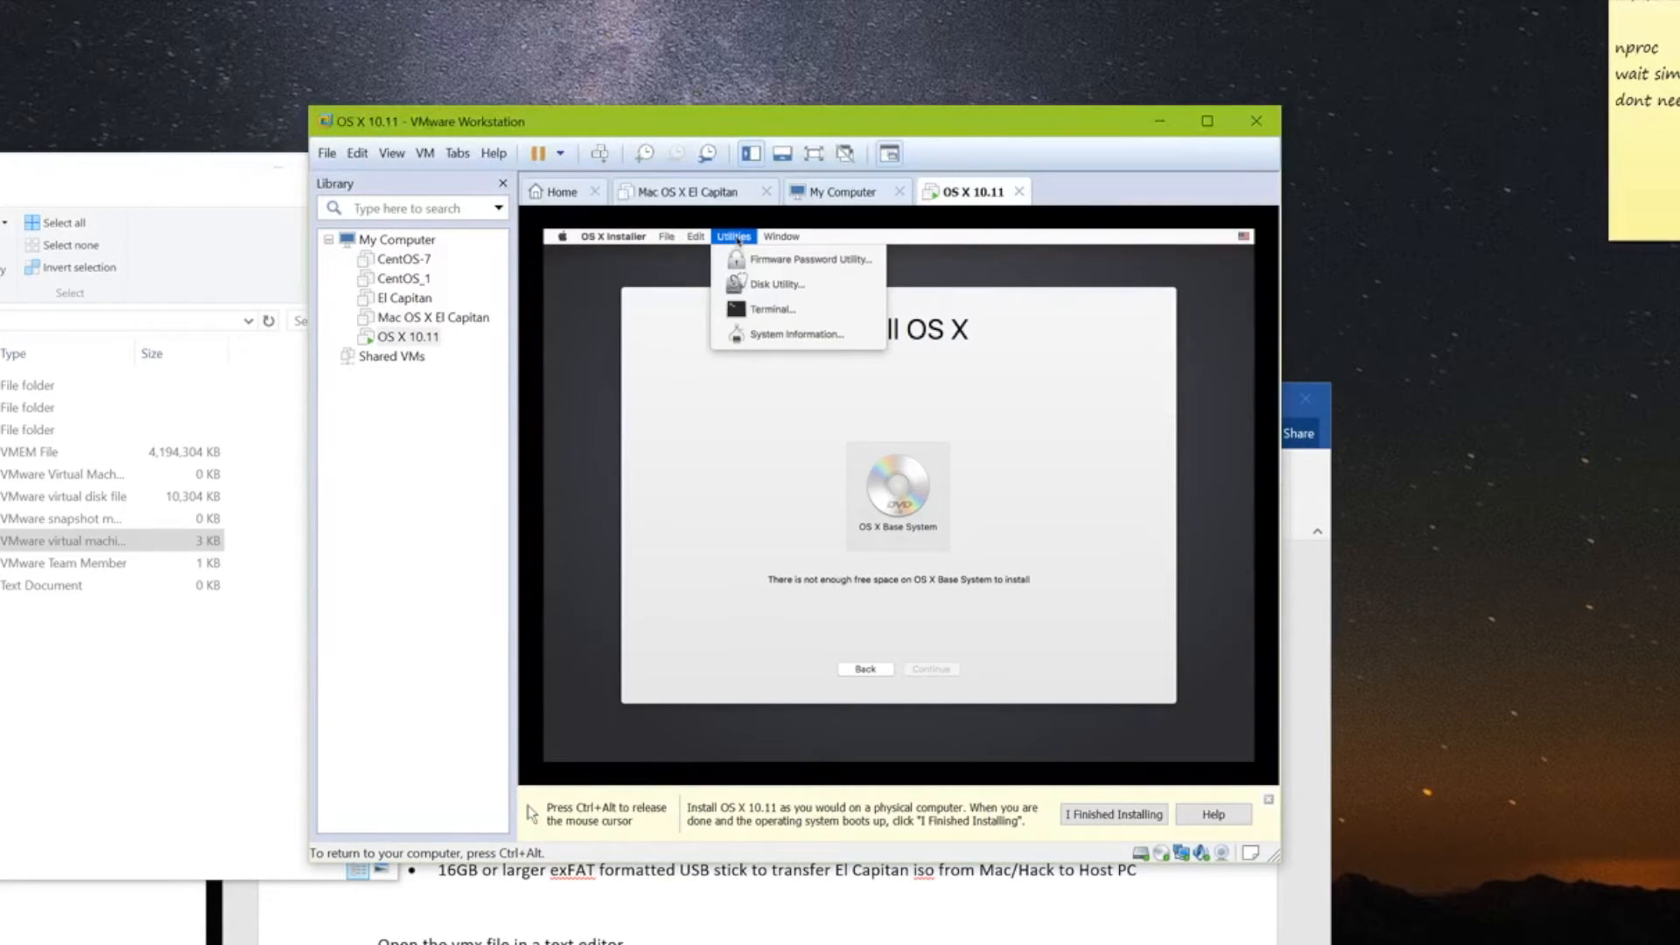
mouse_move(795, 284)
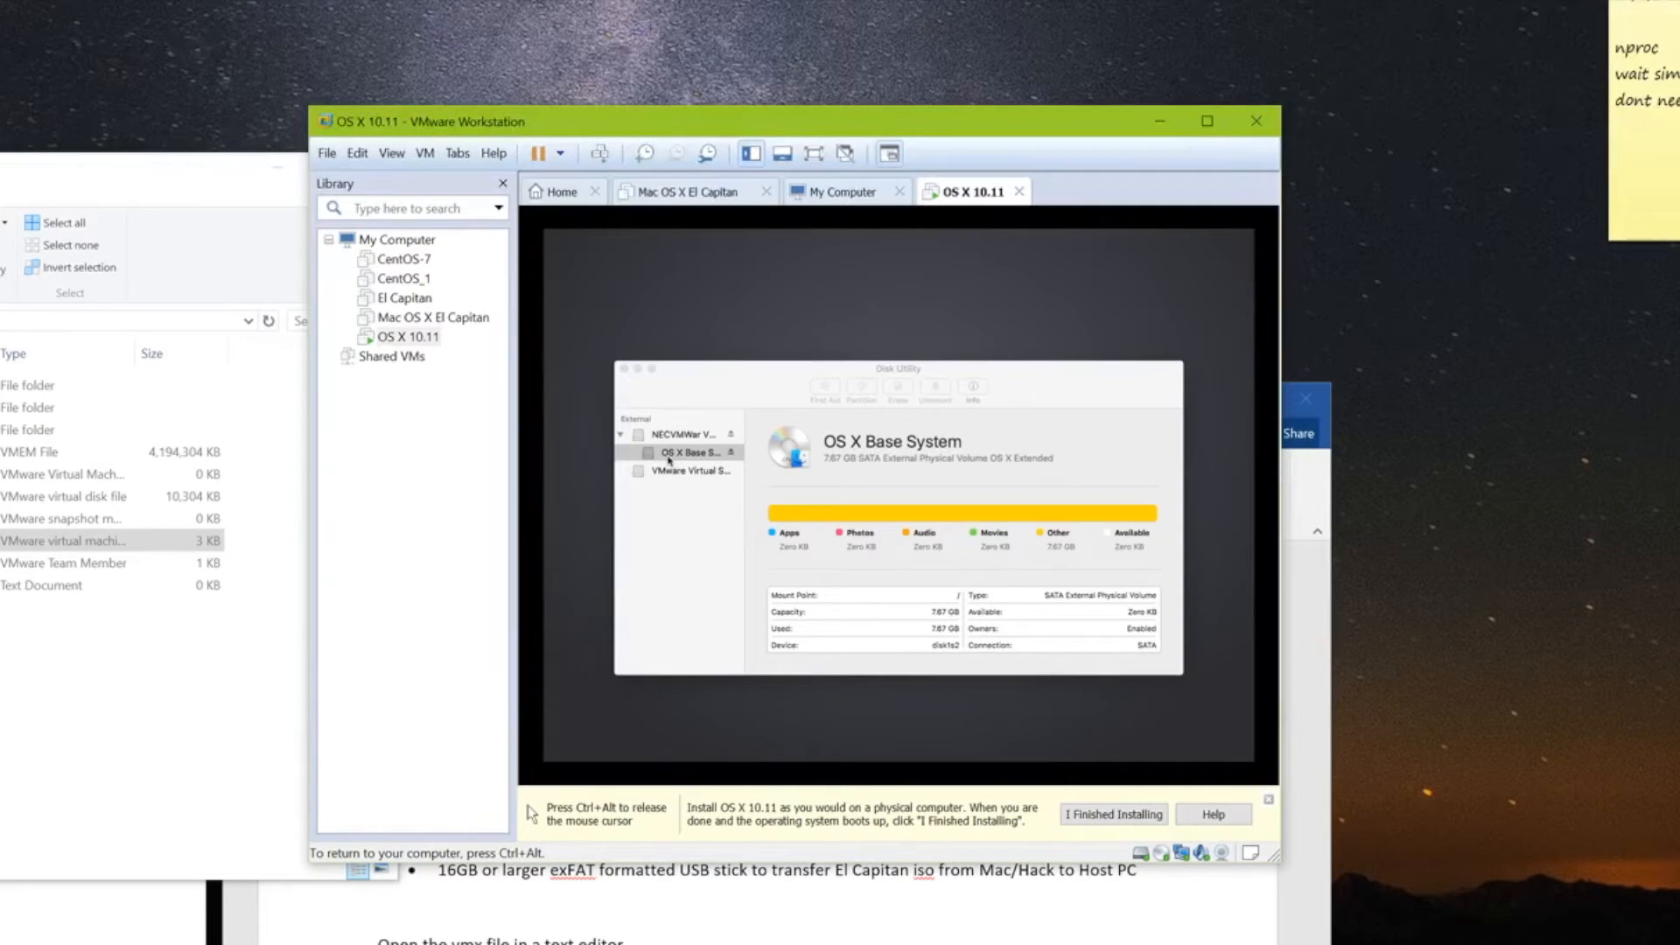
click(688, 470)
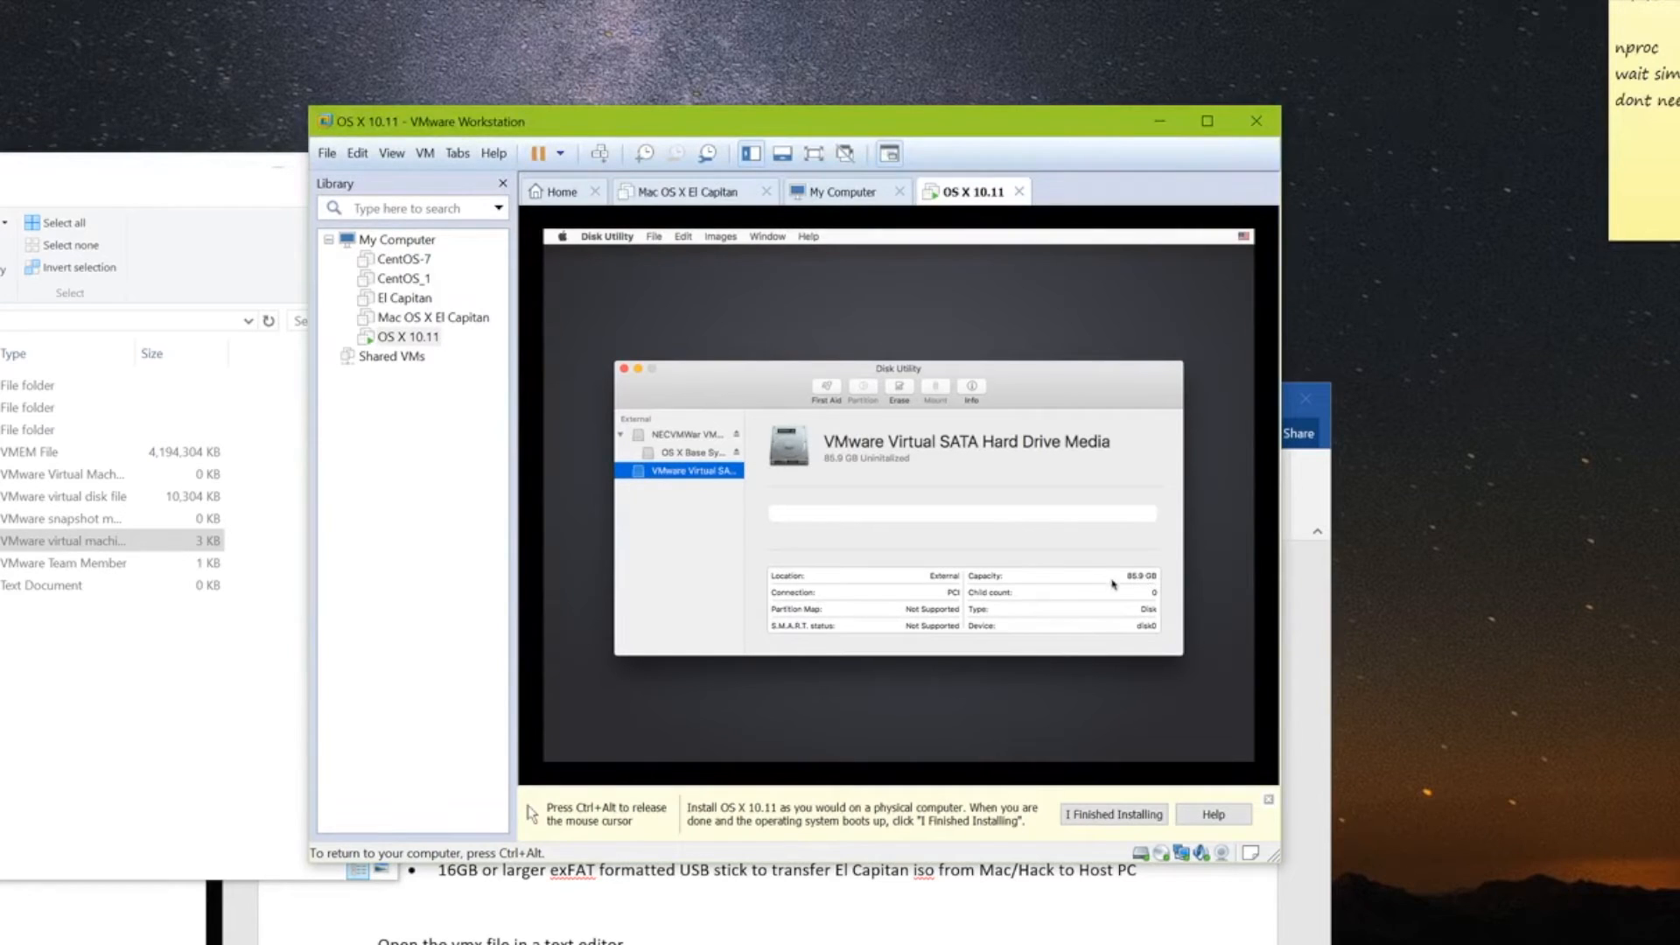
mouse_move(1118, 595)
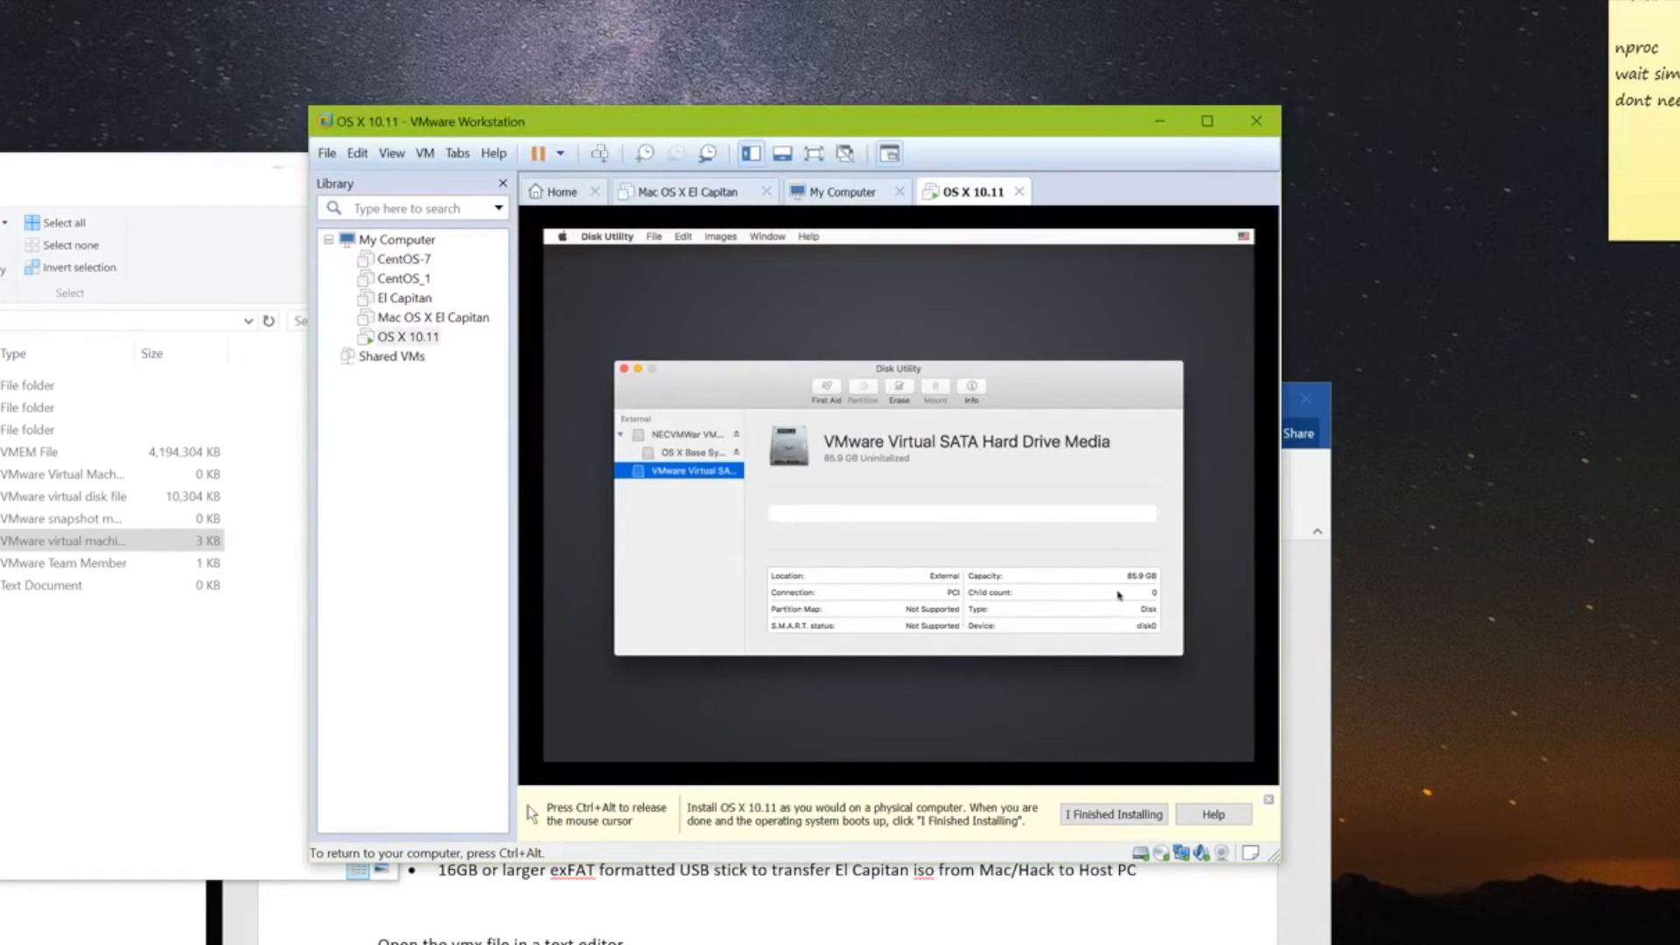
click(898, 388)
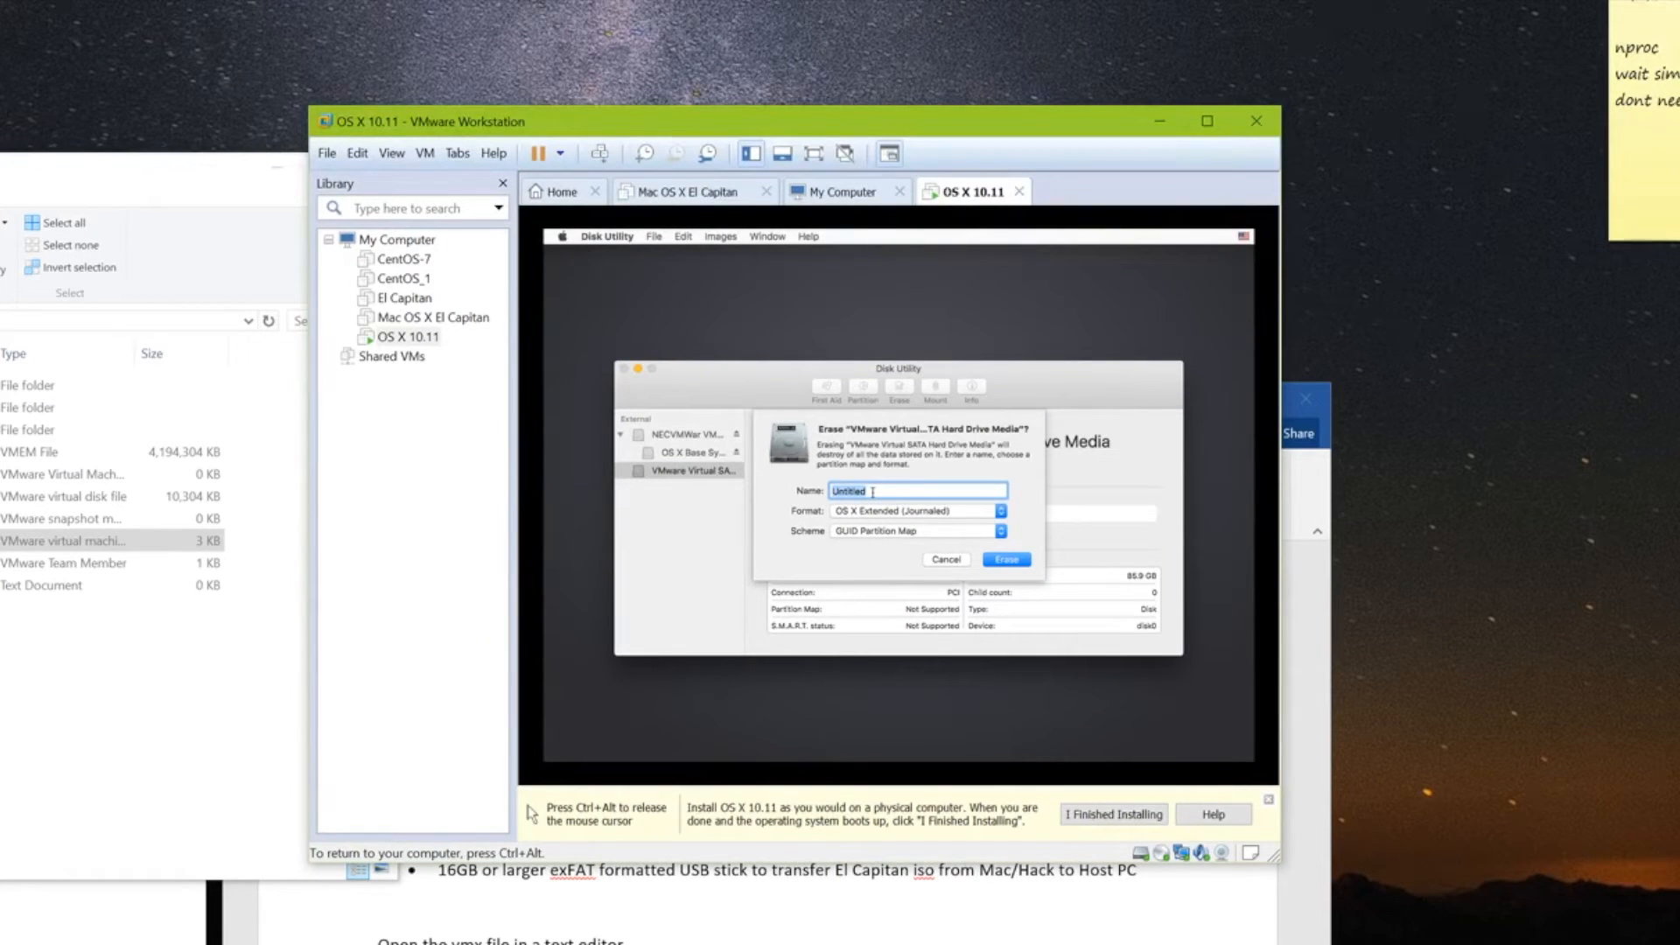
text(Mac OS)
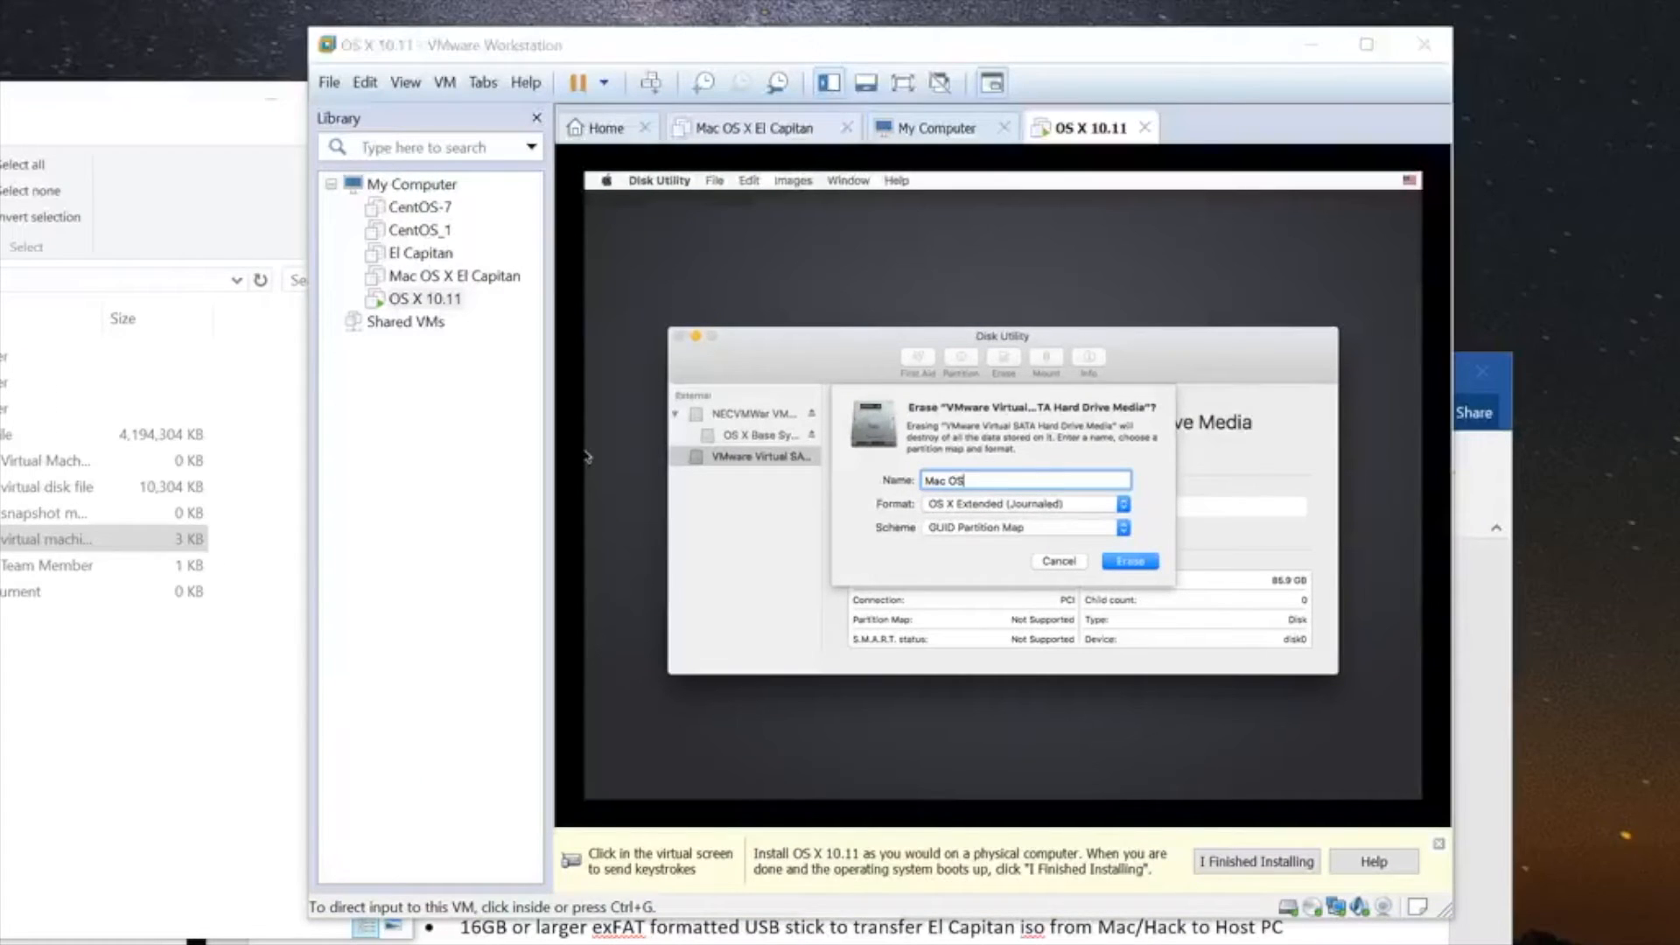
click(1001, 545)
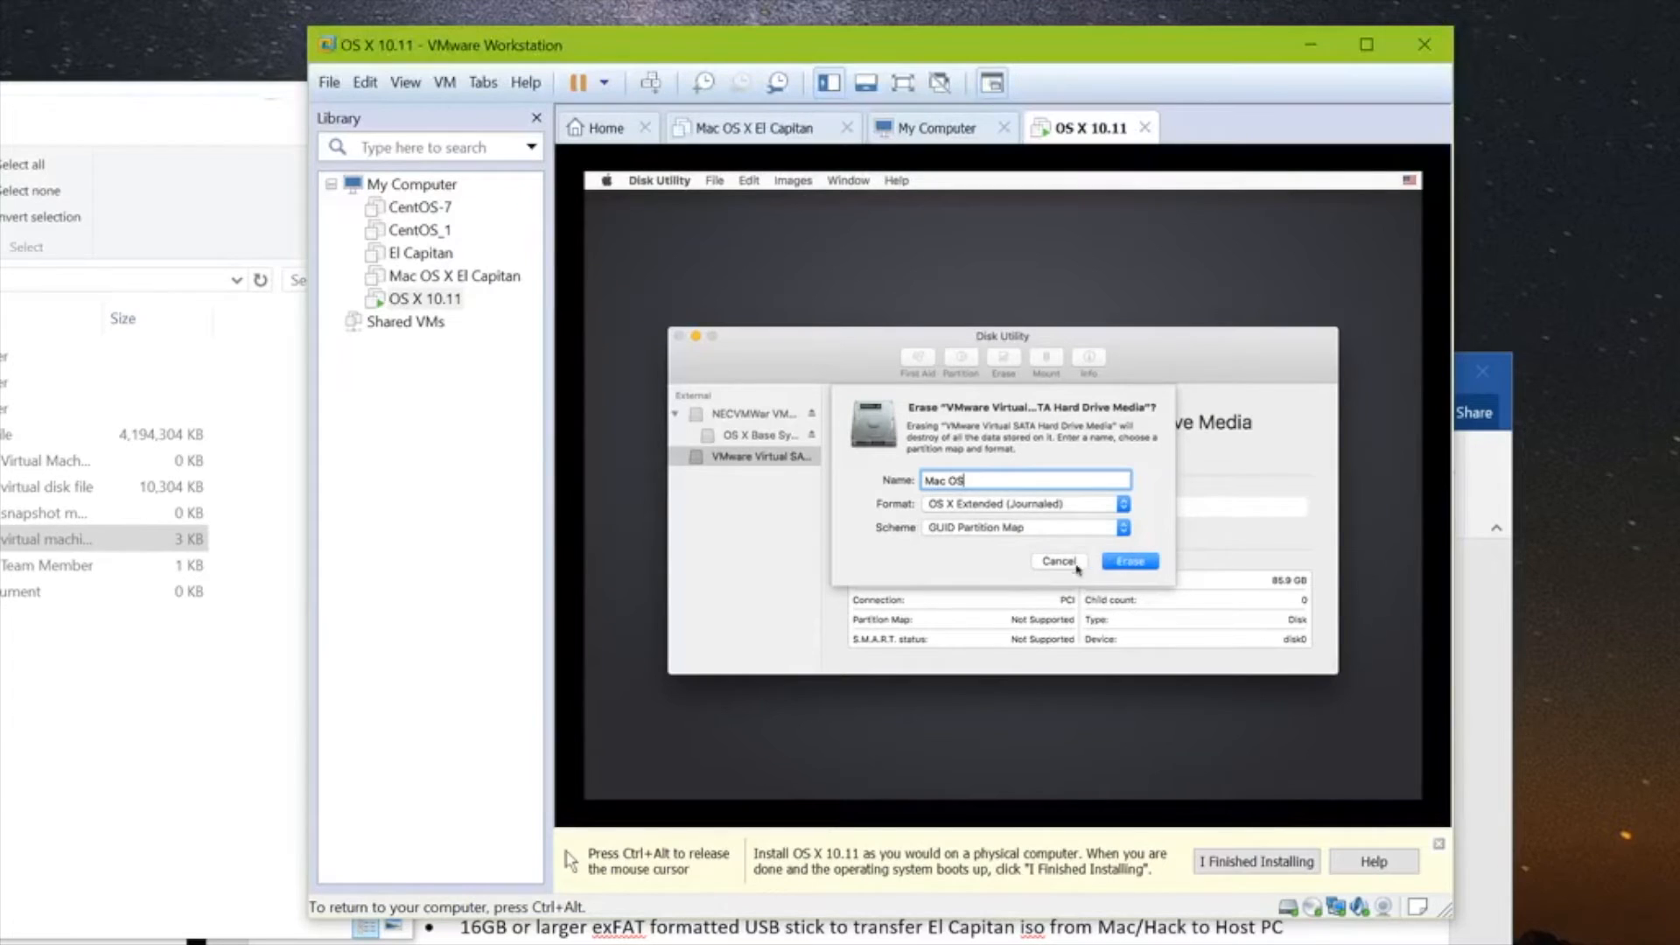
click(1130, 561)
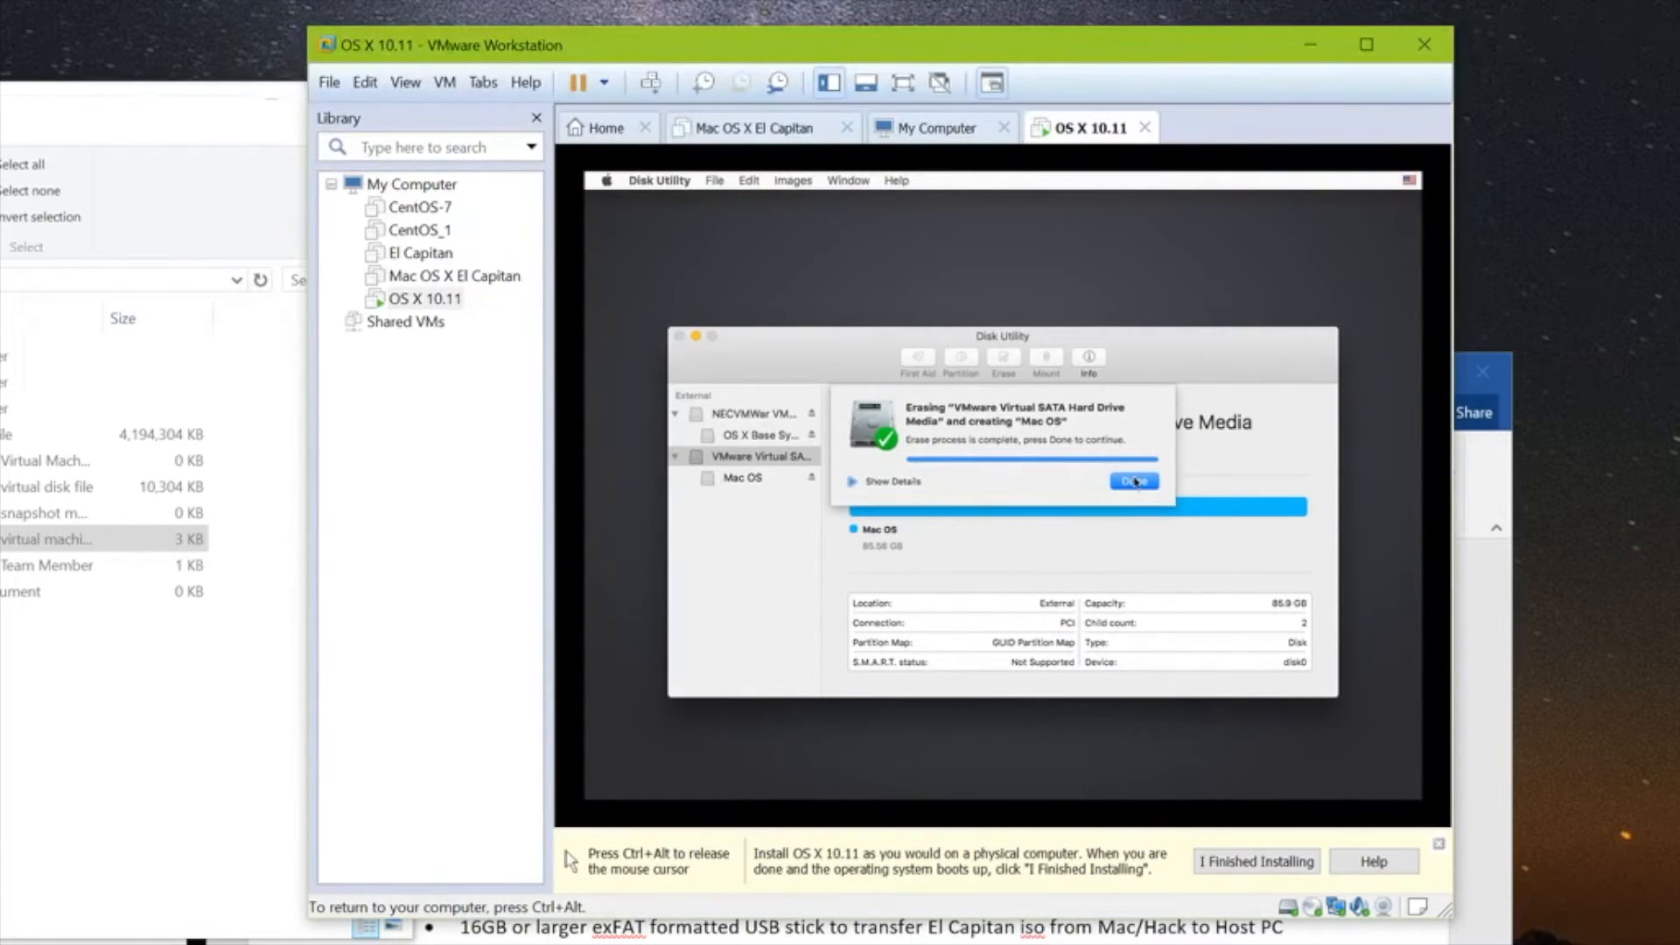
click(1134, 481)
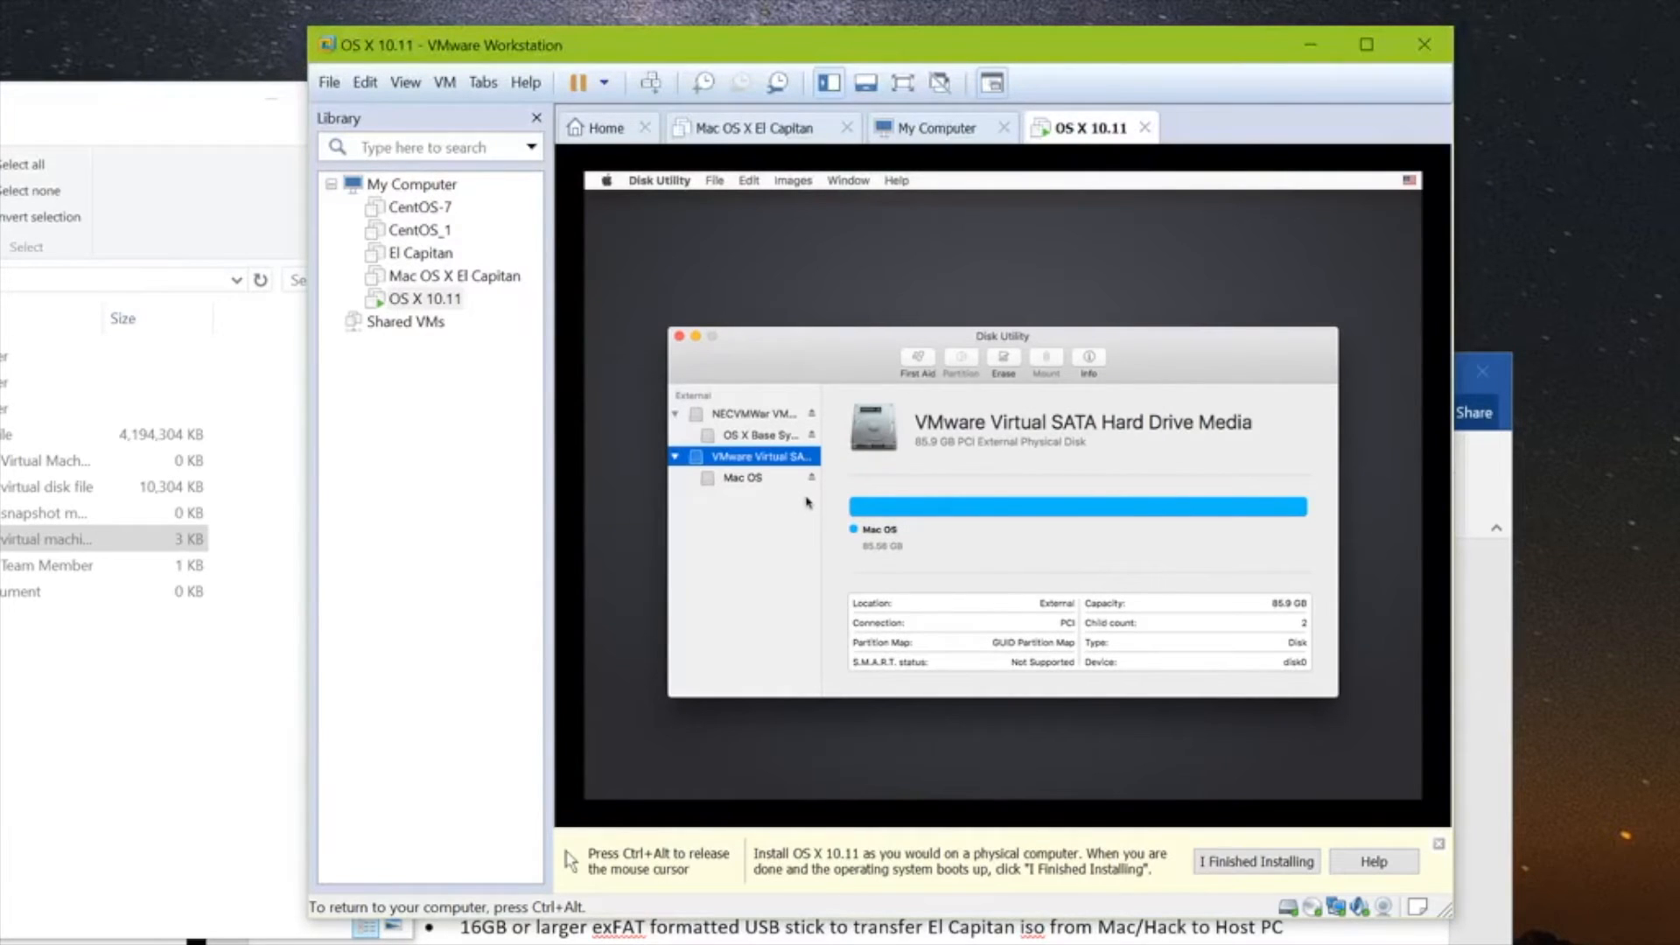
mouse_move(907, 393)
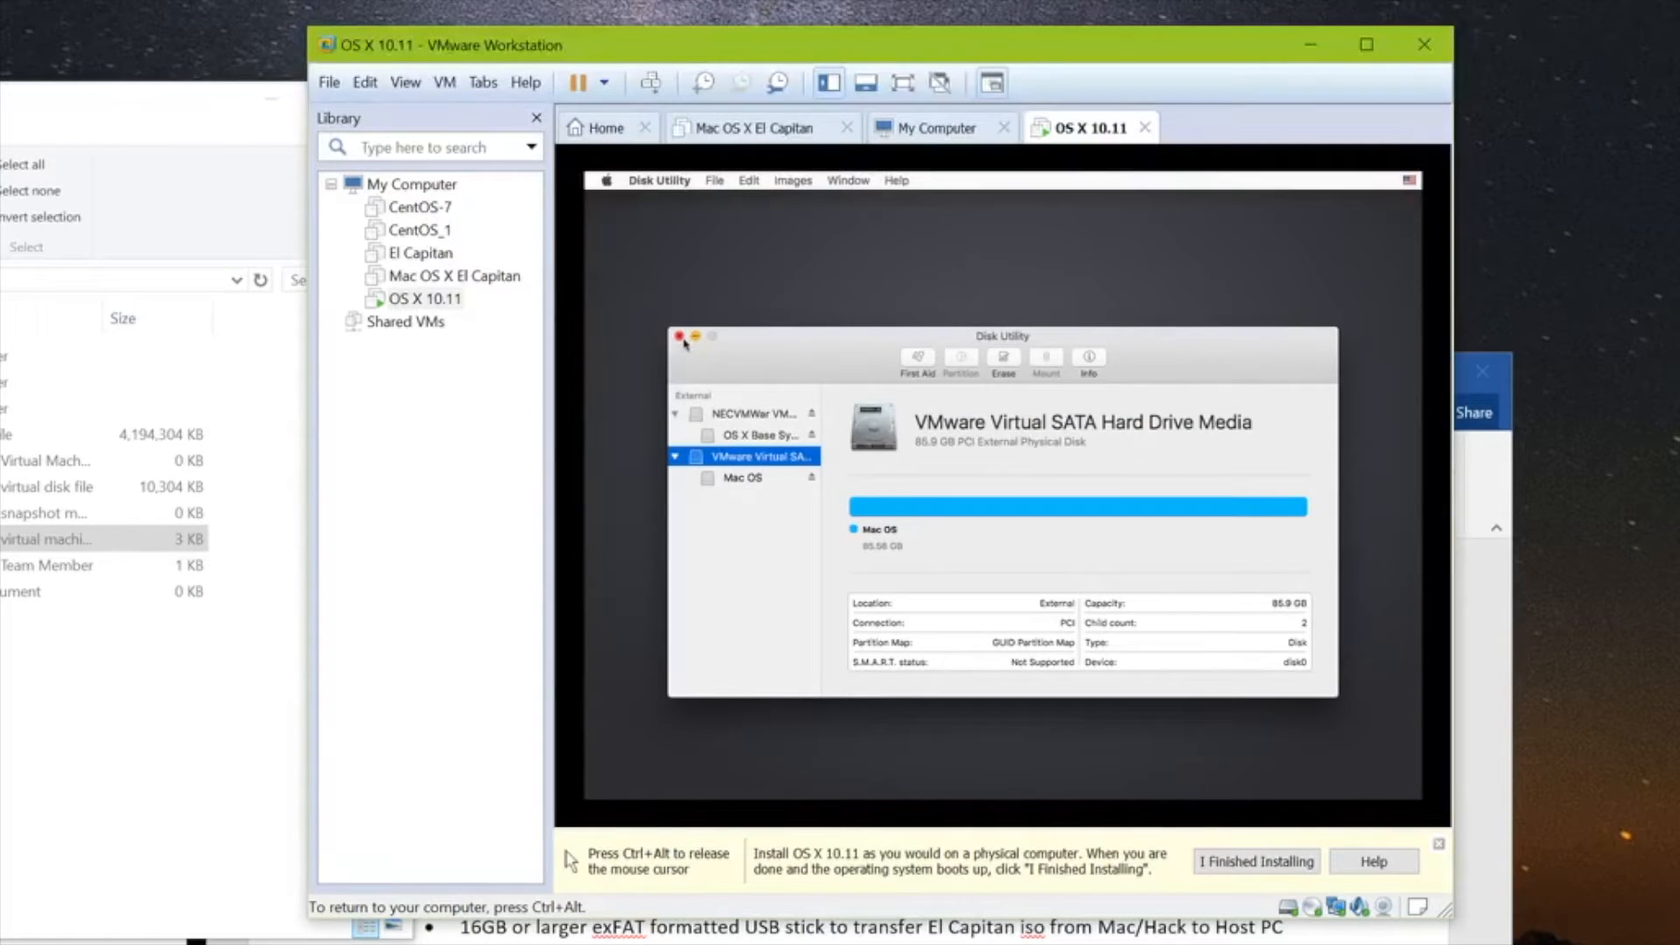
click(659, 180)
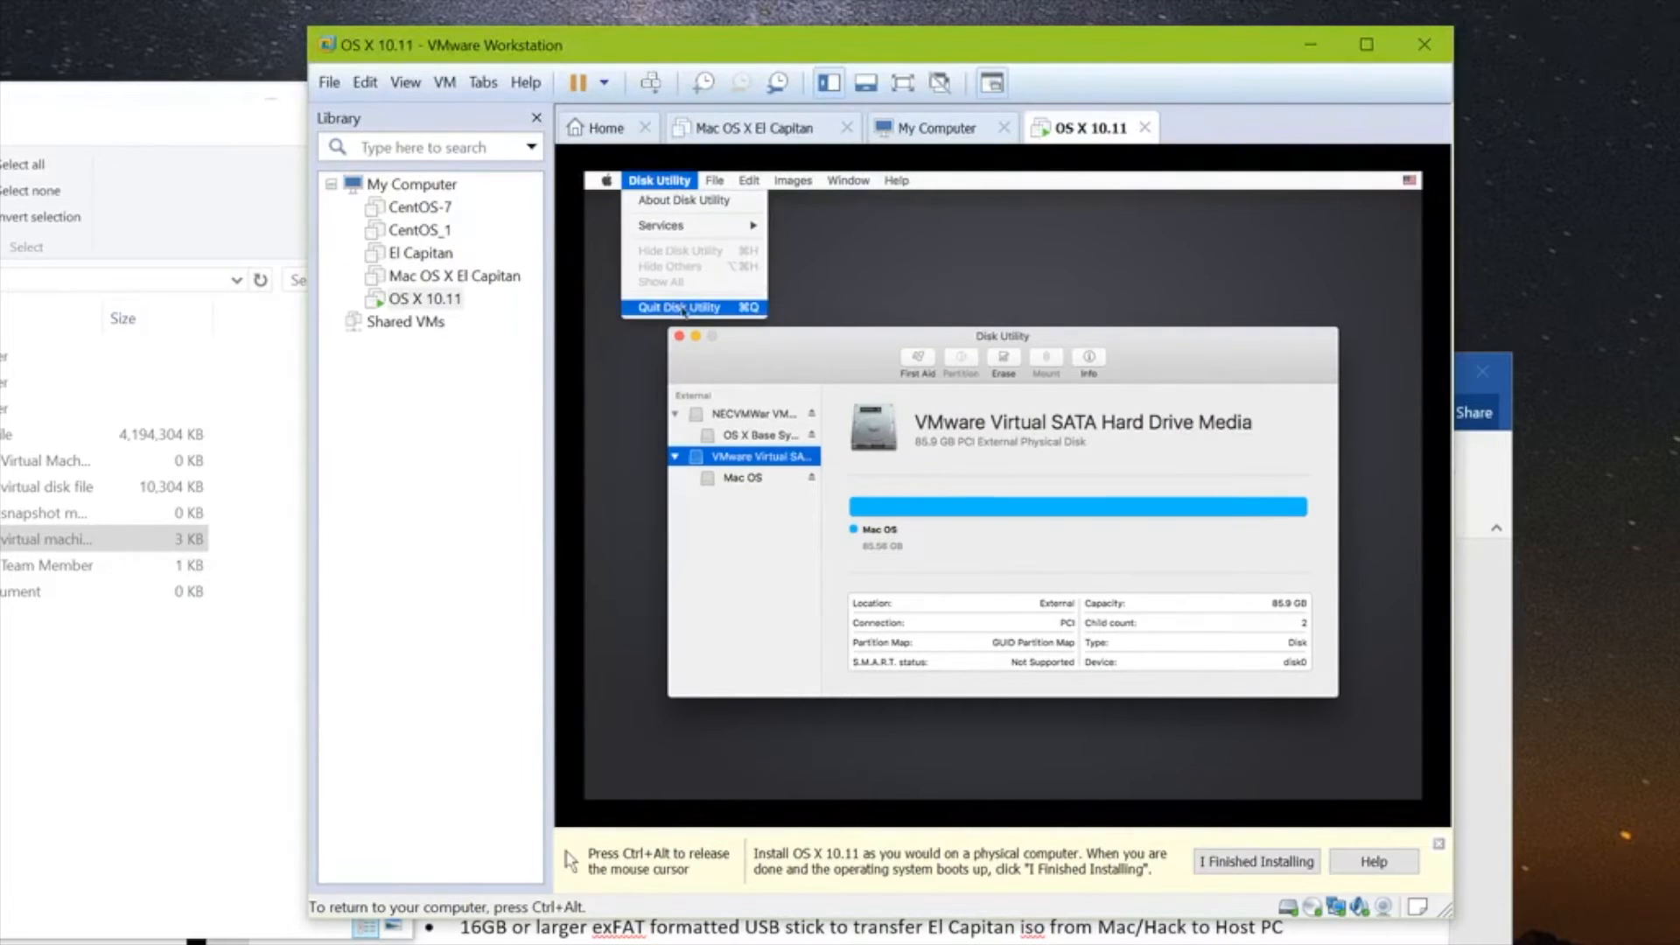
click(682, 308)
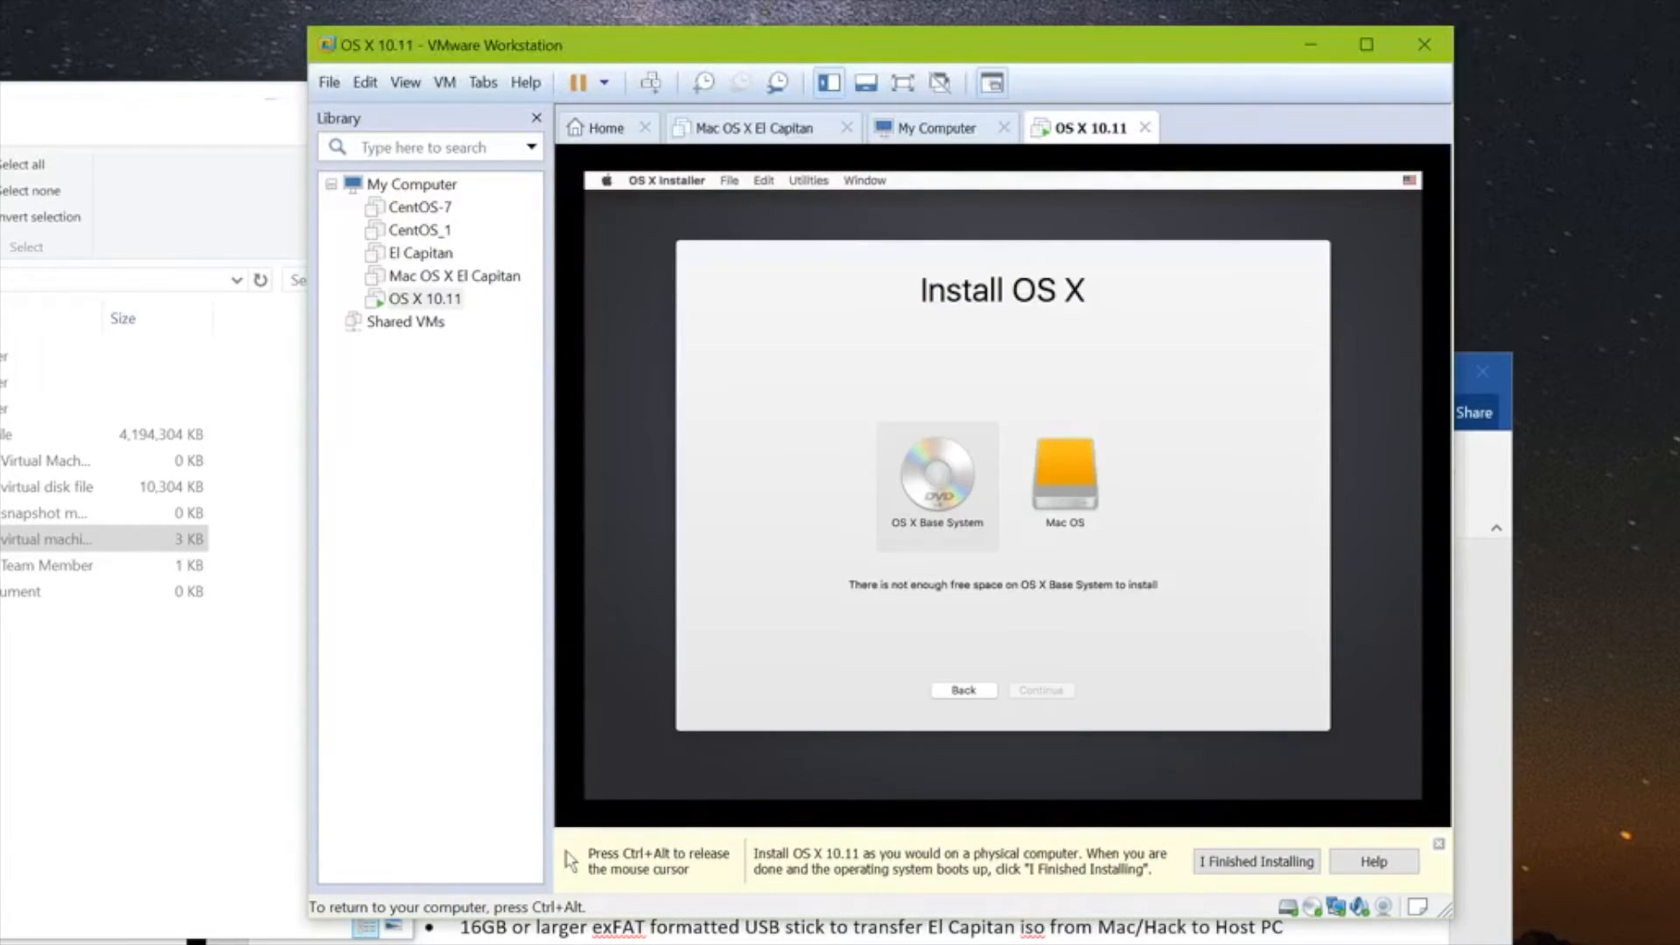
mouse_move(1058, 472)
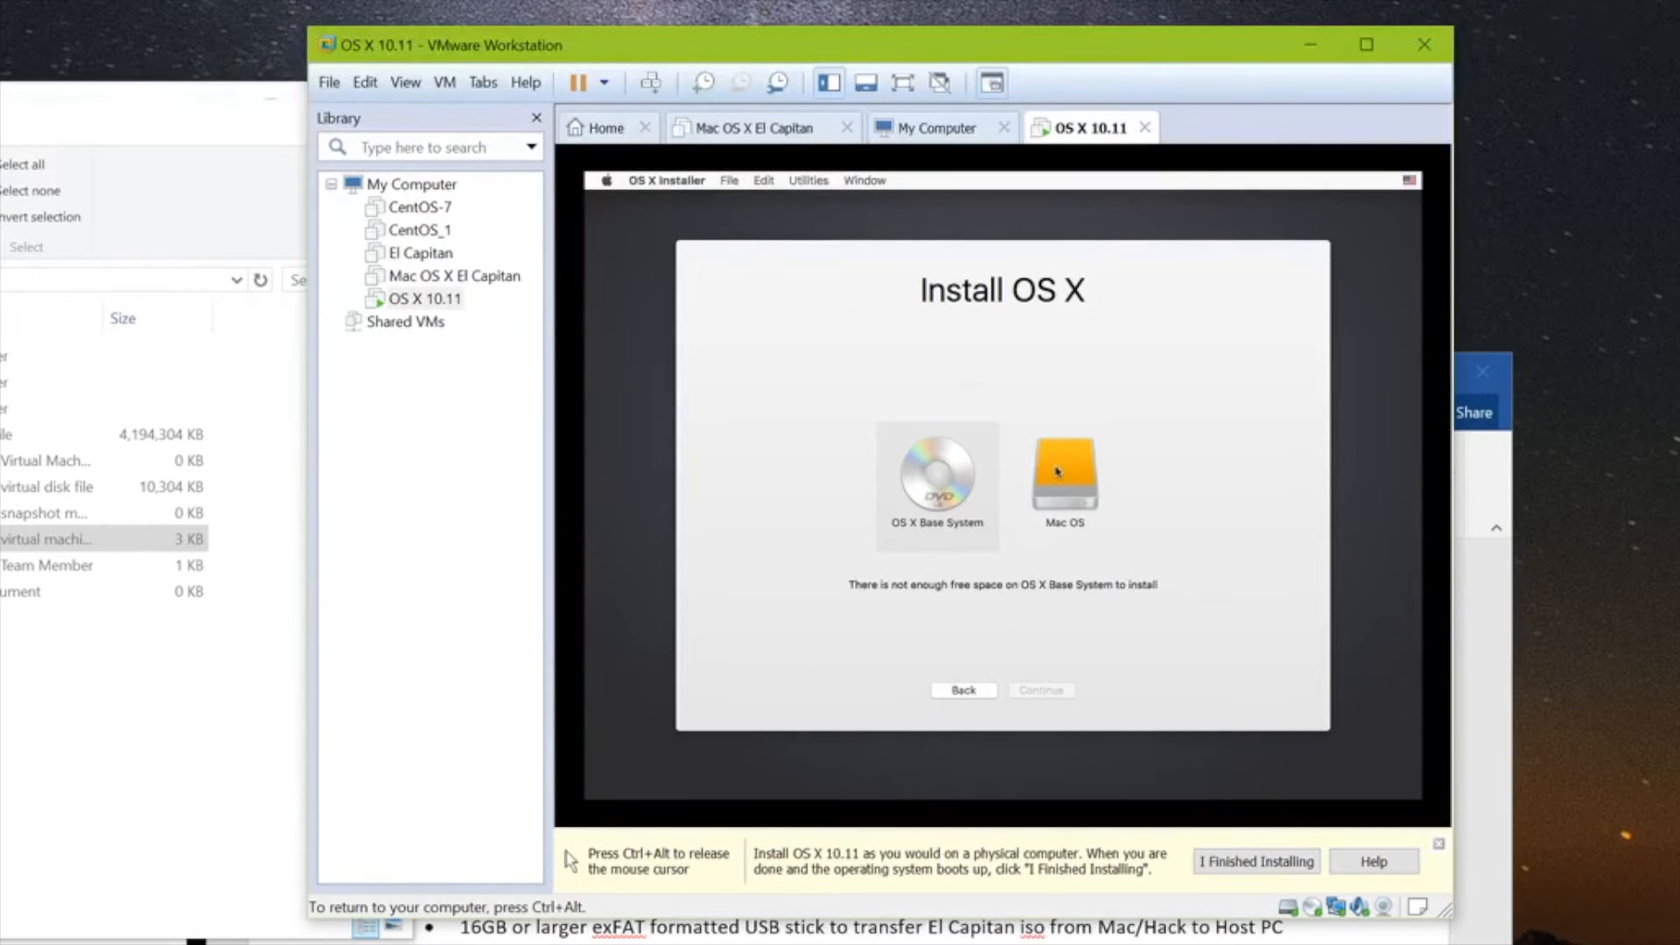
mouse_move(1057, 488)
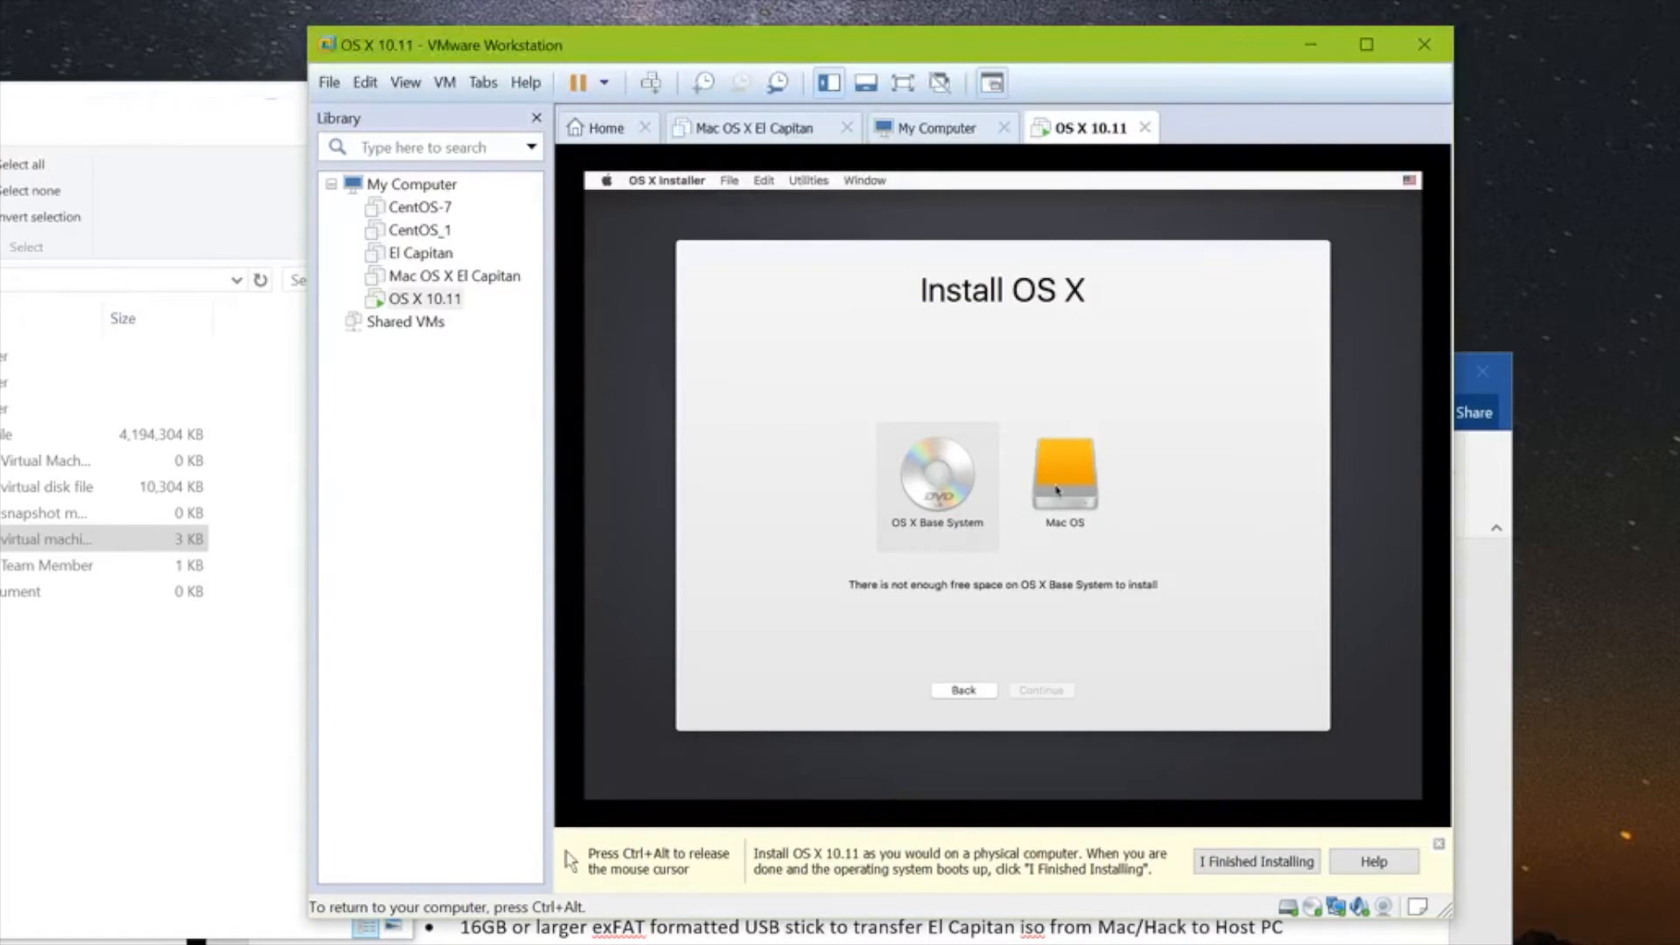
Step: Select the Mac OS disk and continue to start installing El Capitan
click(1063, 478)
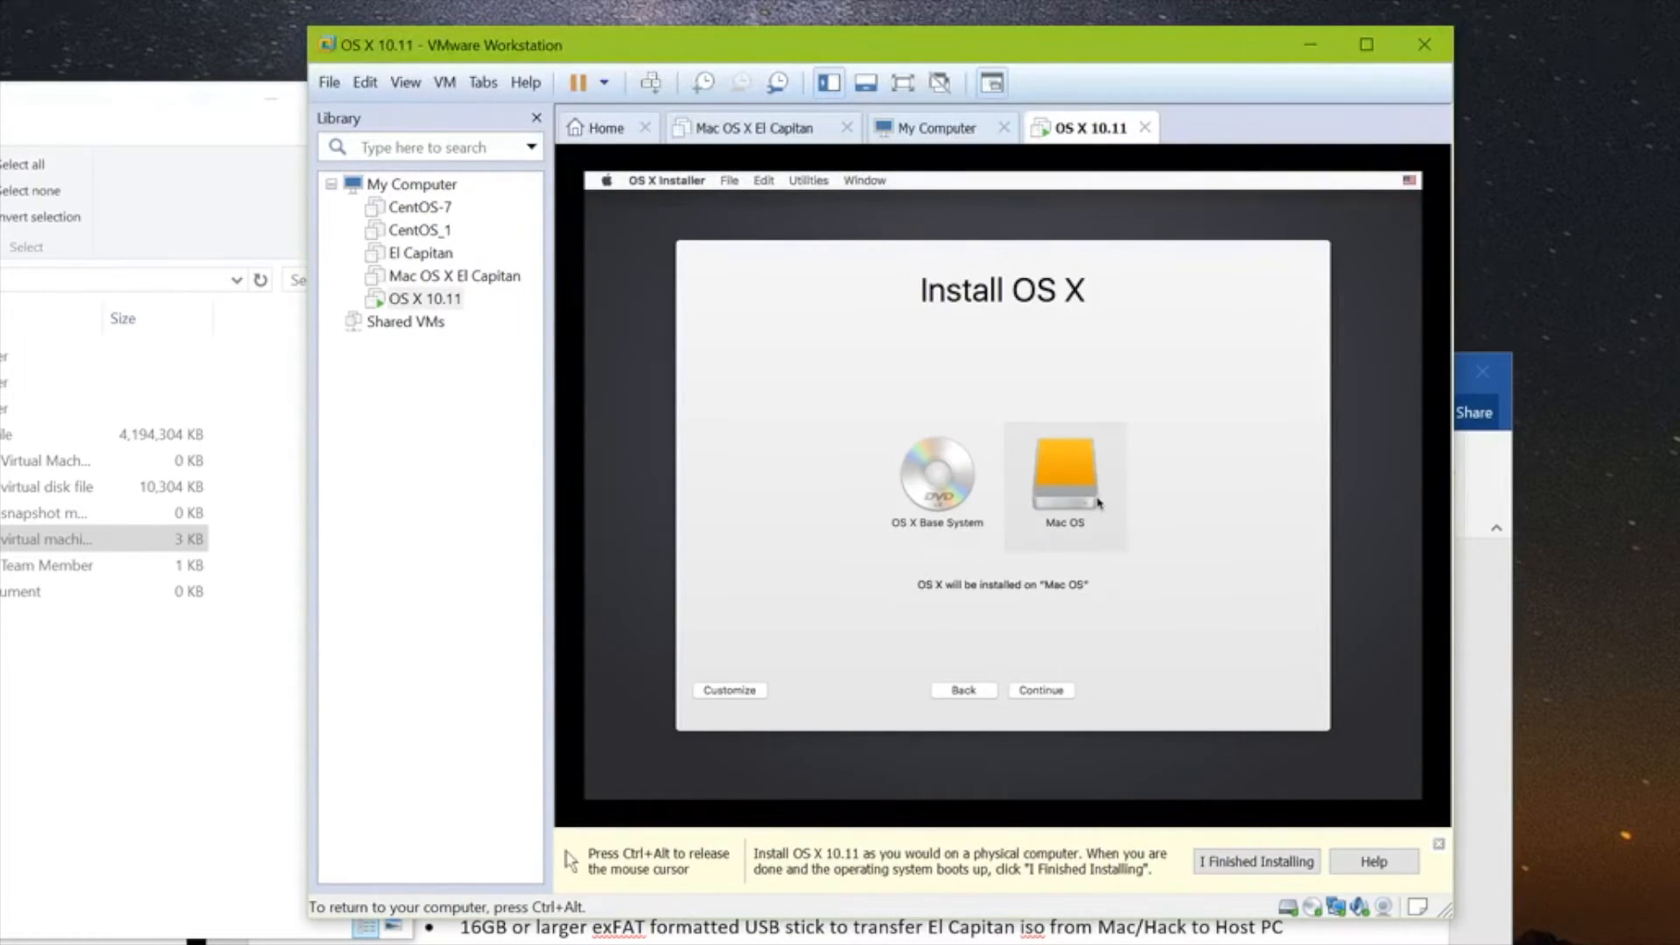
mouse_move(1045, 725)
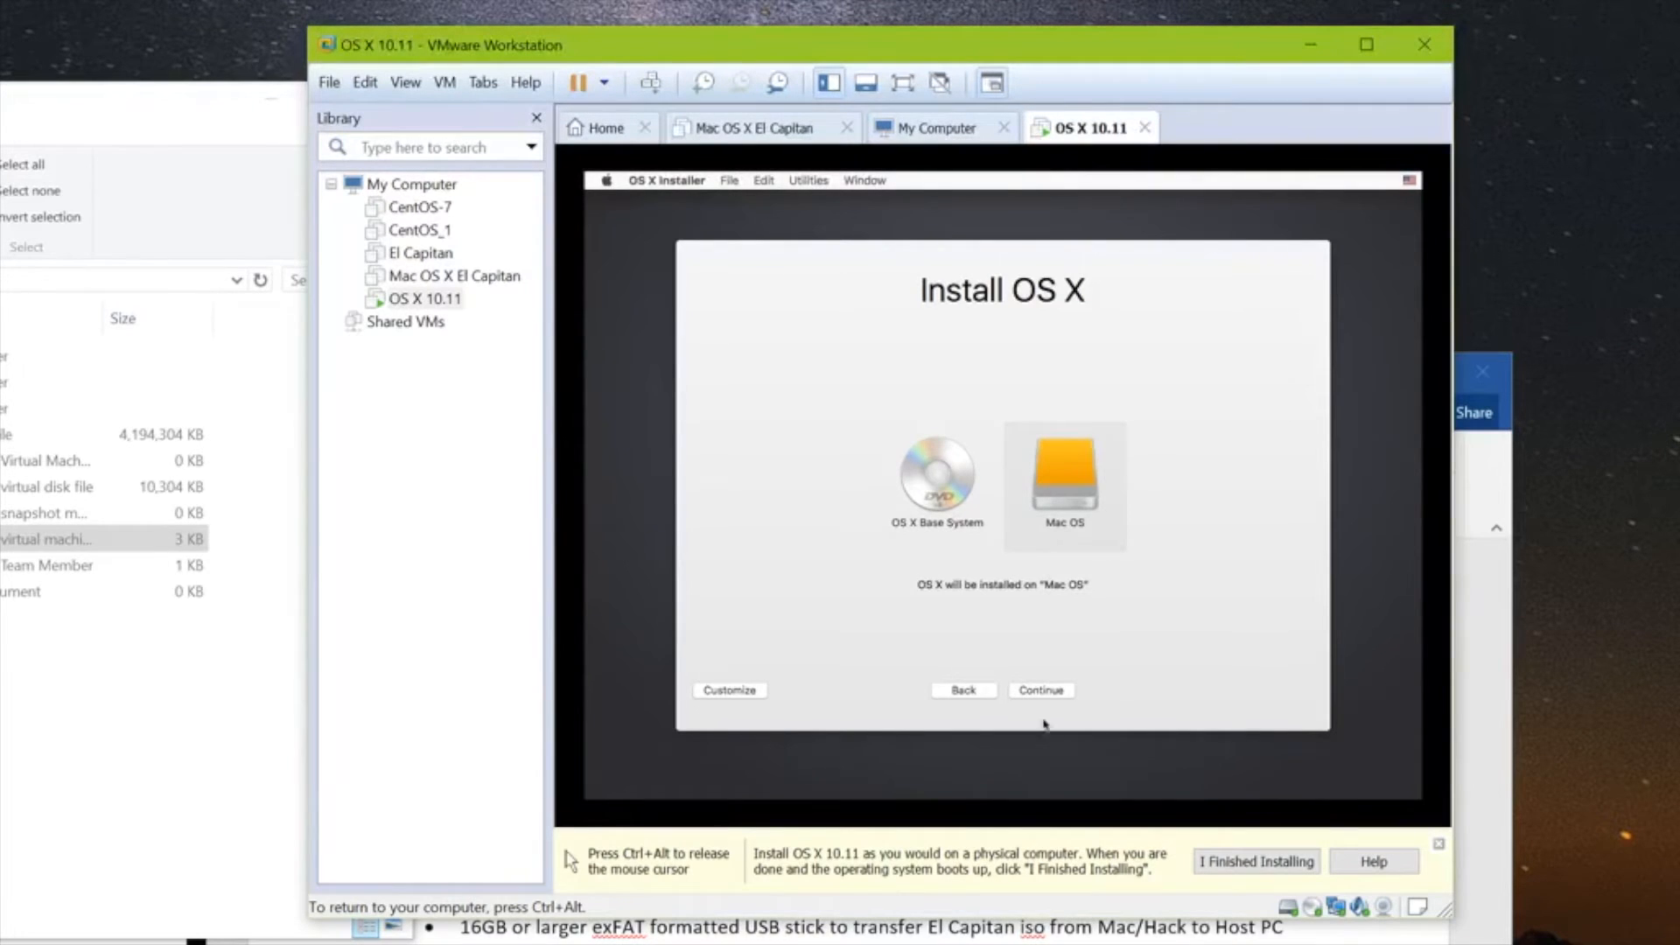
click(1041, 689)
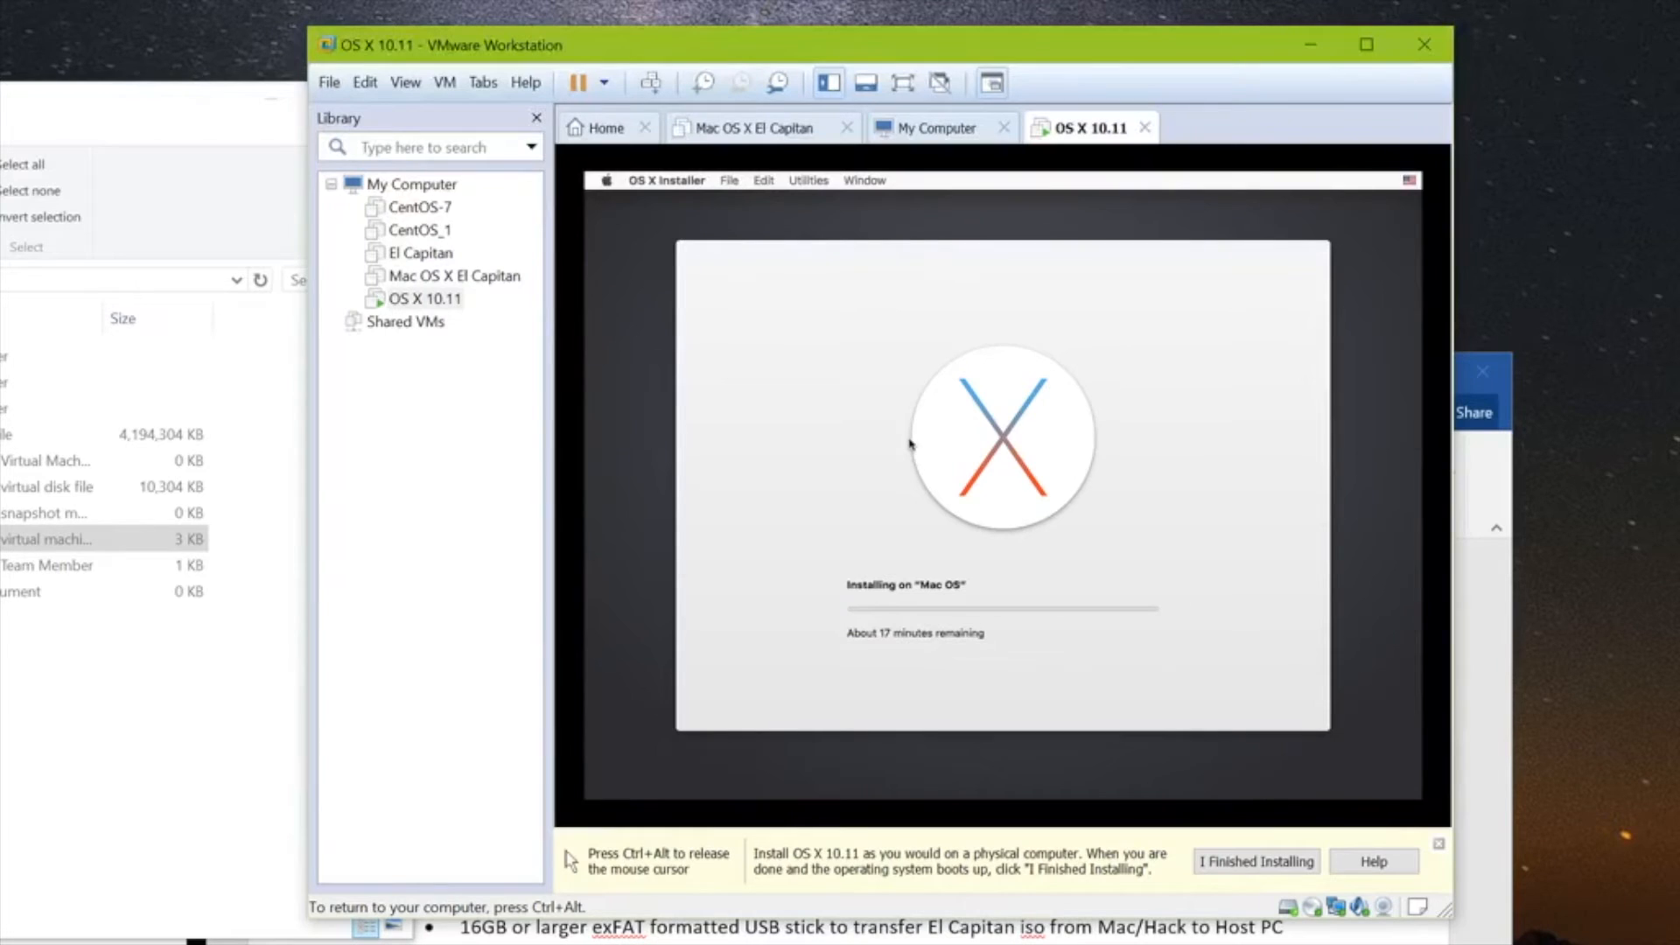
mouse_move(948, 443)
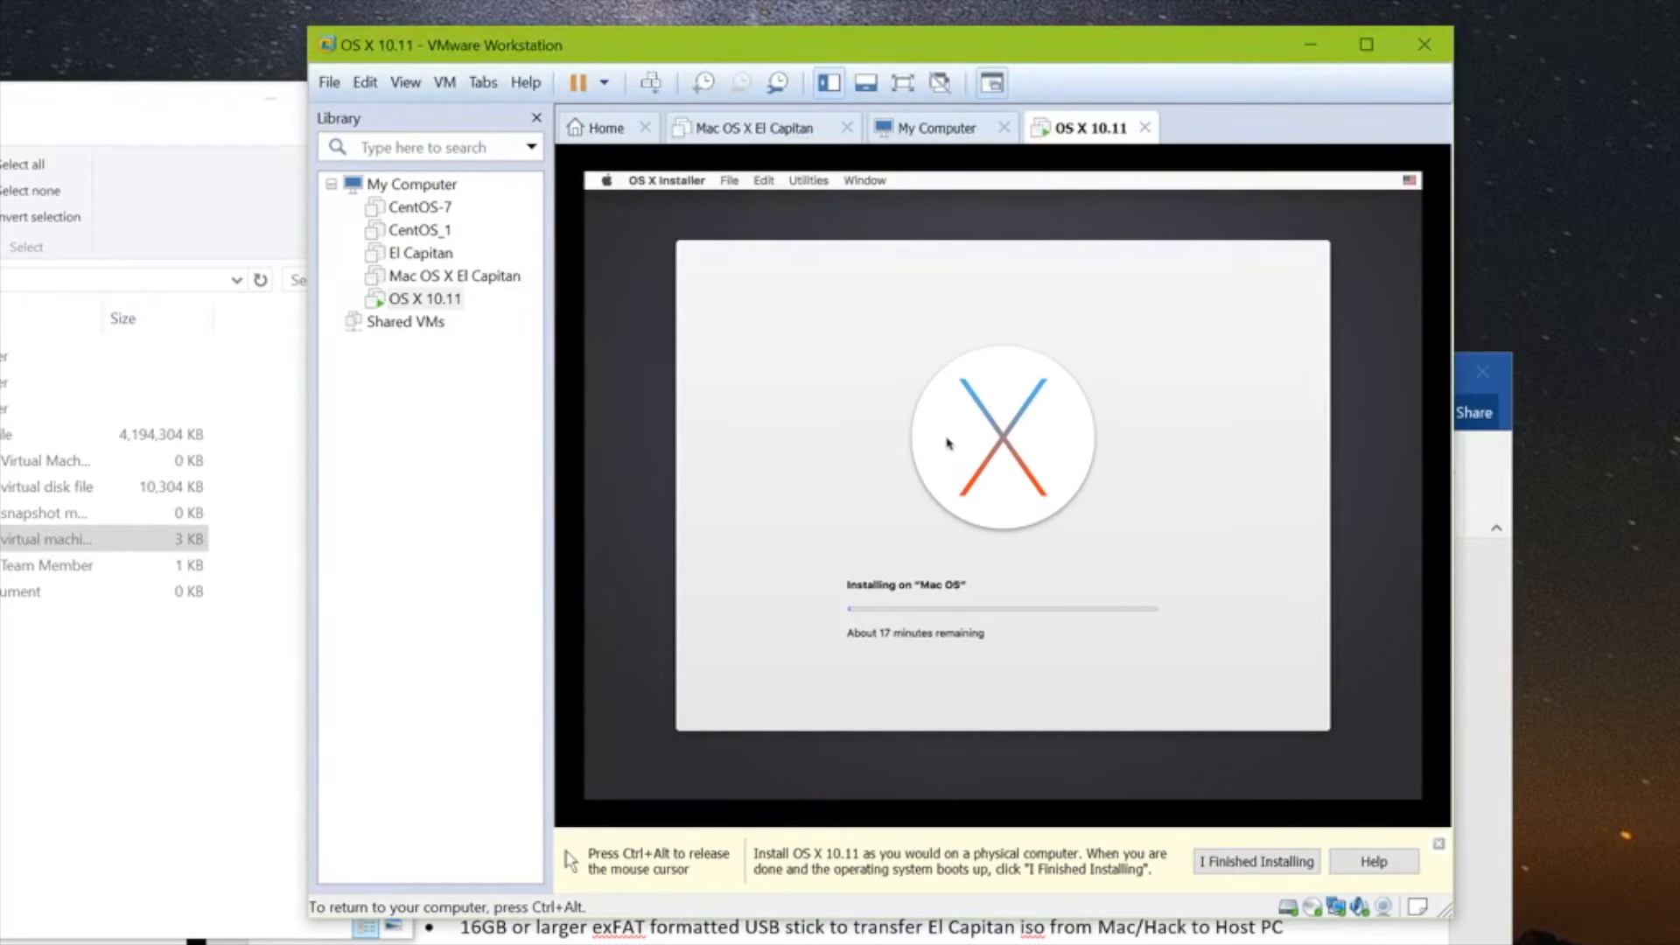
mouse_move(1183, 323)
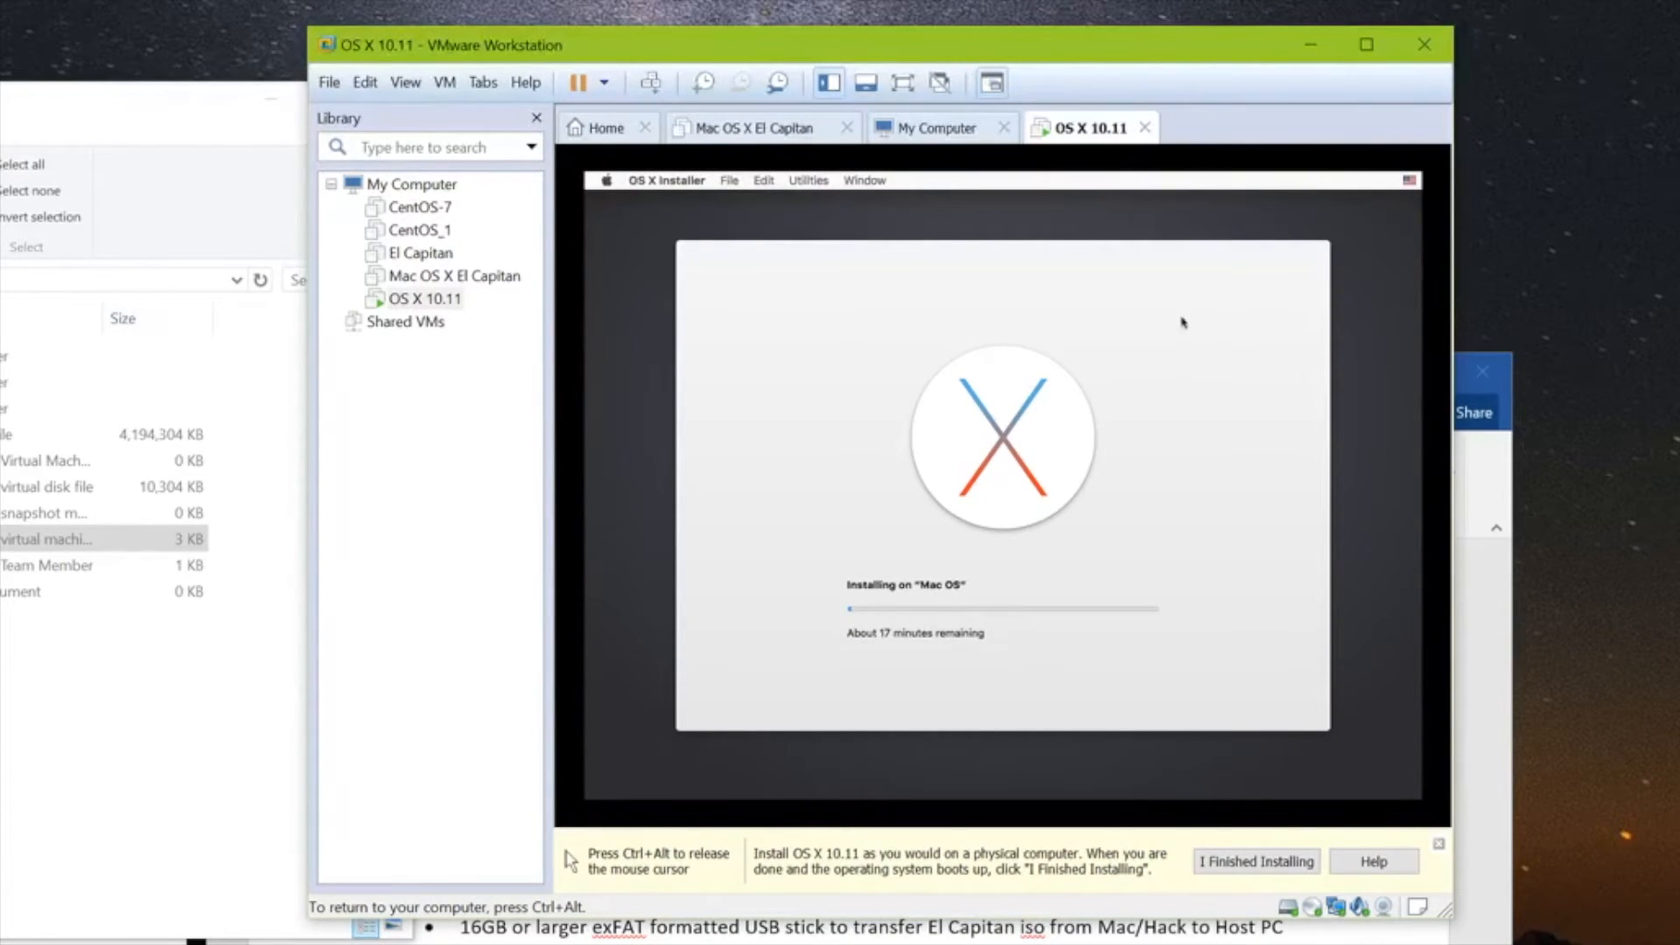
mouse_move(816, 672)
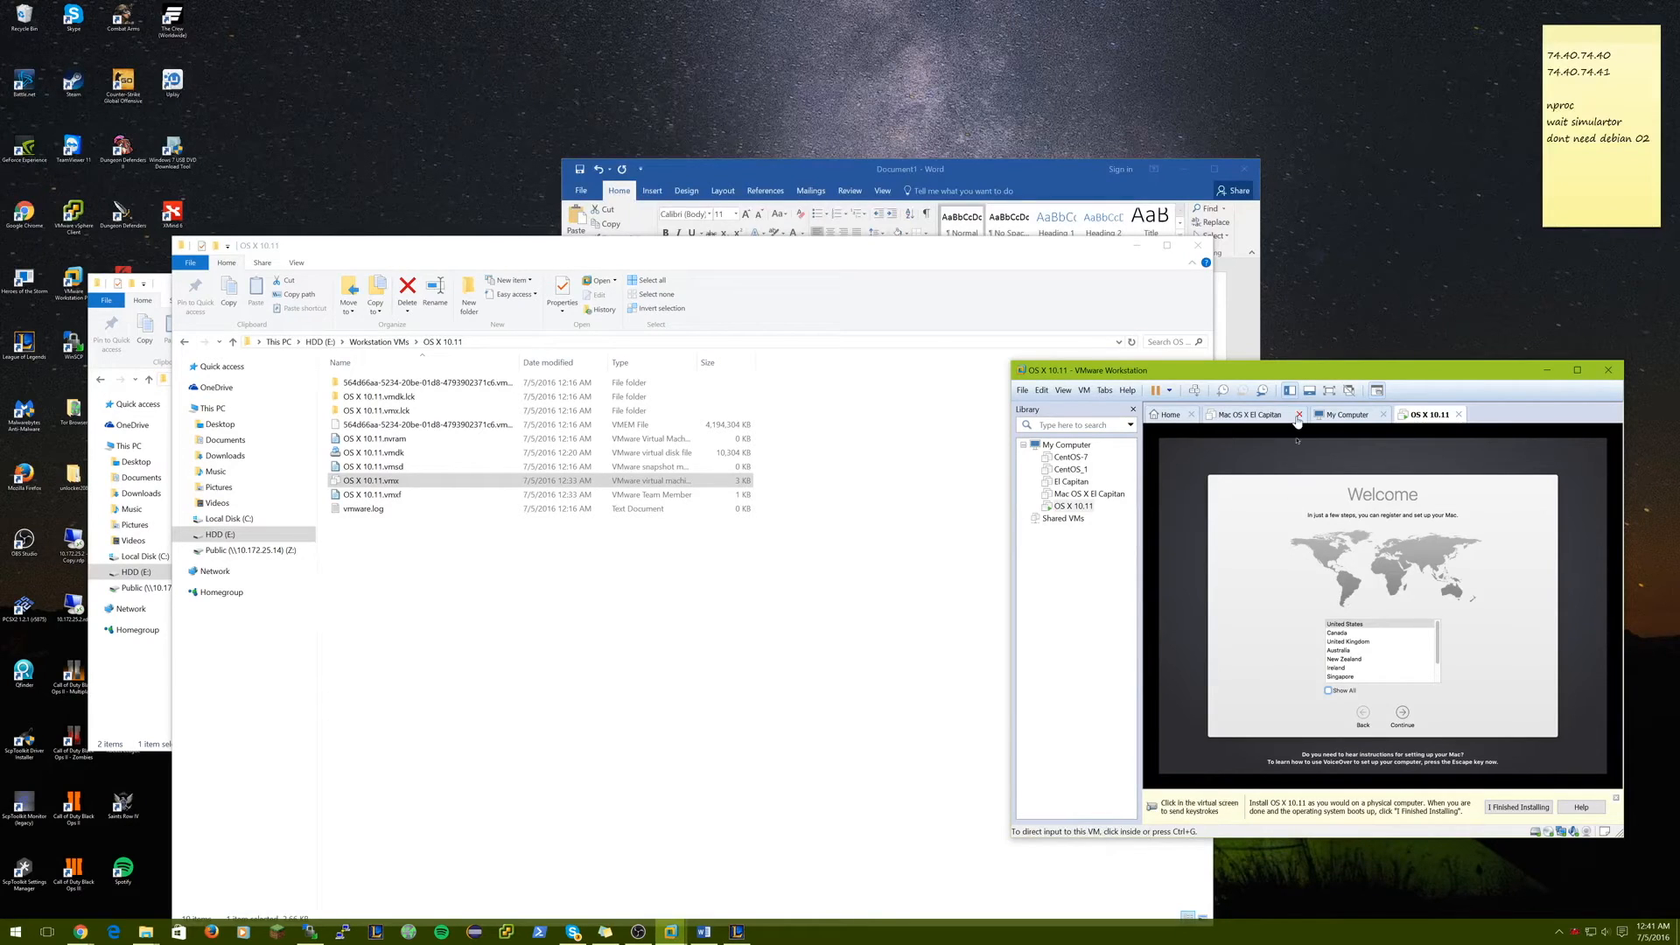
Step: Click into the OS X 10.11 VM console to capture keyboard and mouse
click(1369, 587)
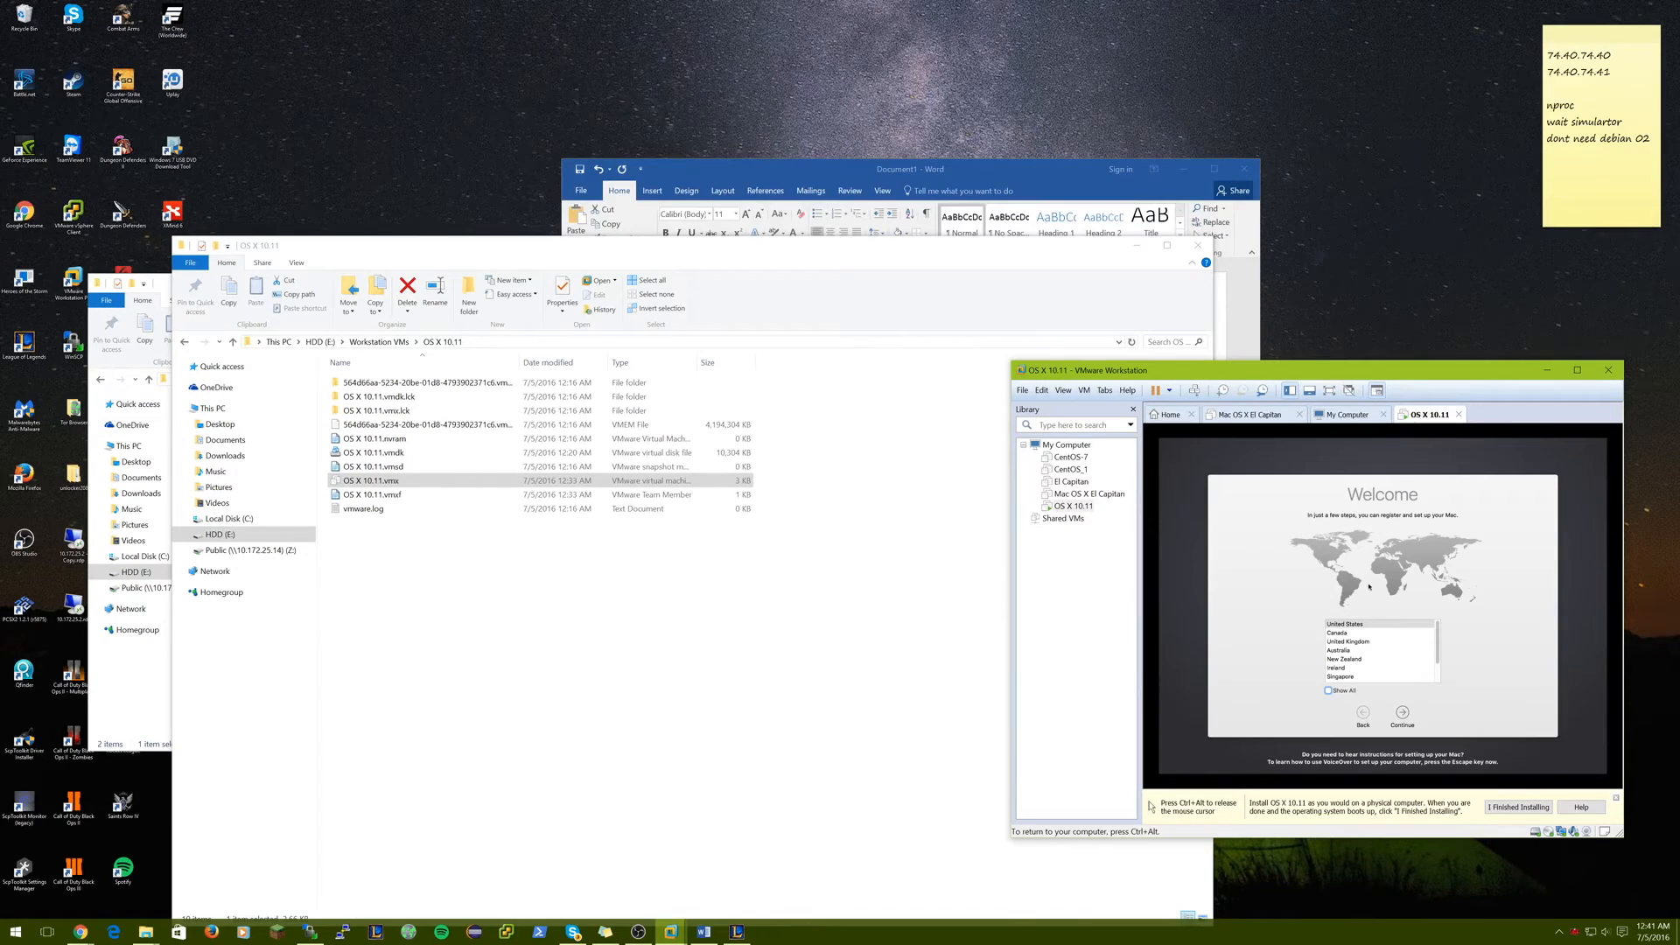
mouse_move(1381, 607)
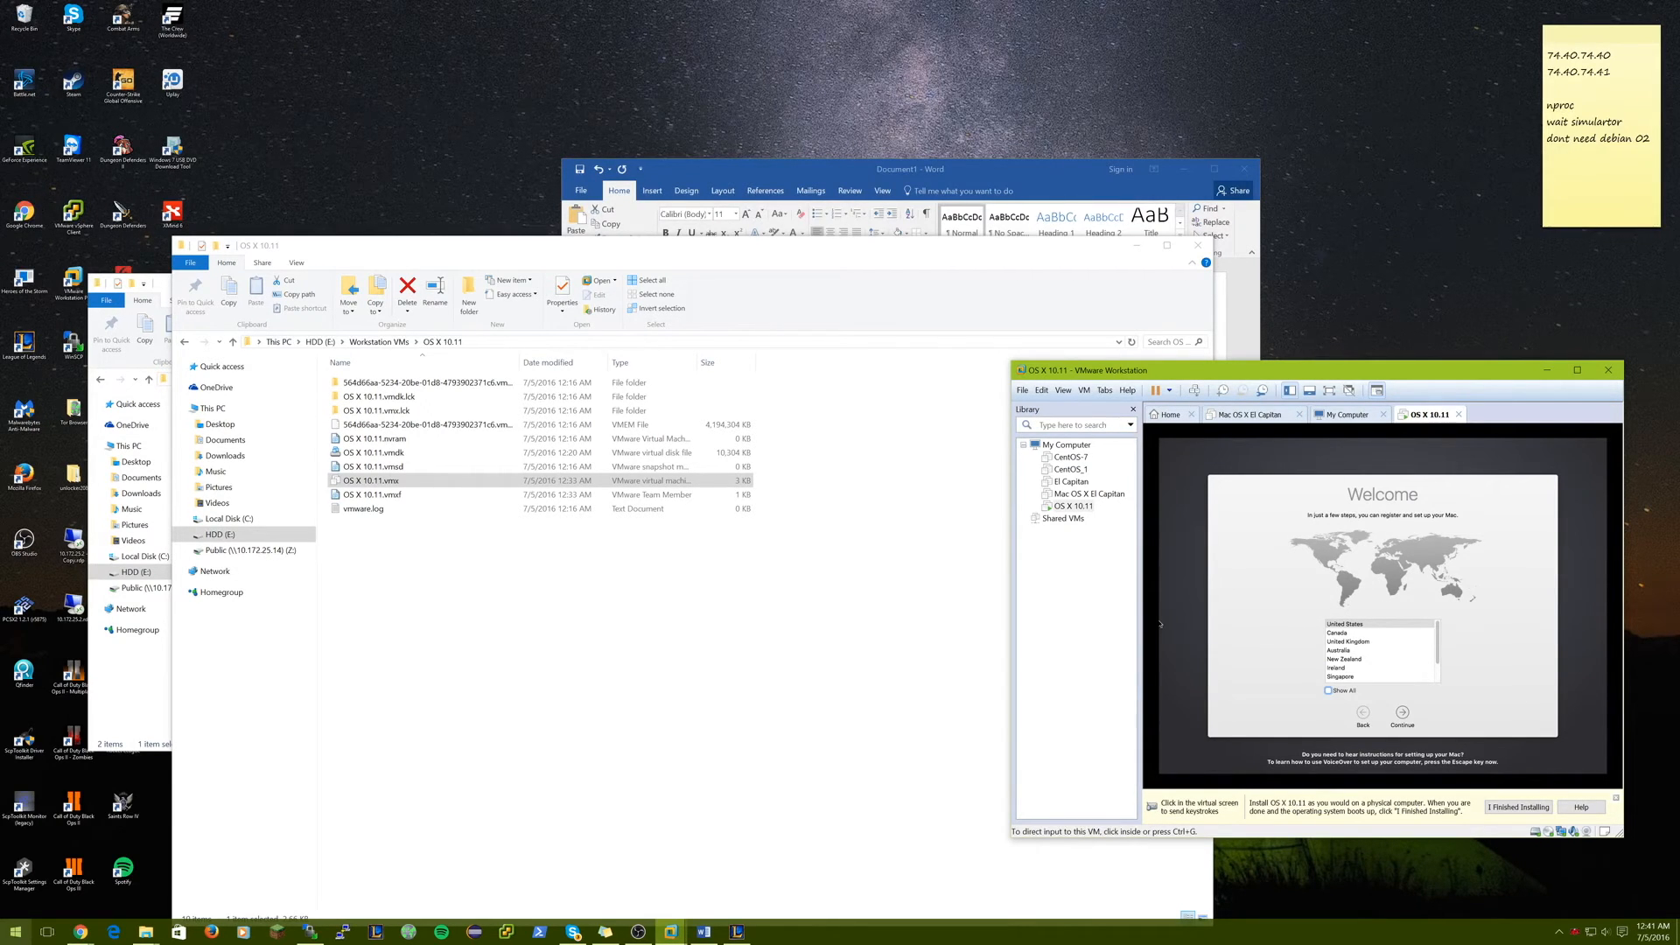
click(11, 928)
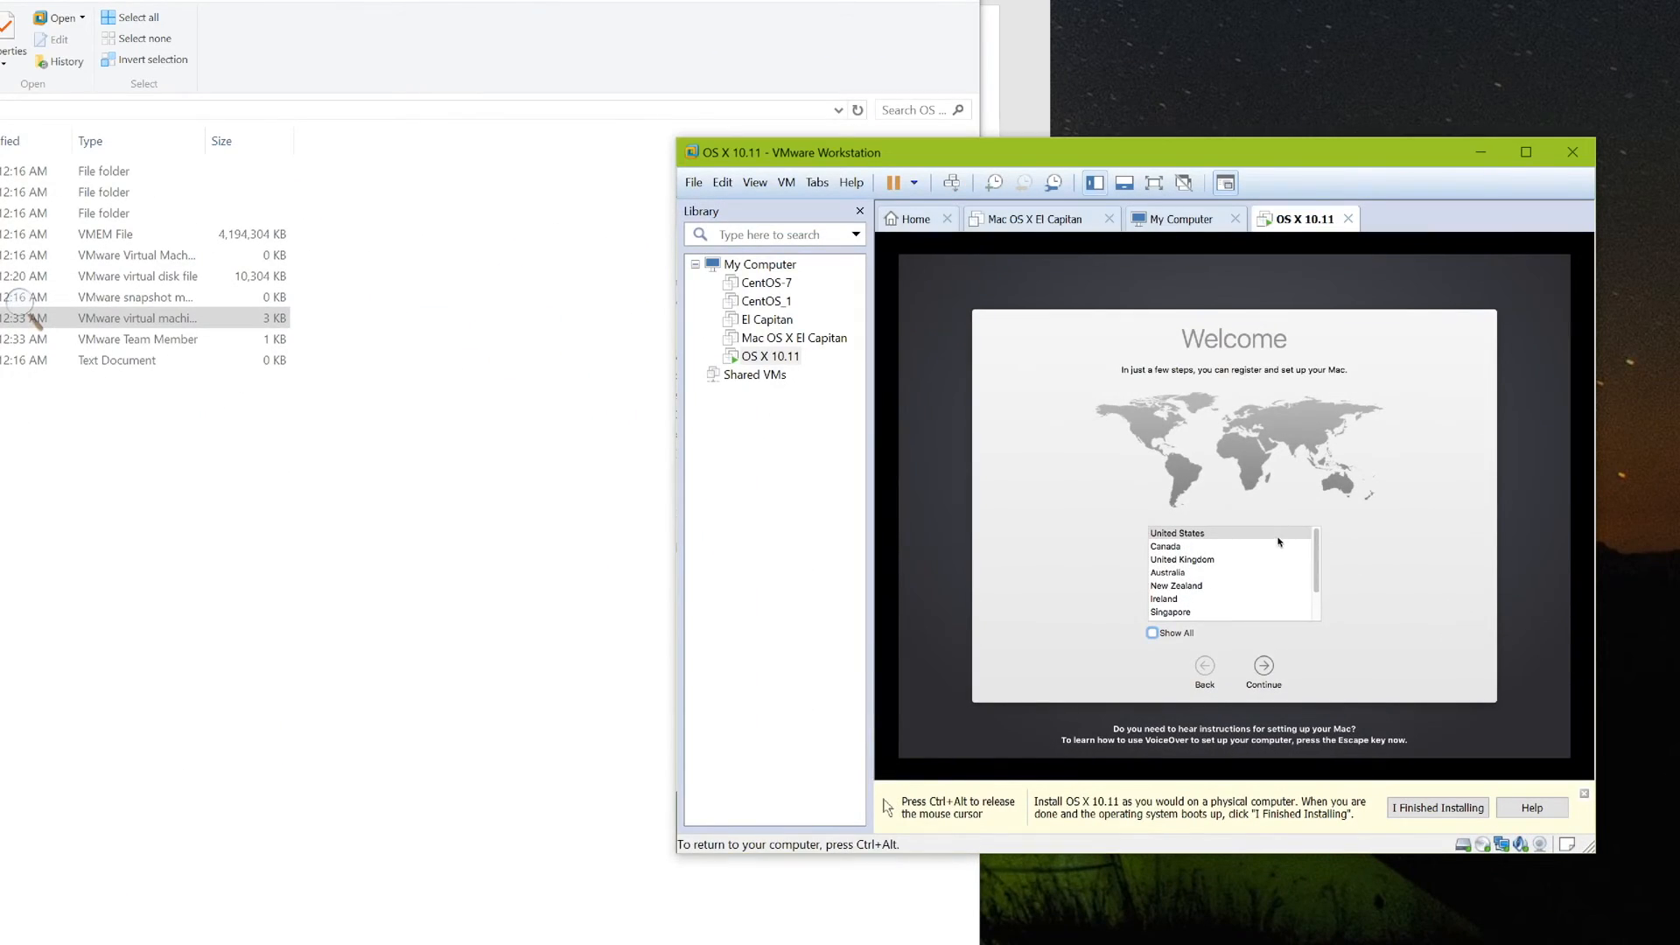
Step: Keep United States region and U.S. keyboard, skip transfer, and decline Location Services
click(1263, 666)
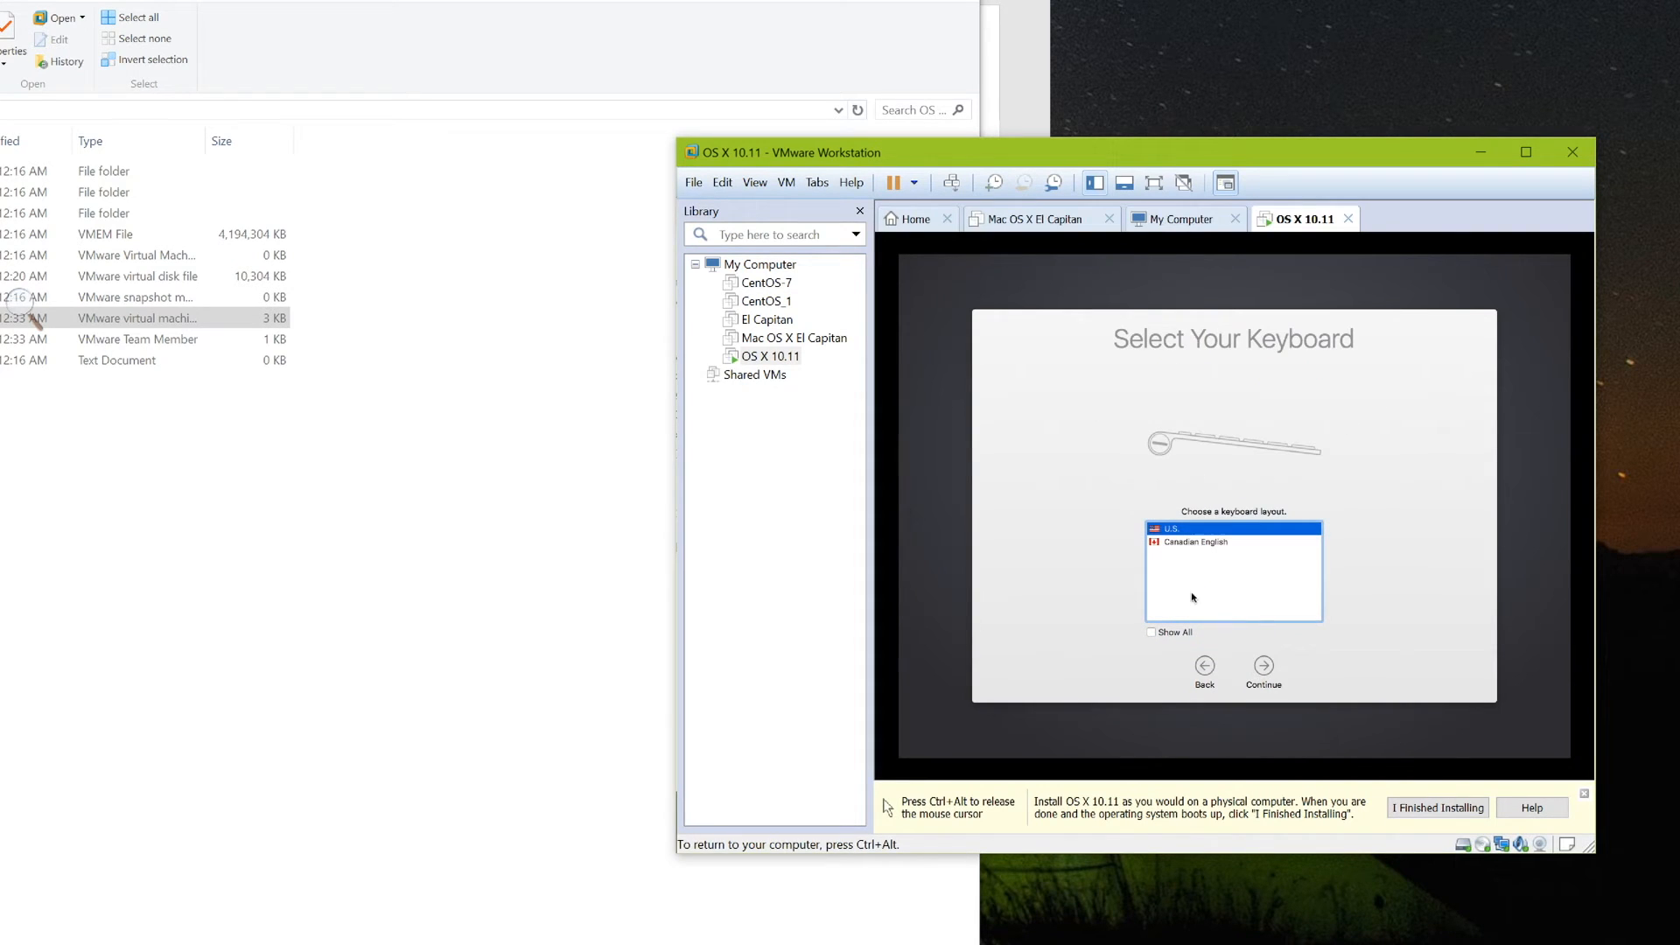
click(1262, 665)
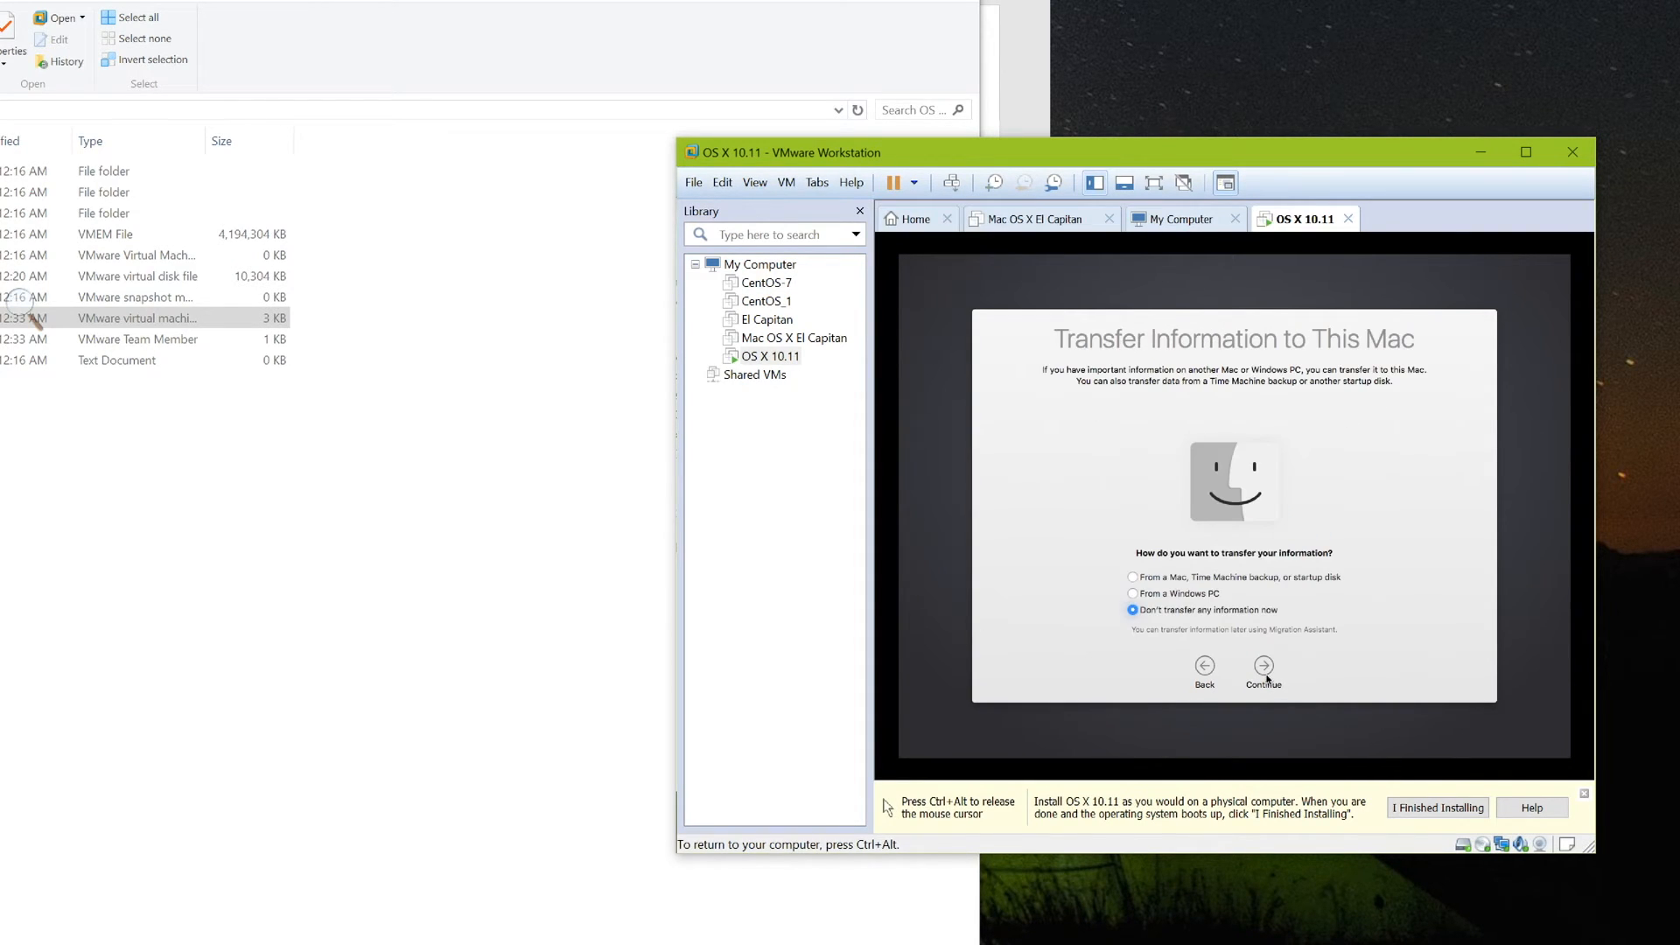
click(1262, 666)
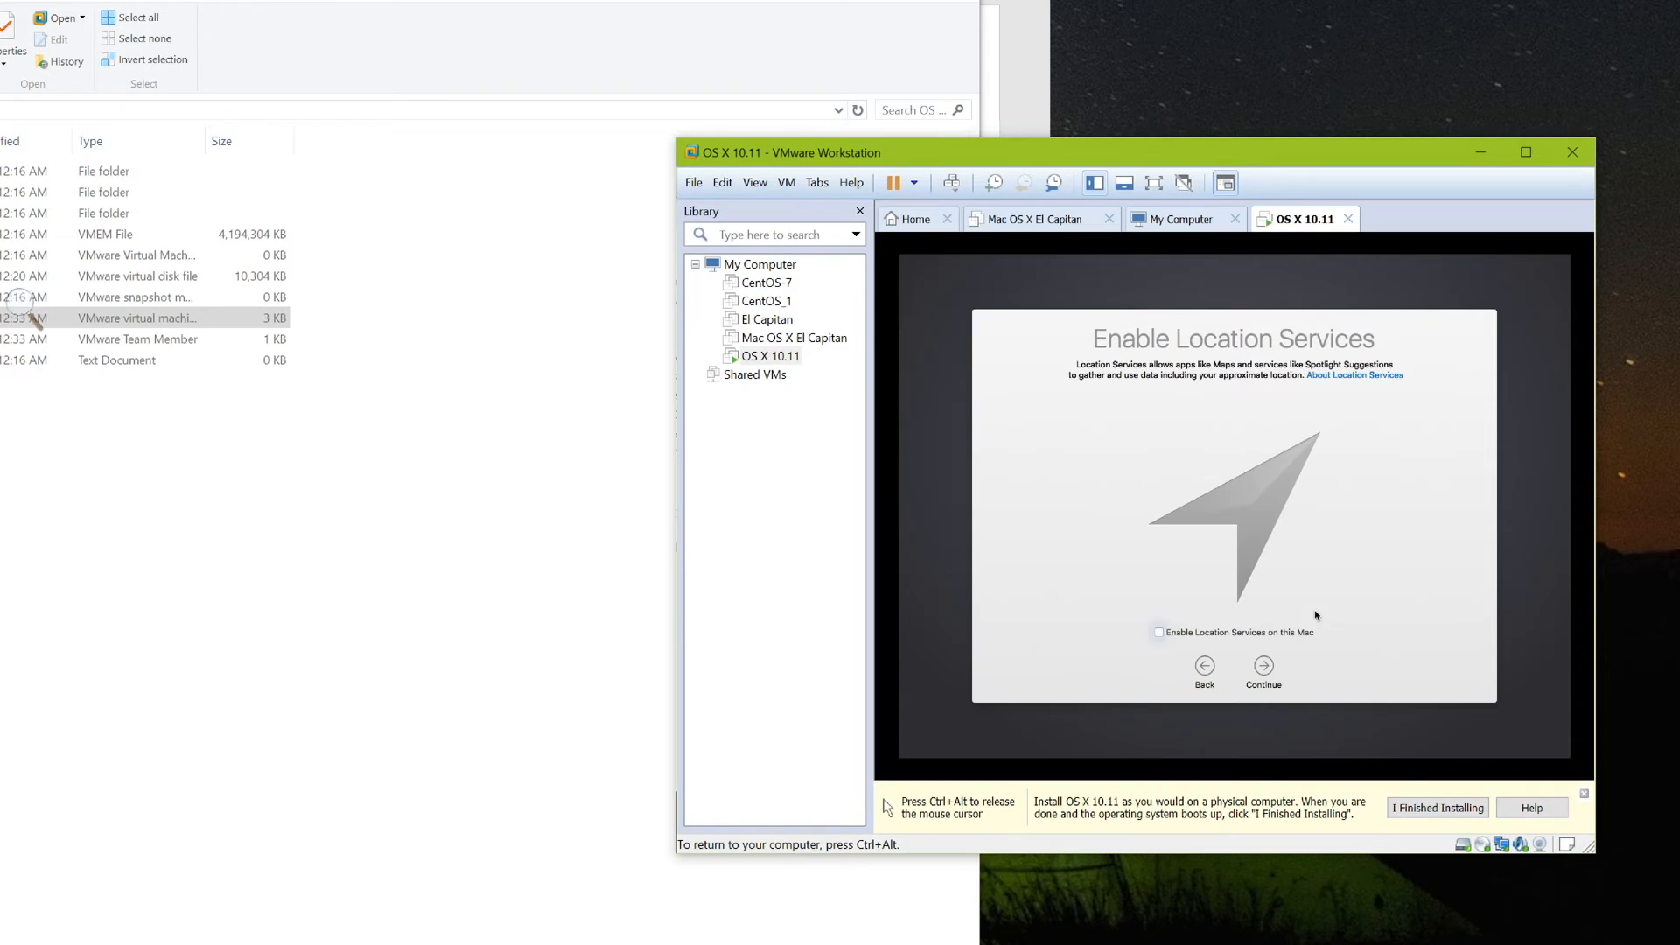
click(1263, 666)
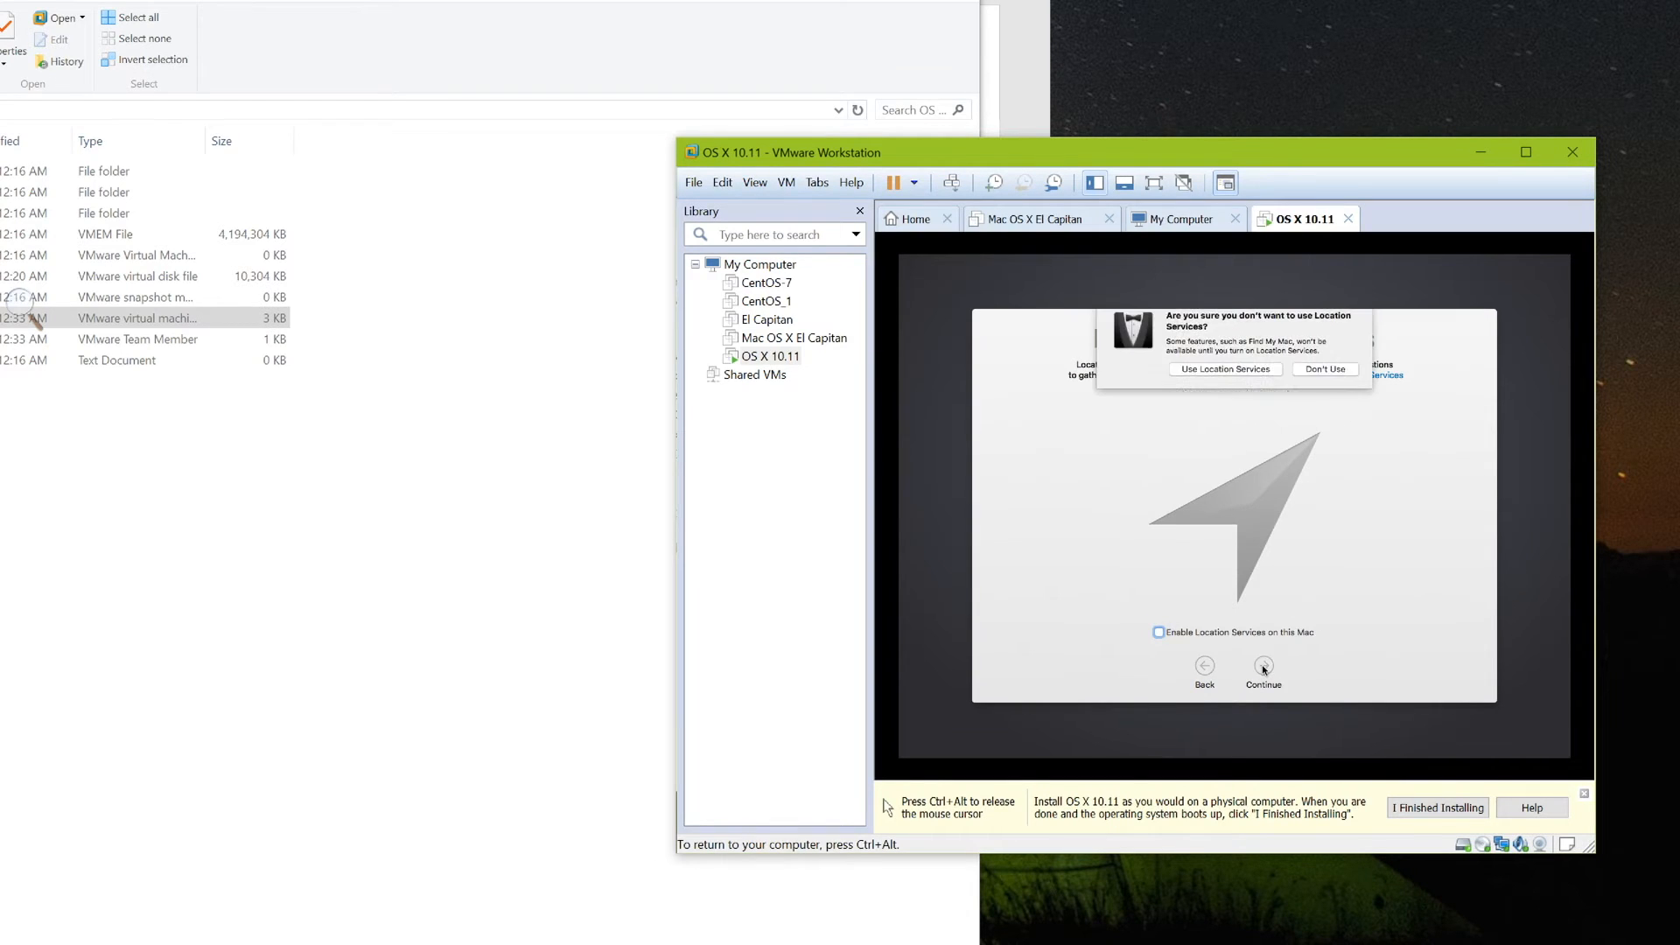
click(1324, 369)
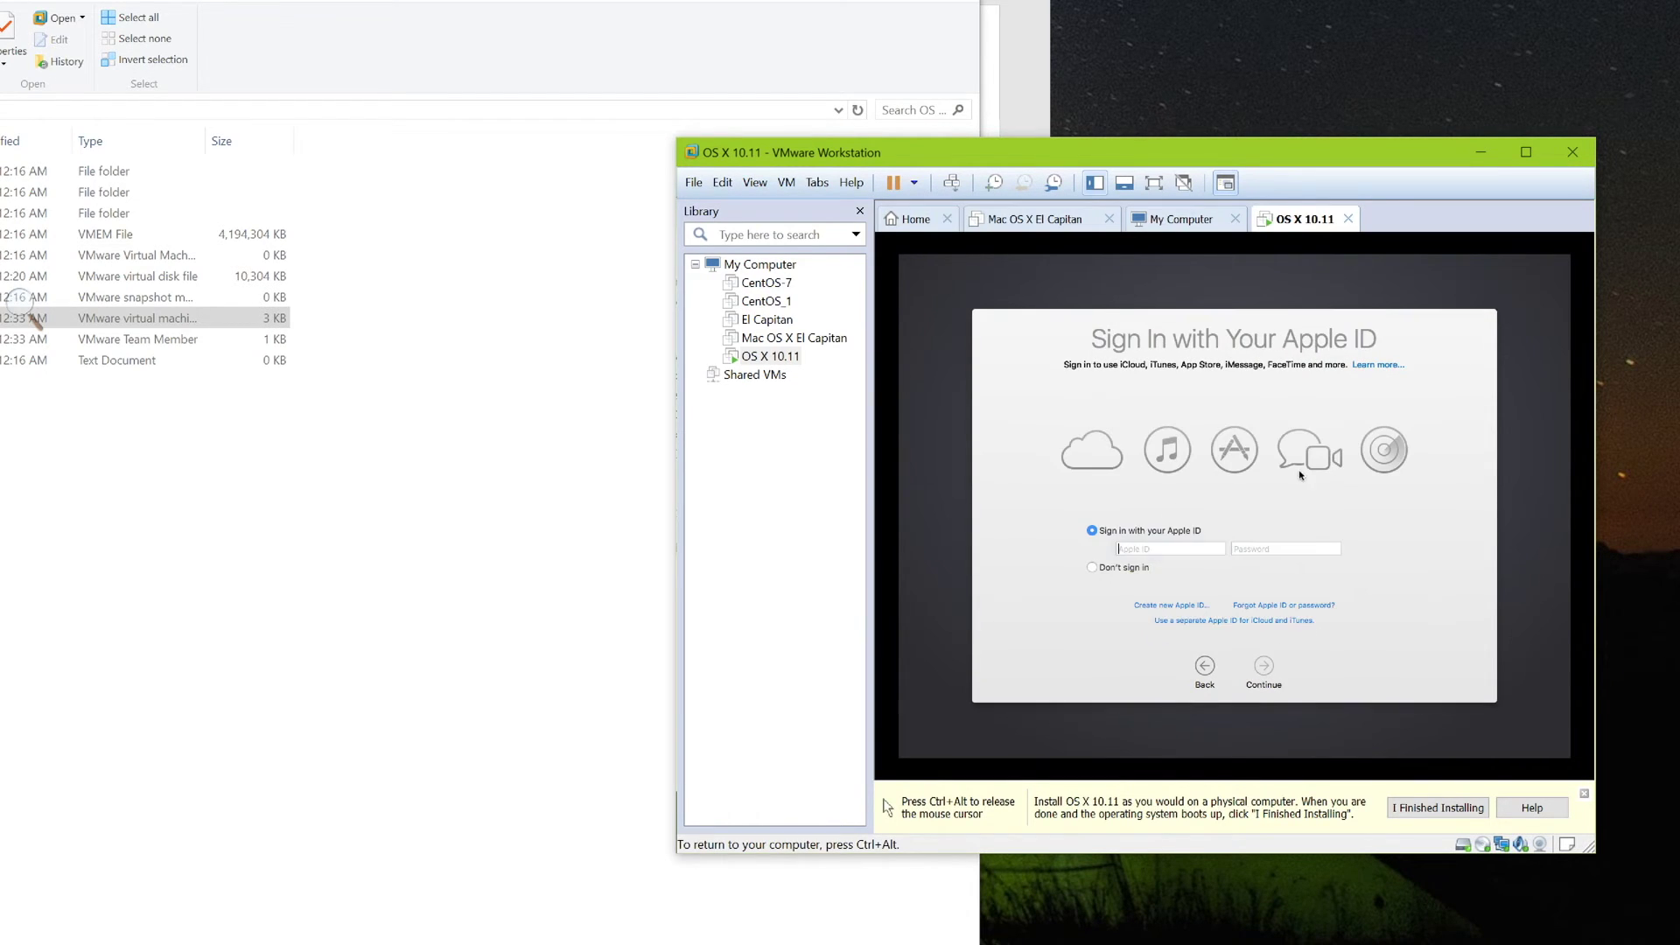
Step: Skip Apple ID sign-in and agree to the OS X terms and conditions
click(1170, 549)
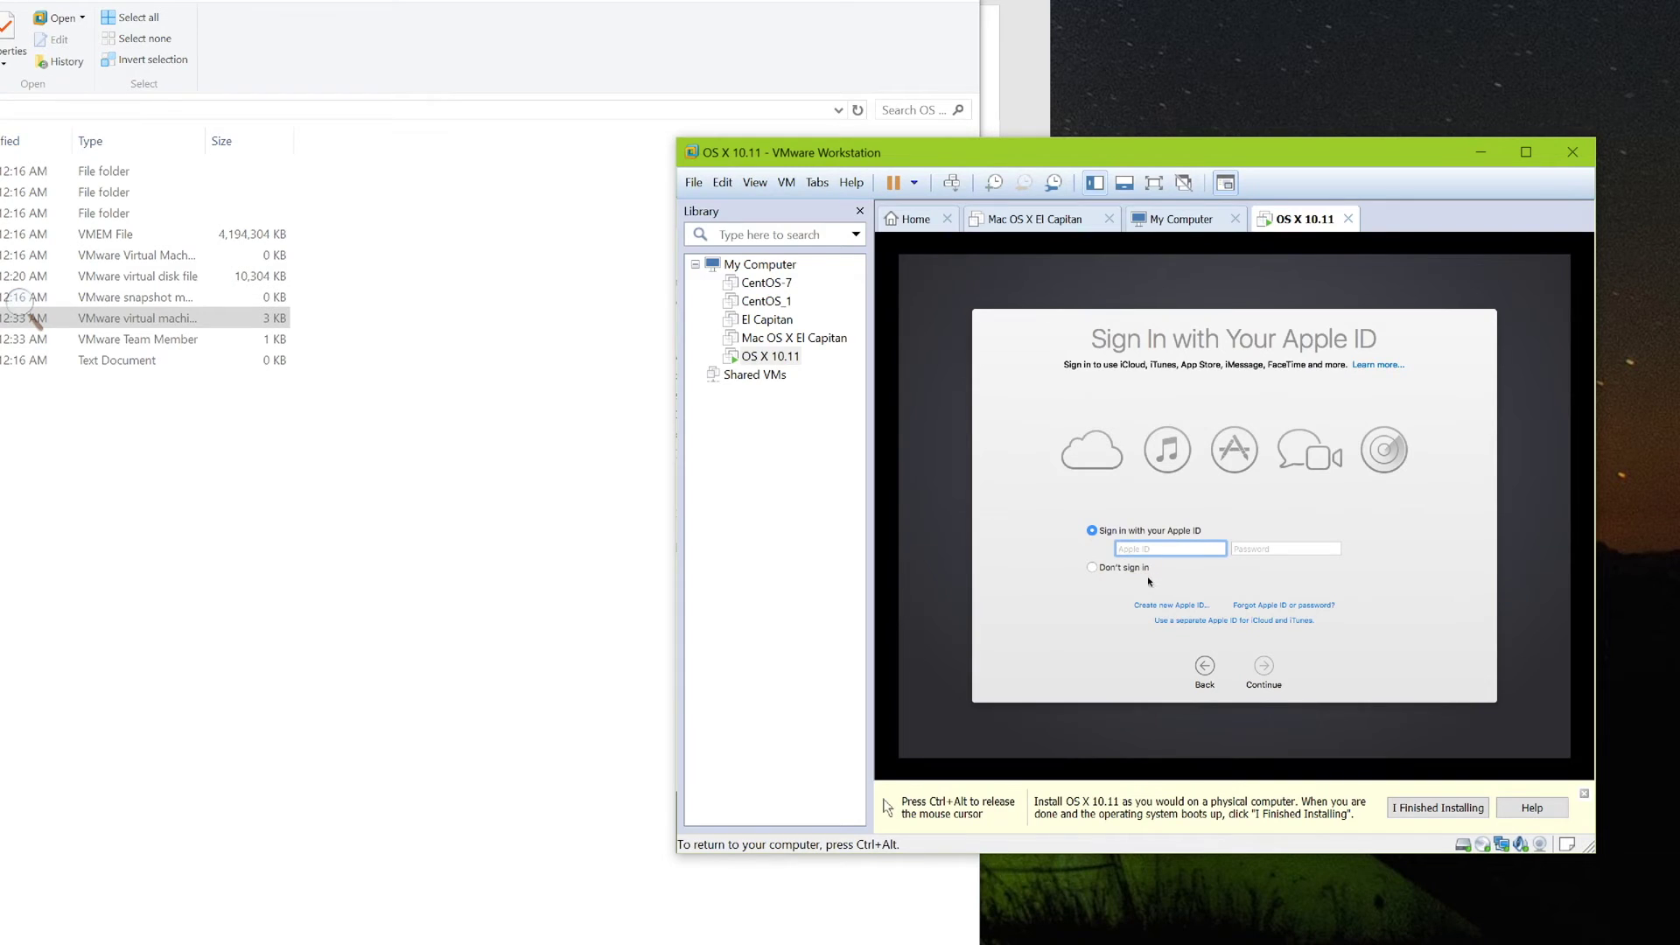
click(1091, 567)
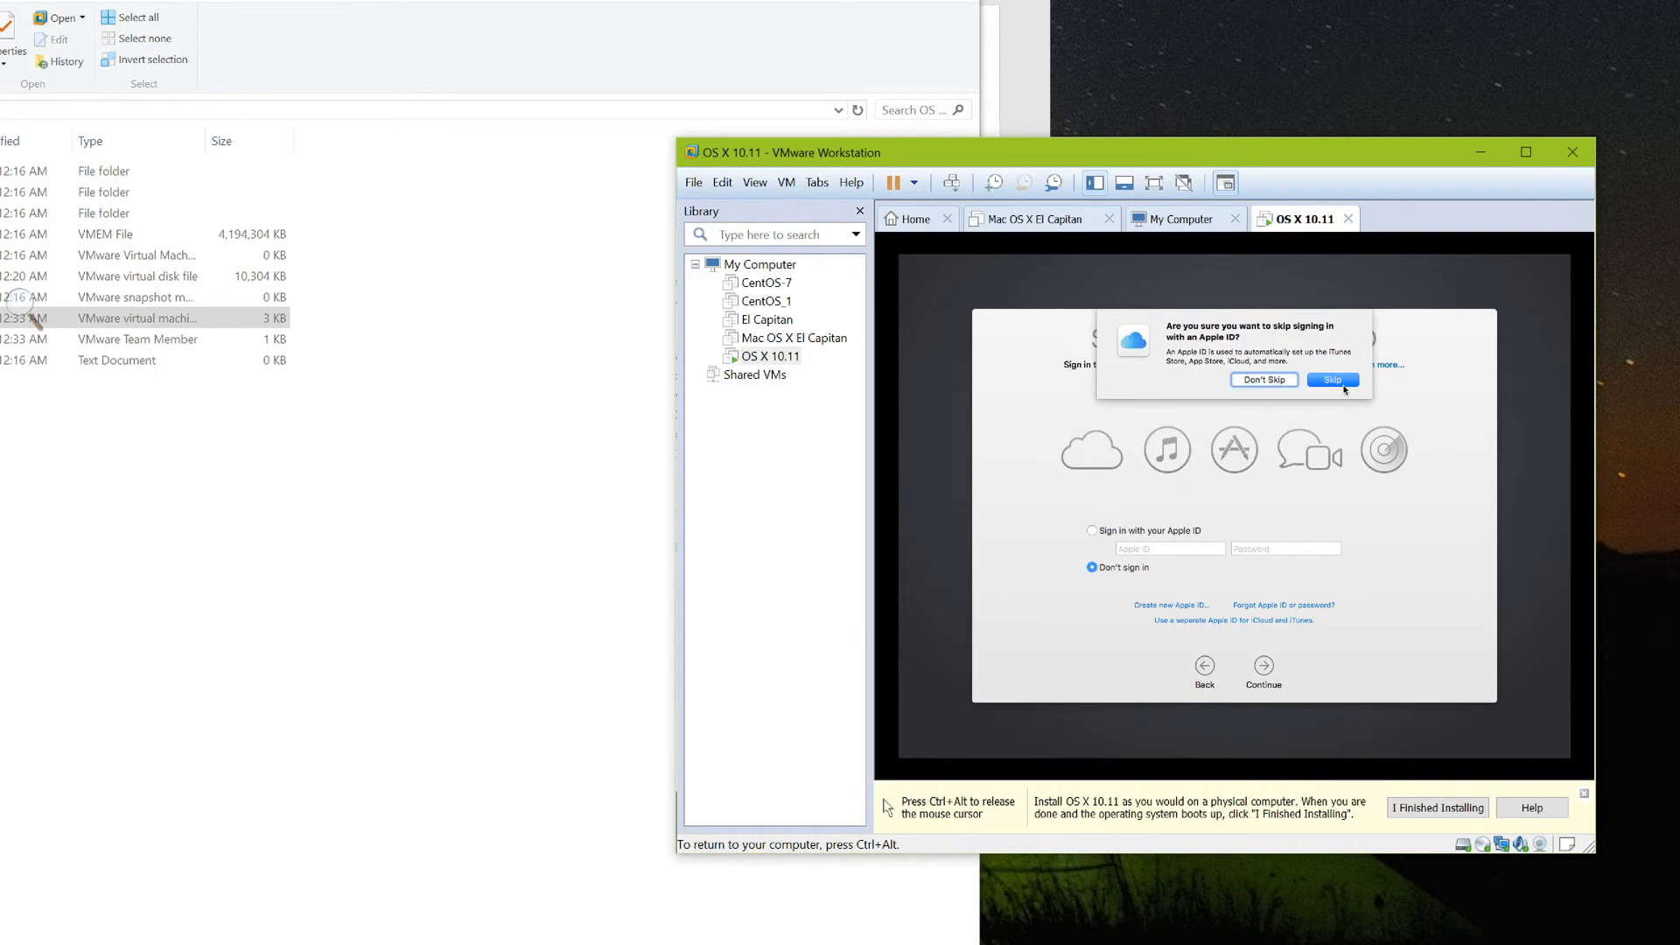
click(1332, 380)
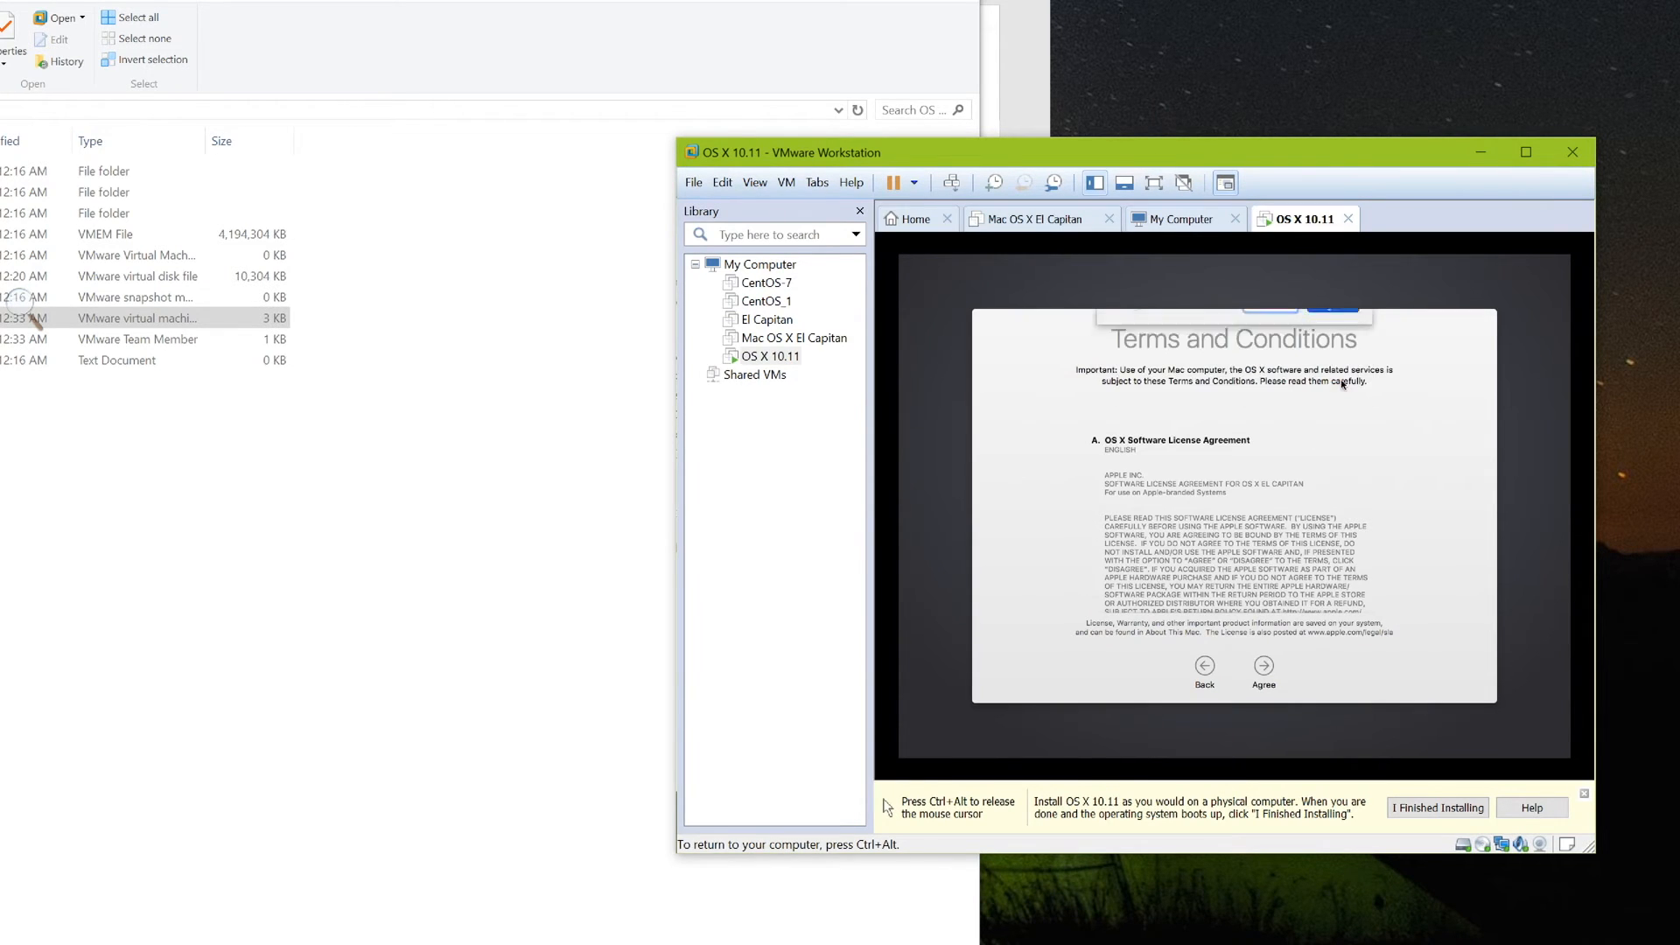
click(1264, 665)
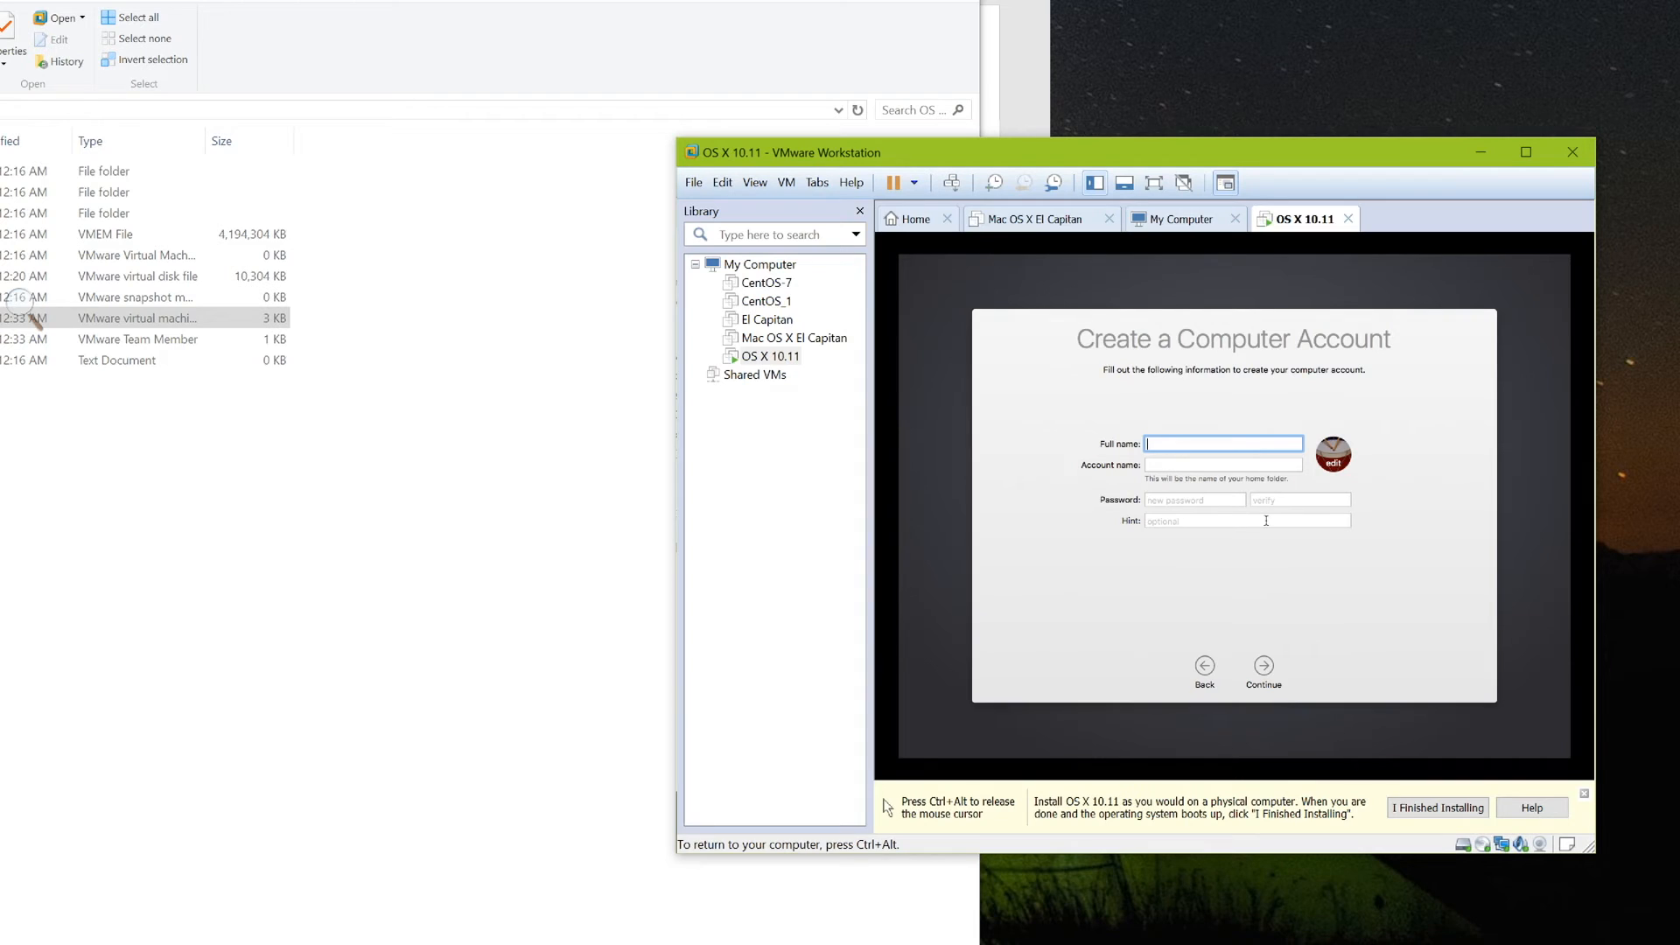
Step: Create the Mac account 'user1' with a verified password and proceed to time zone
text(user1)
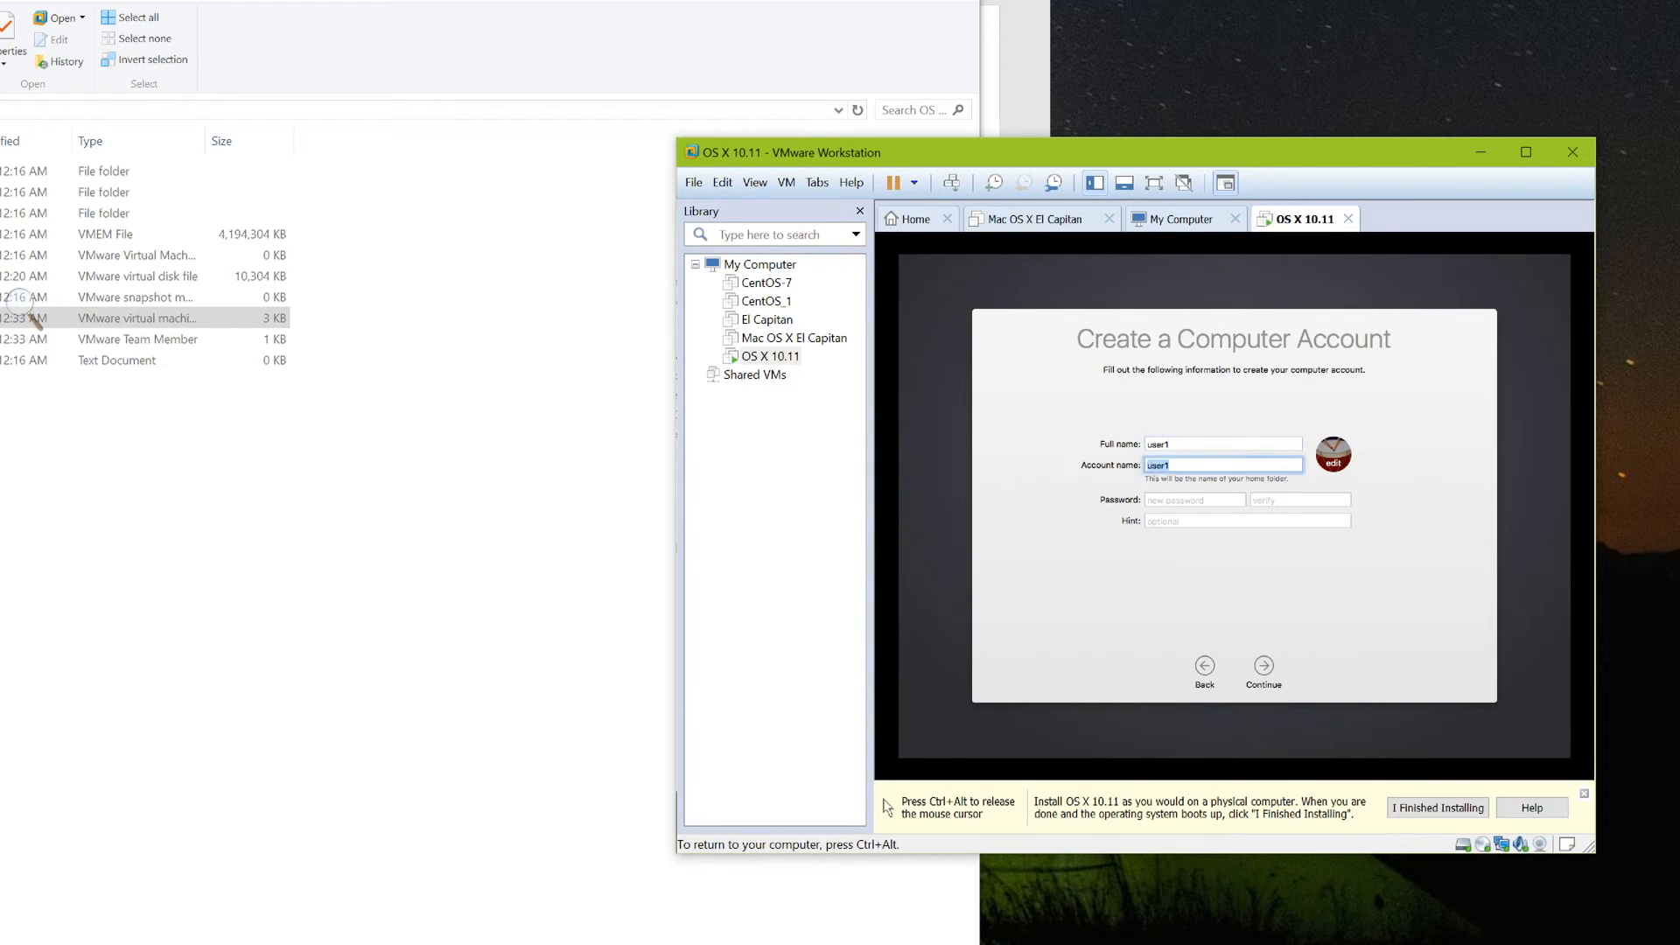
click(1262, 666)
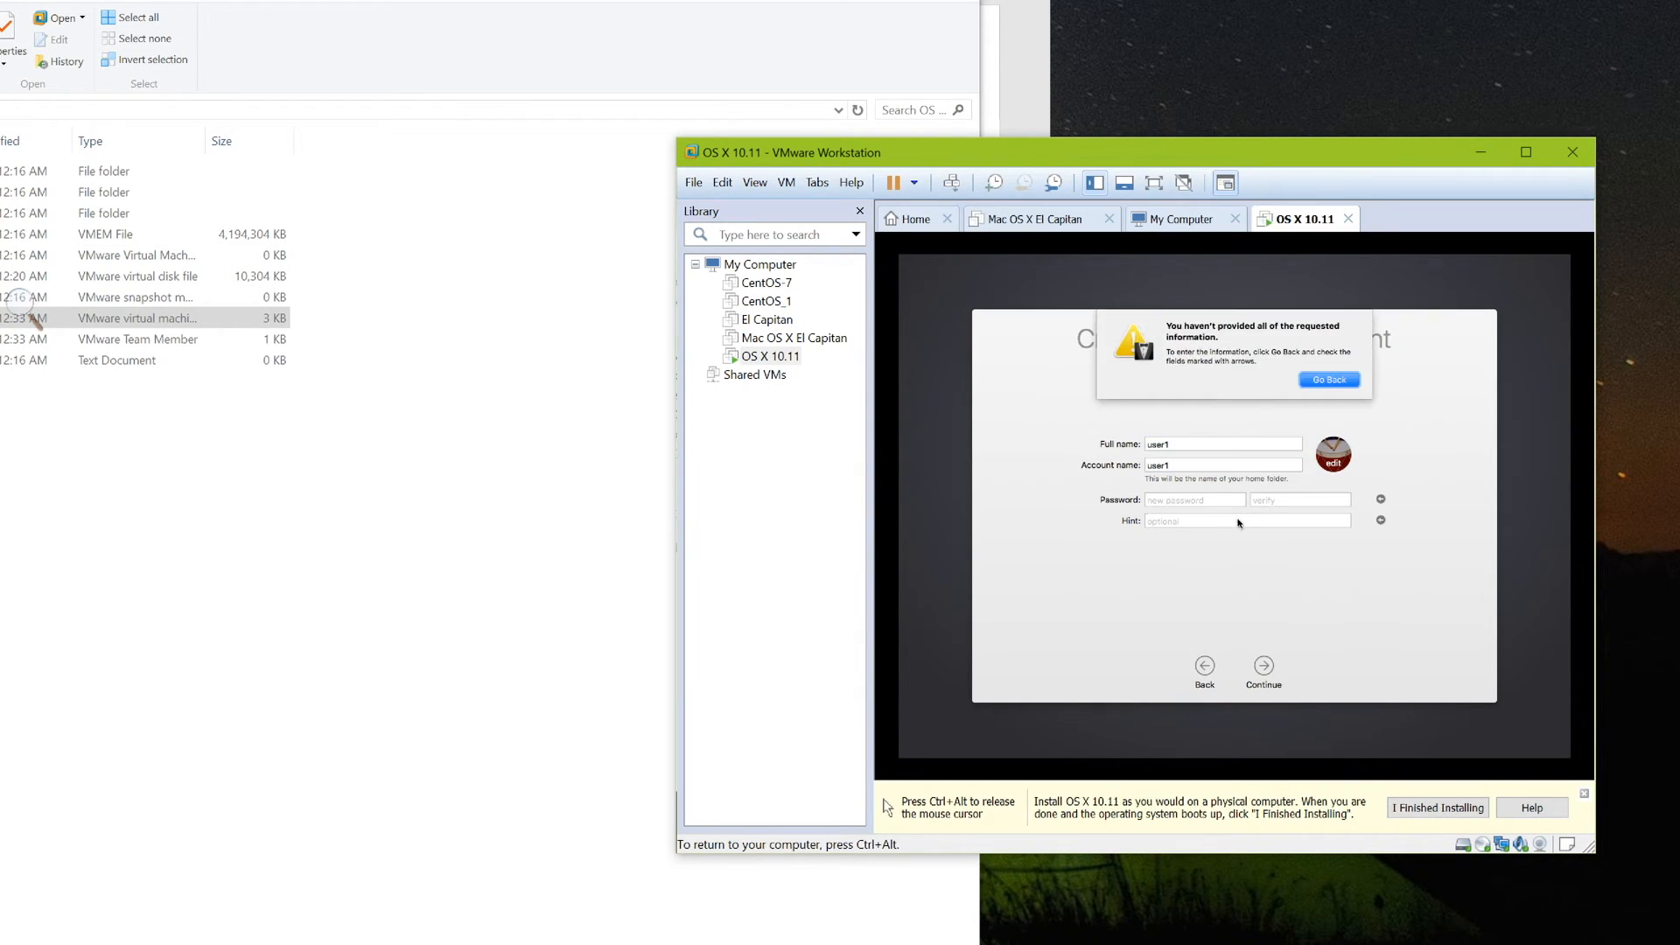
click(1196, 500)
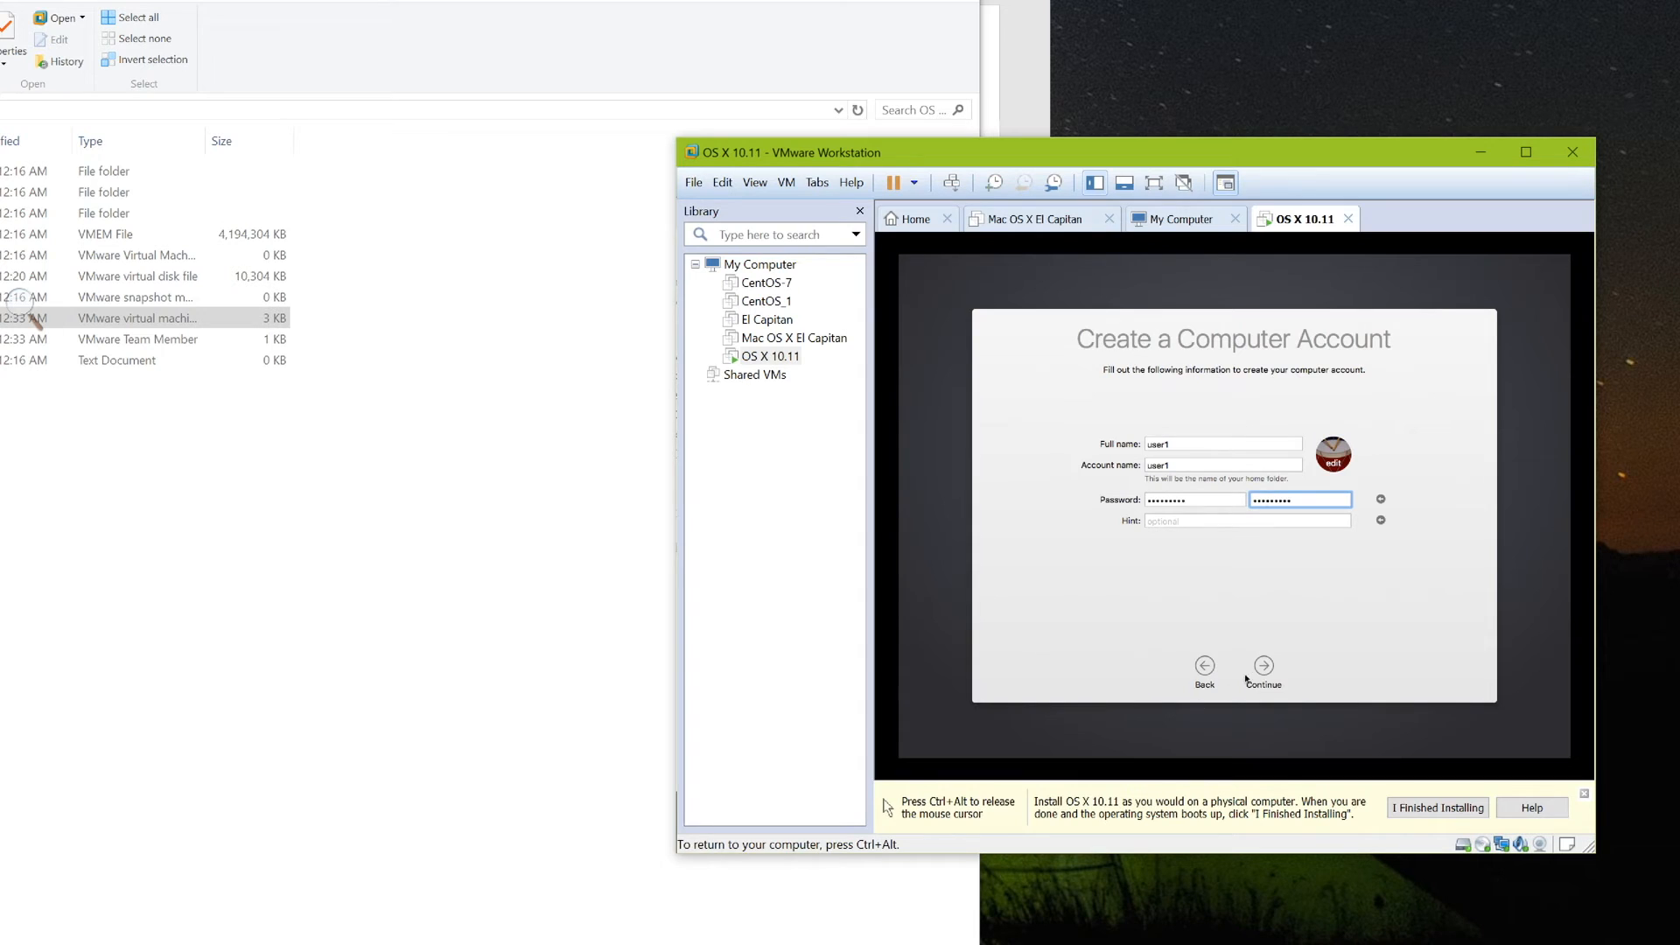
click(1261, 666)
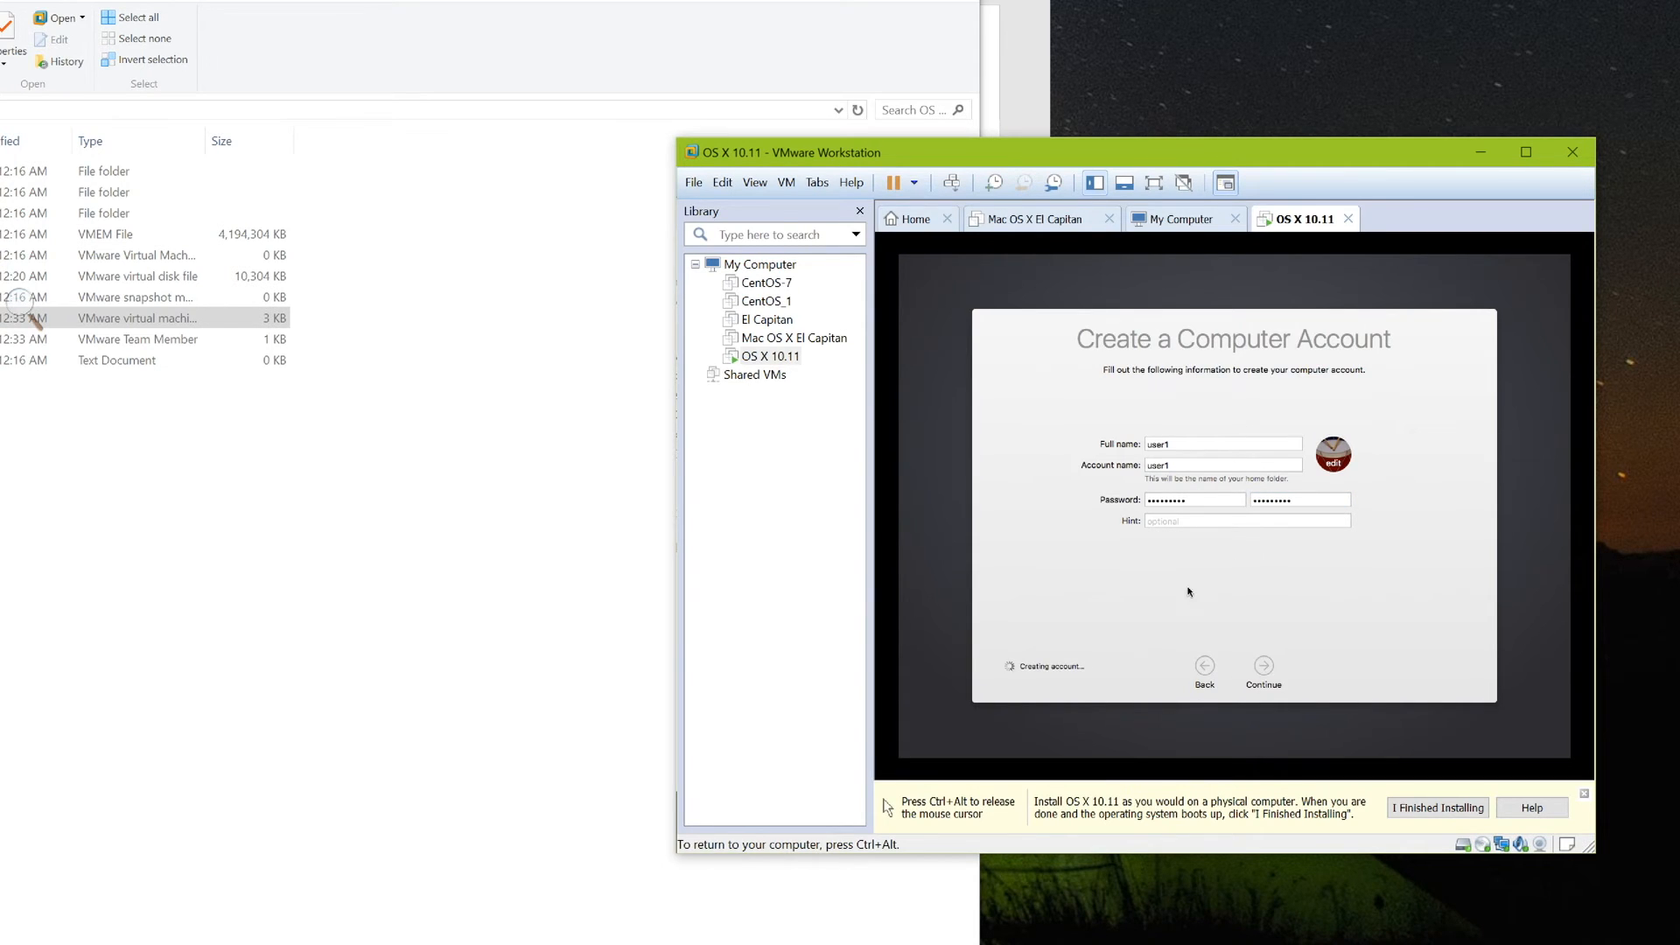
mouse_move(1218, 546)
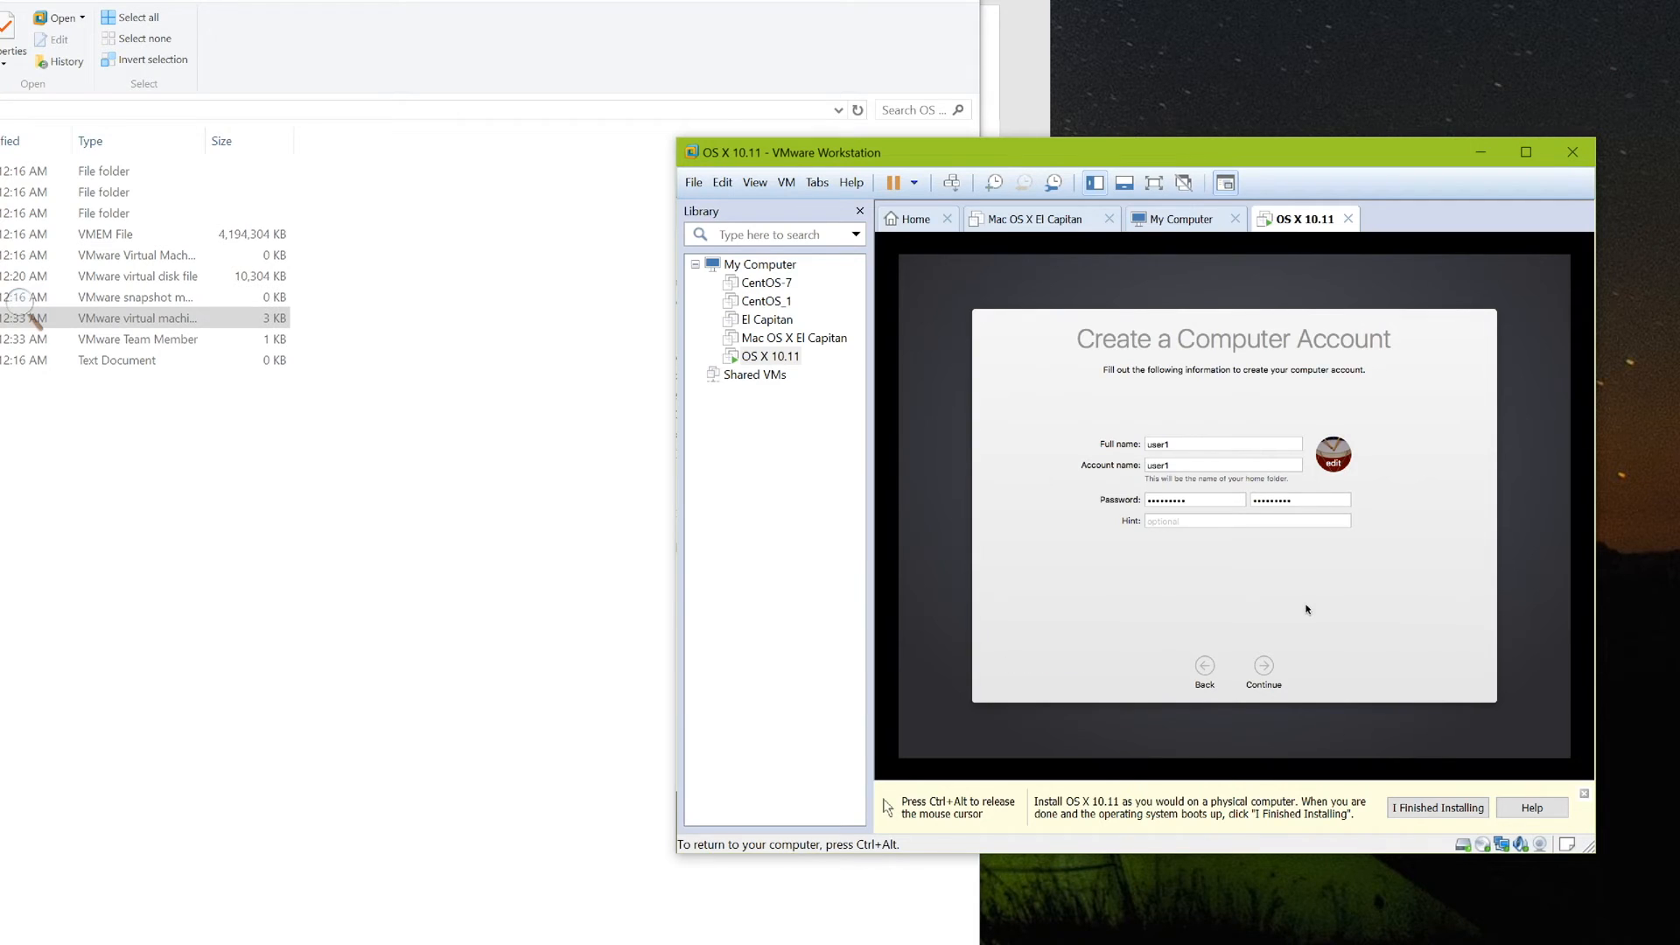
mouse_move(1298, 586)
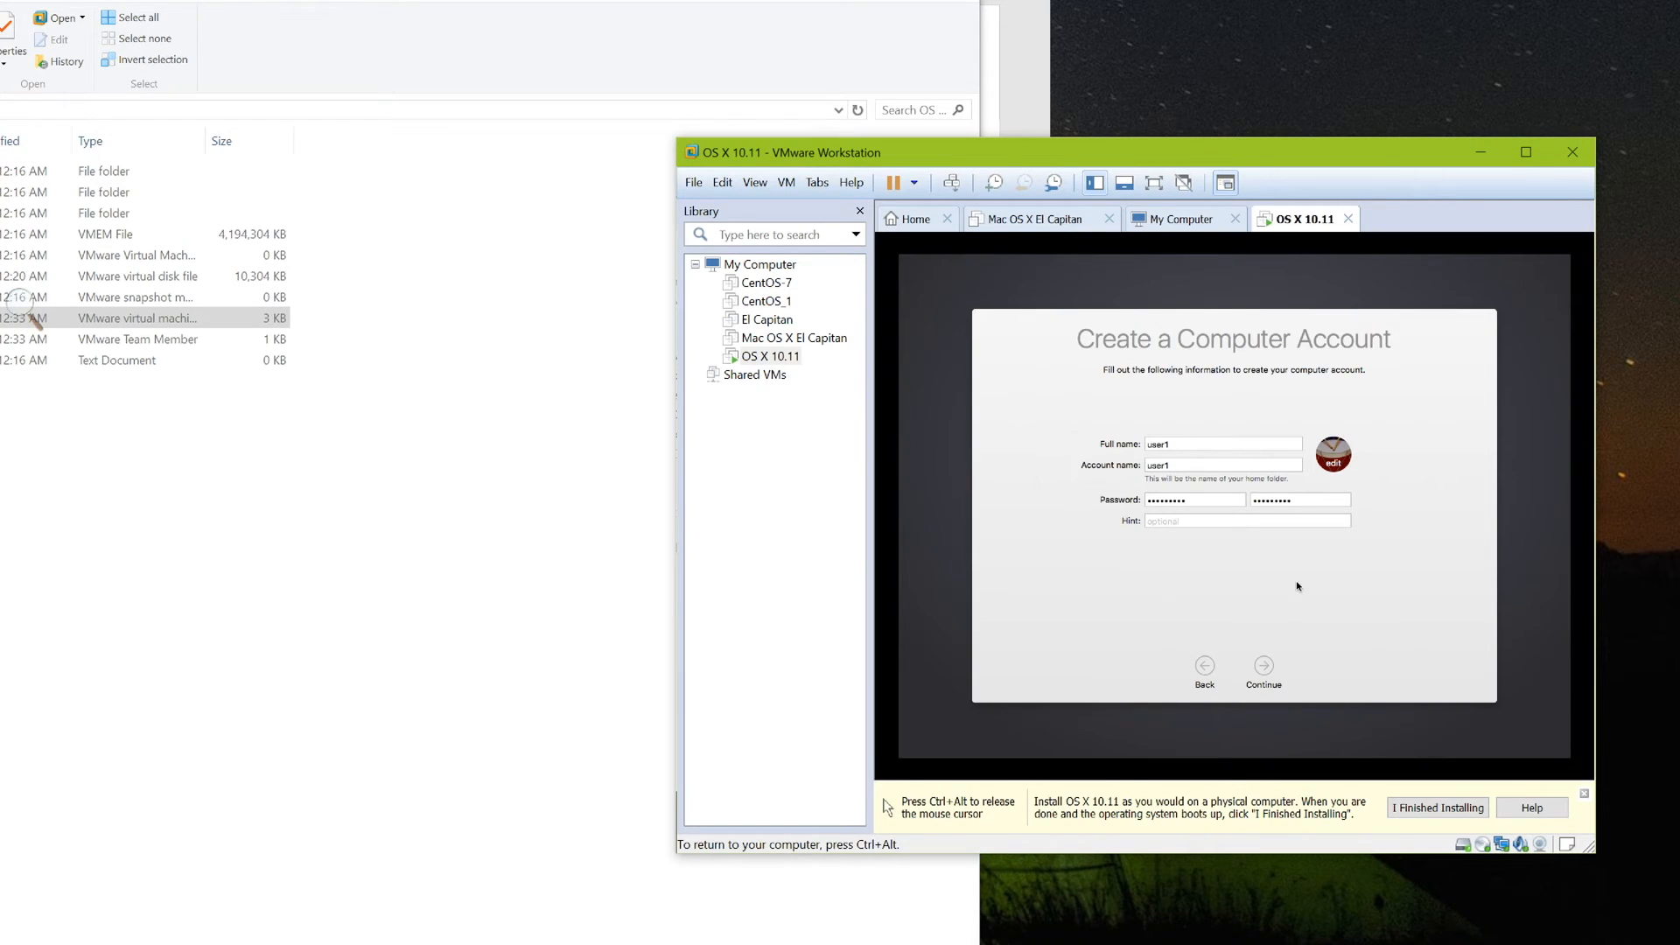
click(1262, 666)
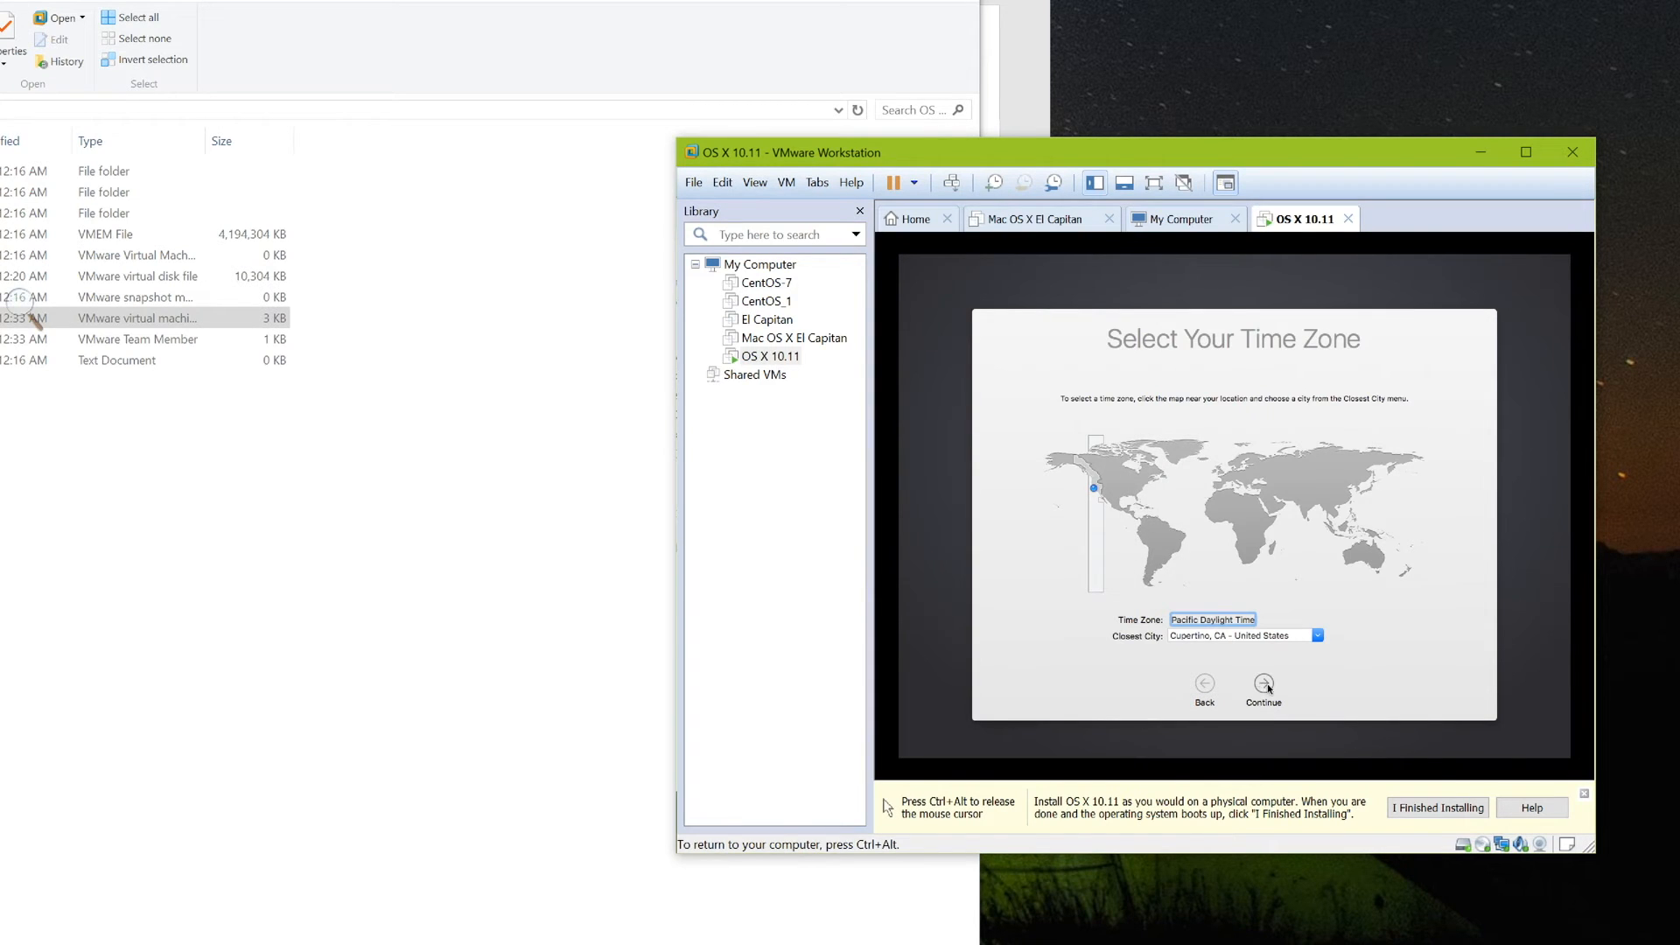
Step: Keep the Pacific time zone and decline sending diagnostics and usage data
click(1263, 683)
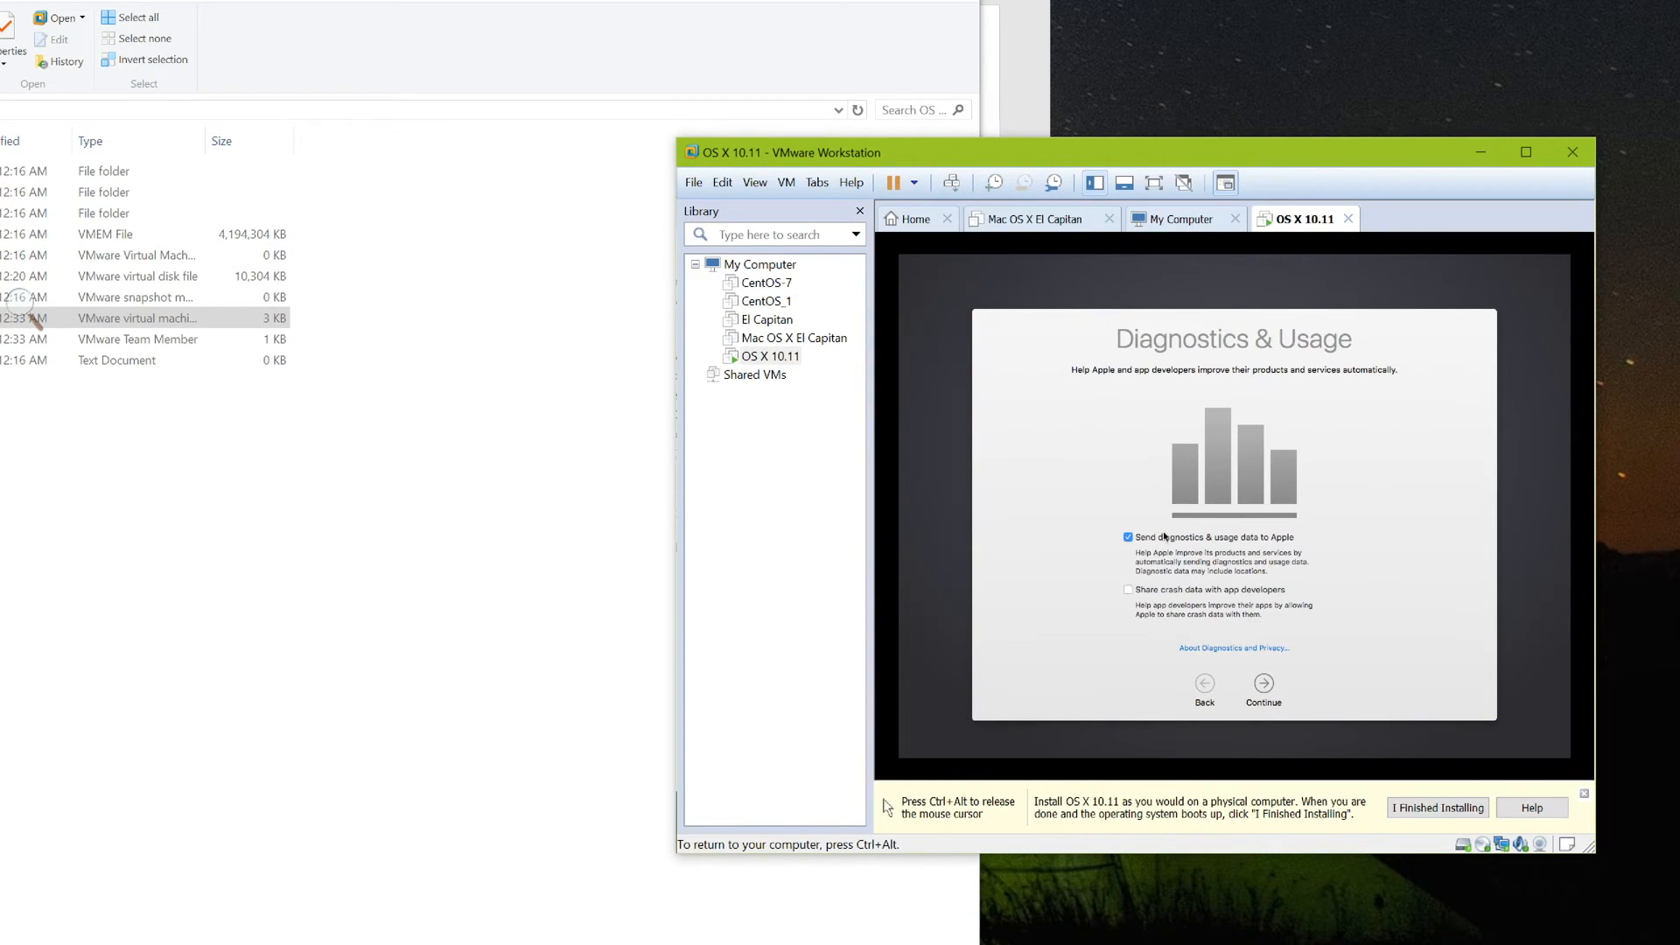
click(1128, 537)
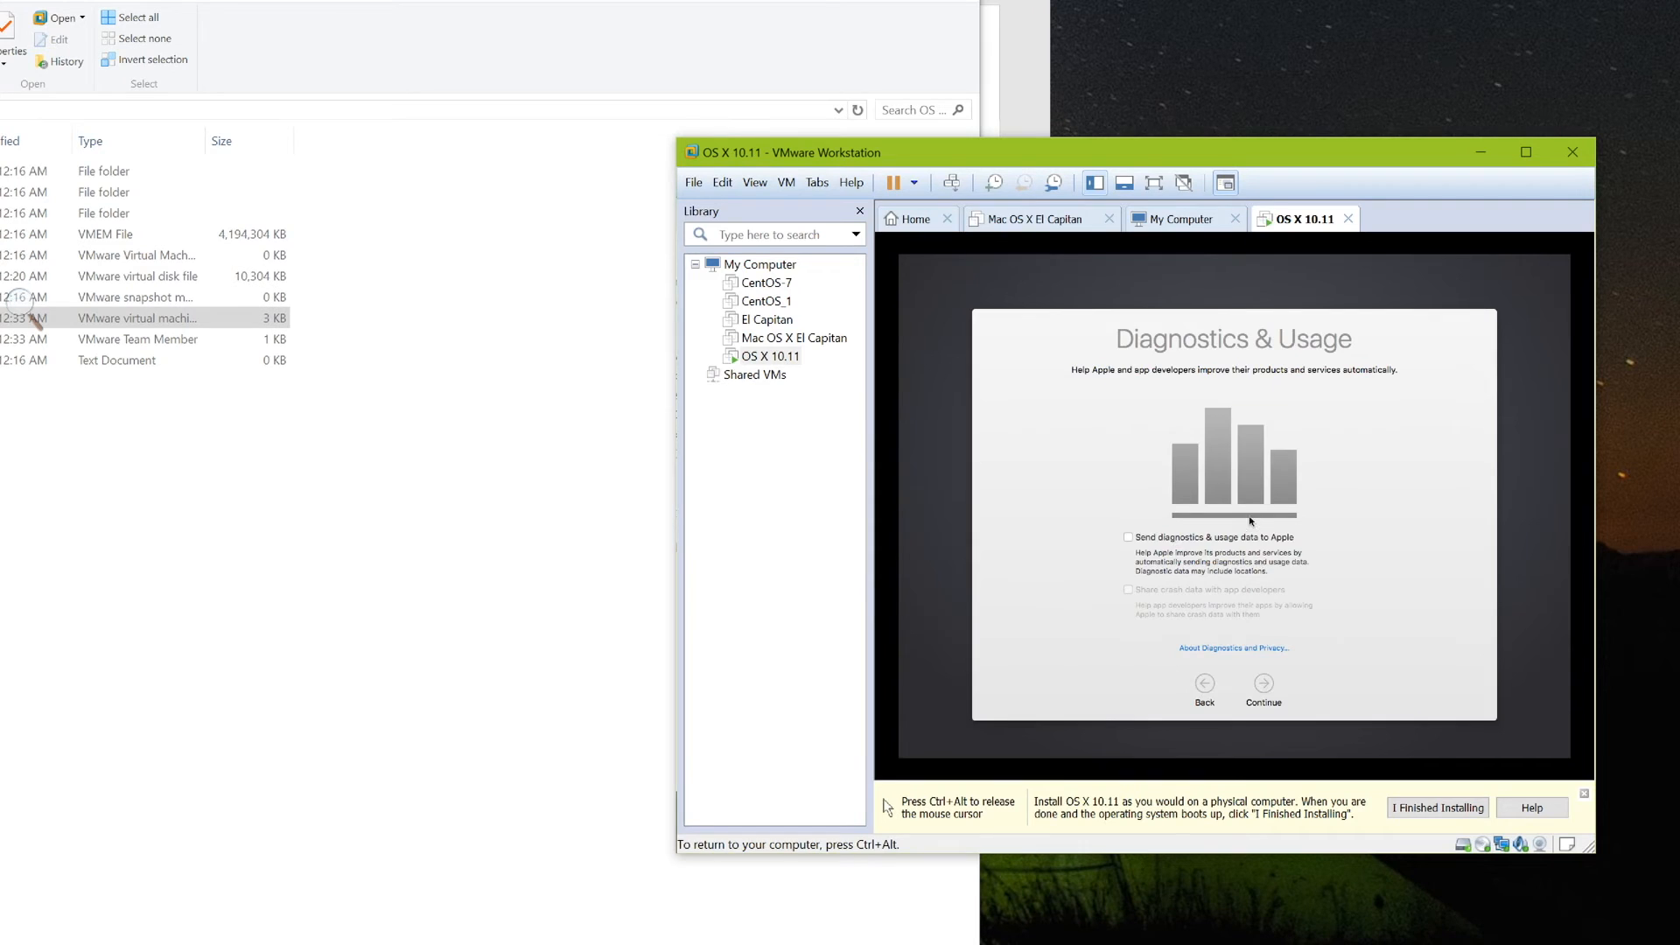
click(1262, 684)
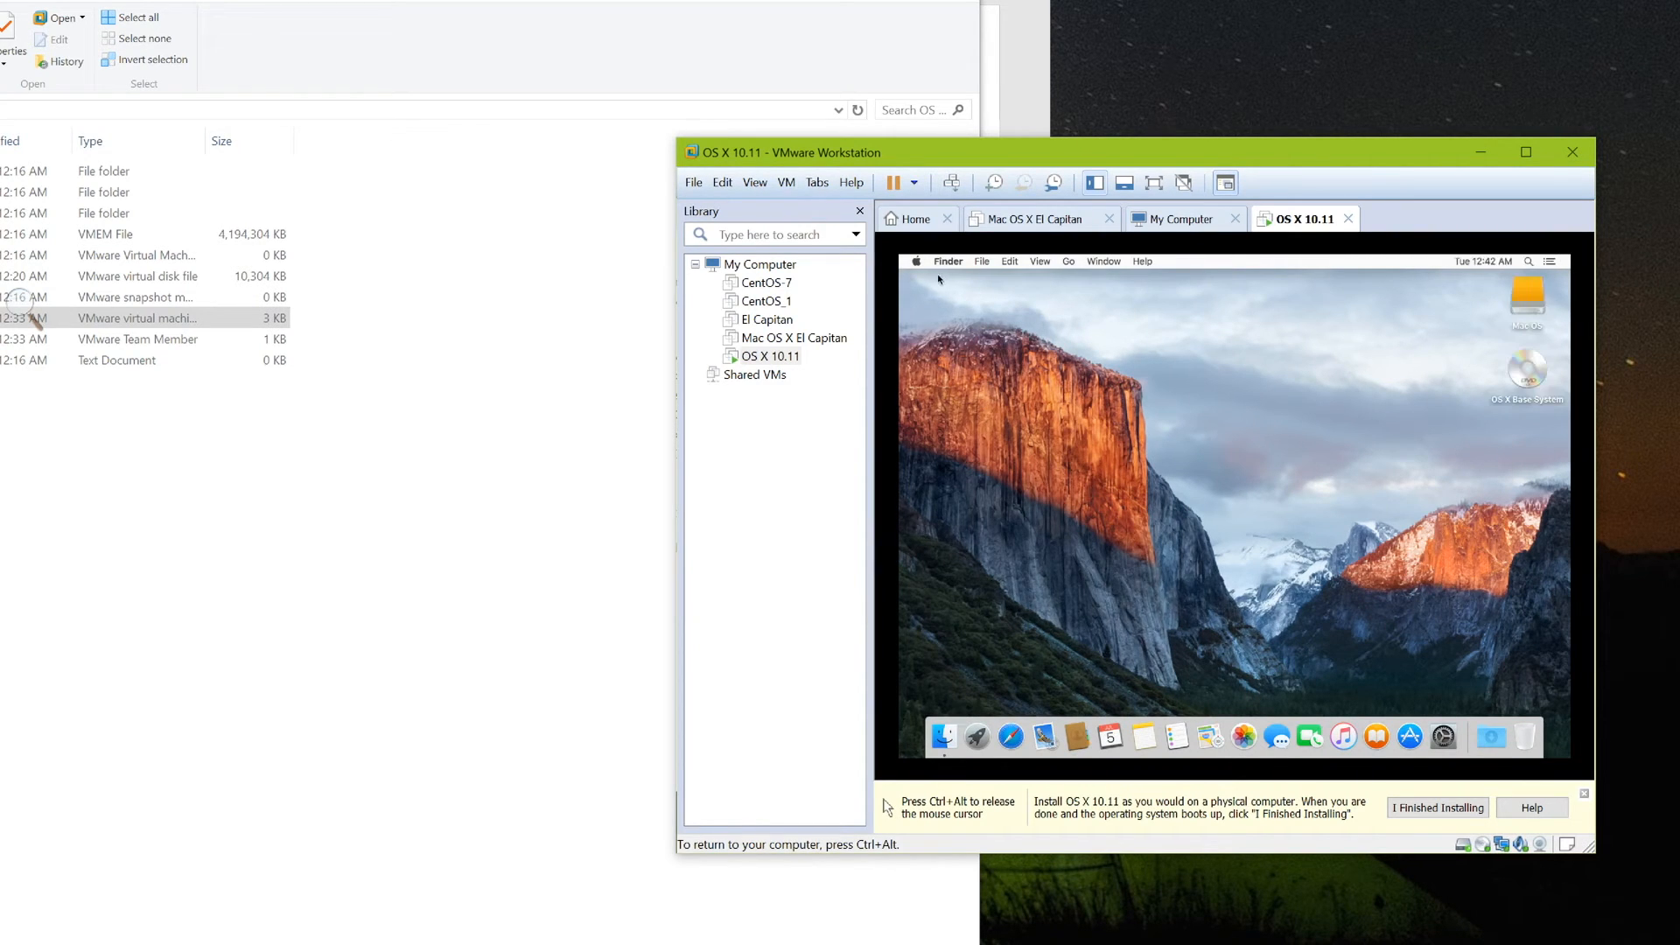
Step: Dismiss the Apple menu and mark the OS X install finished in VMware's notification bar
click(915, 261)
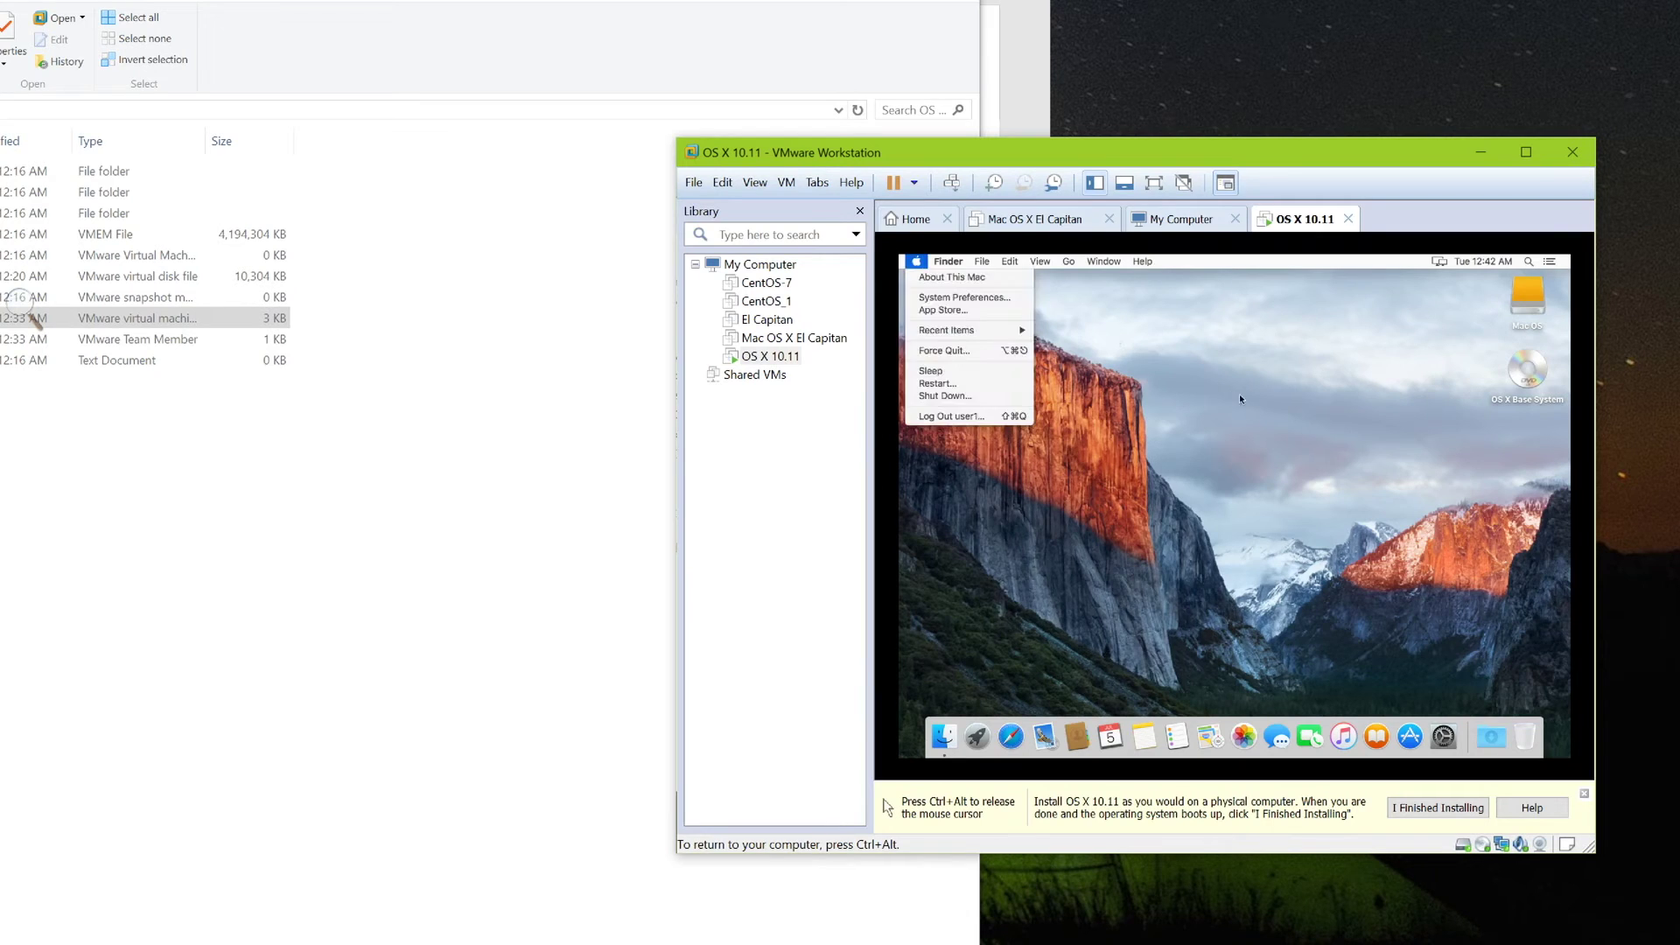
click(1009, 646)
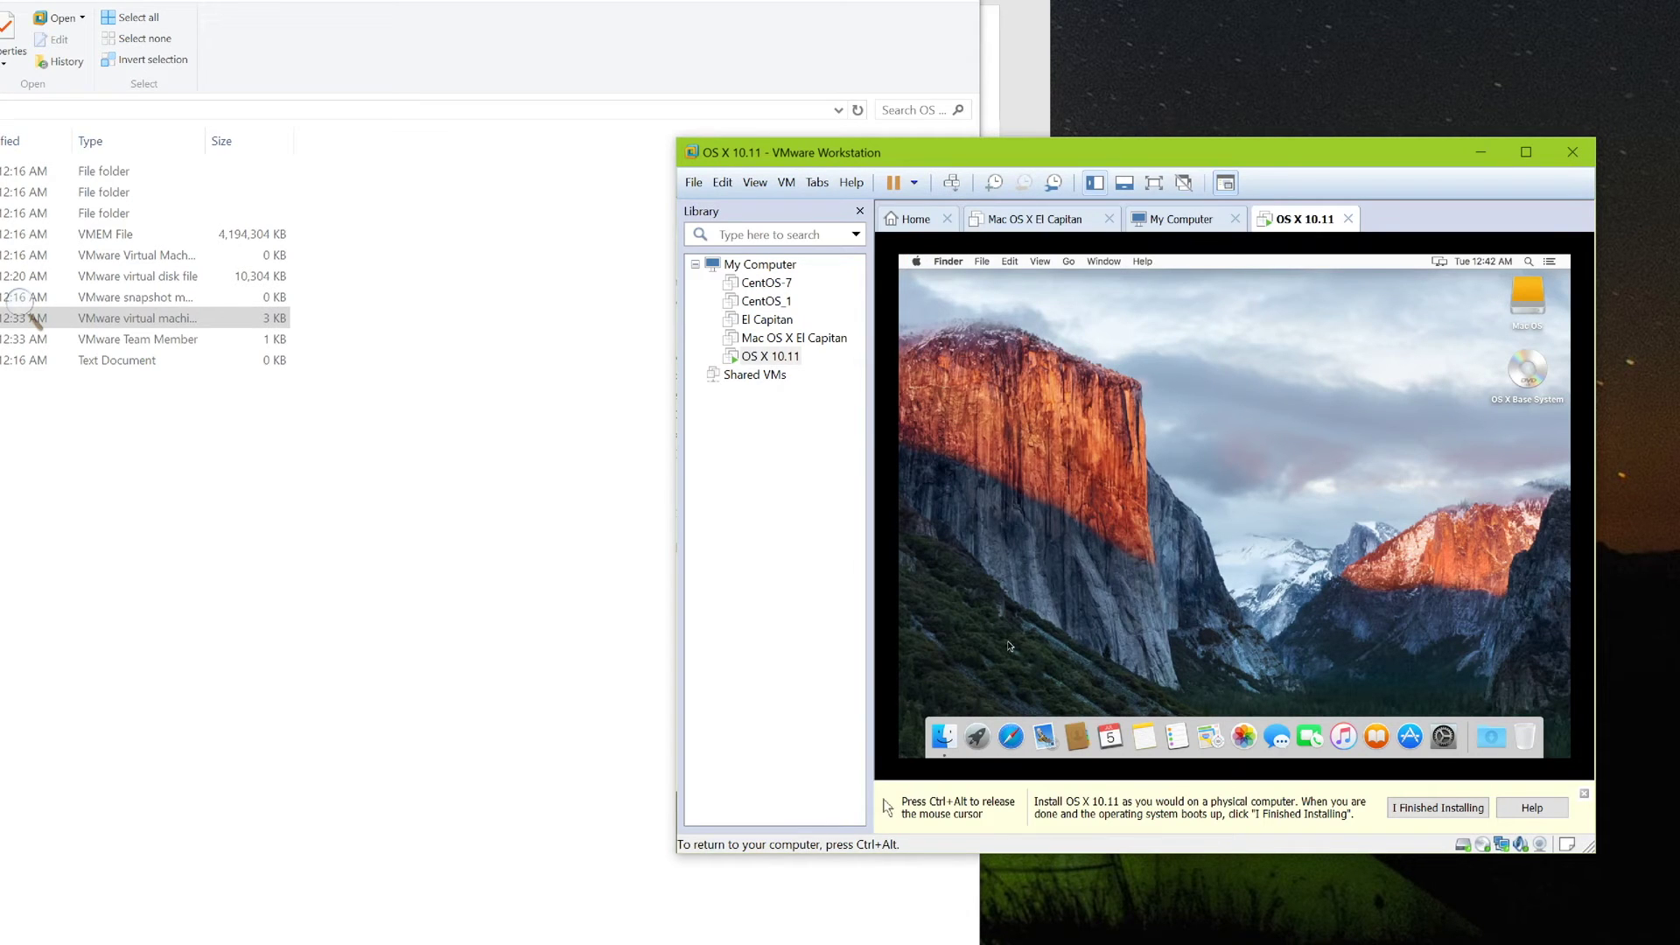
right_click(1382, 448)
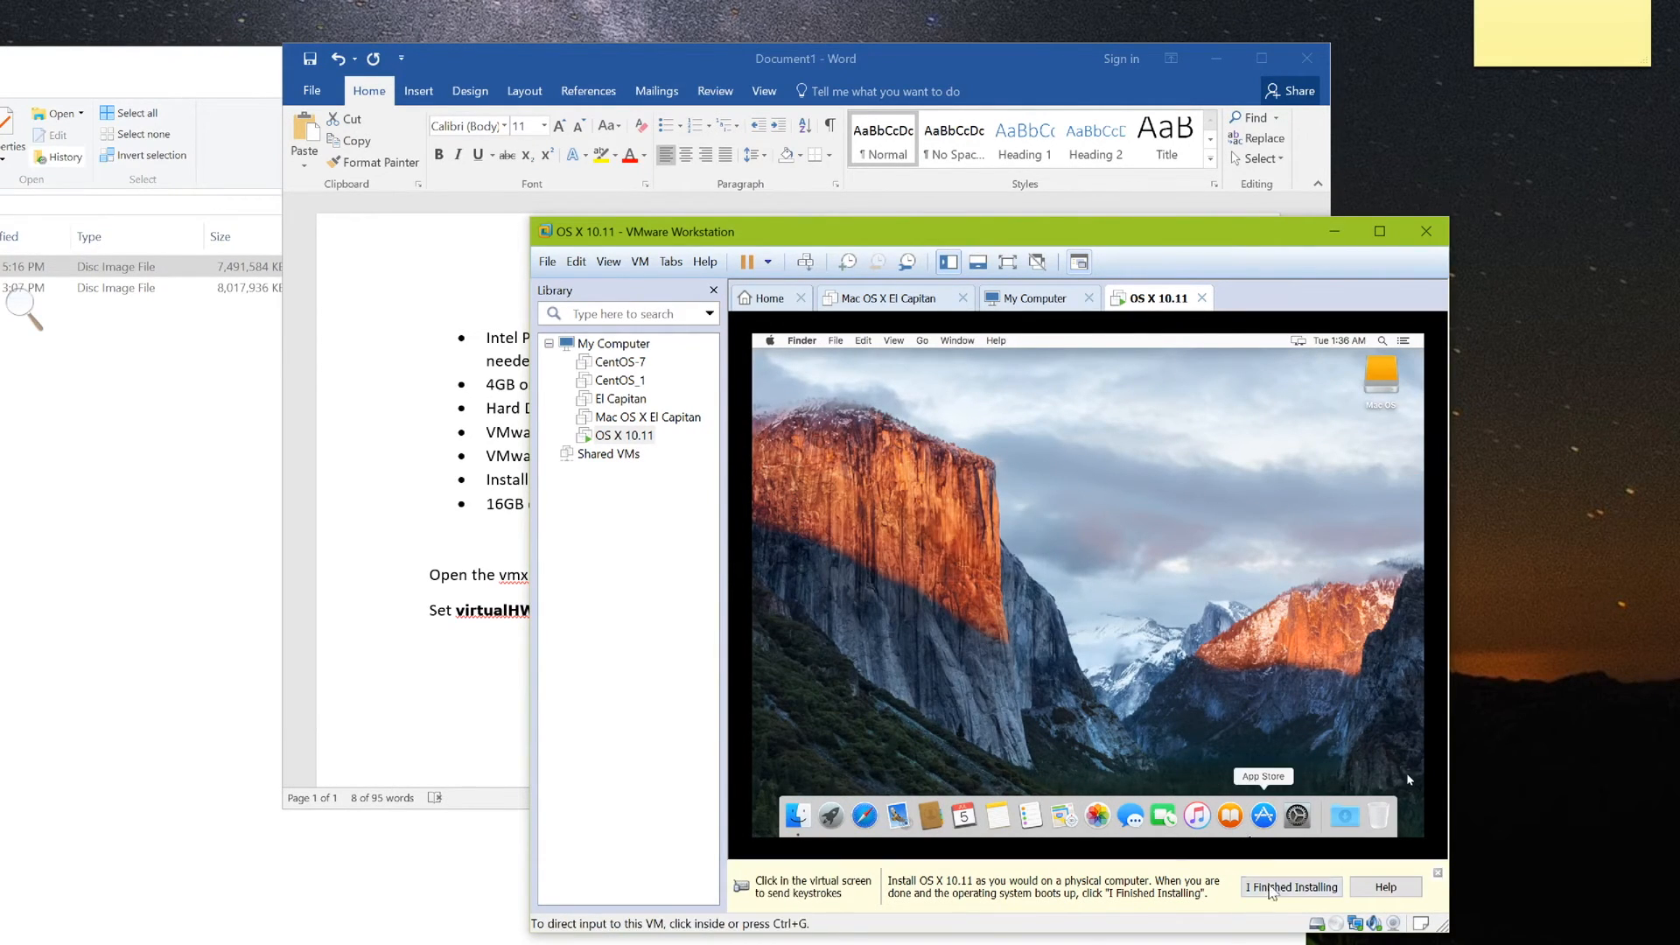
mouse_move(1230, 816)
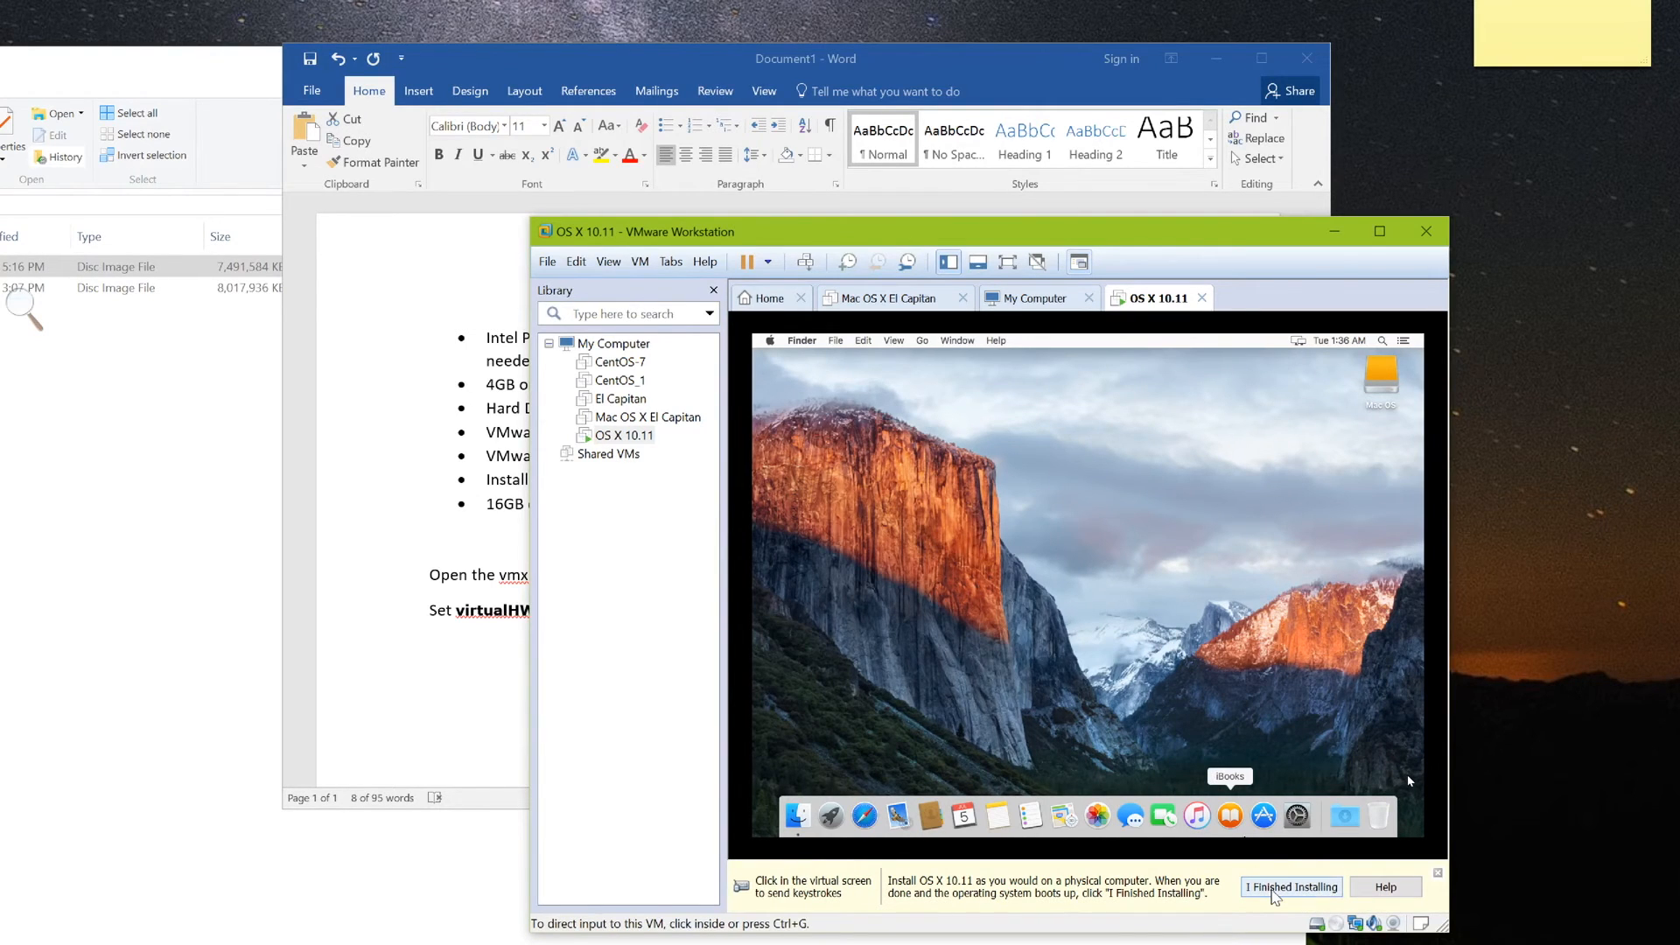
click(1291, 887)
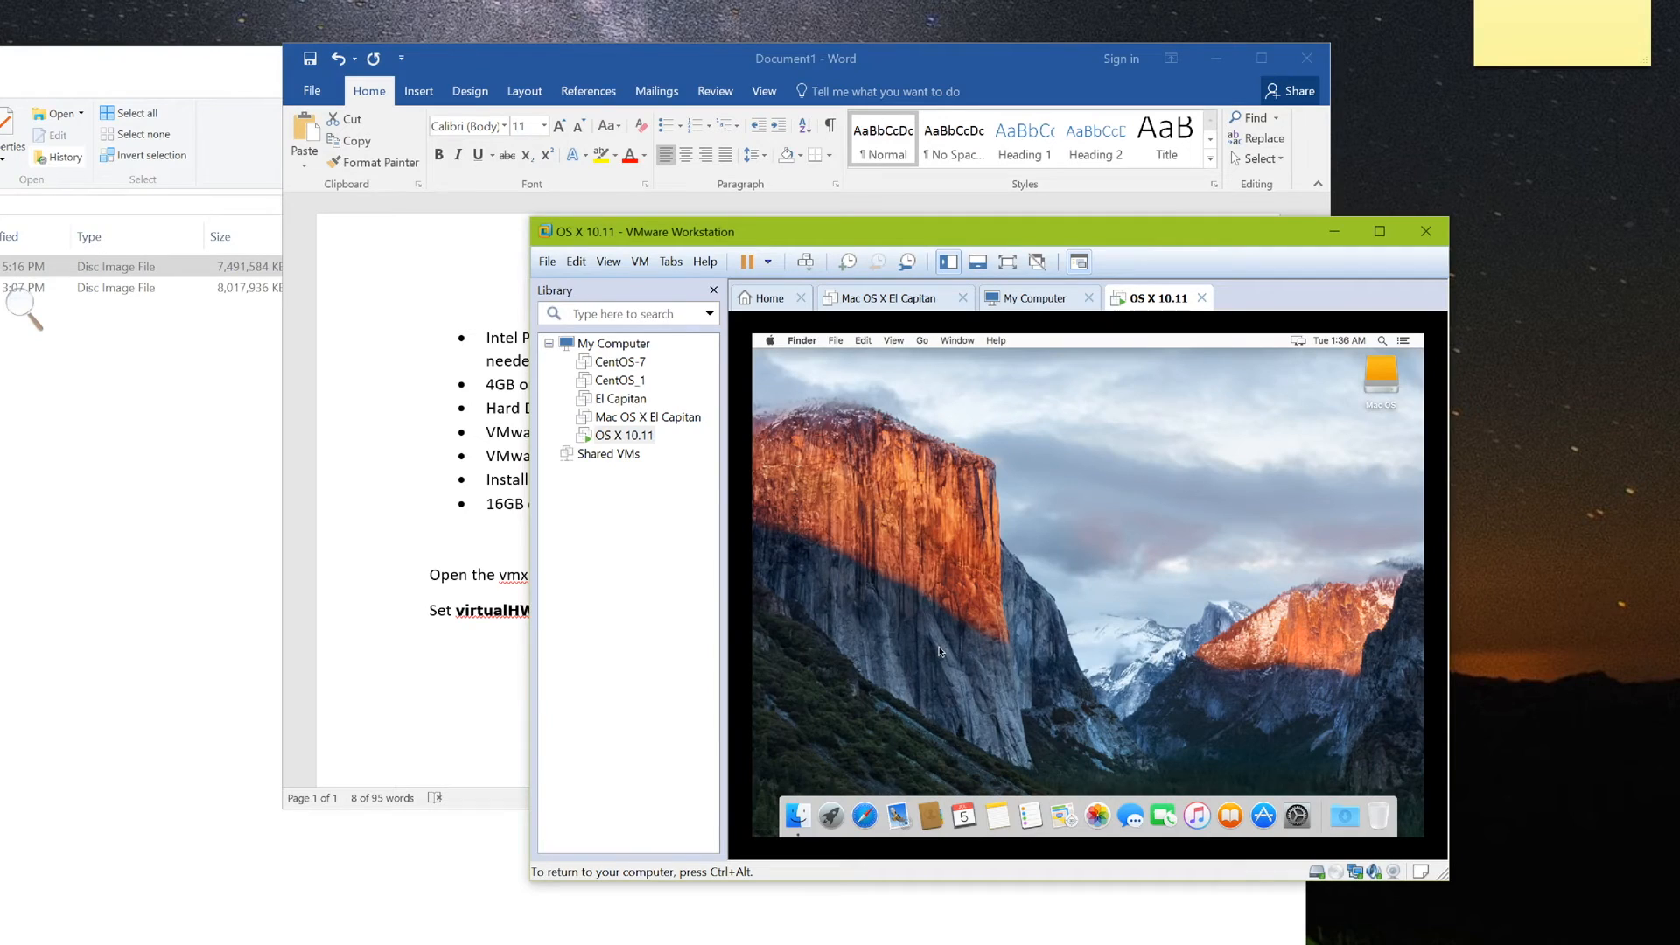
mouse_move(1071, 636)
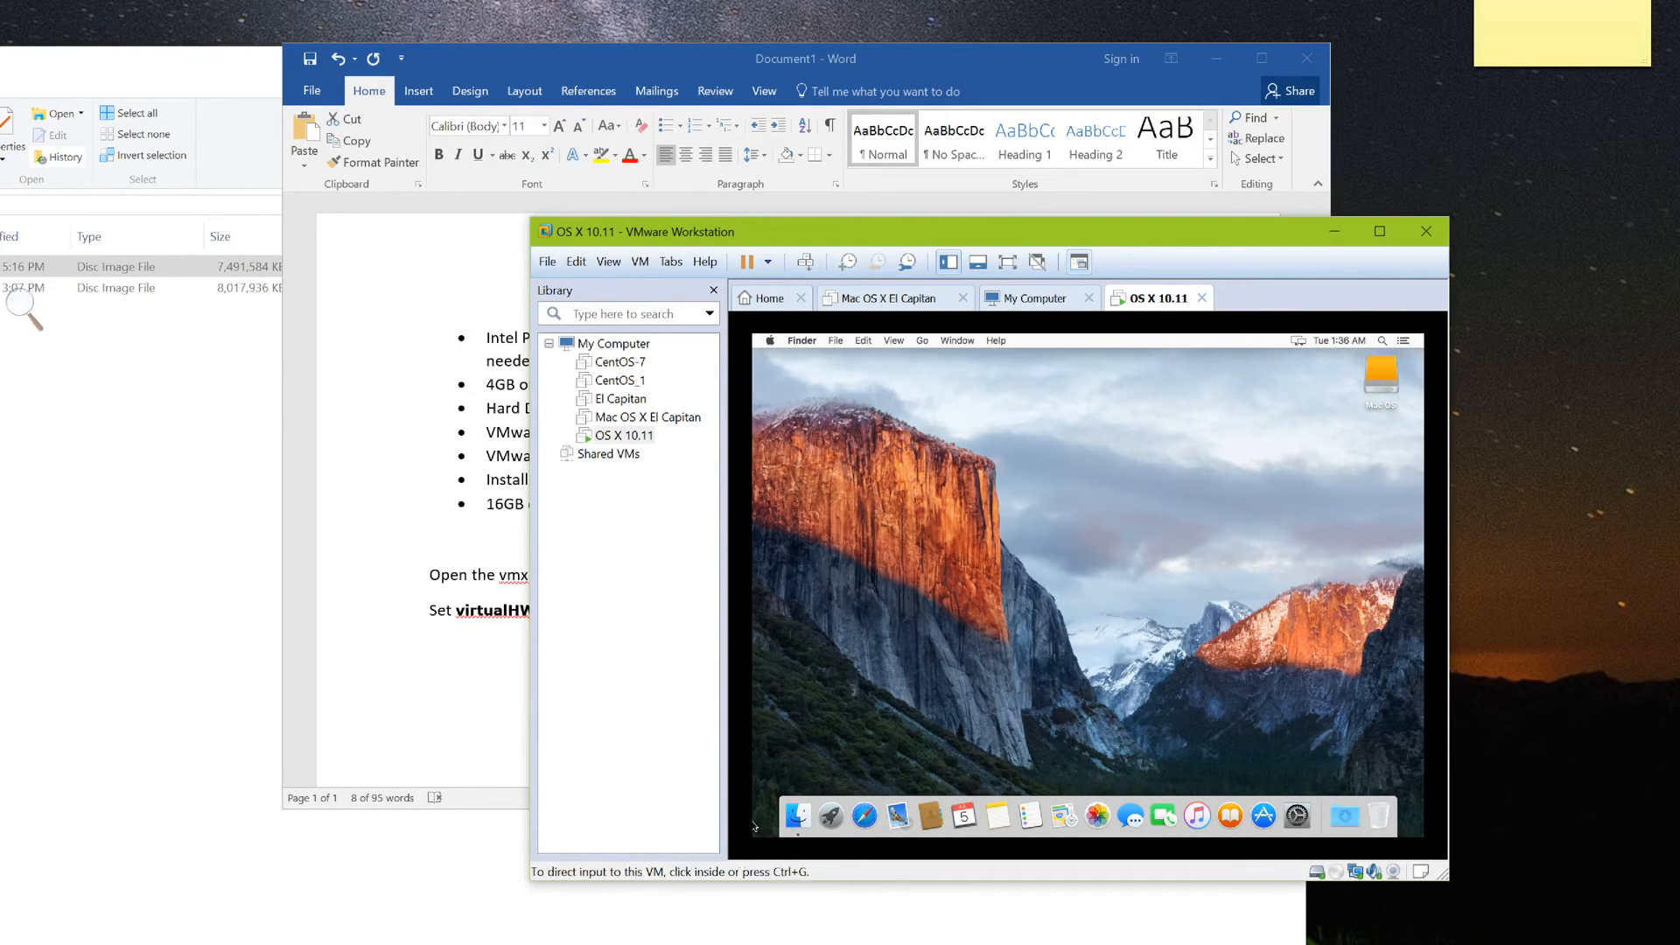
click(833, 421)
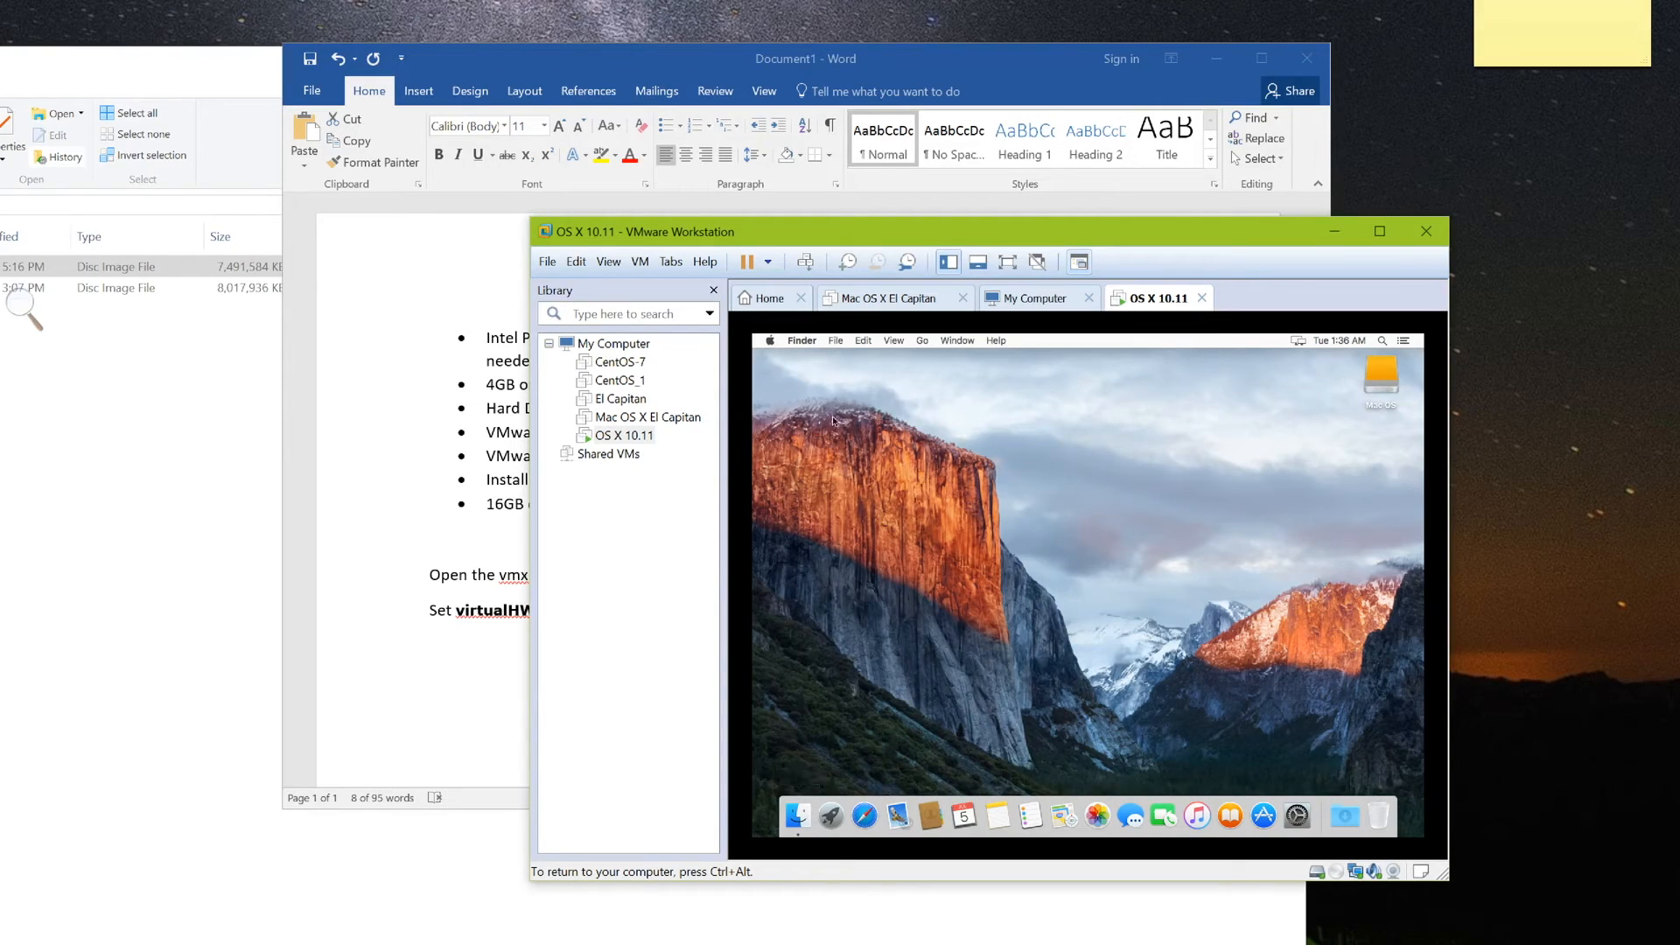
click(640, 261)
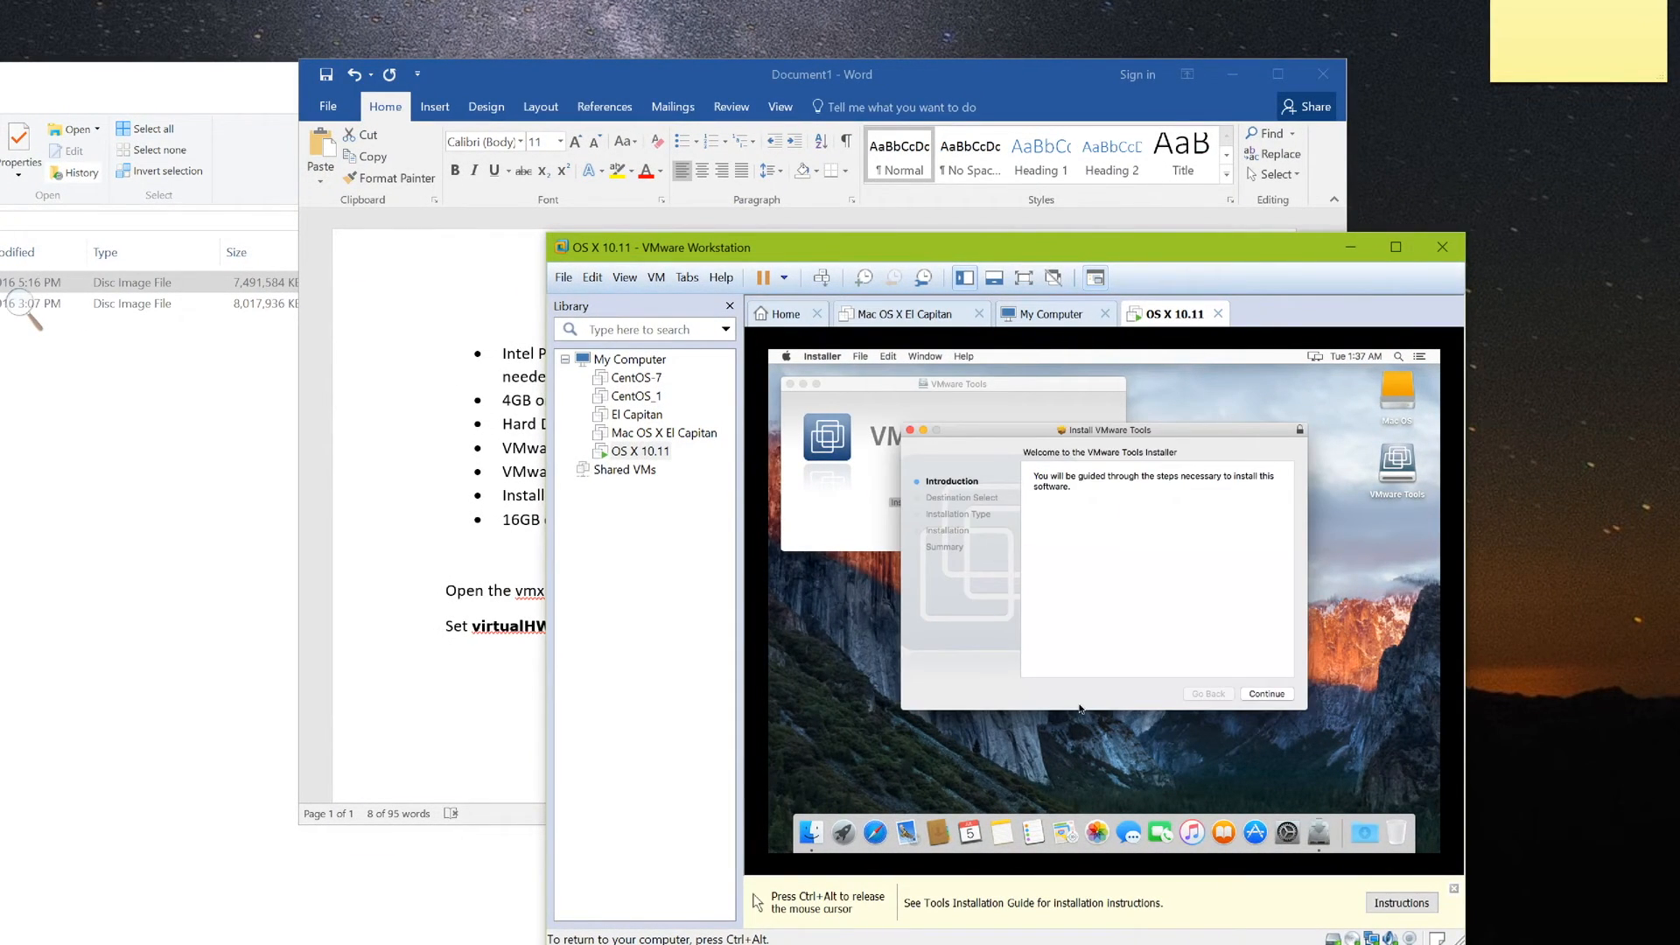
Step: Install VMware Tools in the guest using the admin password, then restart the guest
click(1266, 694)
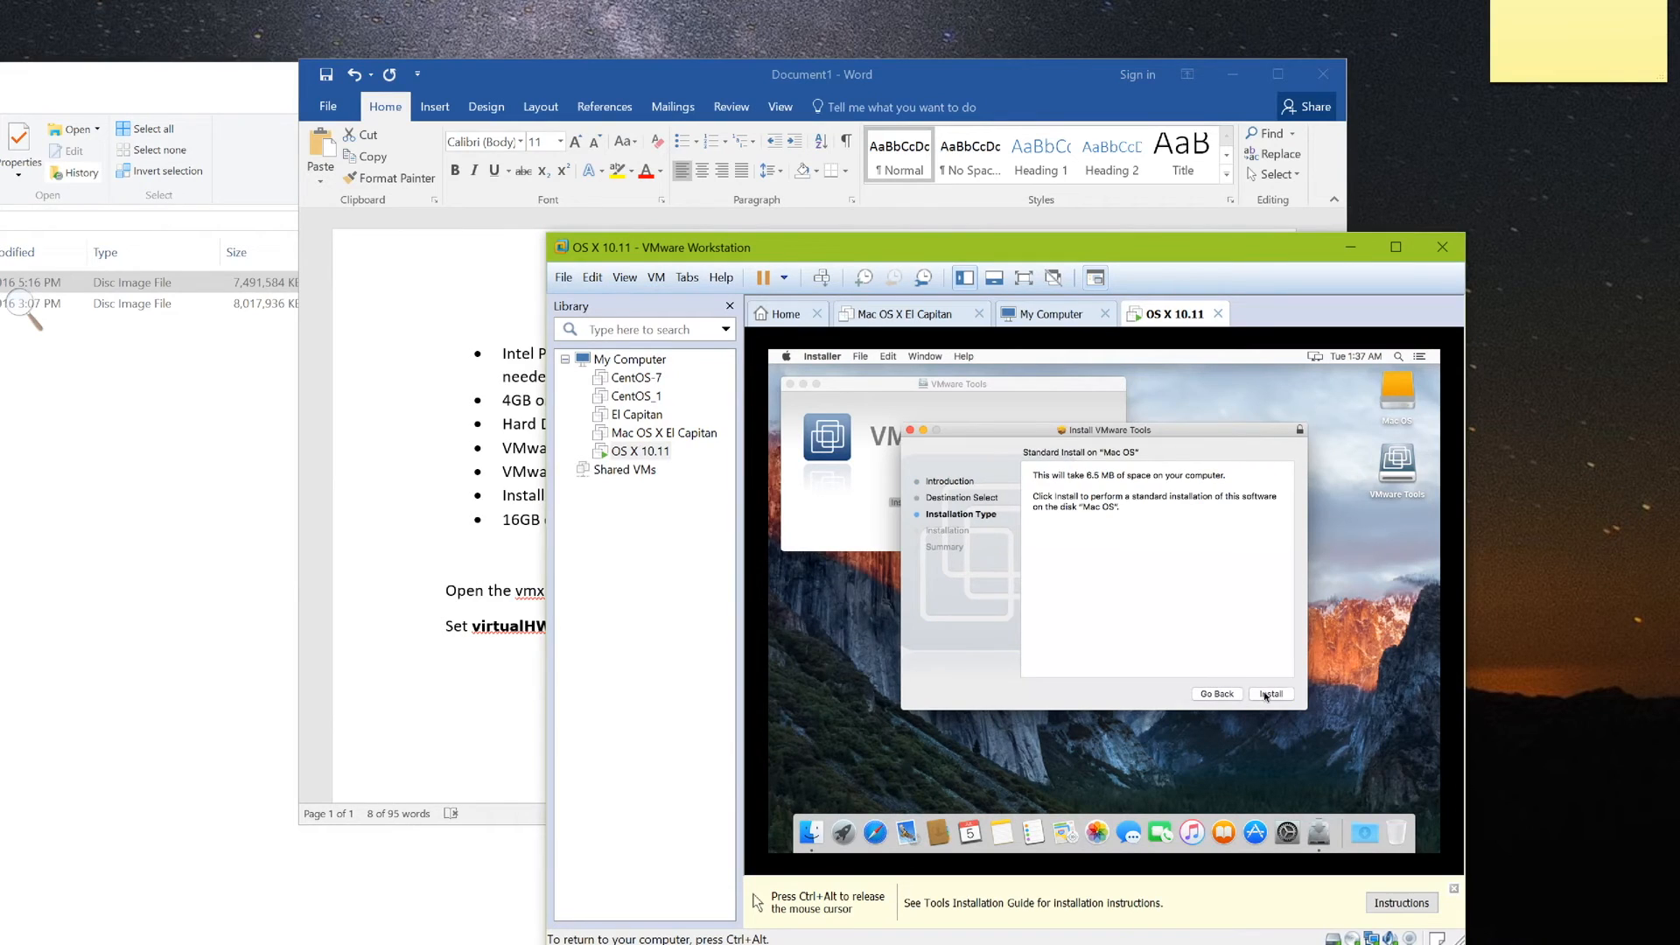
click(1271, 694)
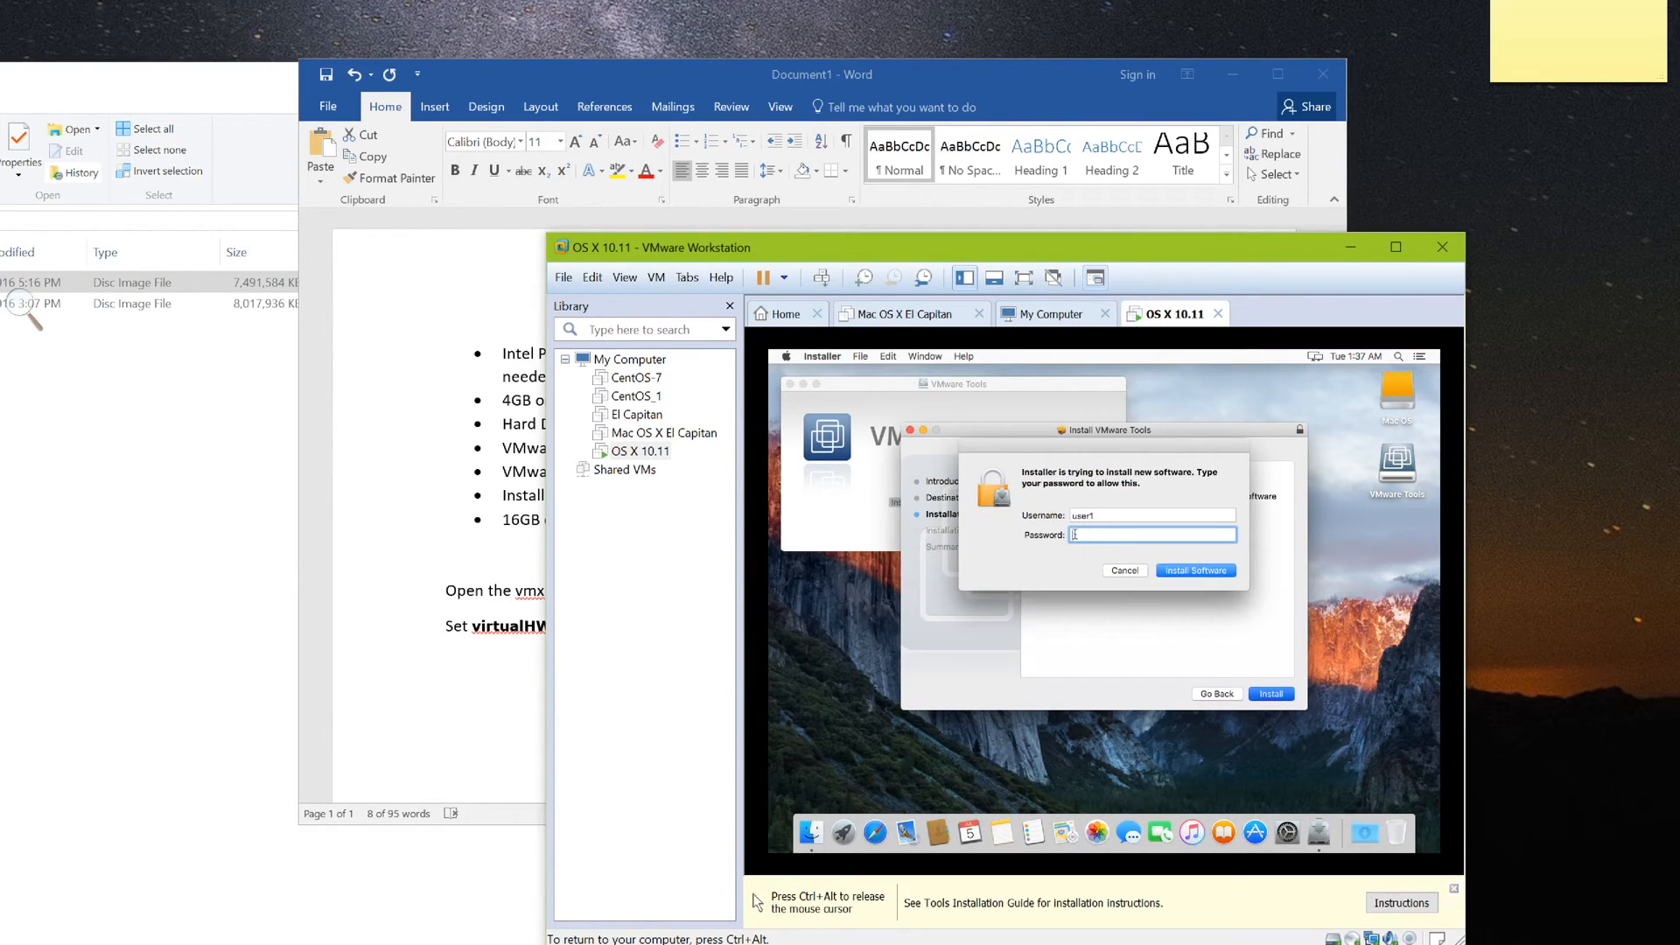
click(1196, 571)
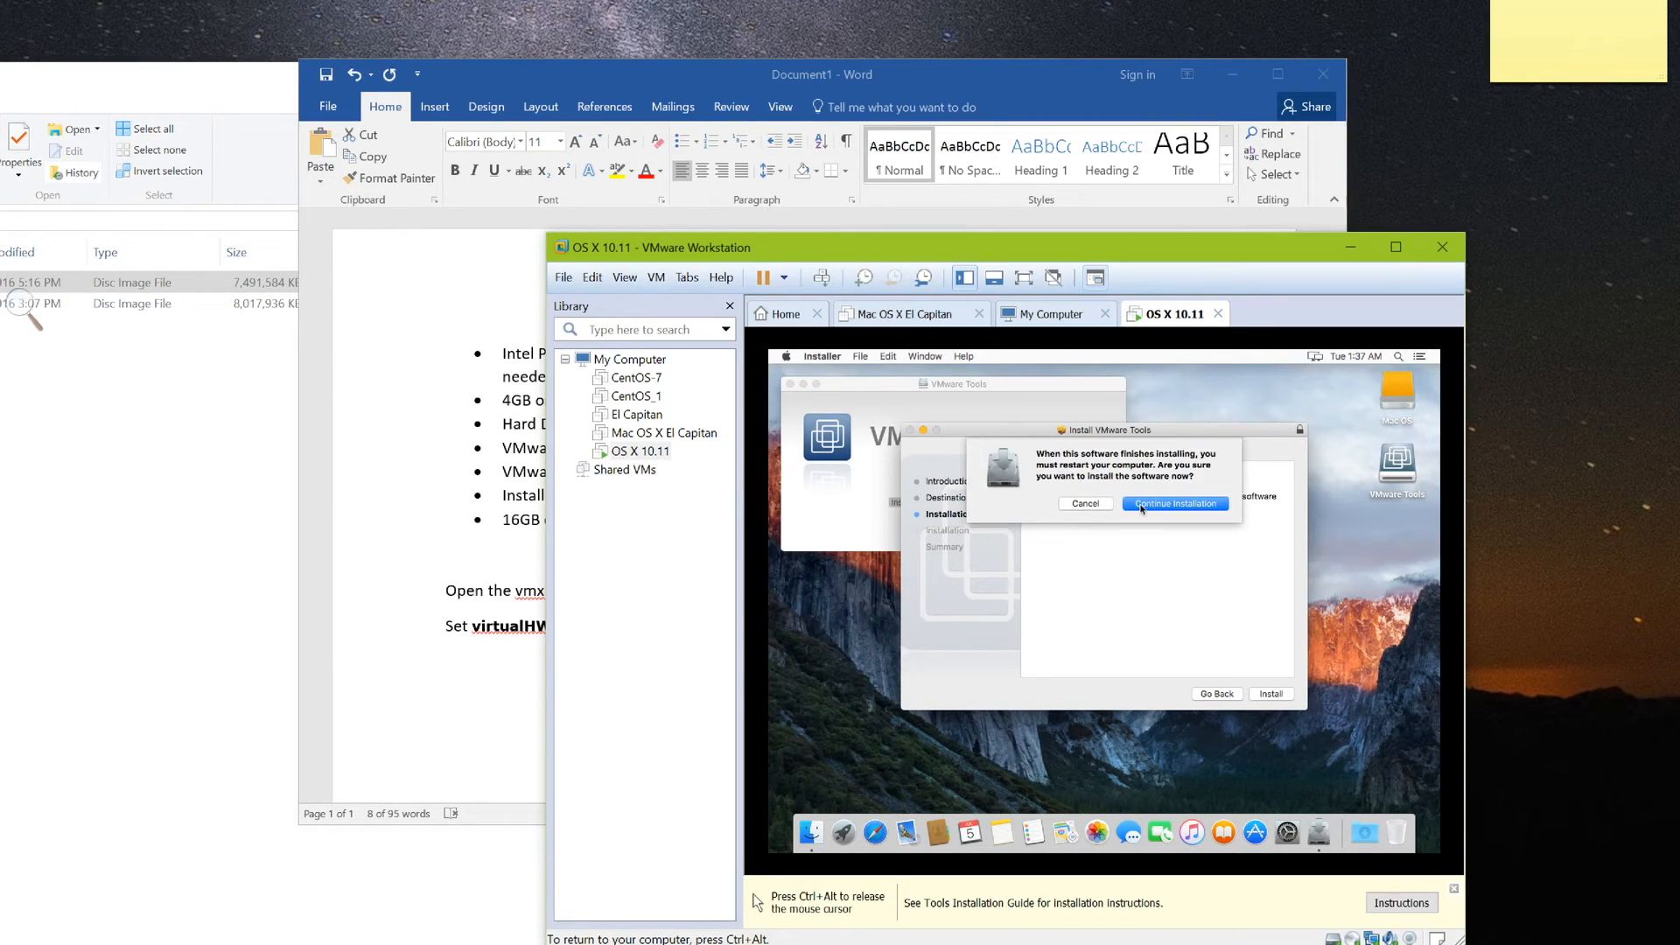
click(1175, 503)
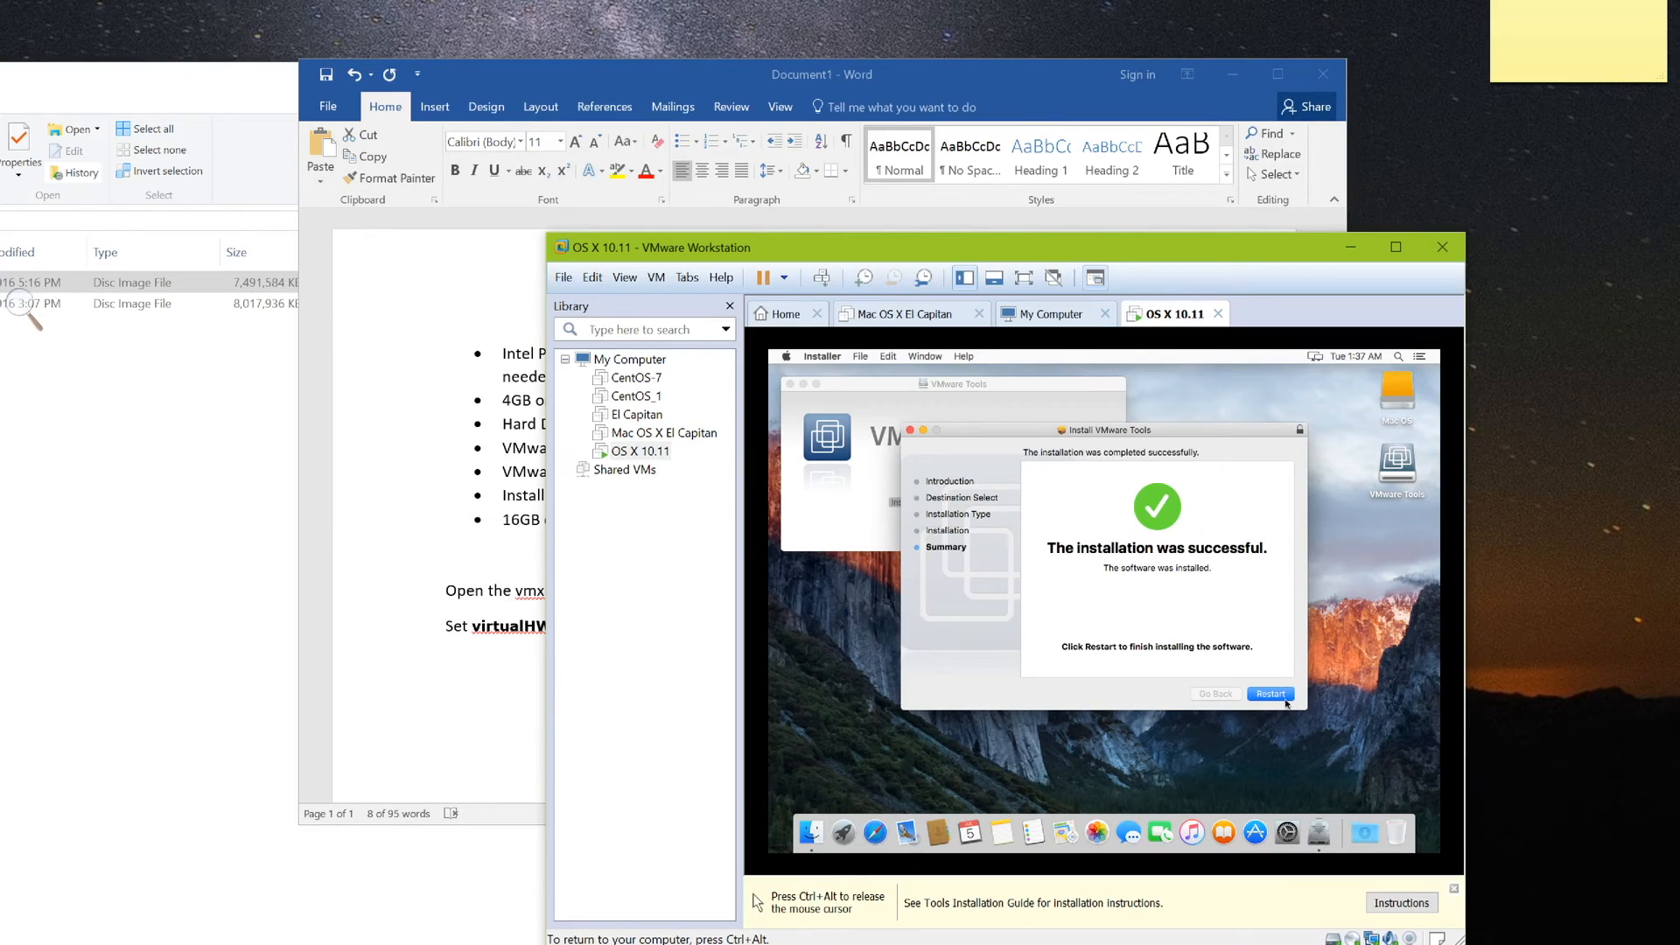
click(1270, 694)
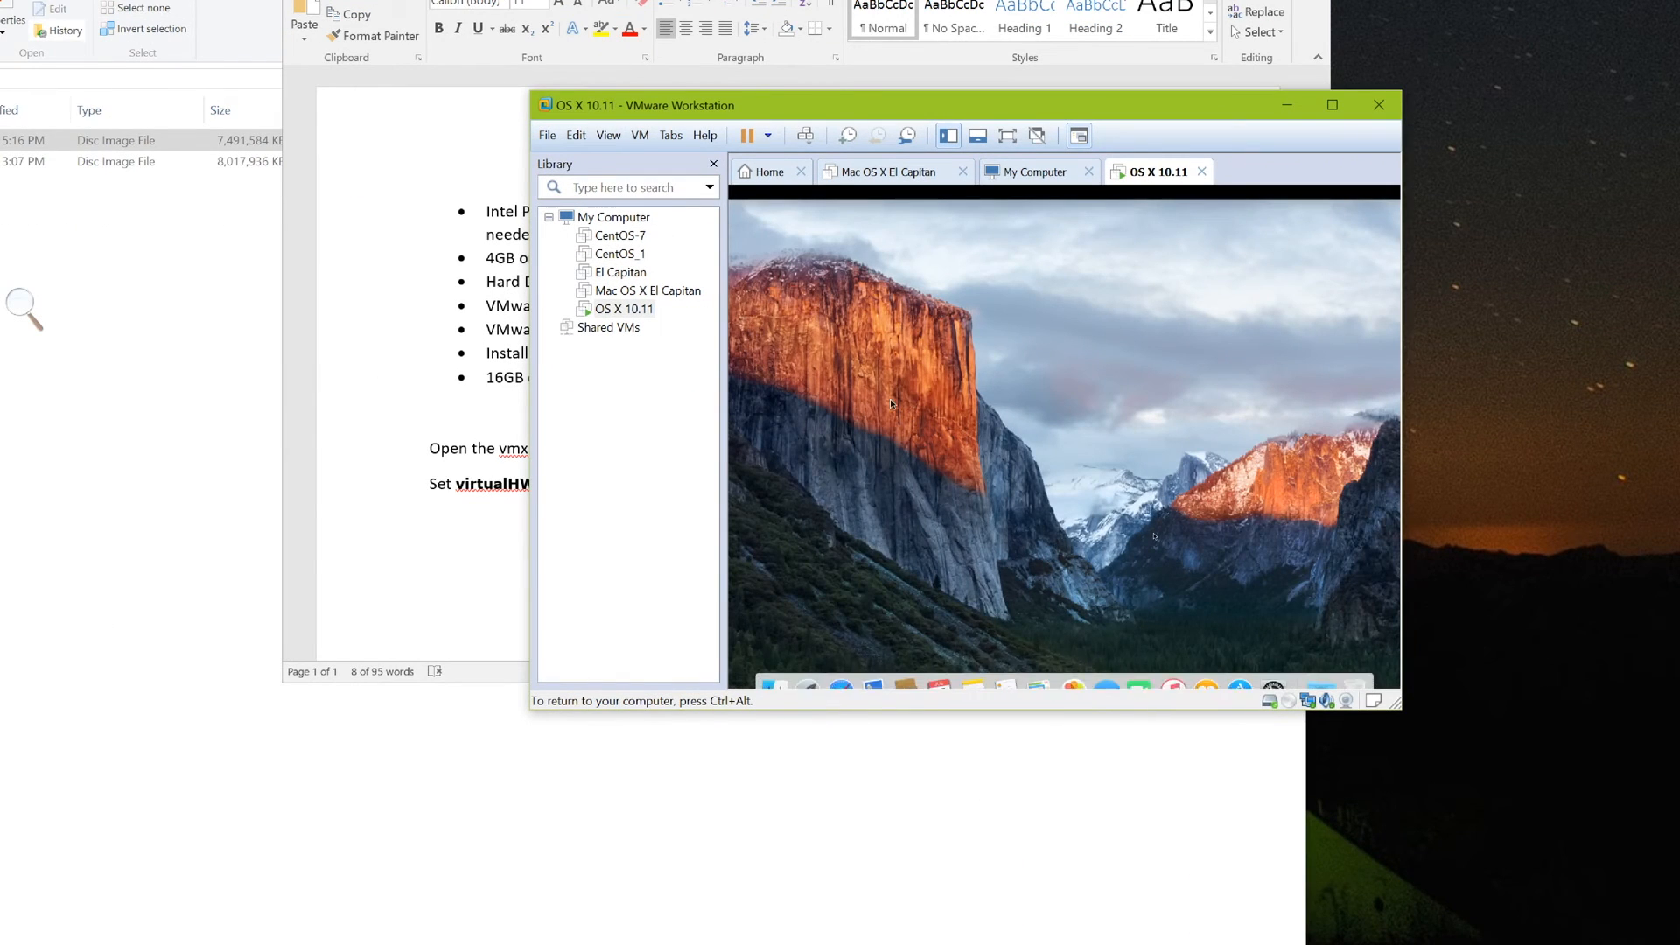
mouse_move(807, 666)
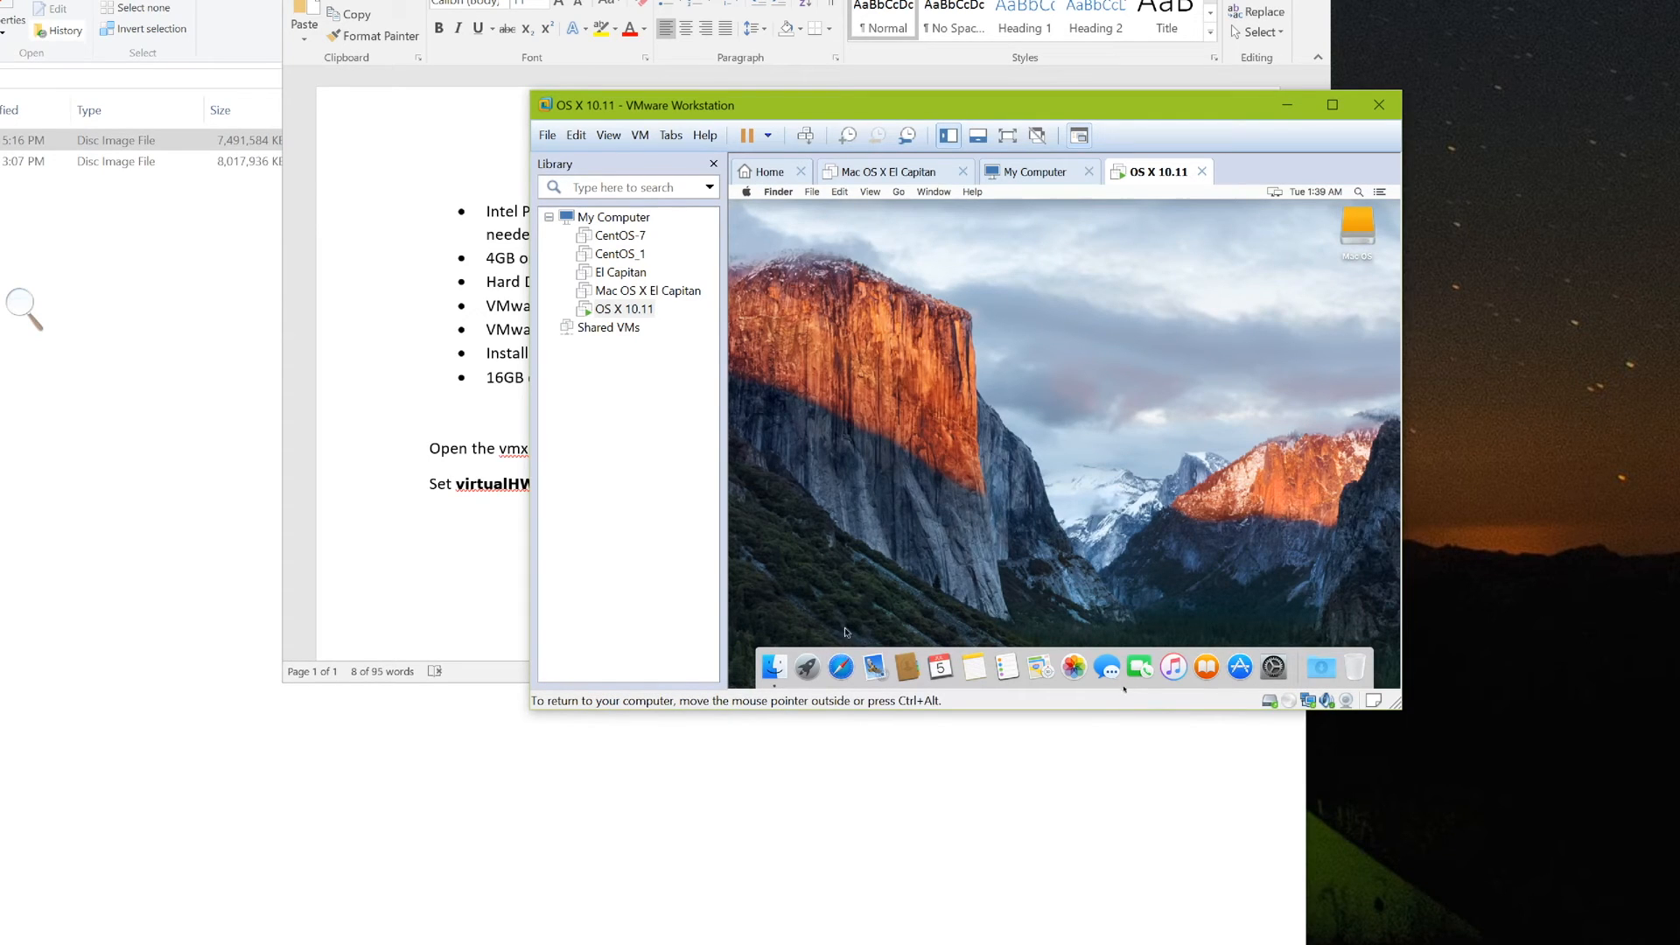
Step: Show the guest's Displays preferences with Scaled selected, listing only 1024 × 768
click(1275, 667)
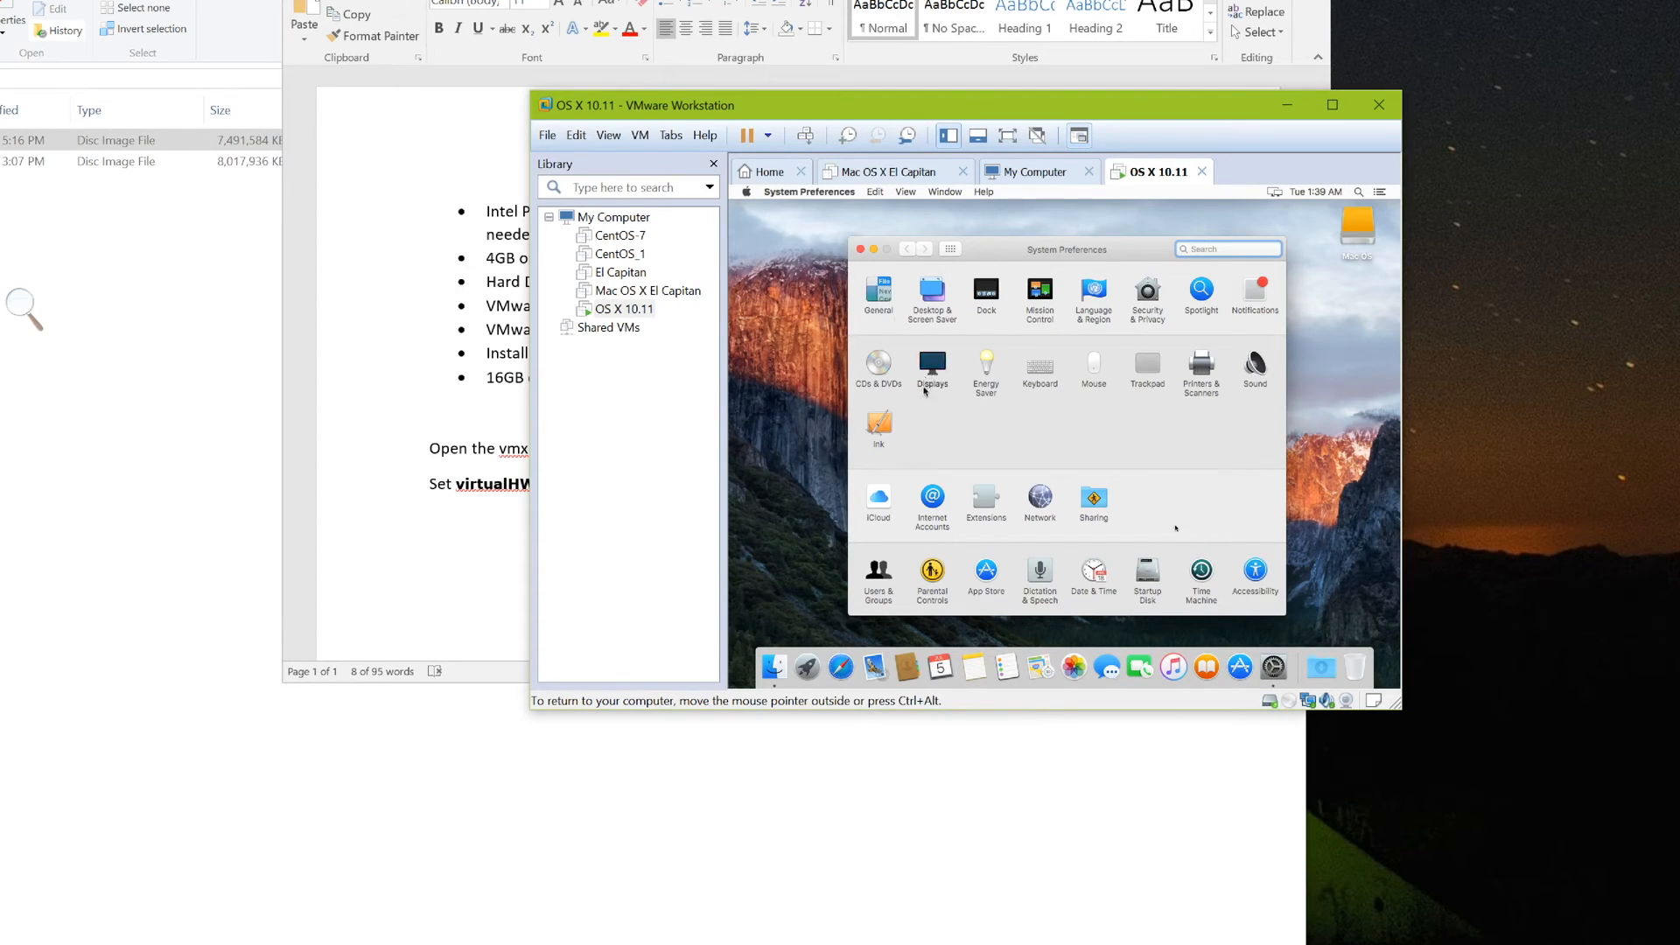
click(932, 366)
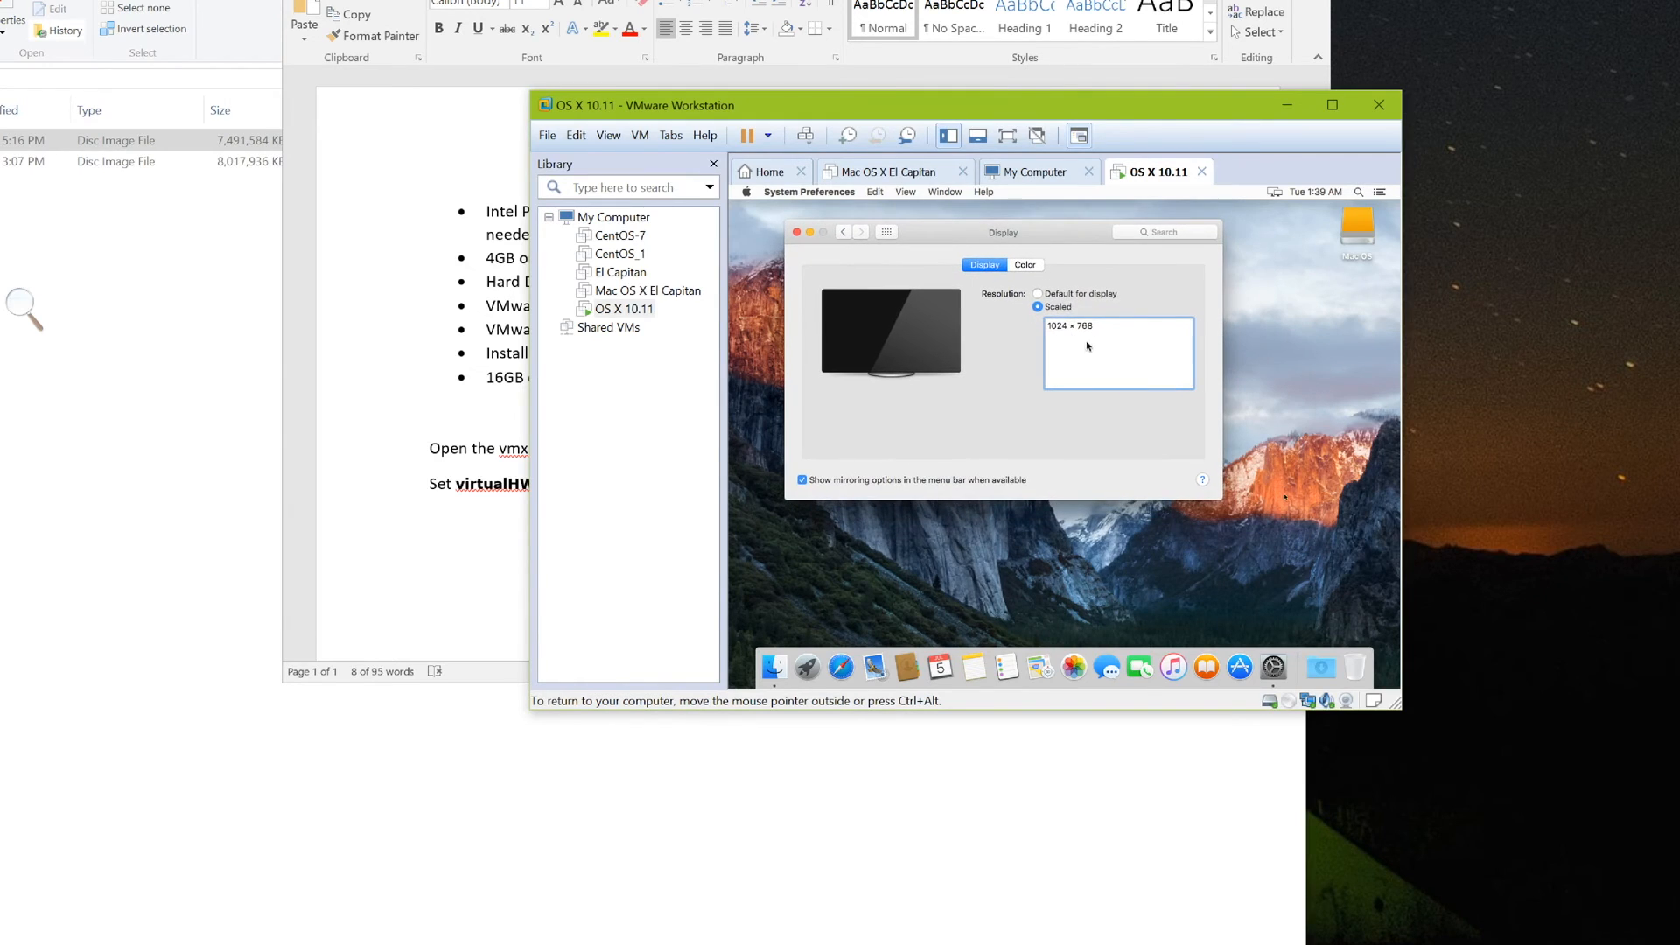
click(1099, 326)
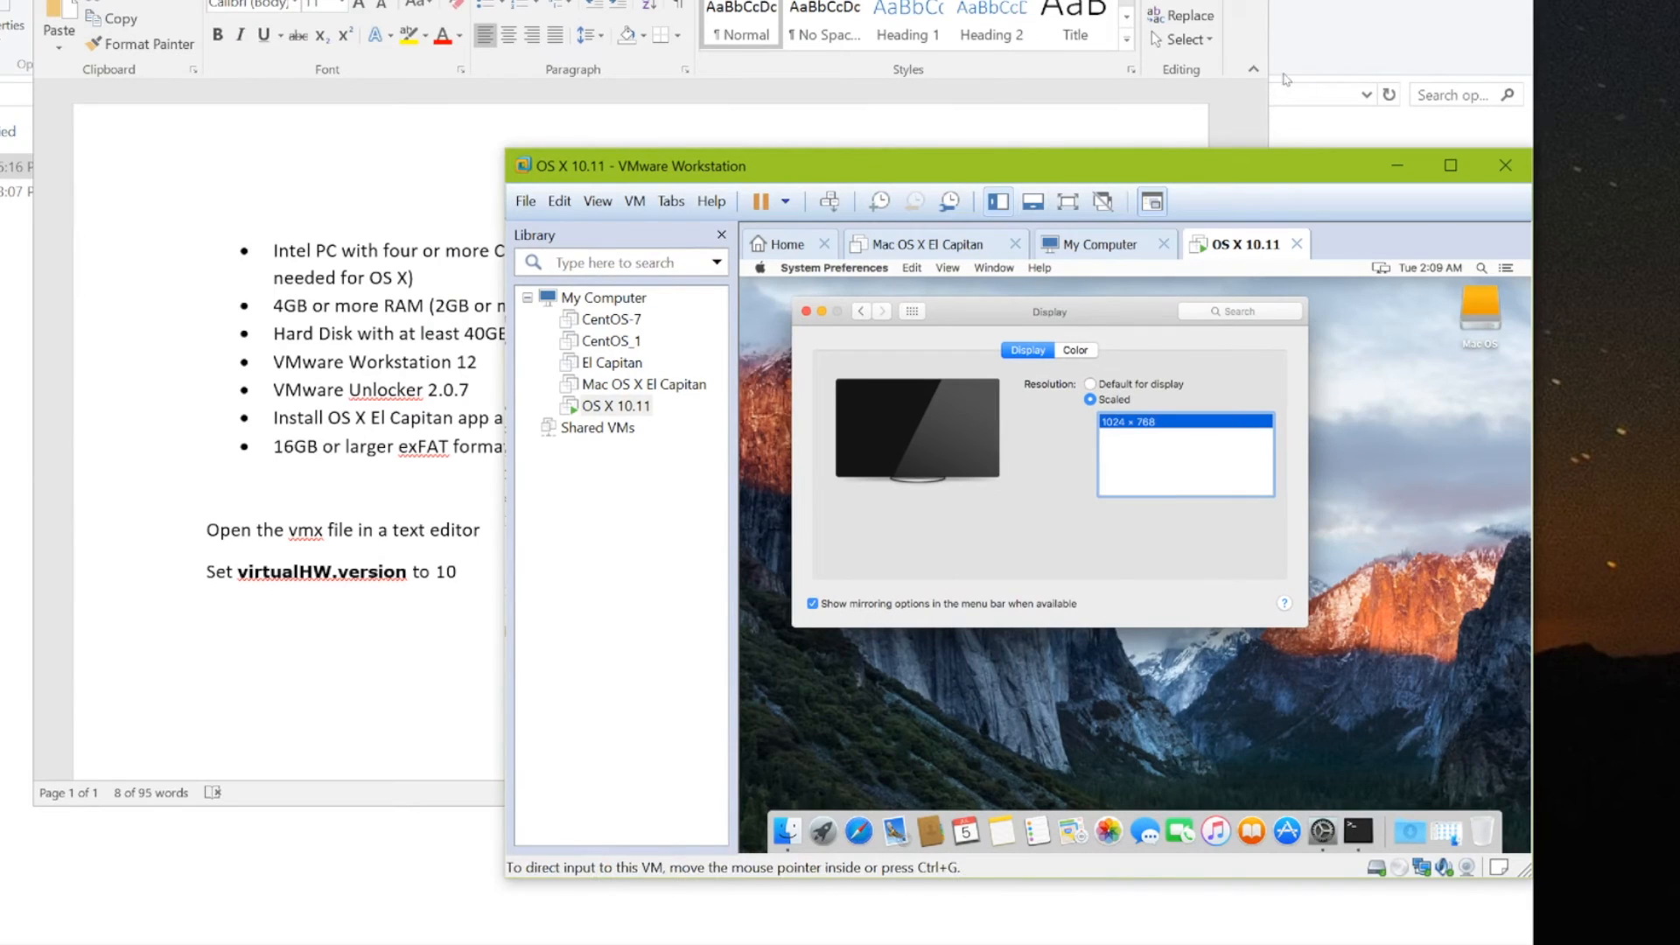
mouse_move(1196, 662)
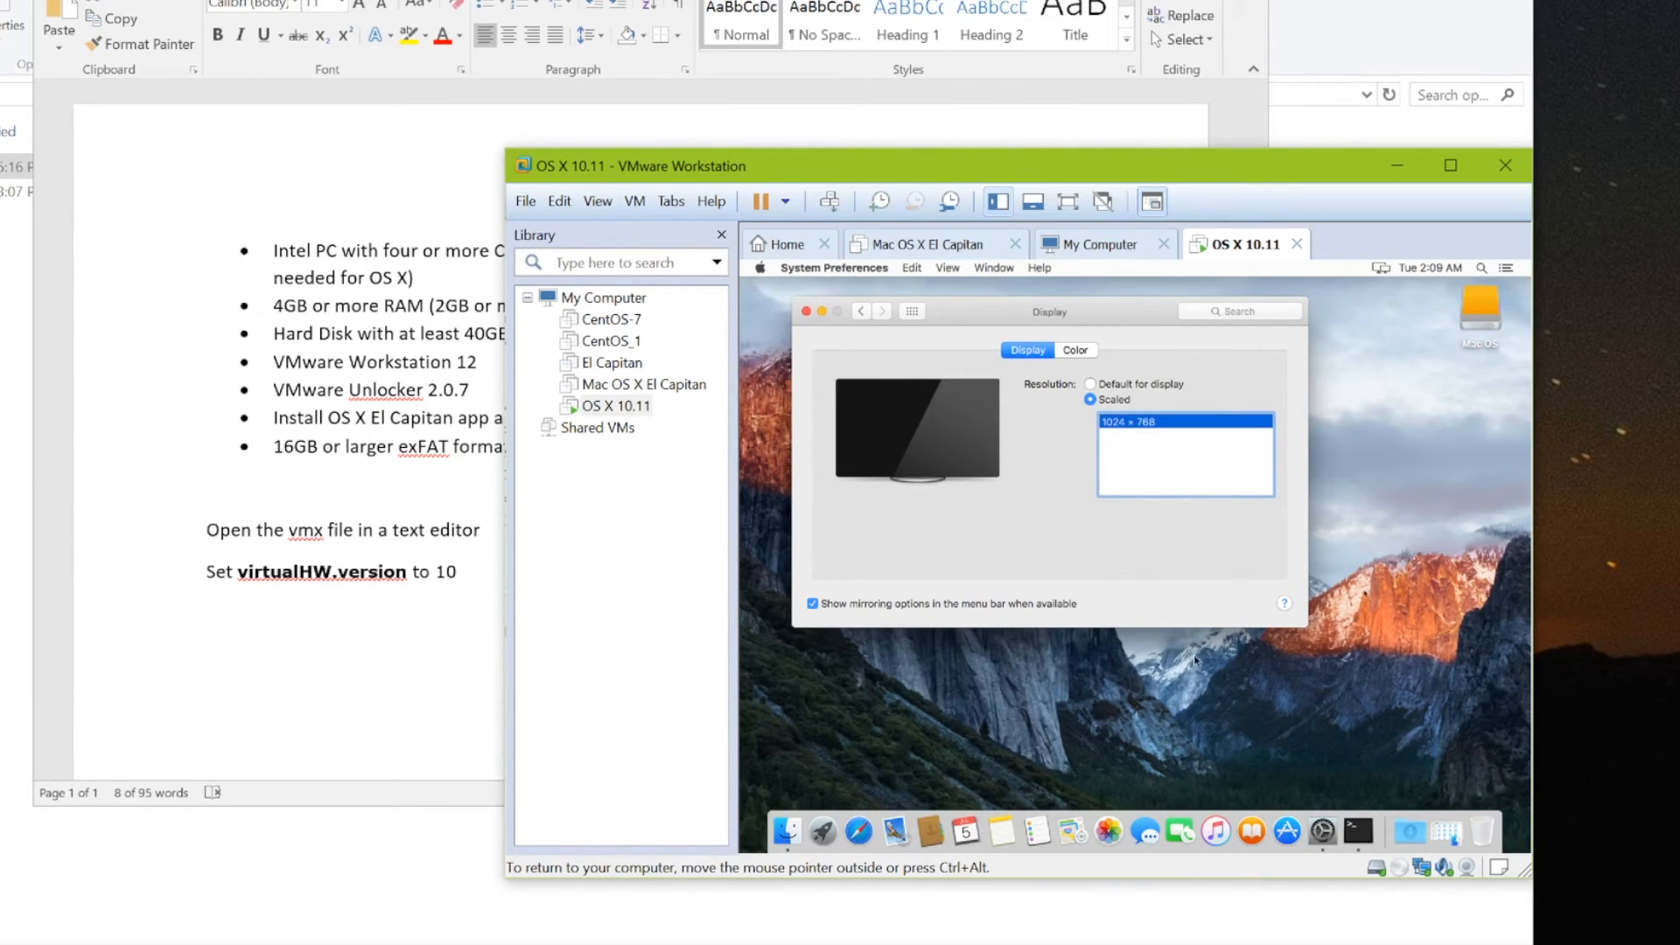
mouse_move(1438, 829)
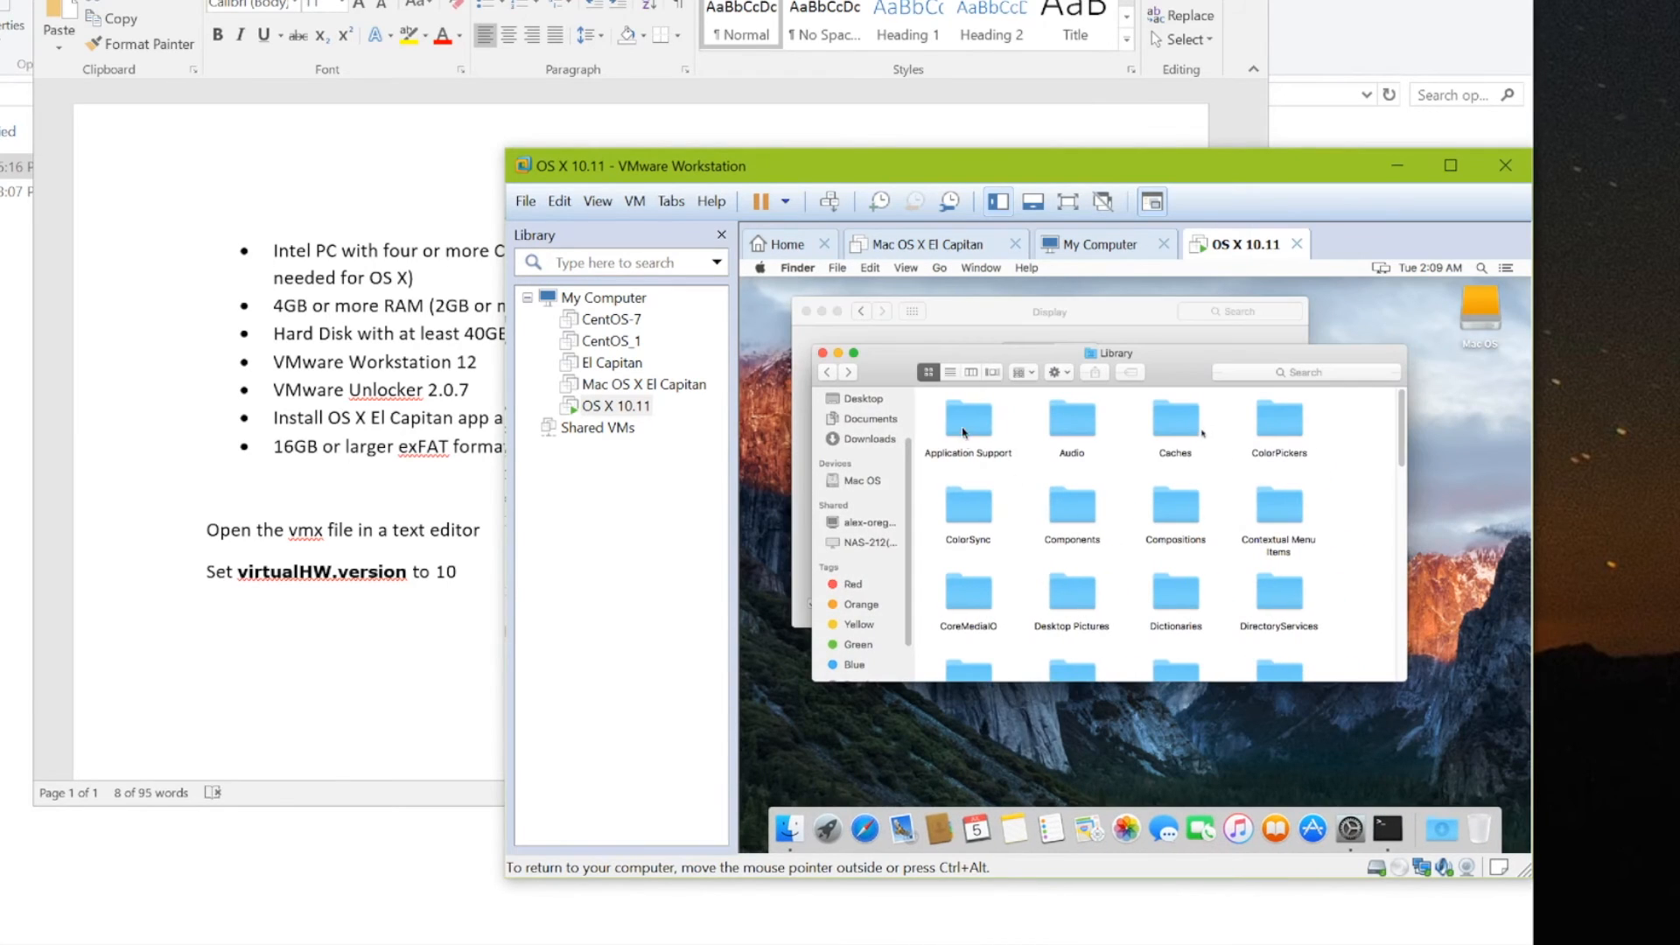
Step: Browse to Library's Application Support folder in the guest Finder, then bring up Terminal
click(967, 420)
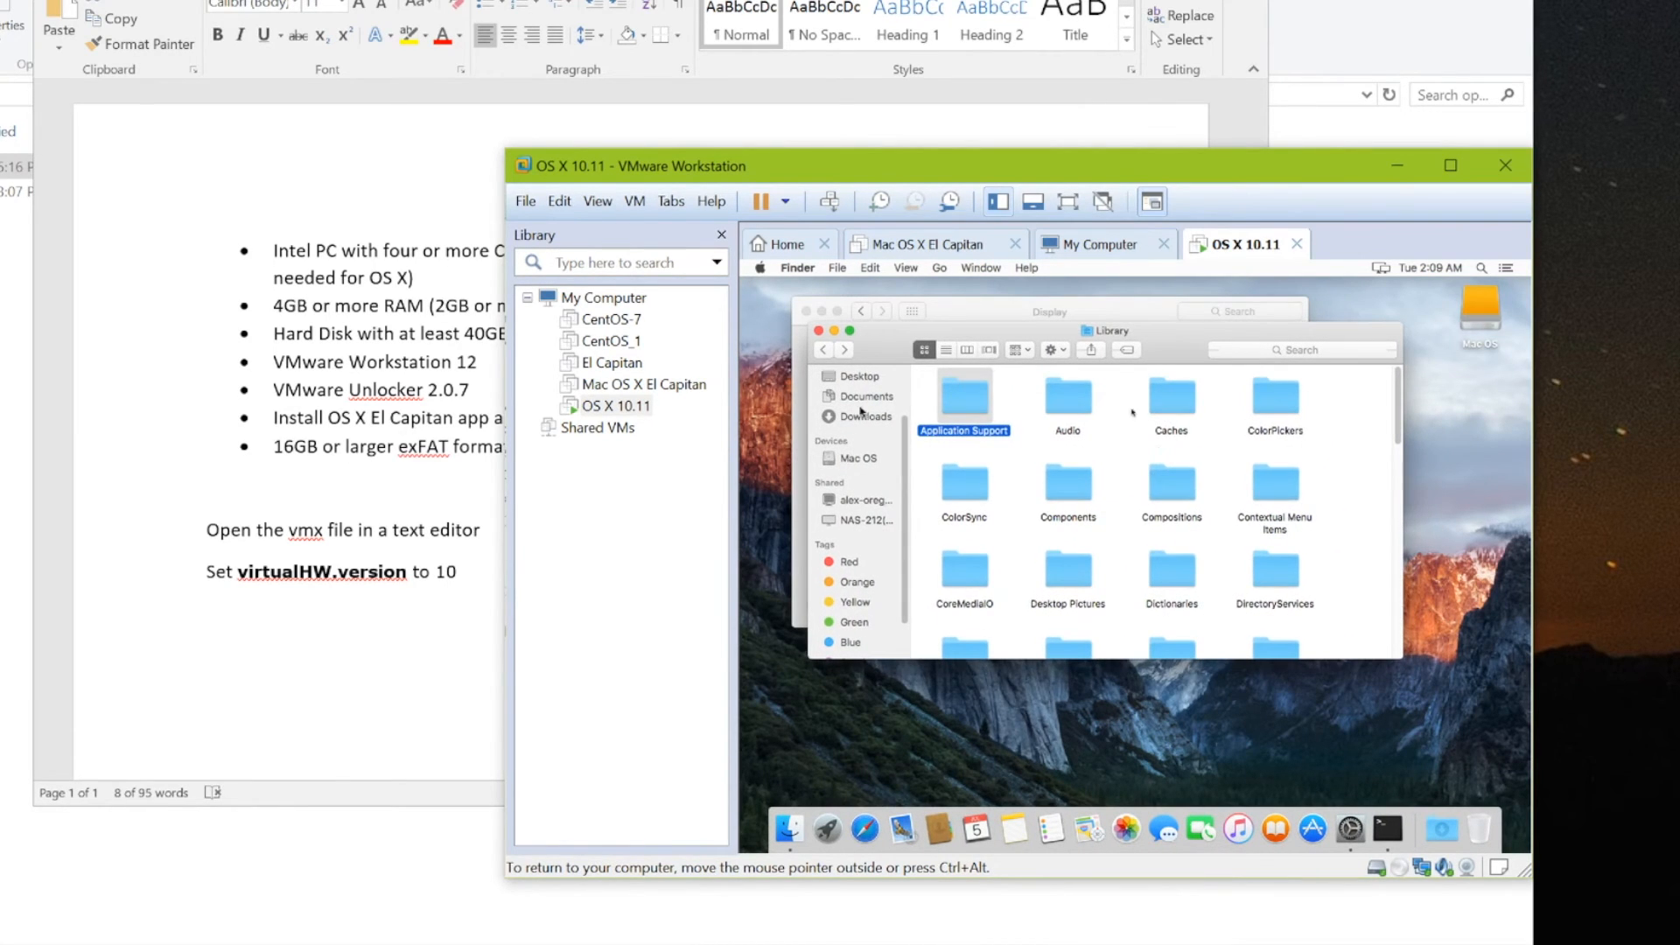
click(823, 350)
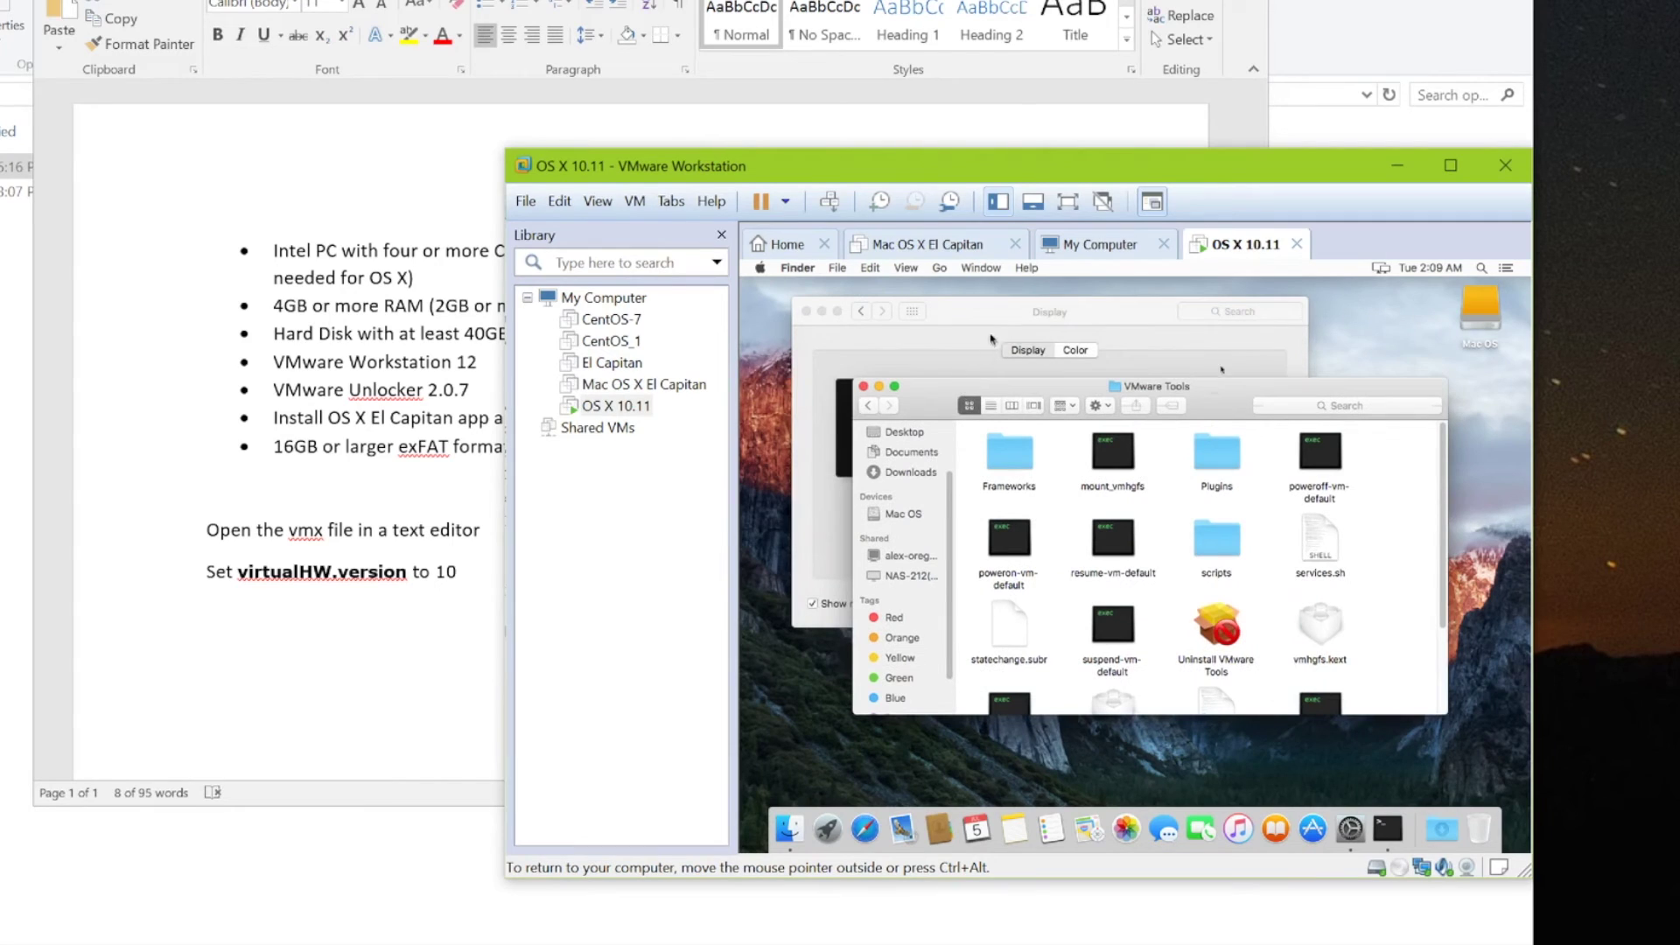
click(1386, 829)
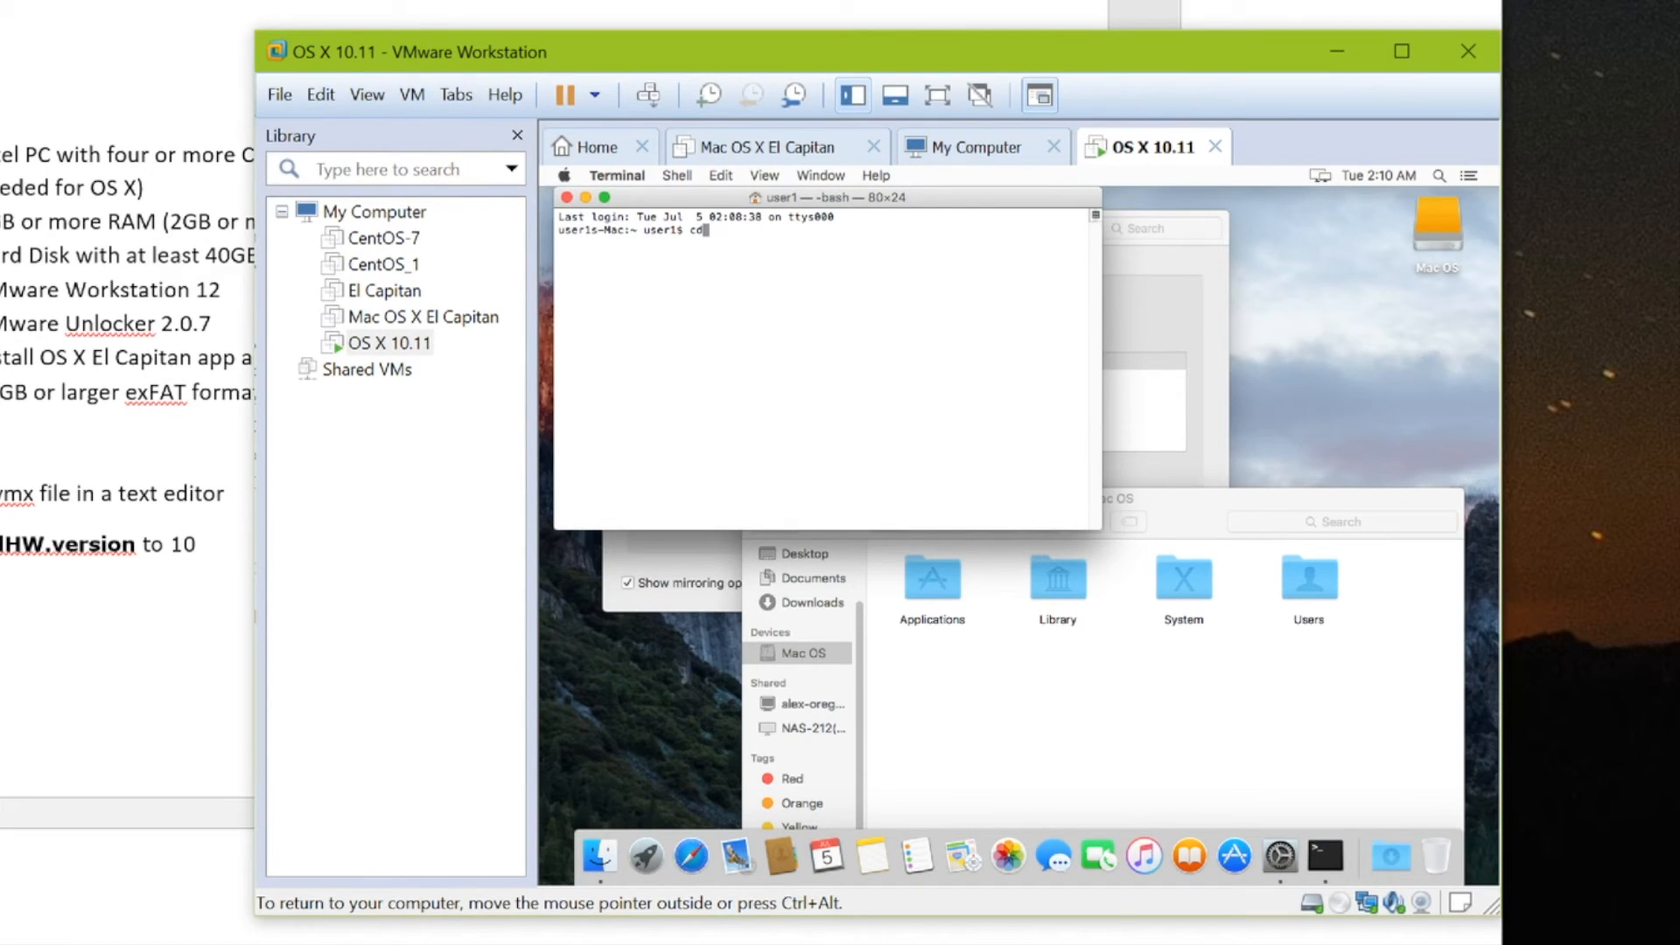
Step: Change Terminal to /Library/Application Support/VMware Tools/ and list its files
text(L)
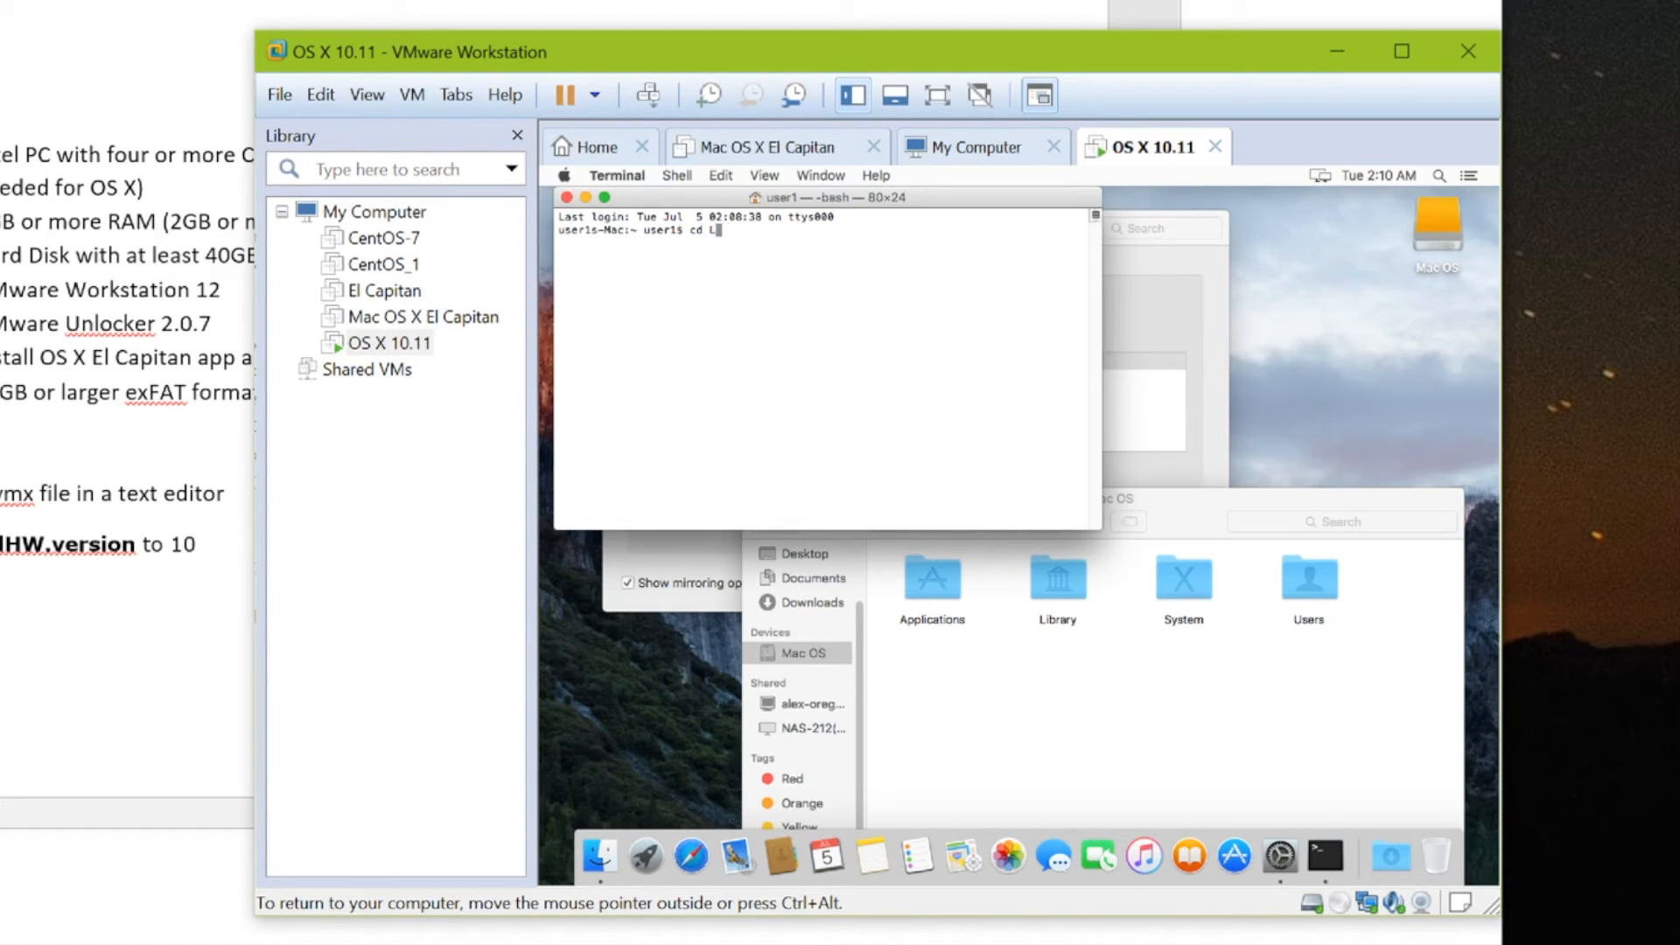
text(/ibrary/)
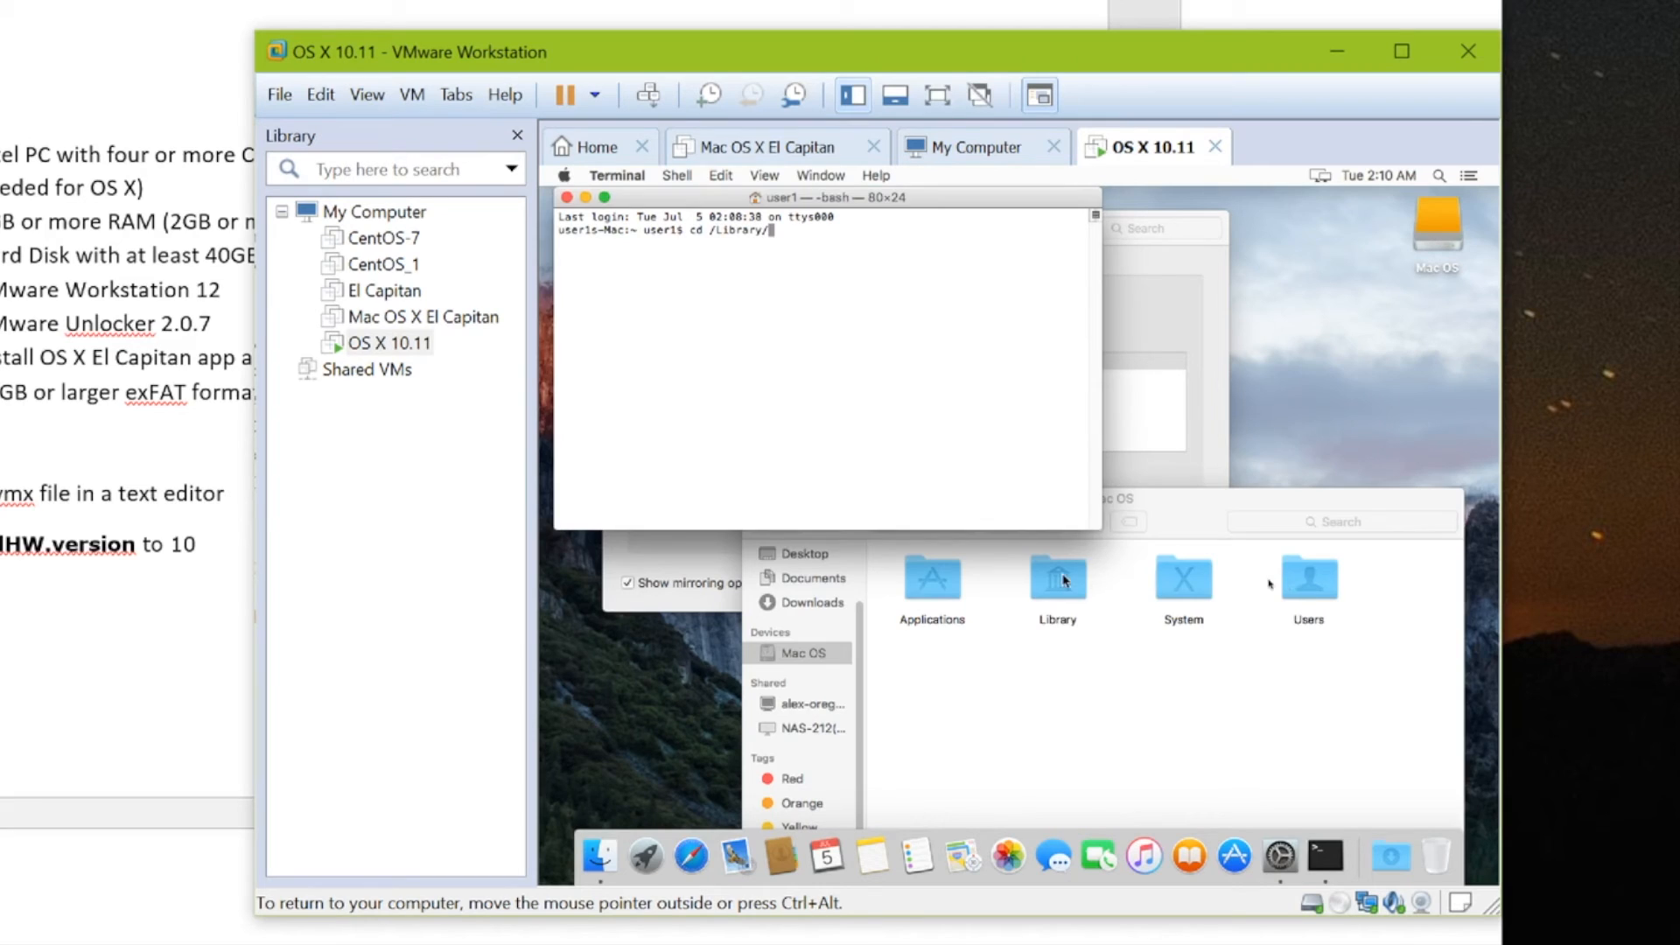
text(Application\ Support/)
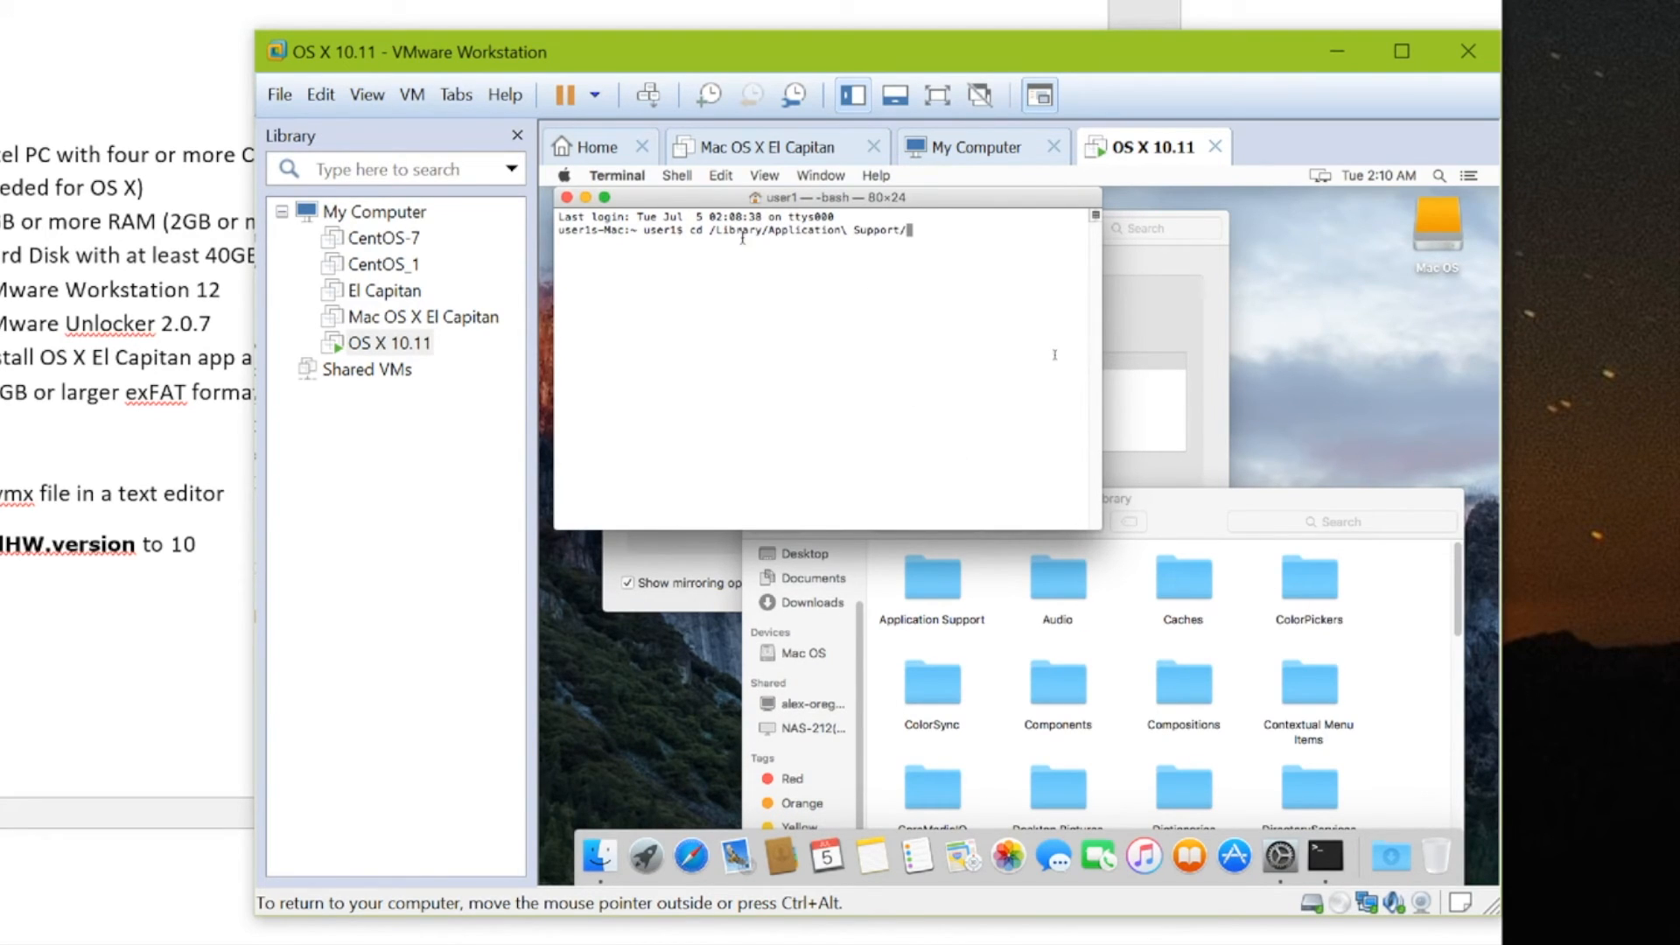
click(931, 578)
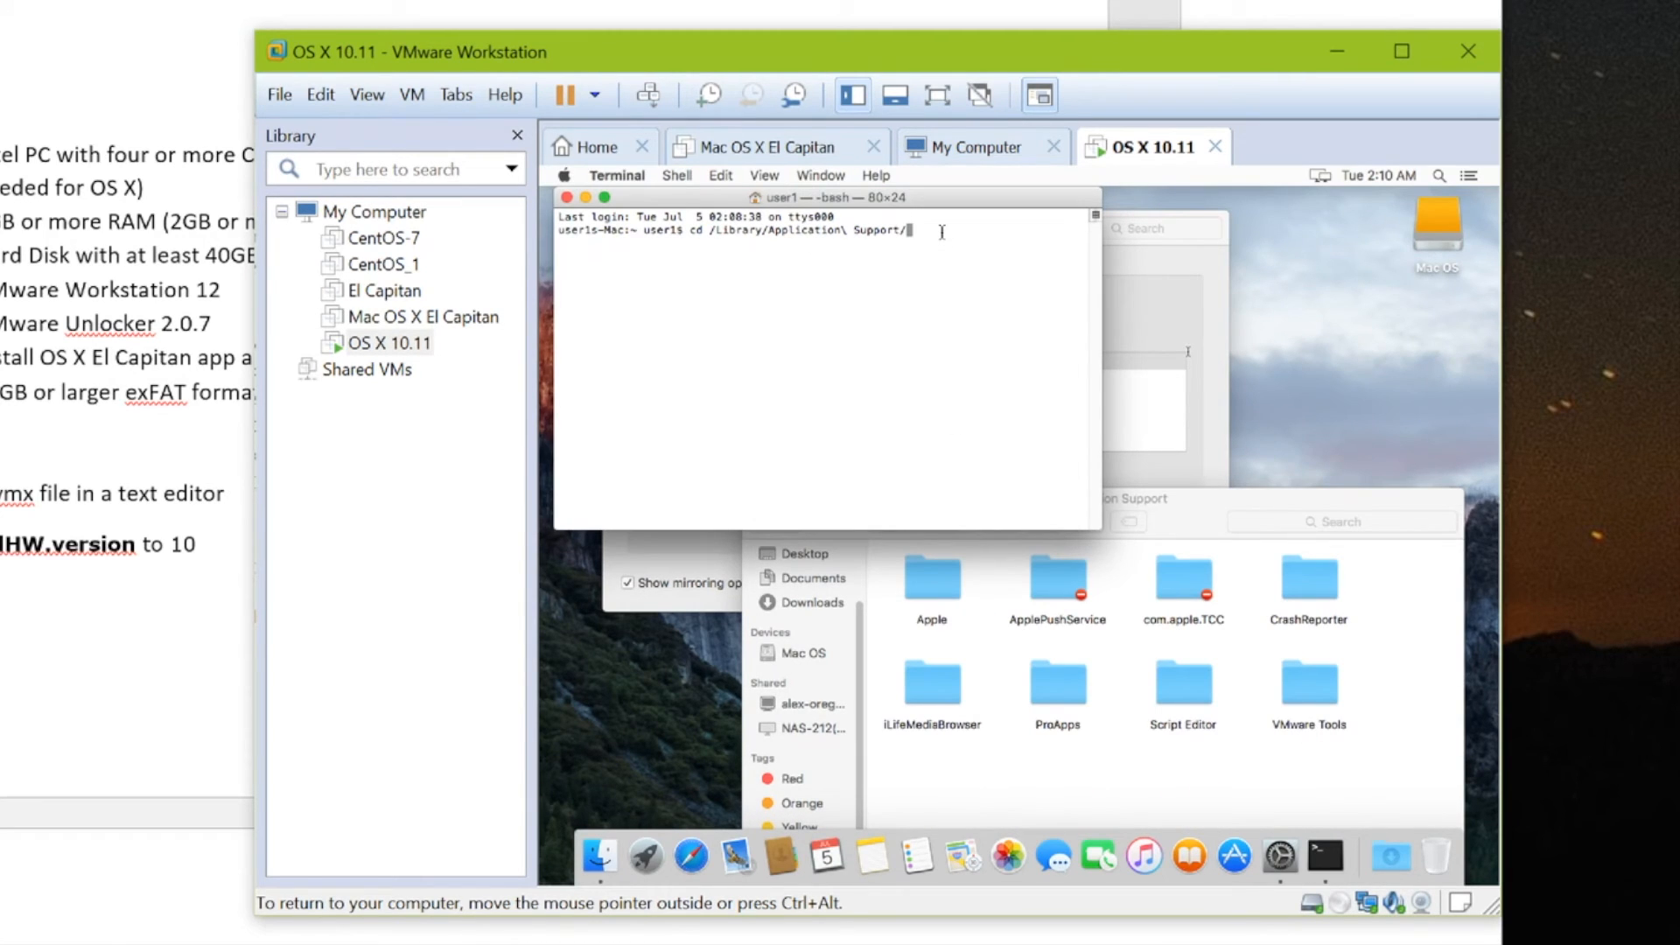
text(VMware\ Tools/)
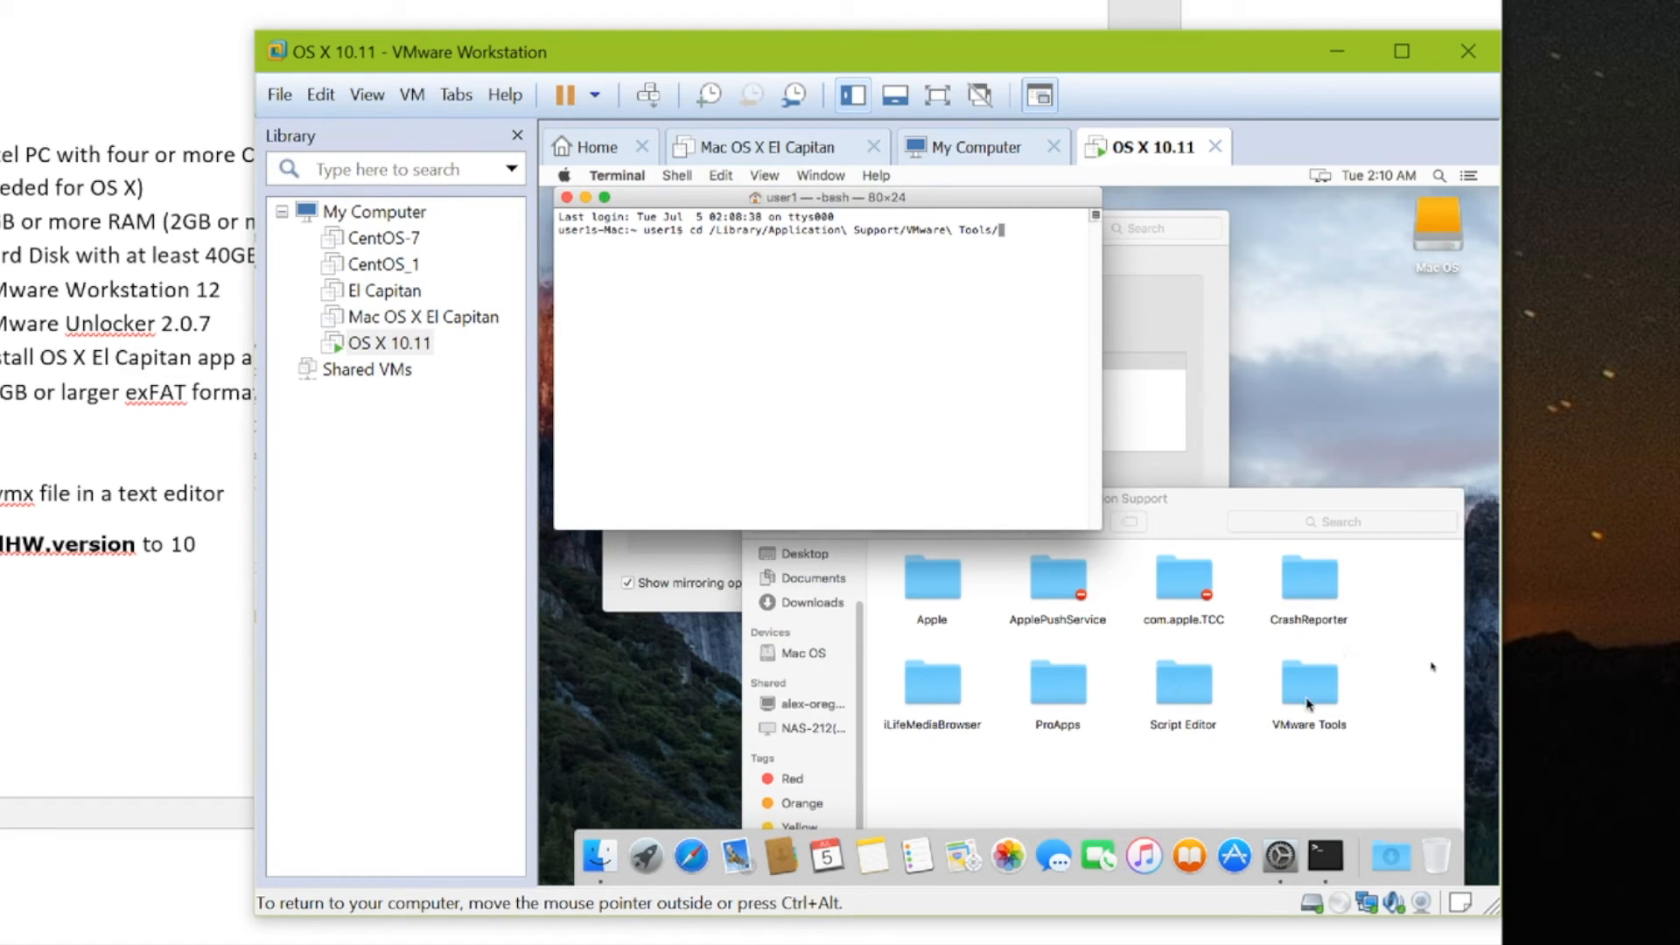
double_click(1308, 680)
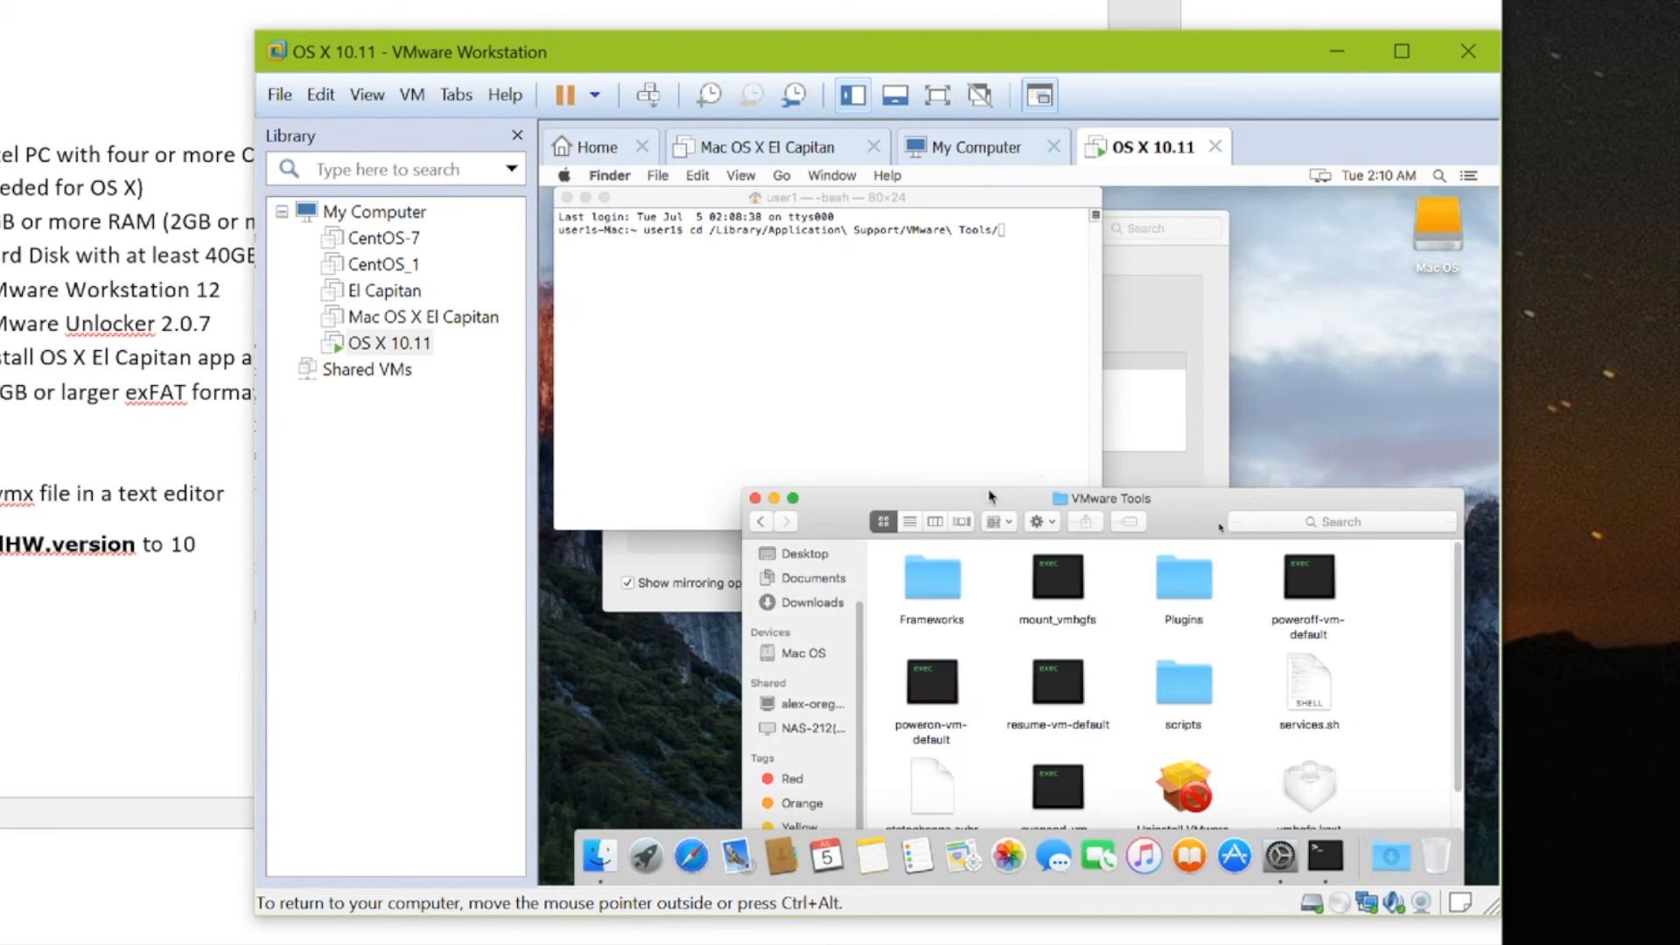
click(824, 312)
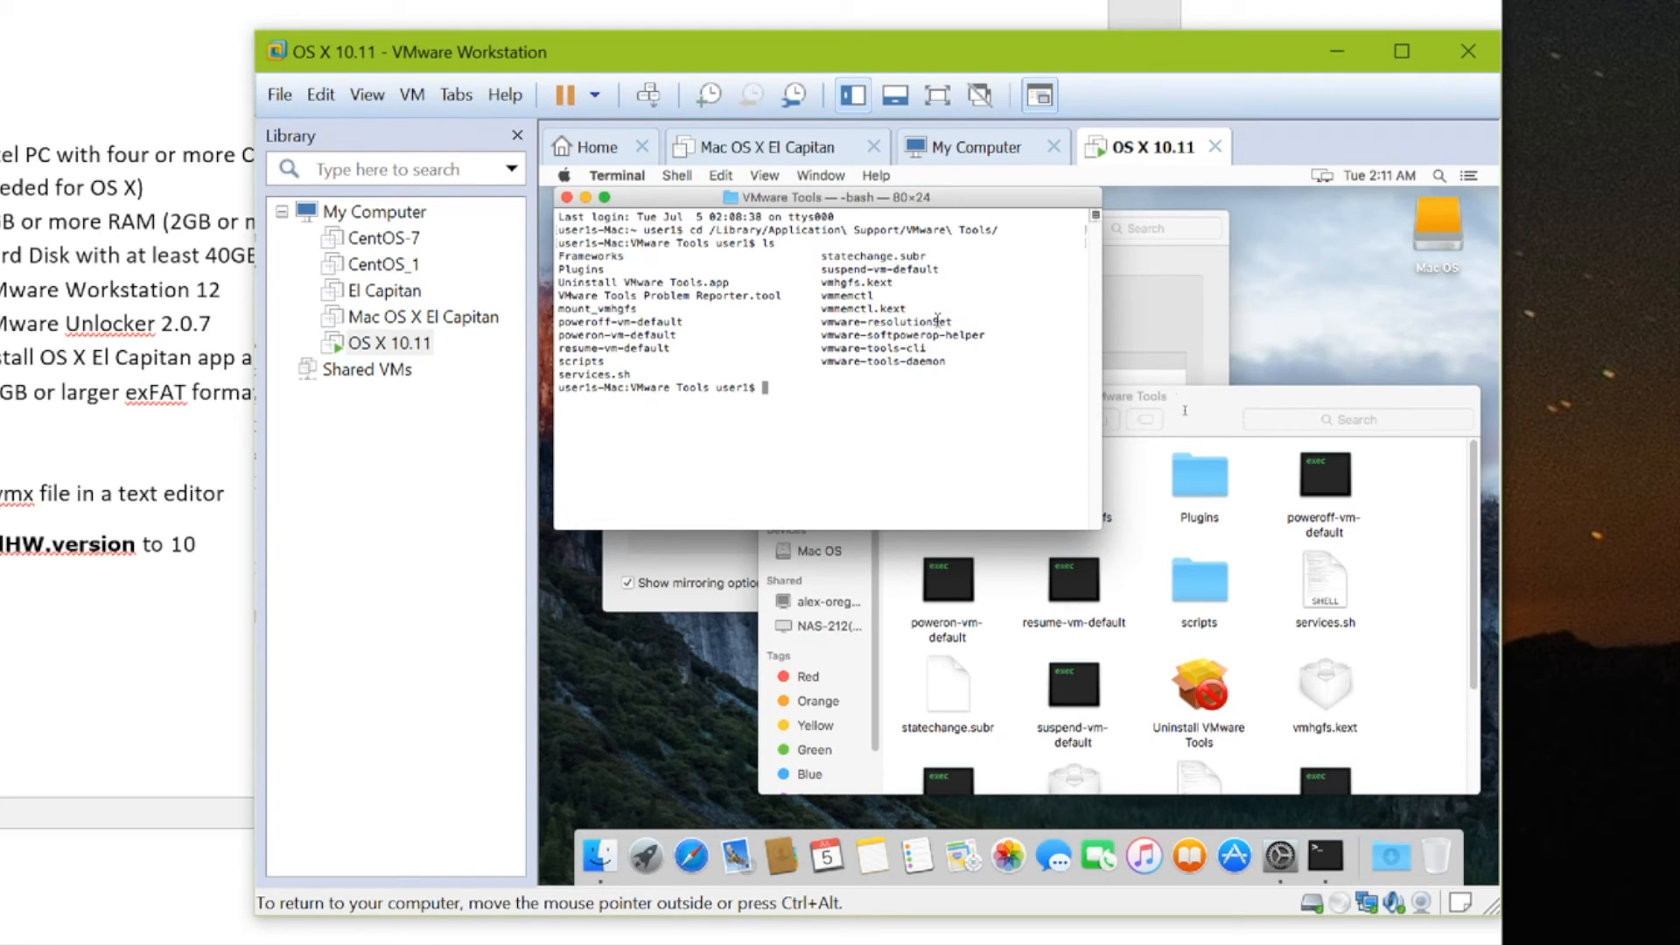
Step: Run ./vmware-resolutionSet 1920x1080, then again with sudo and the admin password
double_click(882, 322)
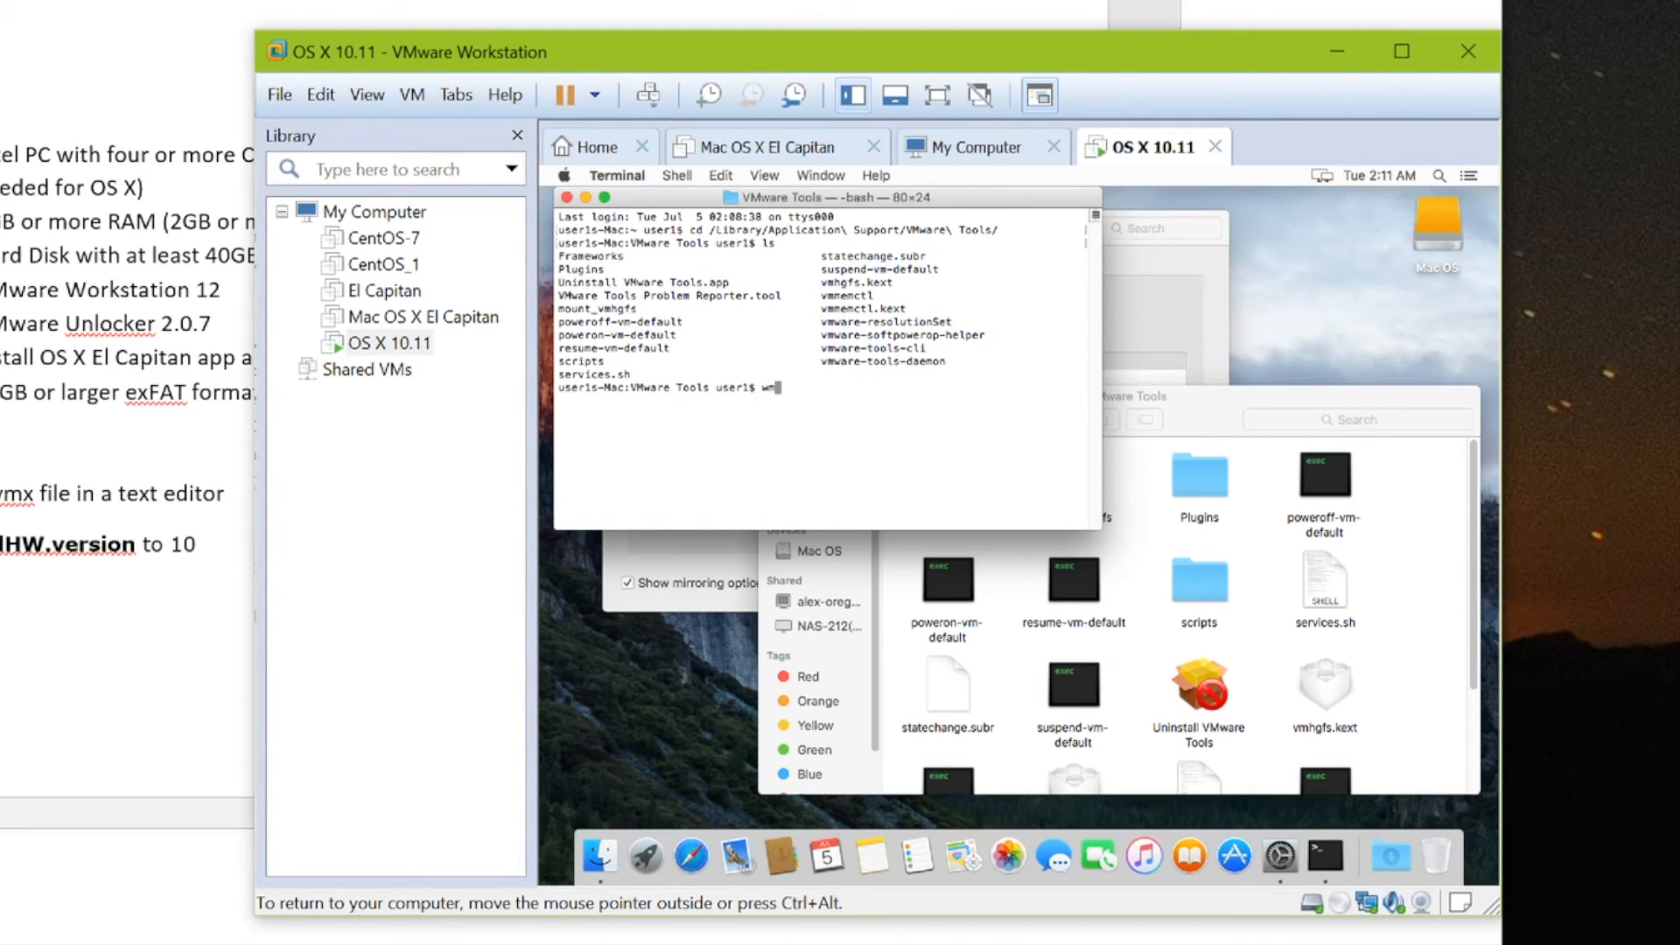
text(vmware)
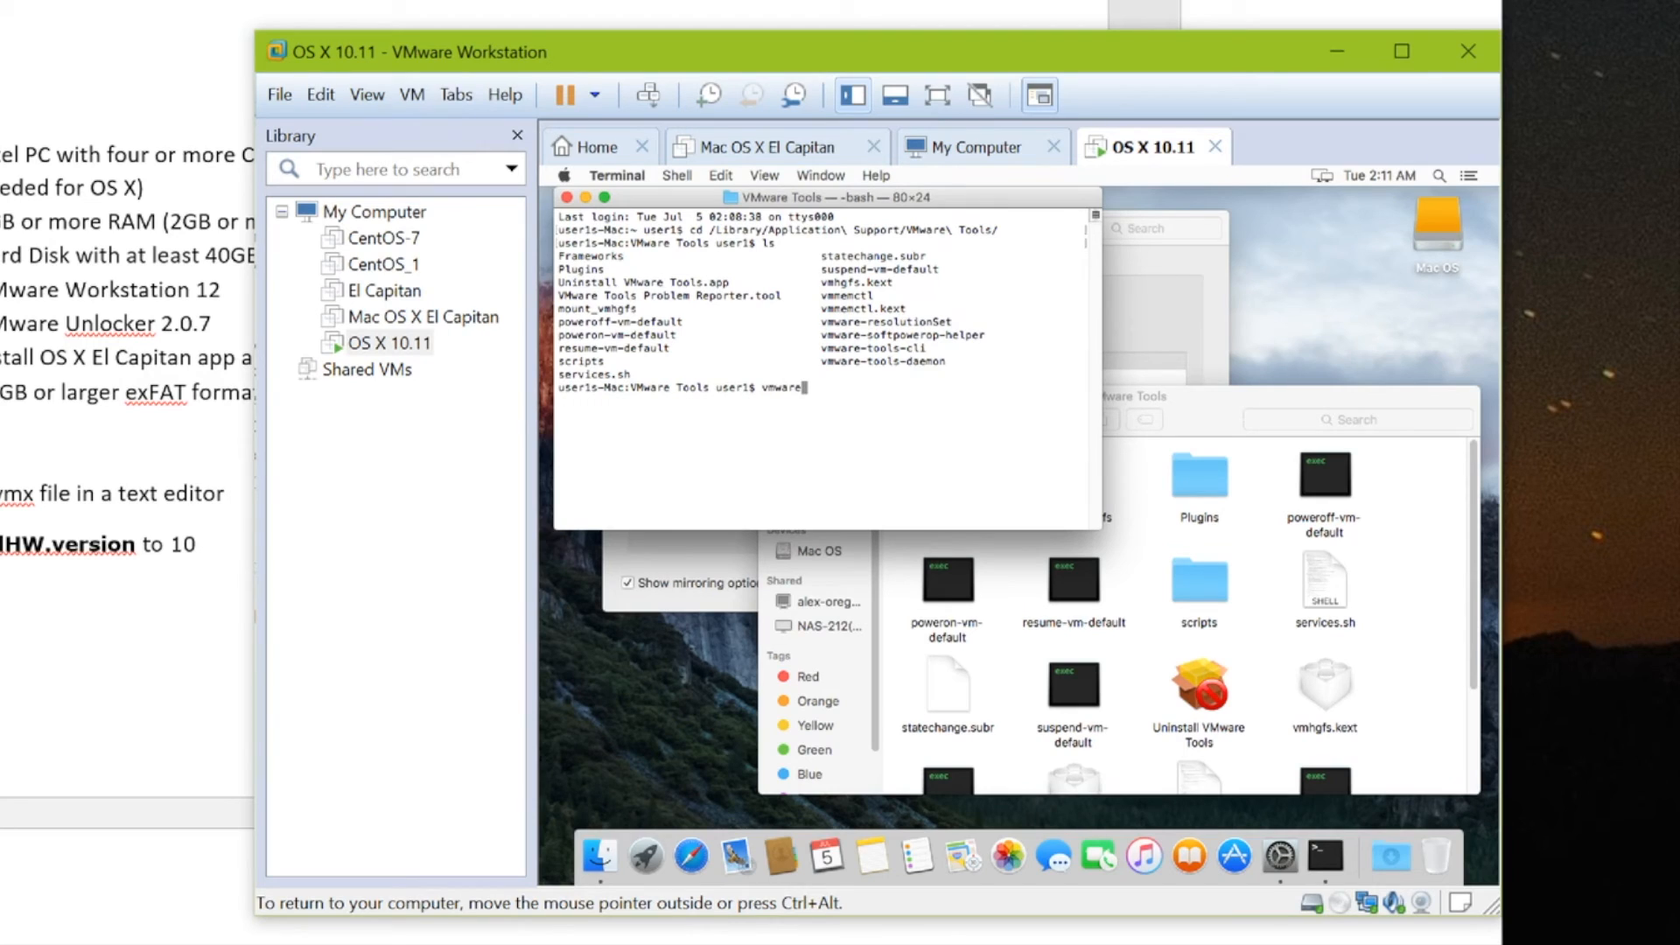
text(-re)
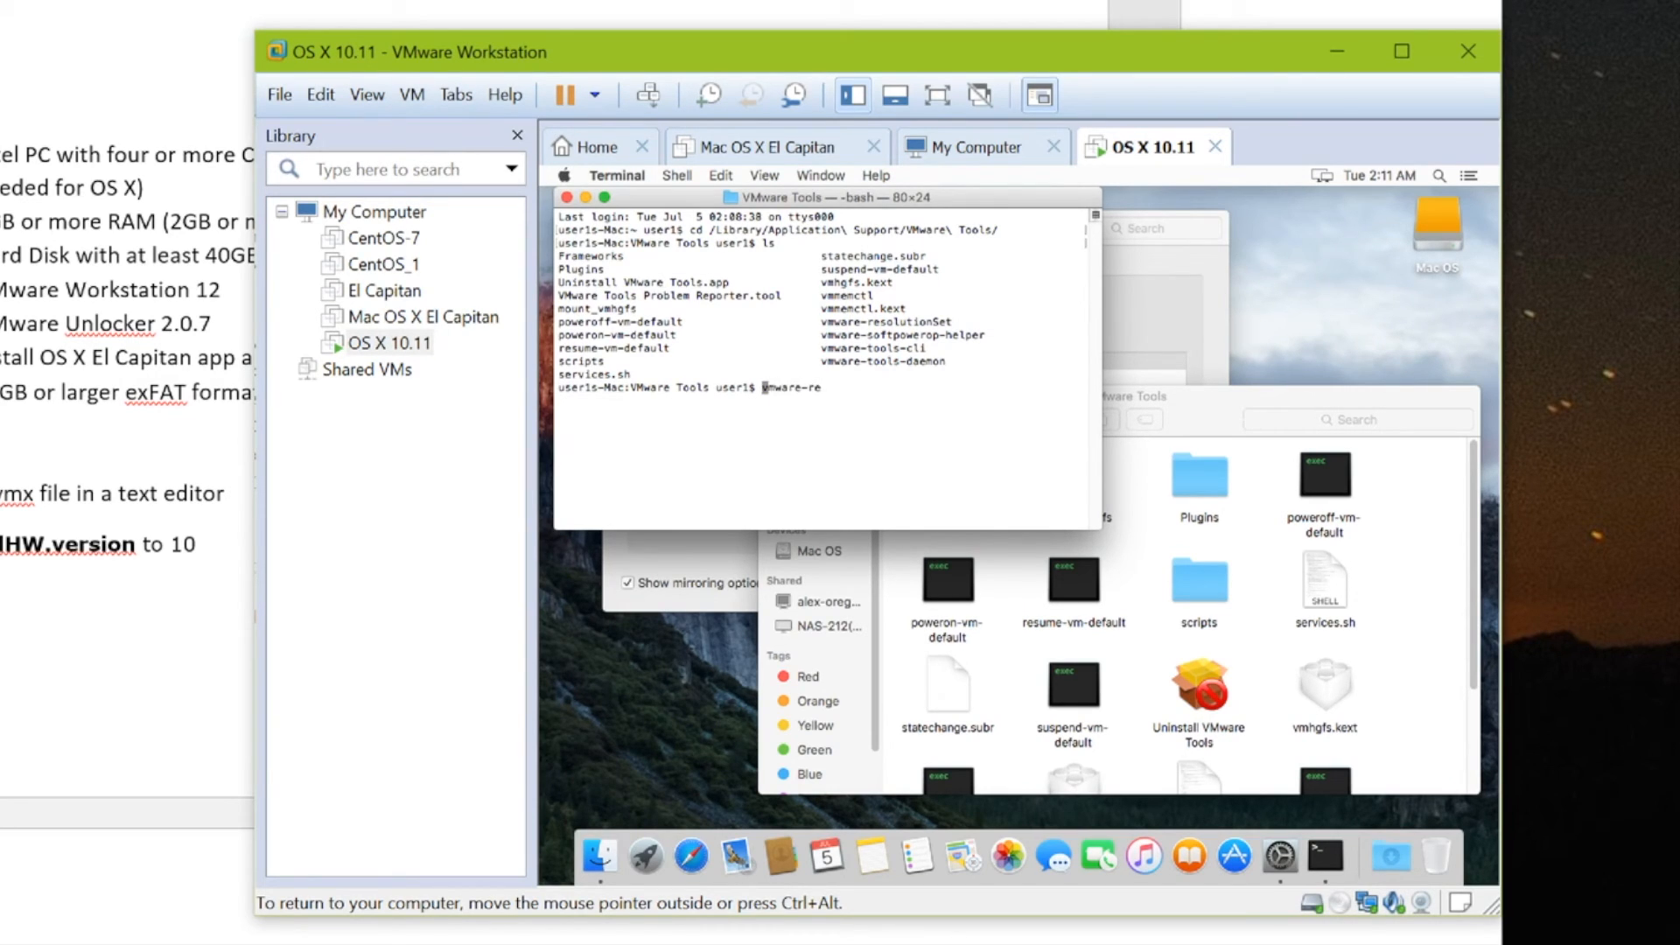
text(./)
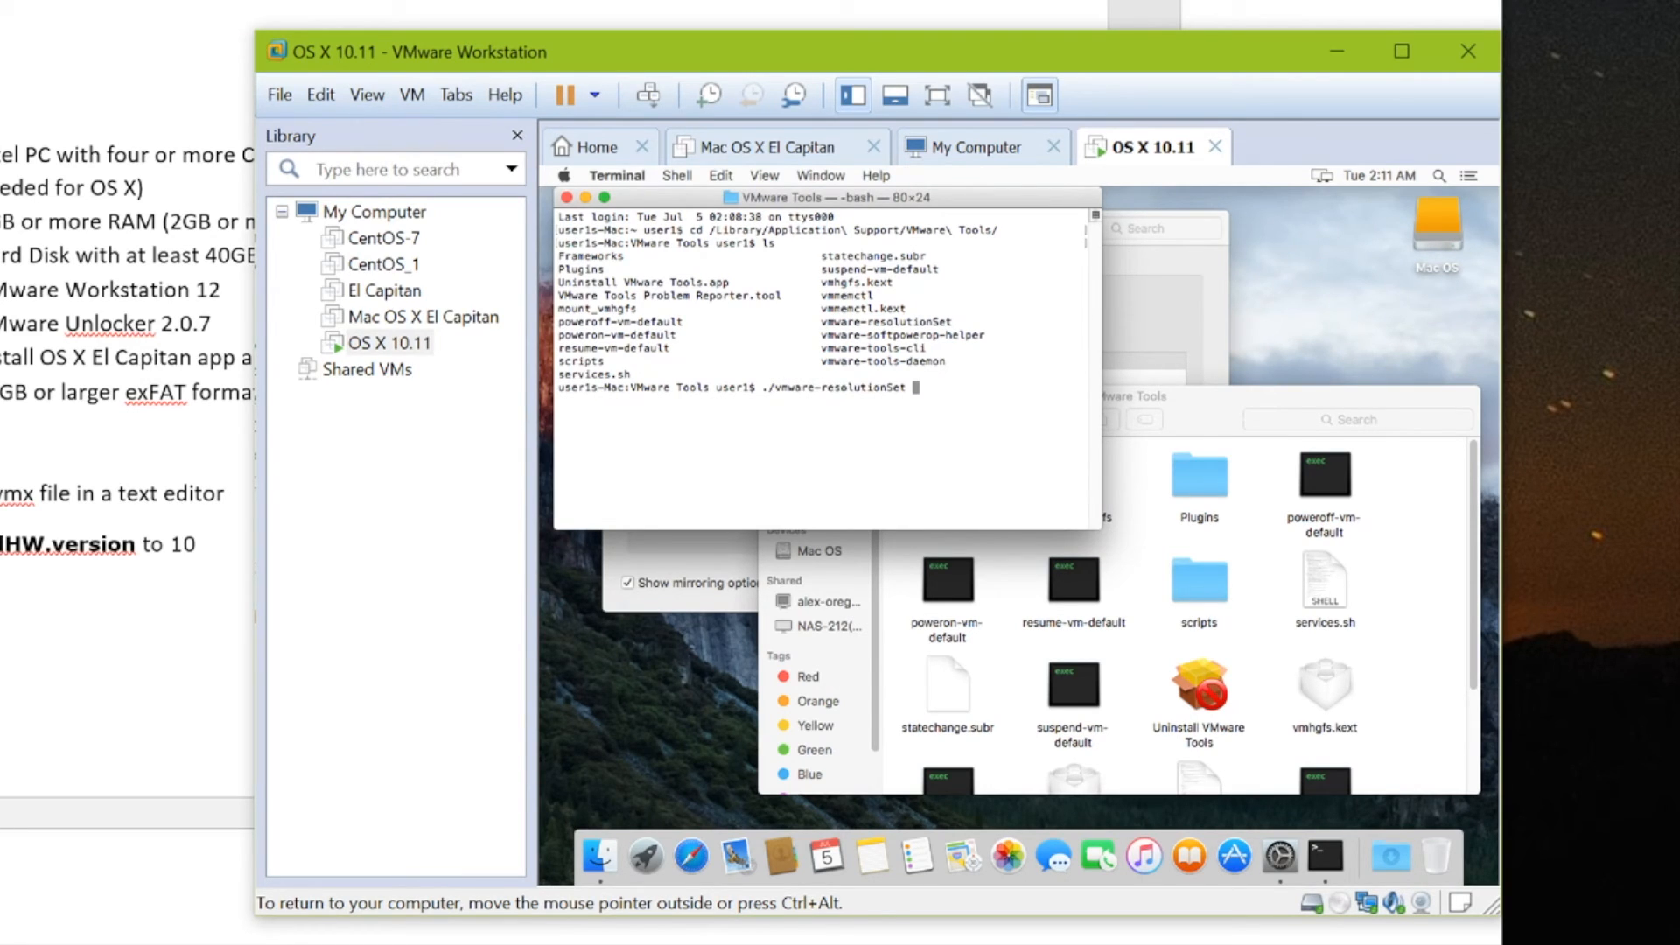
text(1920x)
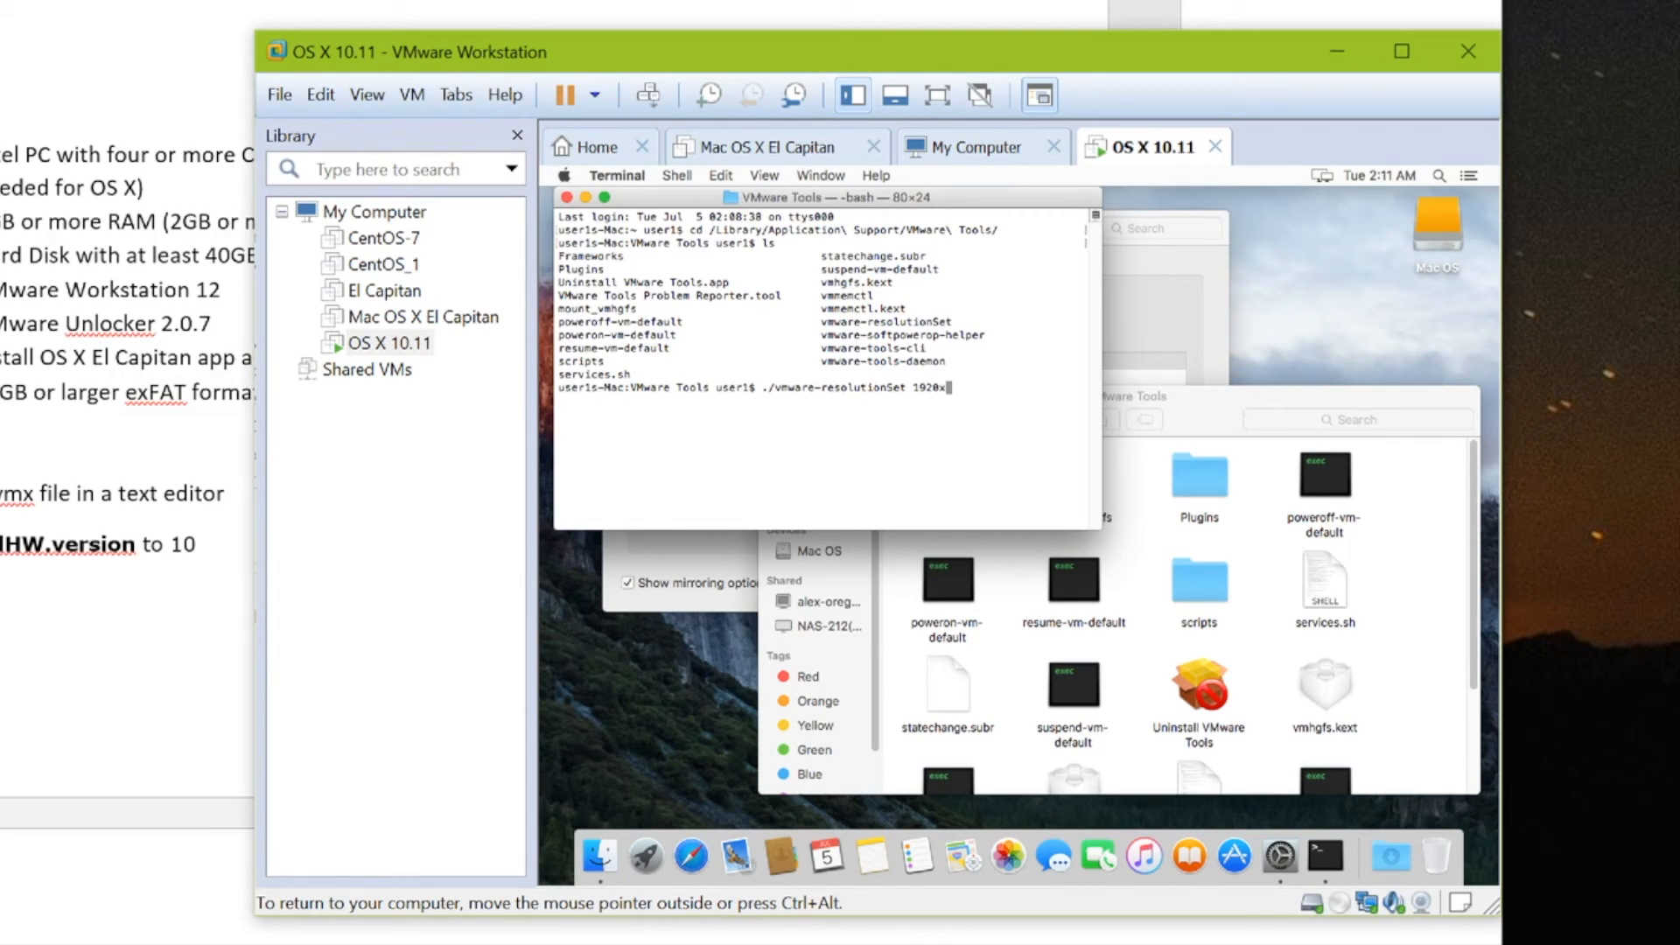
text(180)
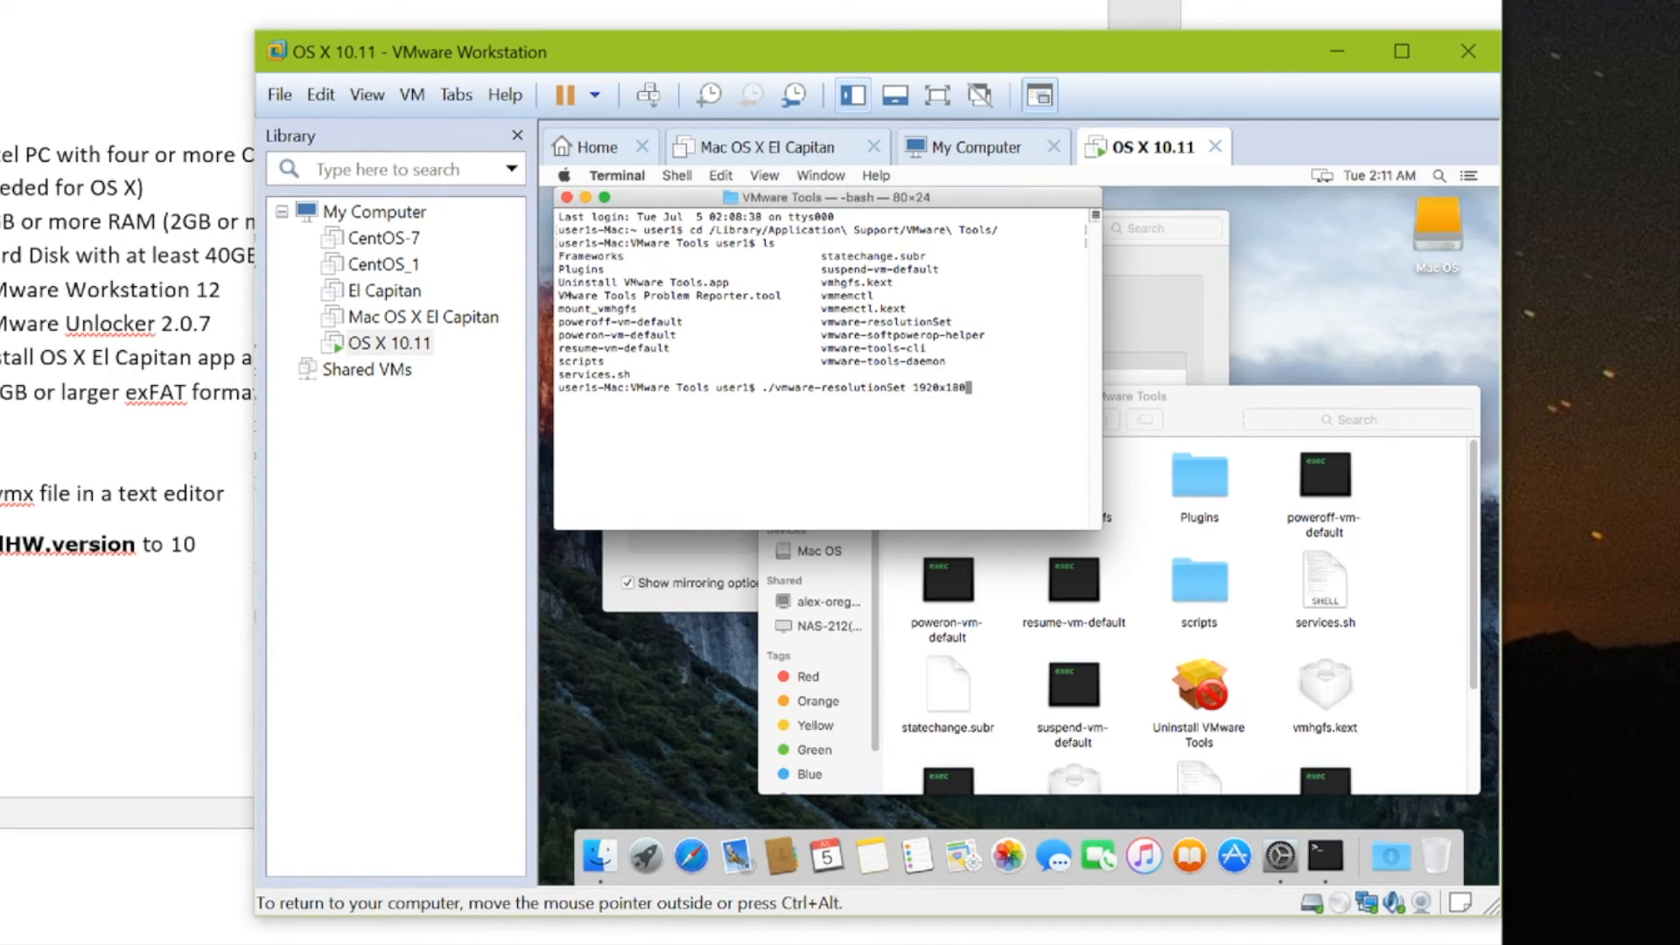
text(0)
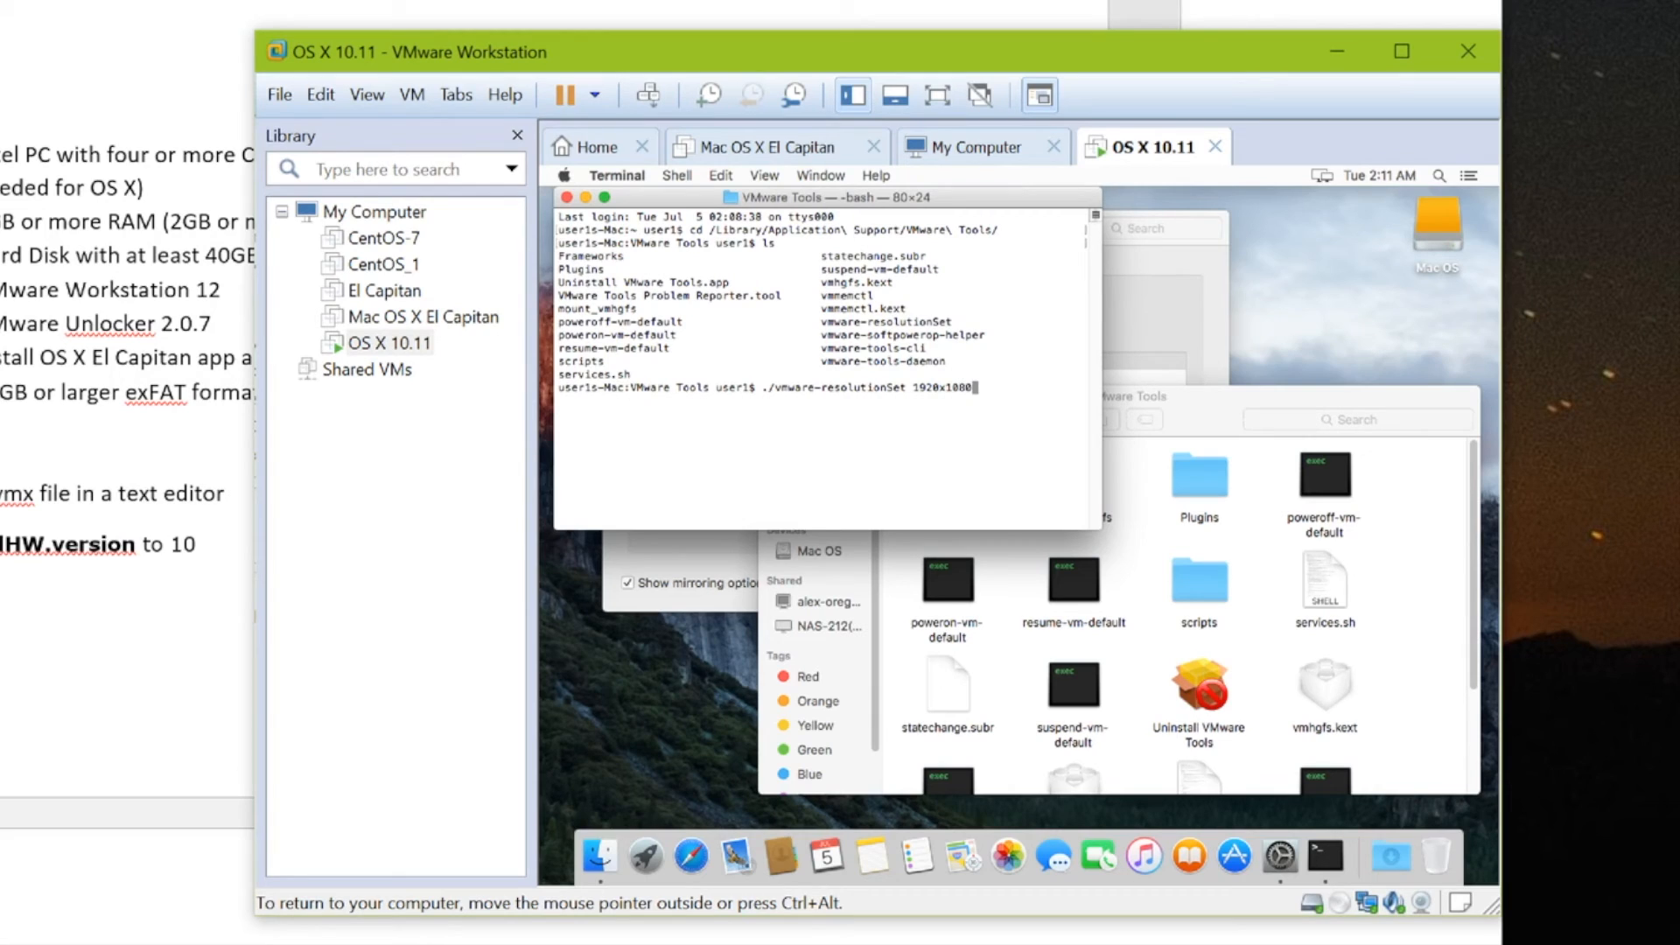
key(Return)
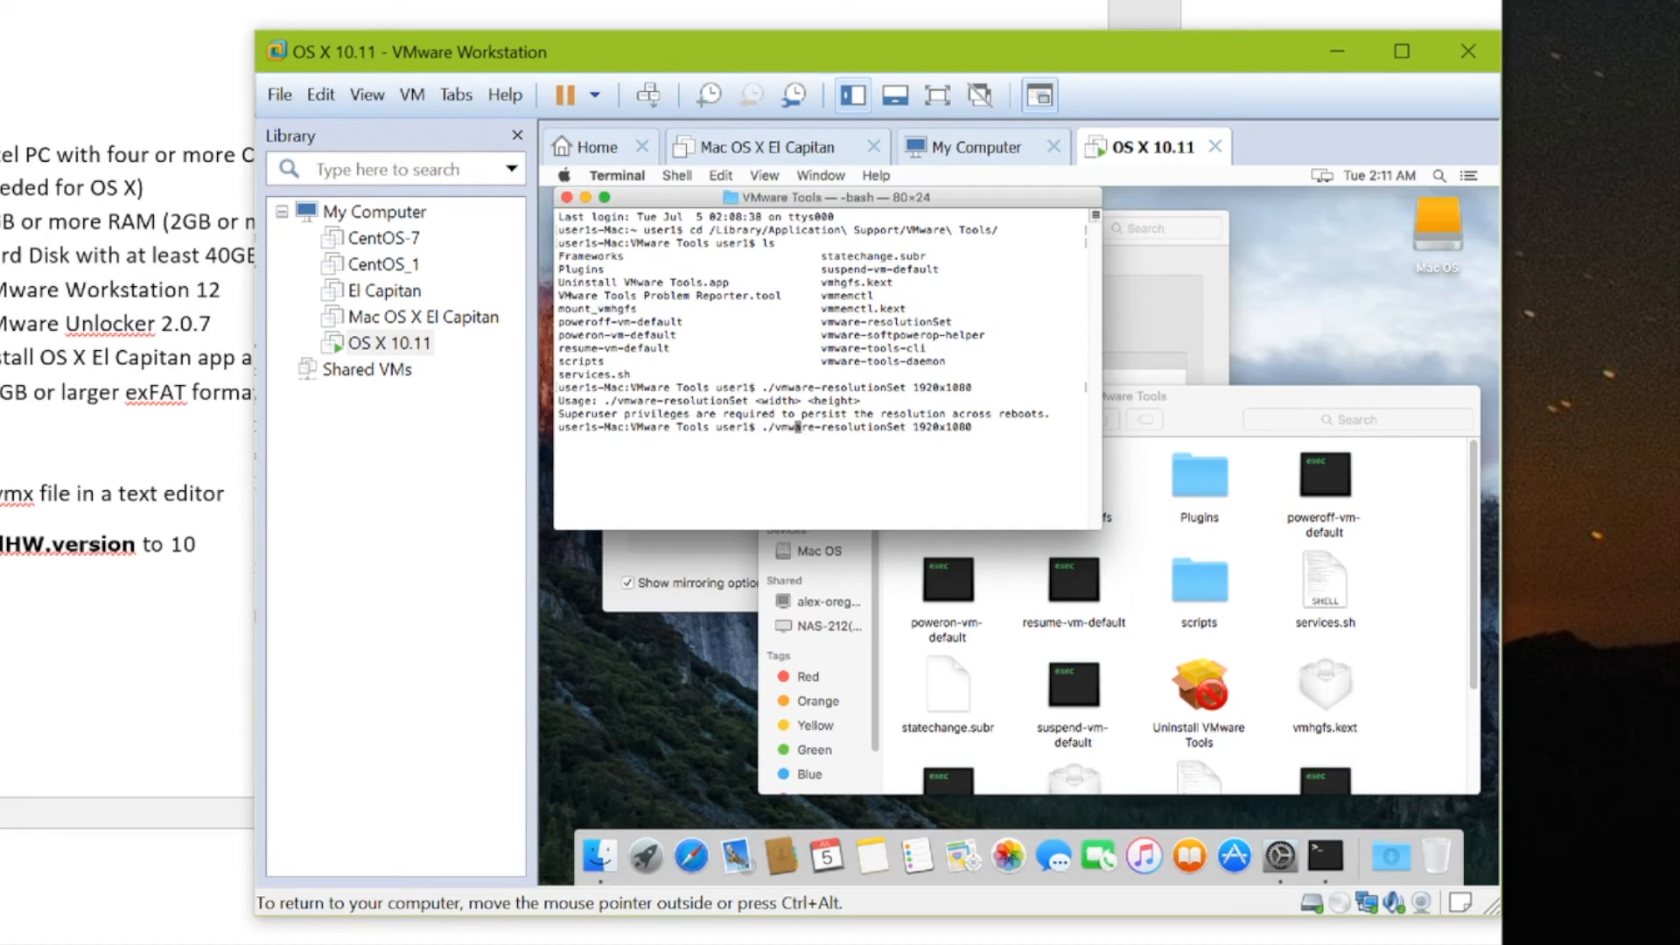
text(sudo)
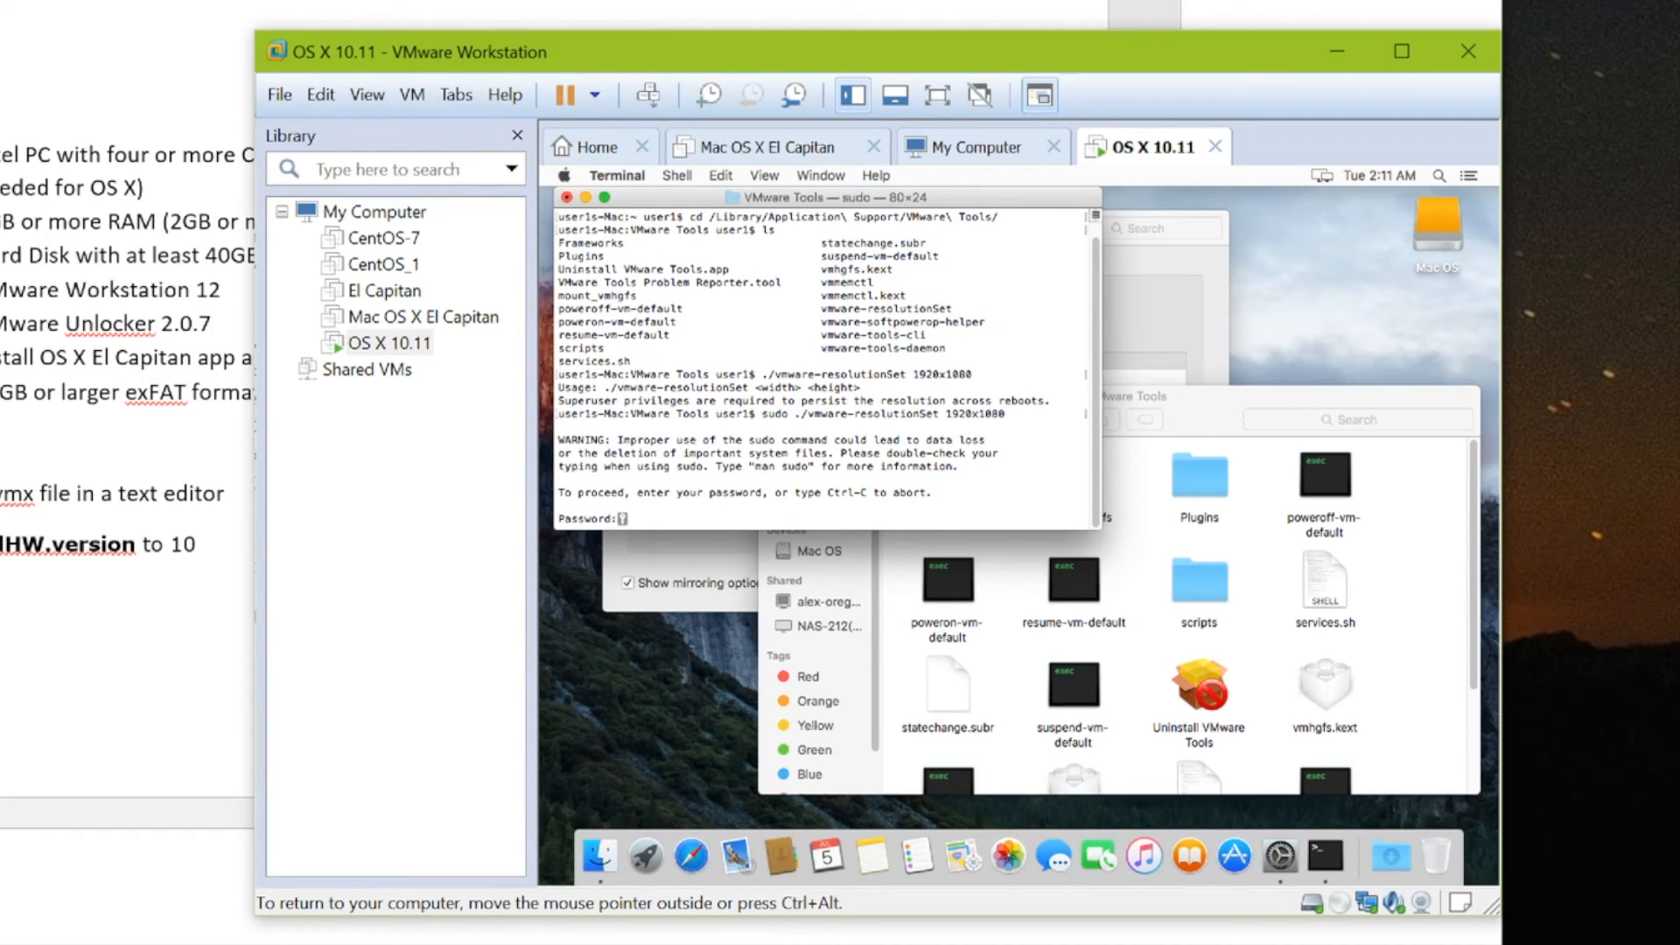
key(Enter)
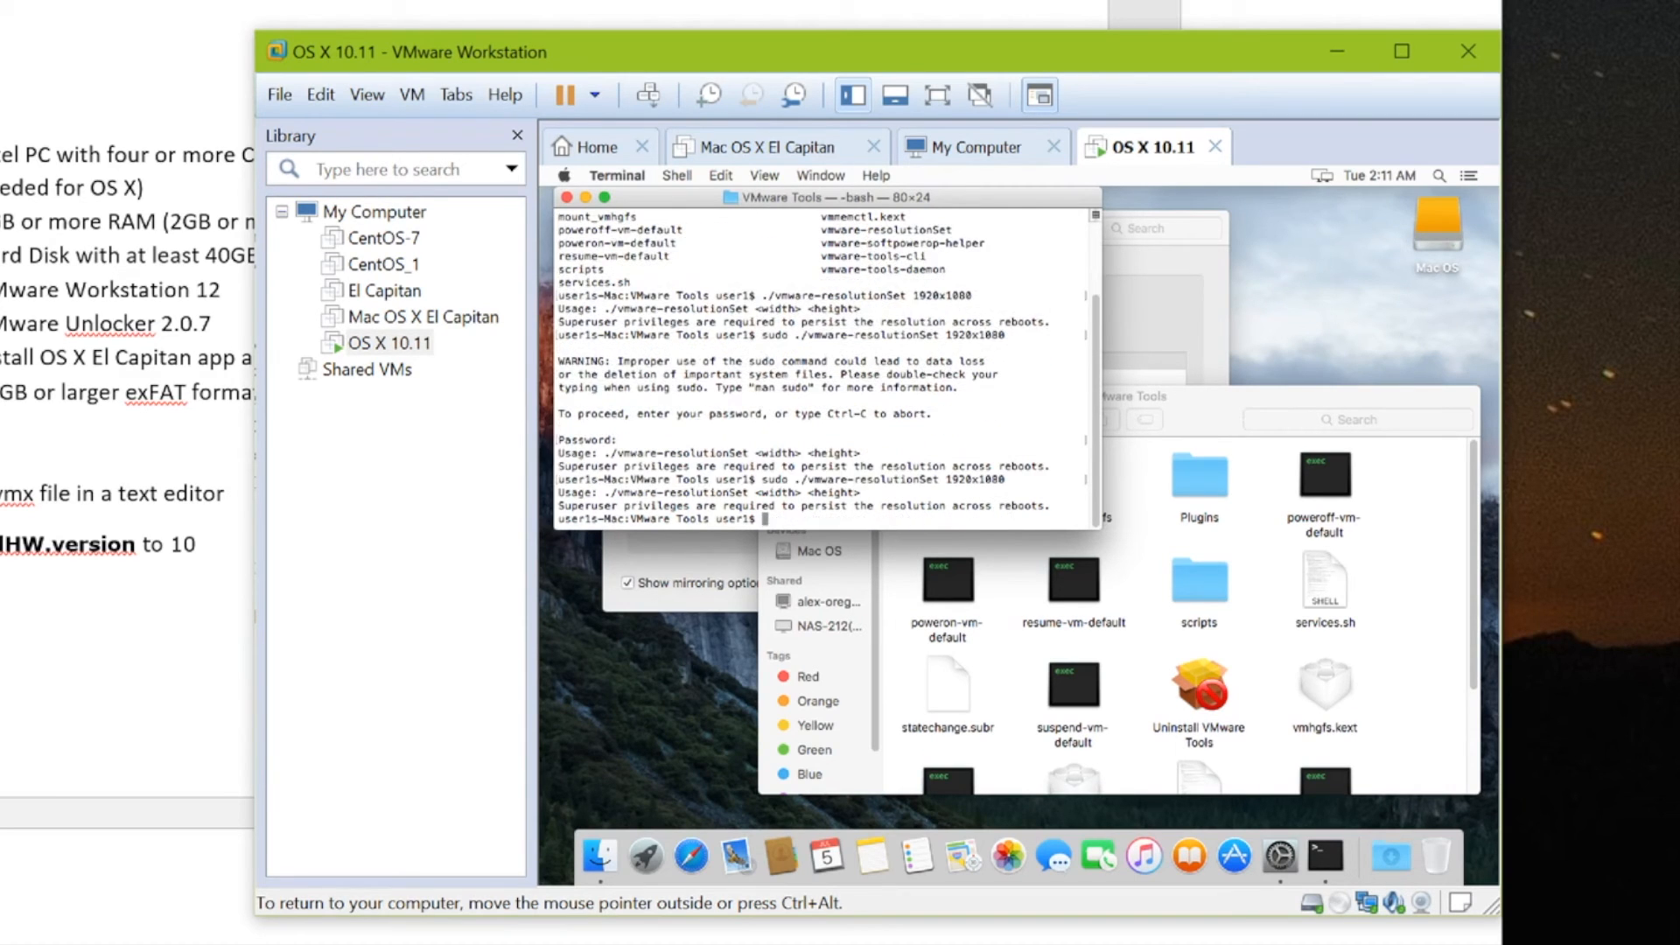
Step: Enter the command 'sudo ./vmware-resolutionSet 1920' in the guest Terminal
text(sudo ./vmware-resolutionSet 1920)
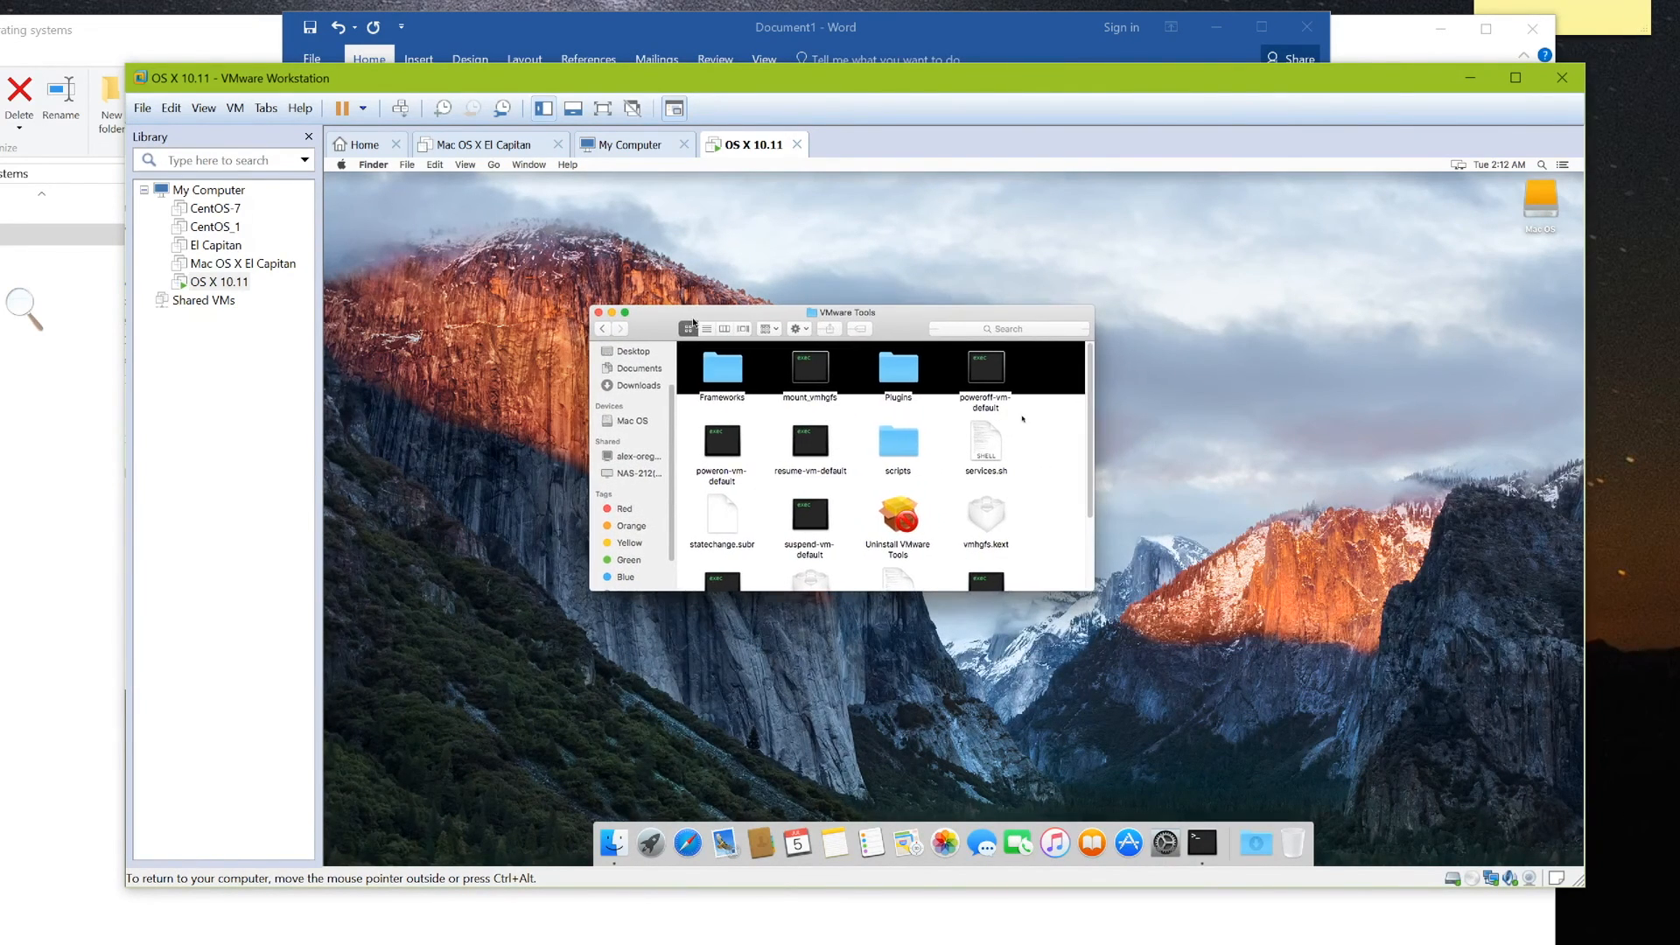
Step: Reposition the VM and VMware Tools folder windows and launch Terminal from the Dock
drag(845, 312, 829, 314)
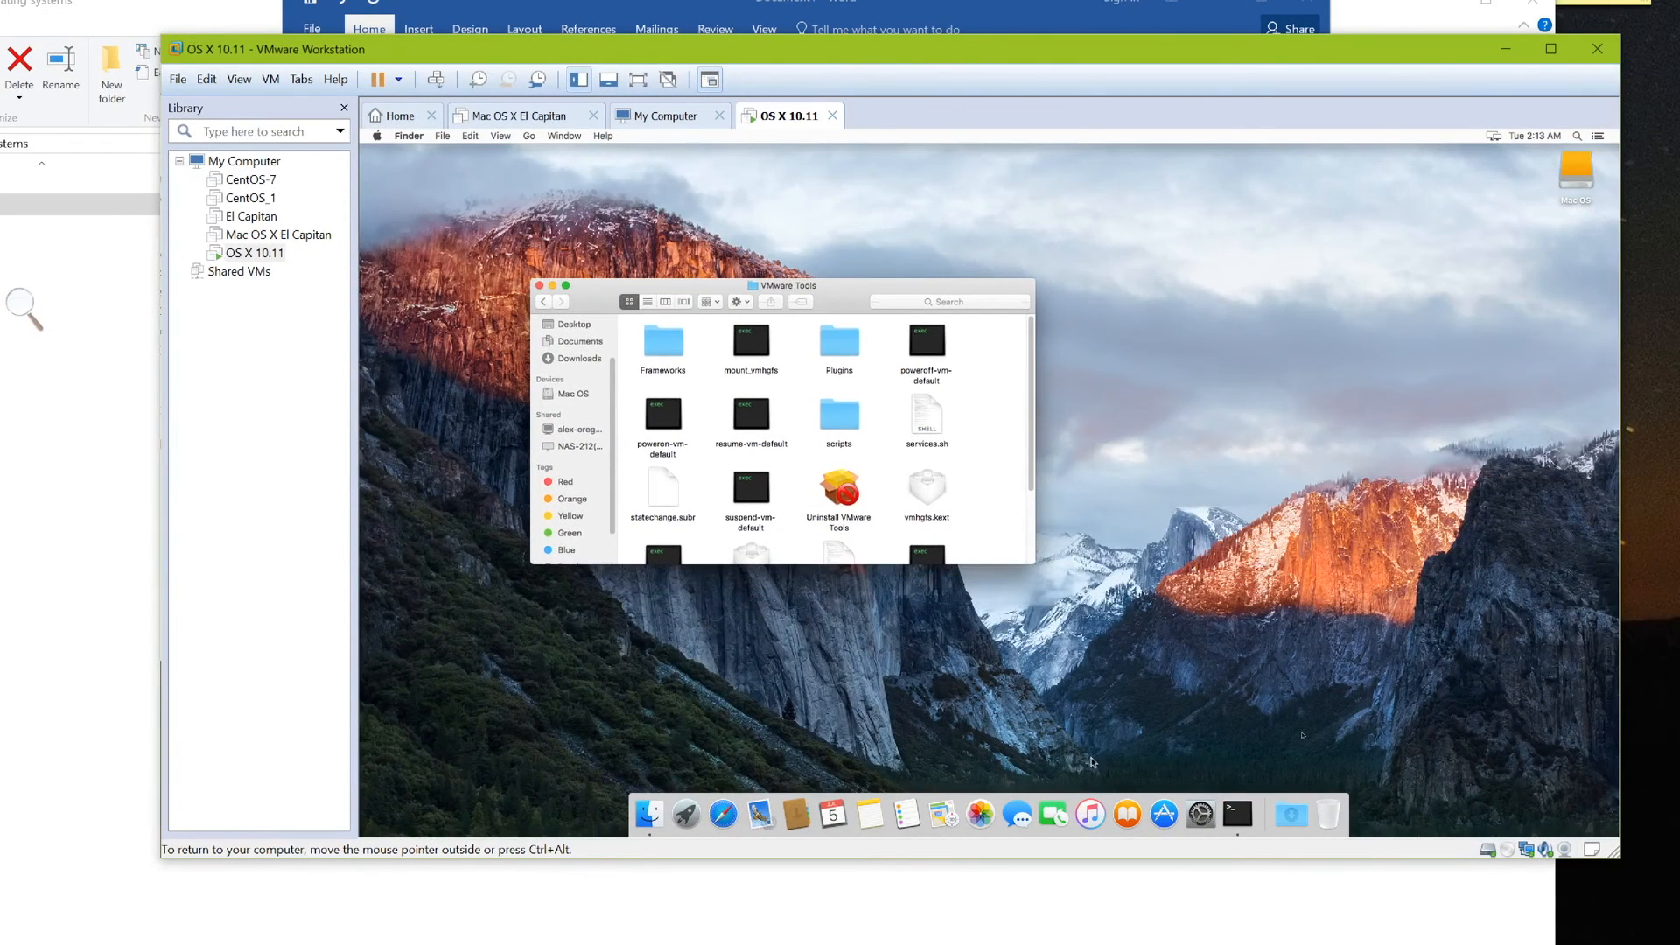
mouse_move(1238, 813)
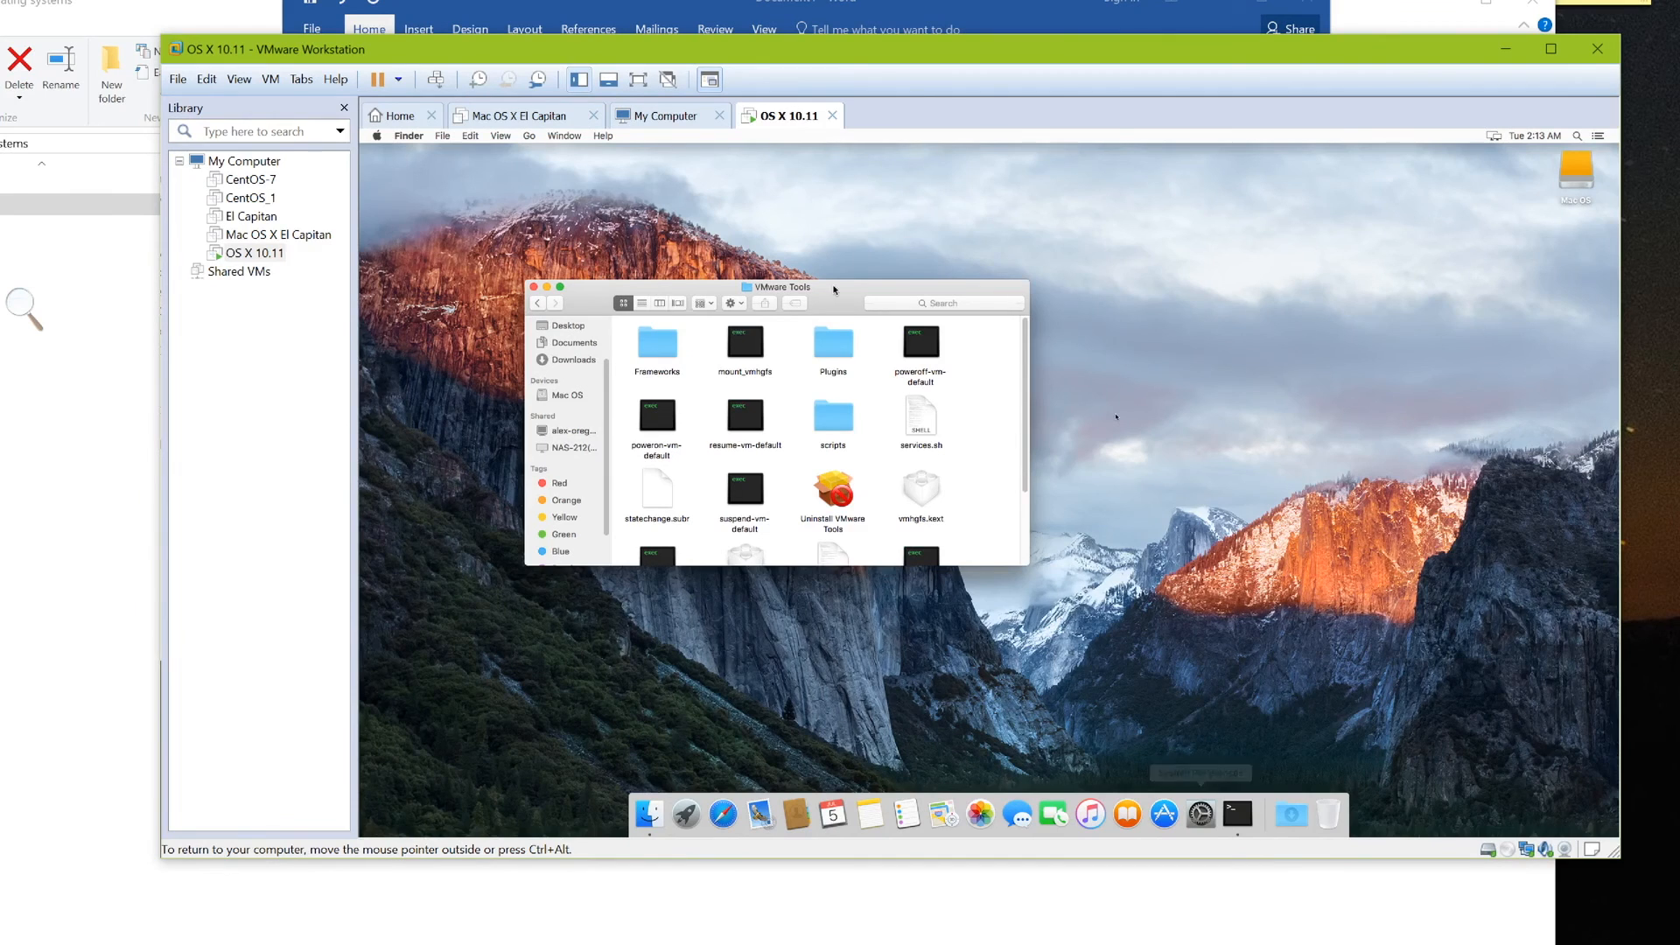
drag(777, 286, 755, 307)
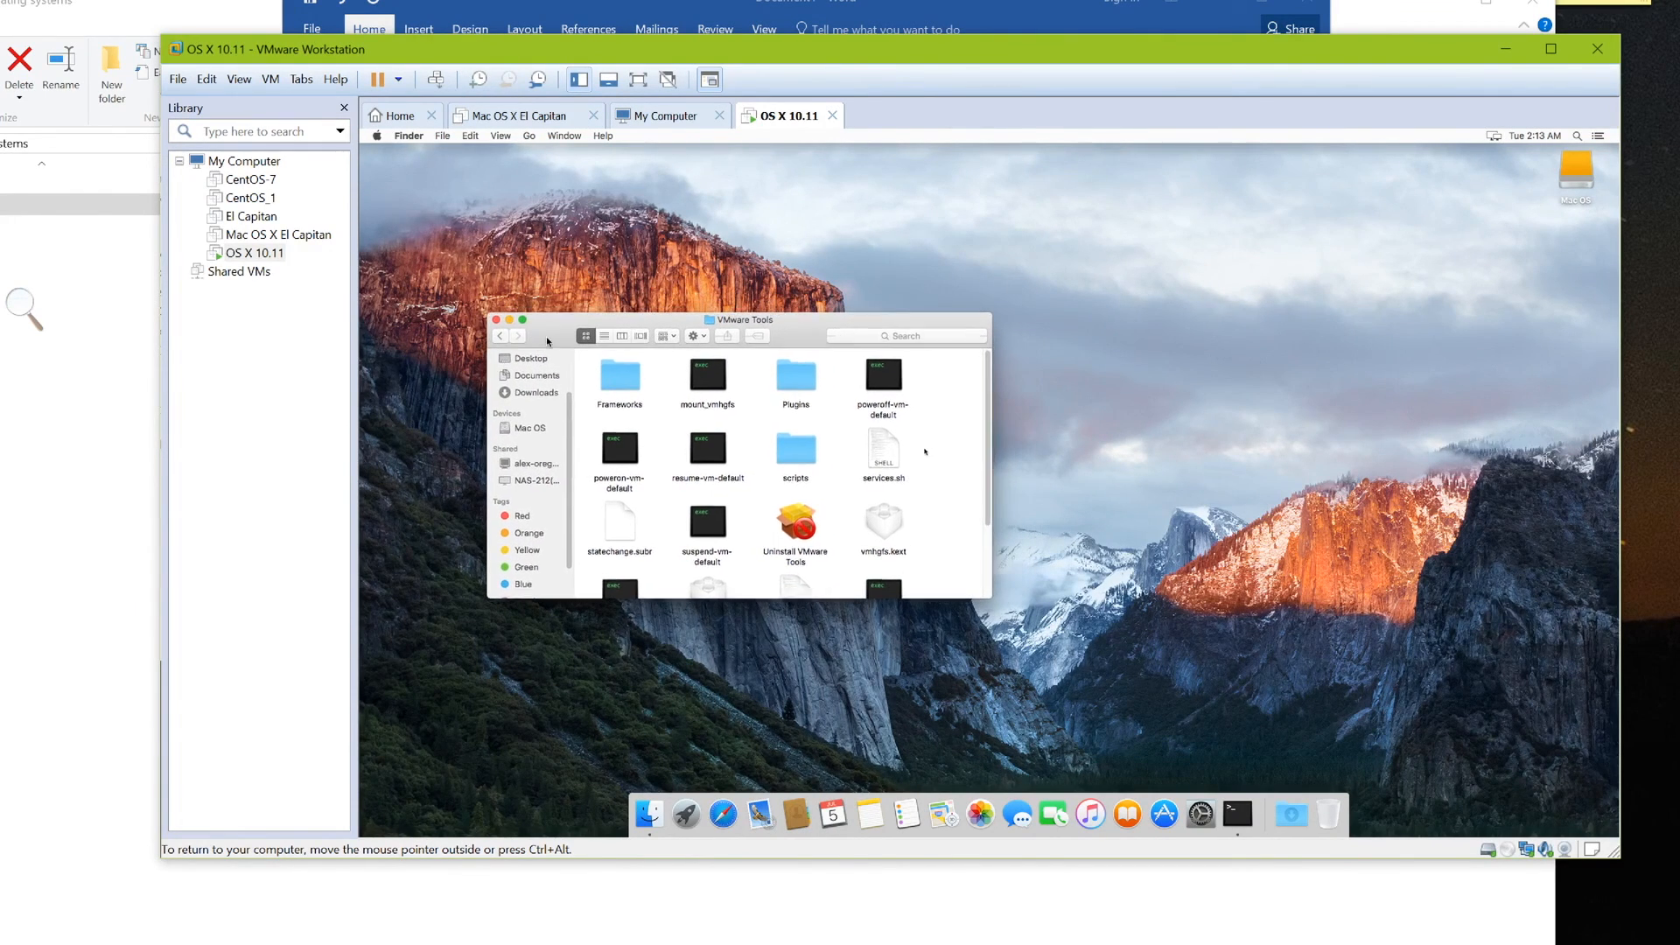
click(707, 522)
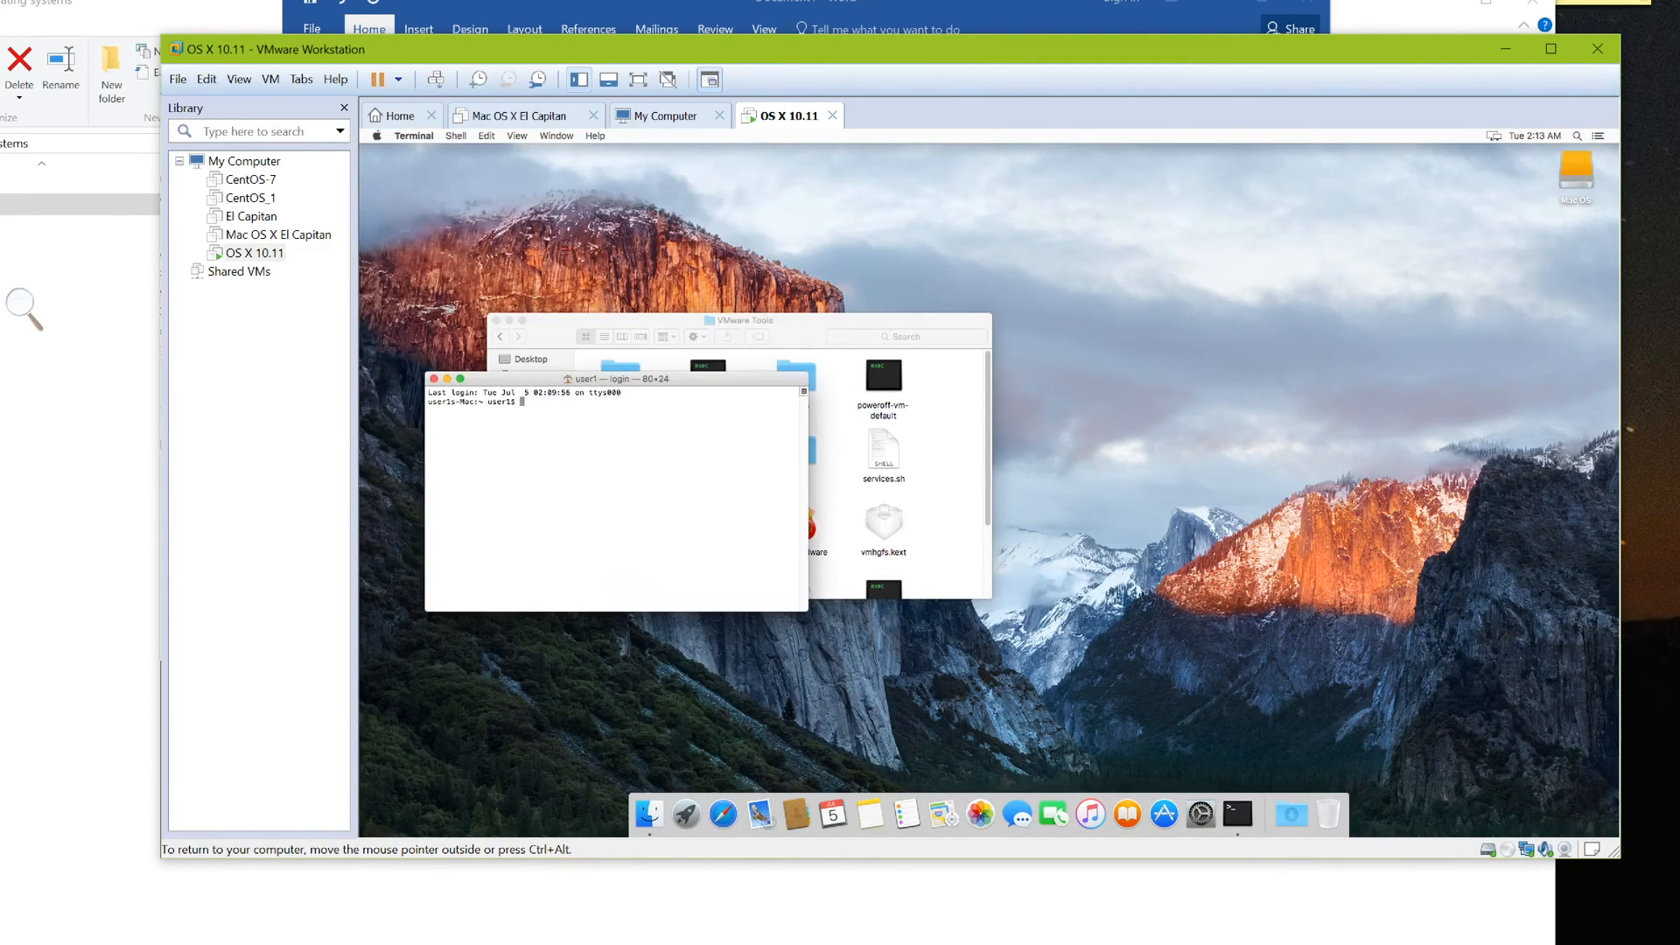
Step: Try running sudo ./vmware-resolutionSet 3840 2160 from the current directory
text(sudo ./vmware-resolutionSet 1920 1080)
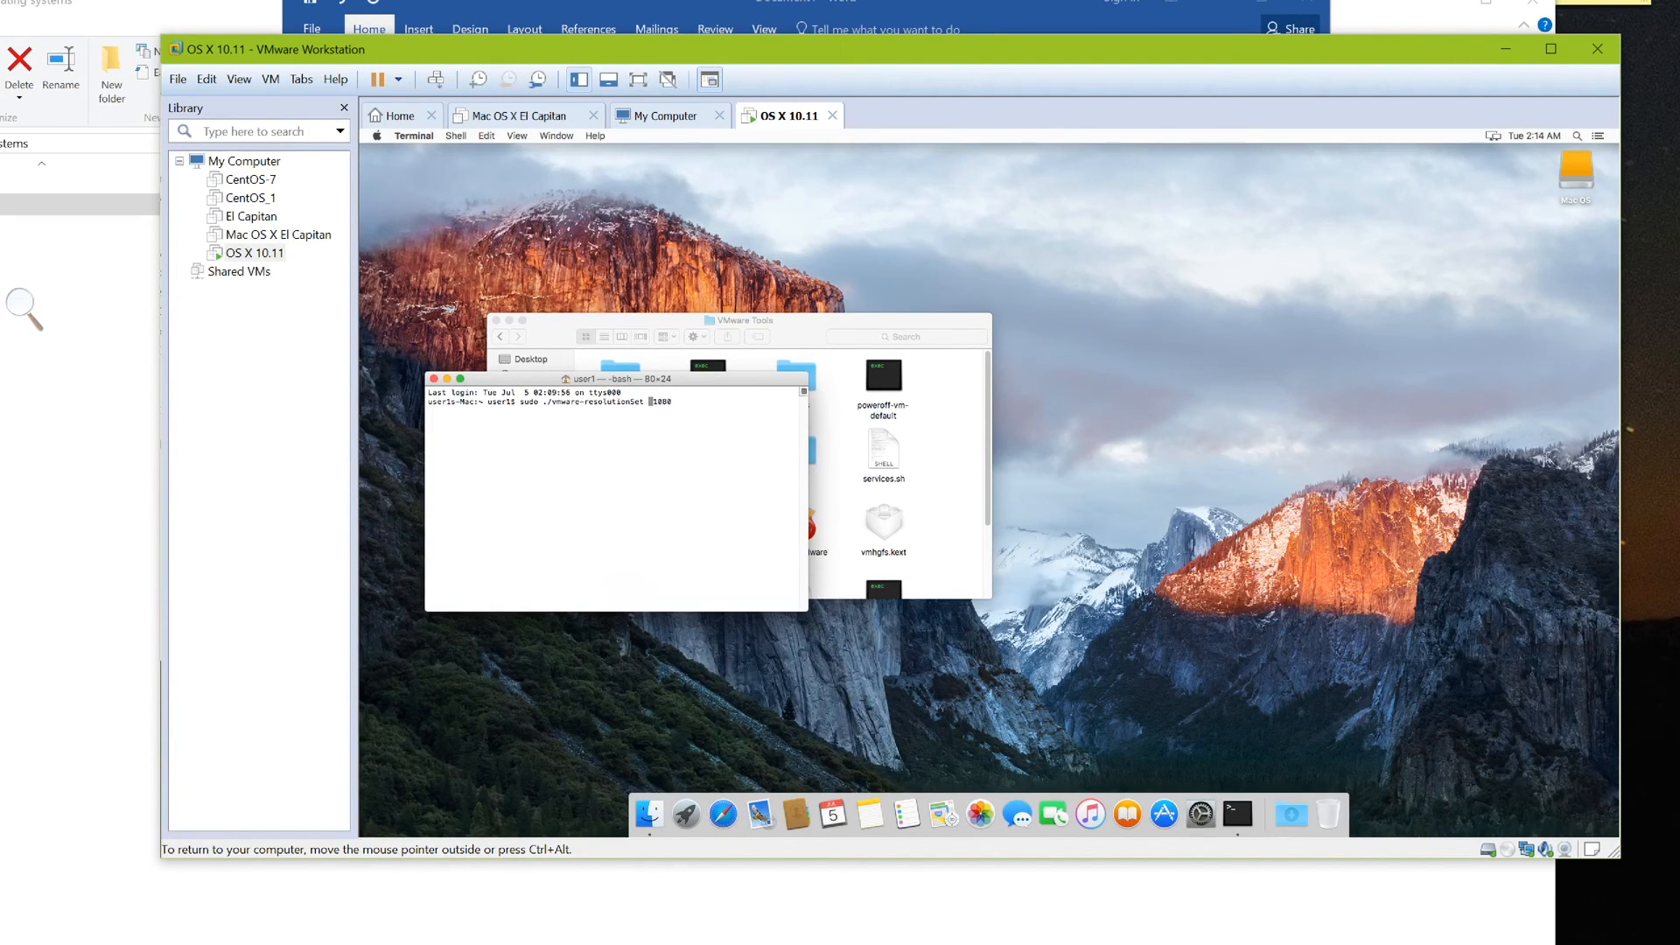
text(3840)
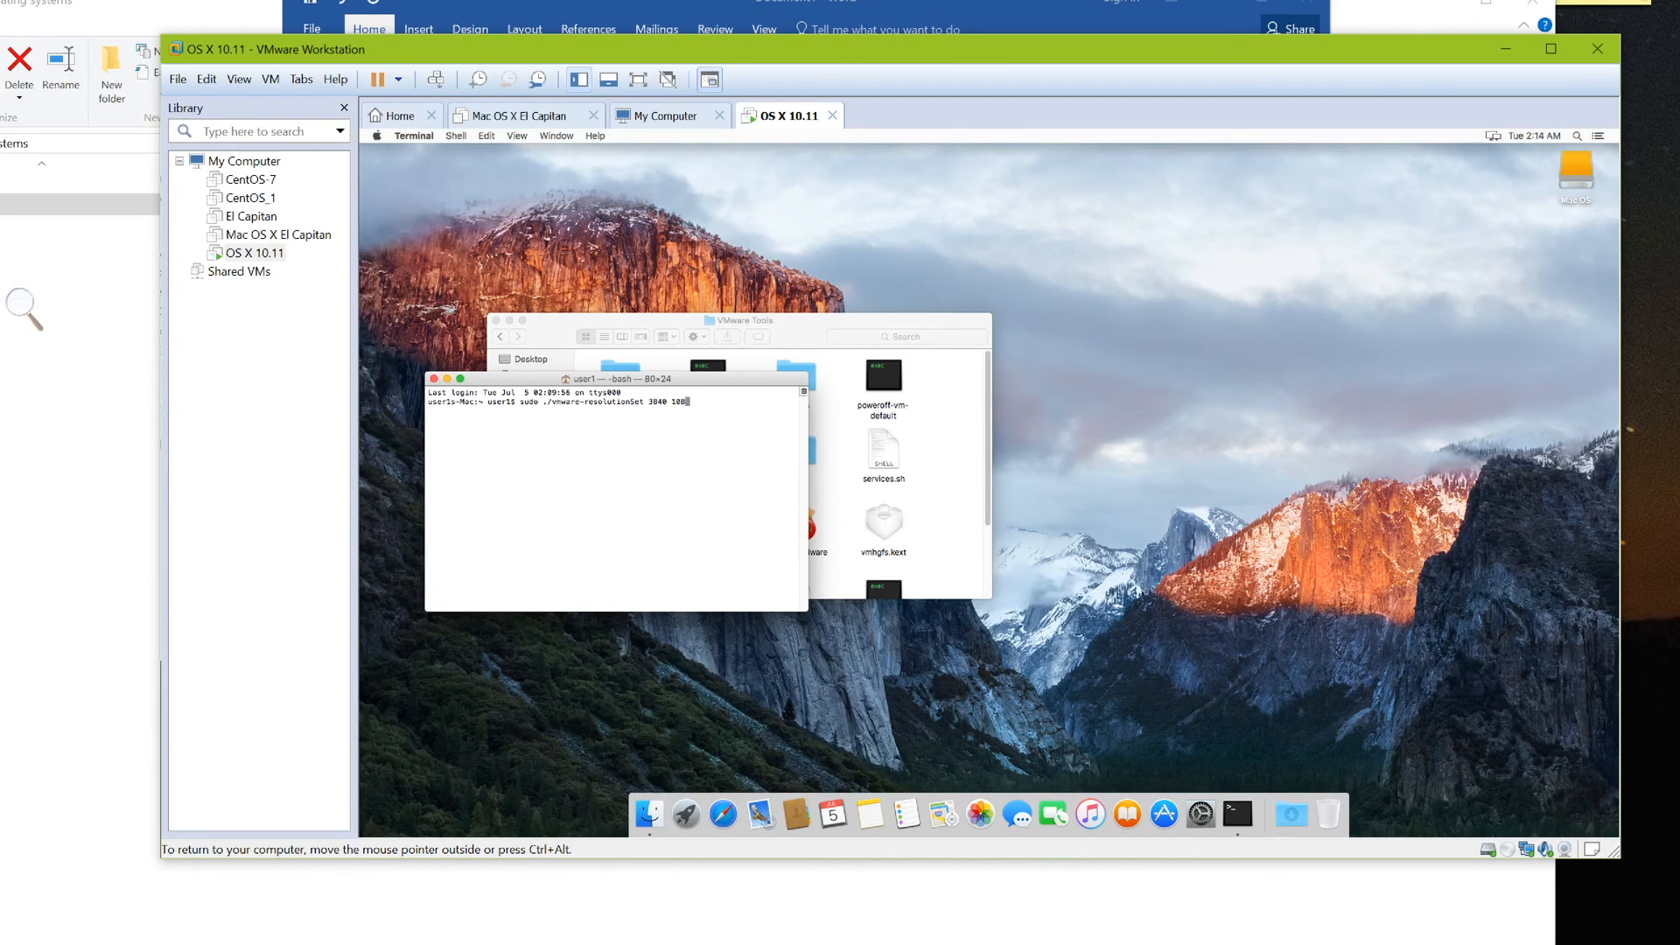
text(2160)
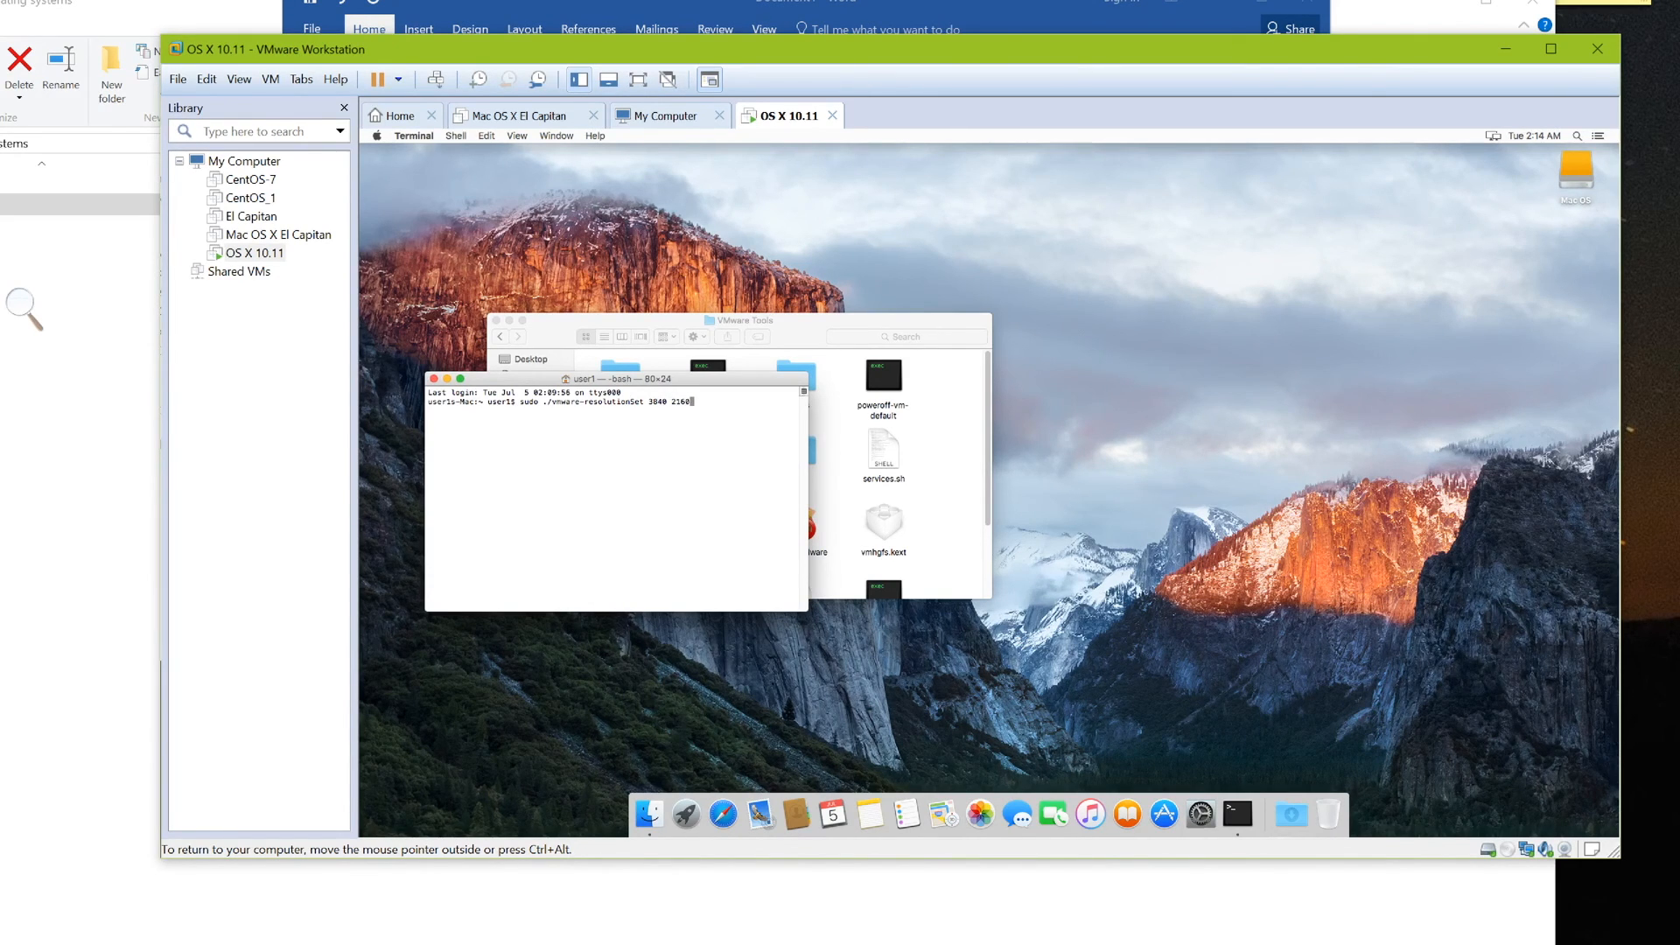
key(Return)
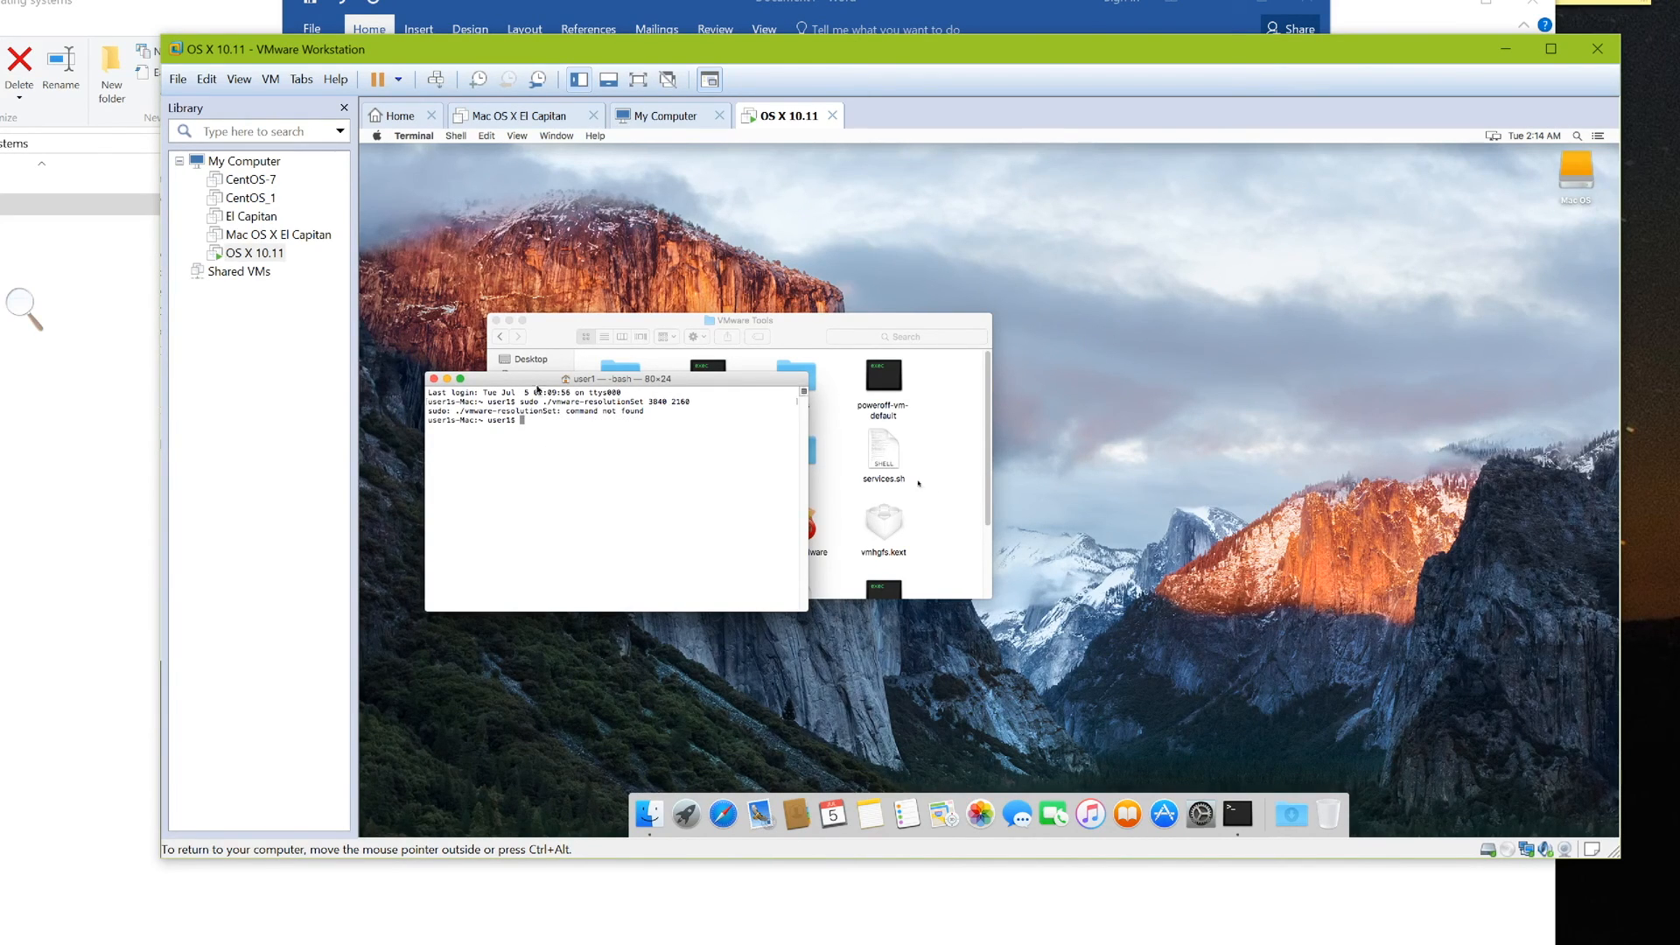
Step: Run sudo ./vmware-resolutionSet 3840 2160 from /Library/Application Support/VMware Tools
text(cd /Library/Application\ Support/VMware\ Tools/)
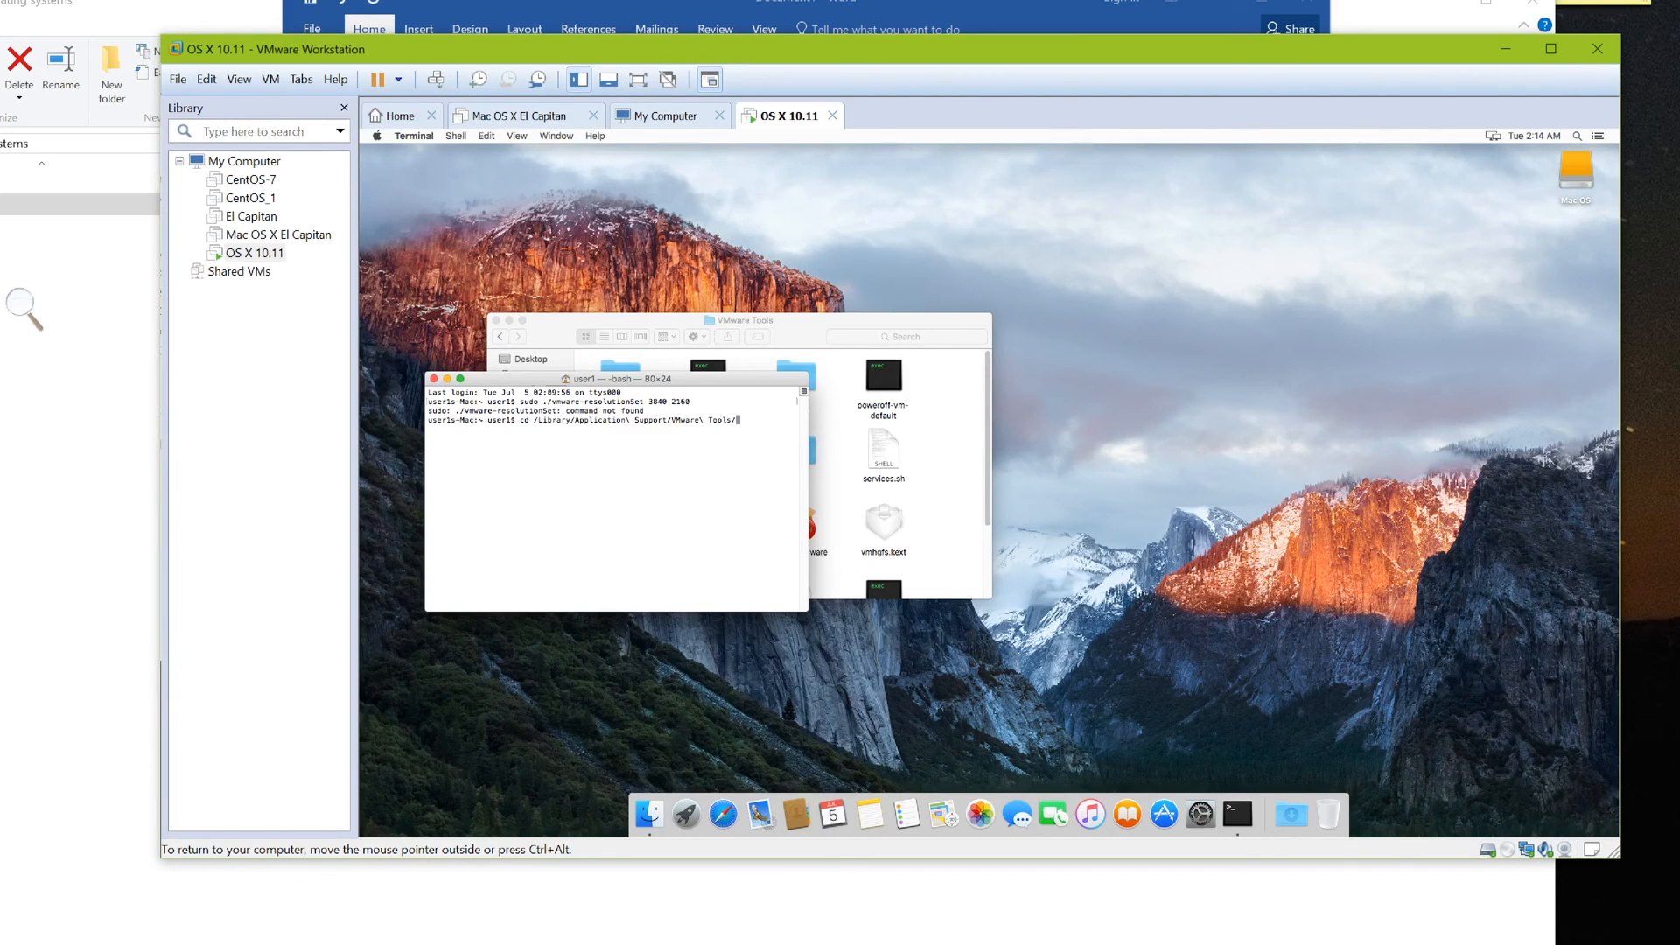
text(sudo ./vmware-resolutionSet 3840 2160)
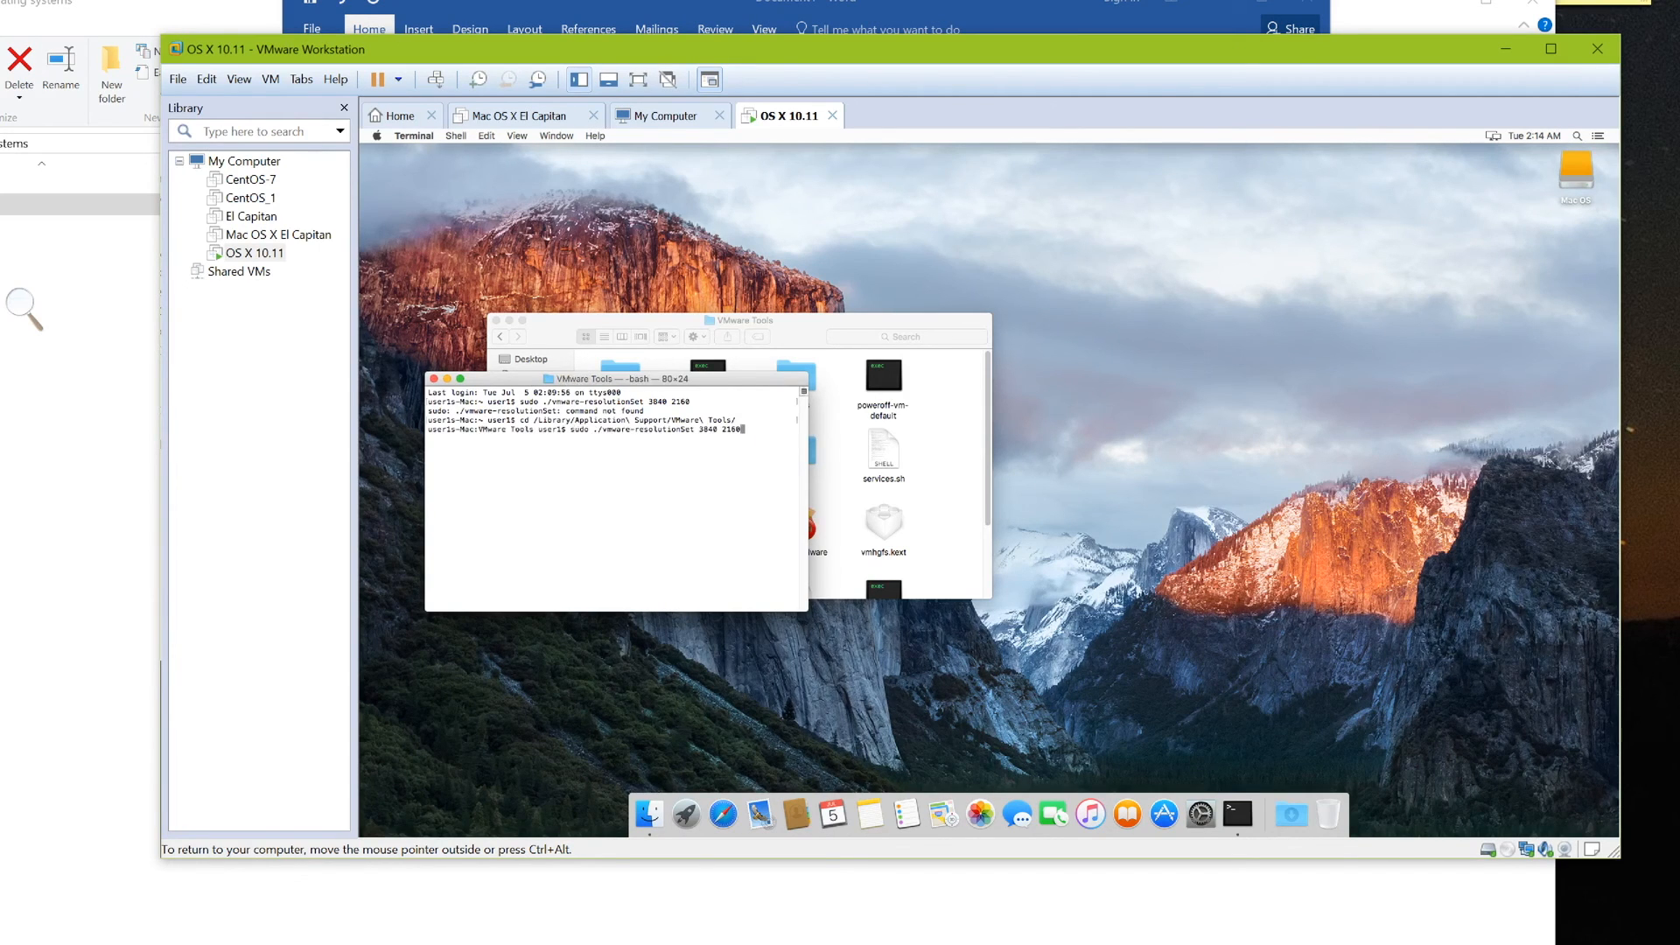
key(Return)
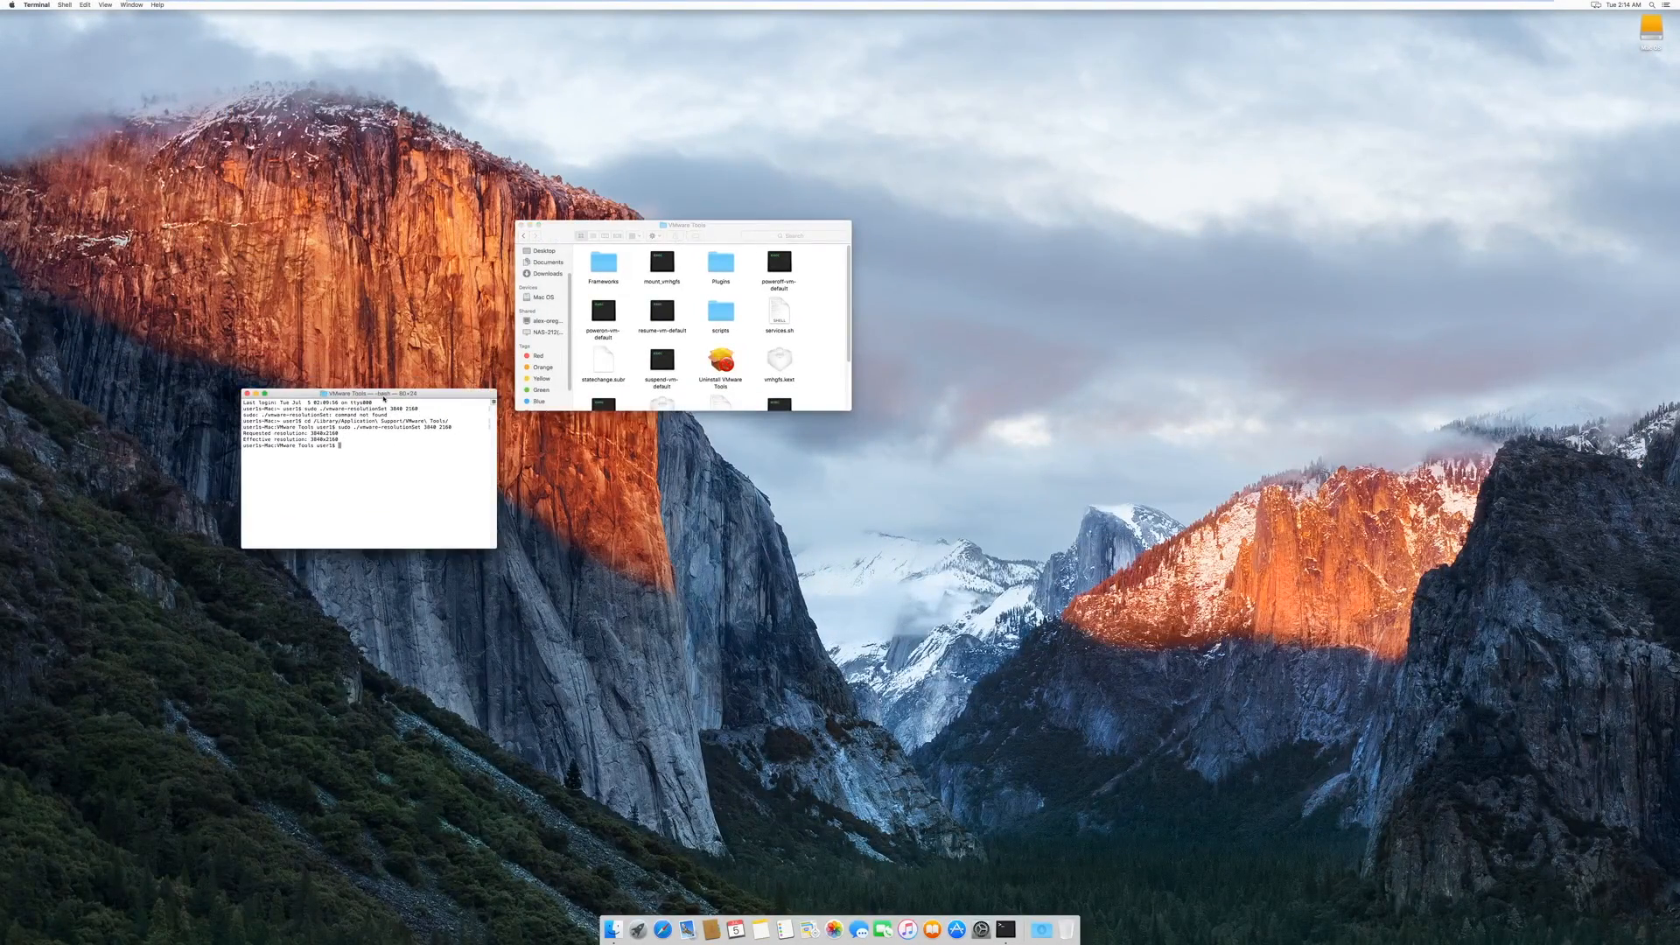
Step: Set DisplayResolutionEnabled true in com.apple.windowserver.plist with sudo defaults write
drag(367, 393, 383, 411)
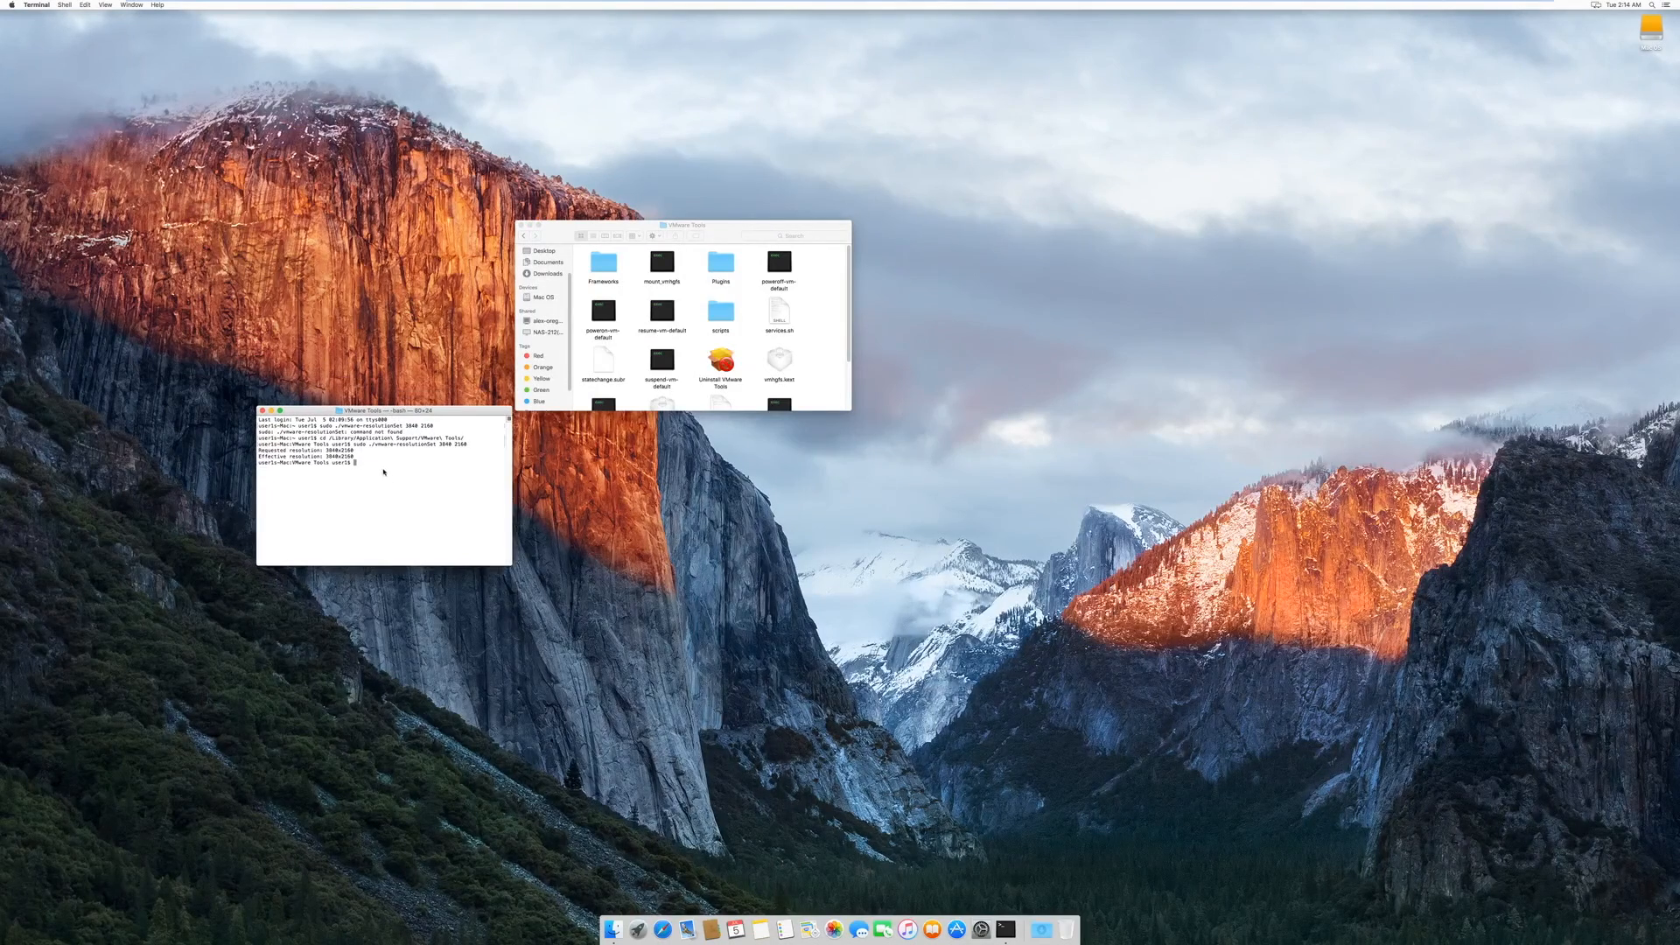
text(sudo defaults write /Library/Preferences/com.apple.windowserver.plist DisplayResolutionEnabled -bool true)
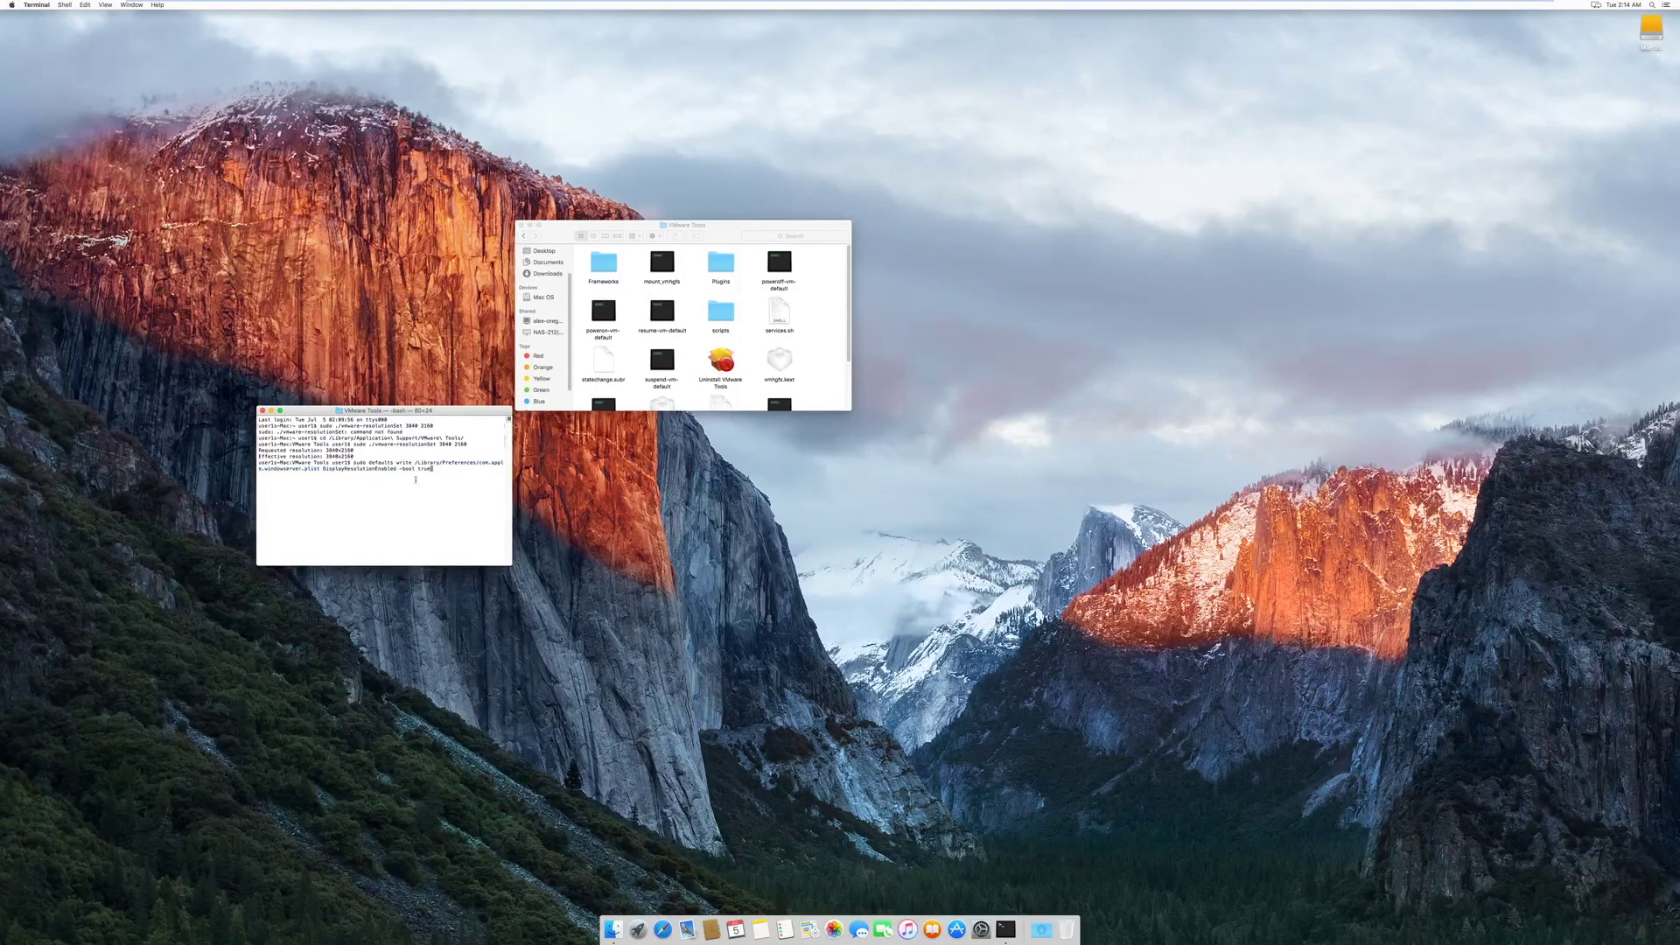
drag(343, 410, 656, 524)
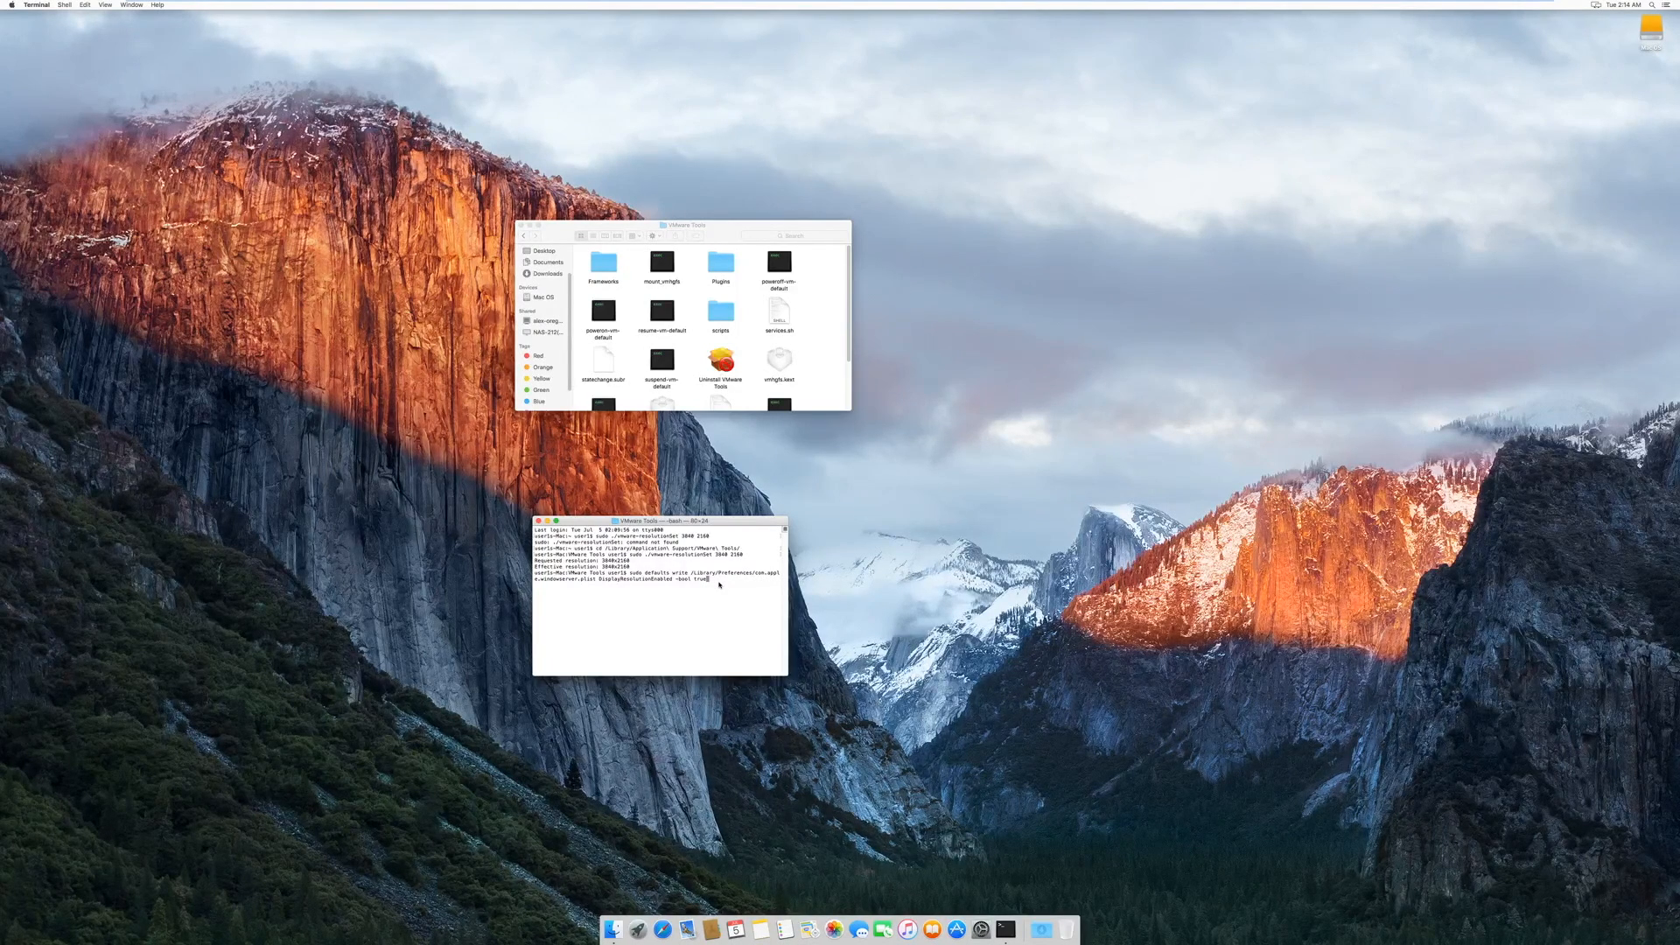
key(Return)
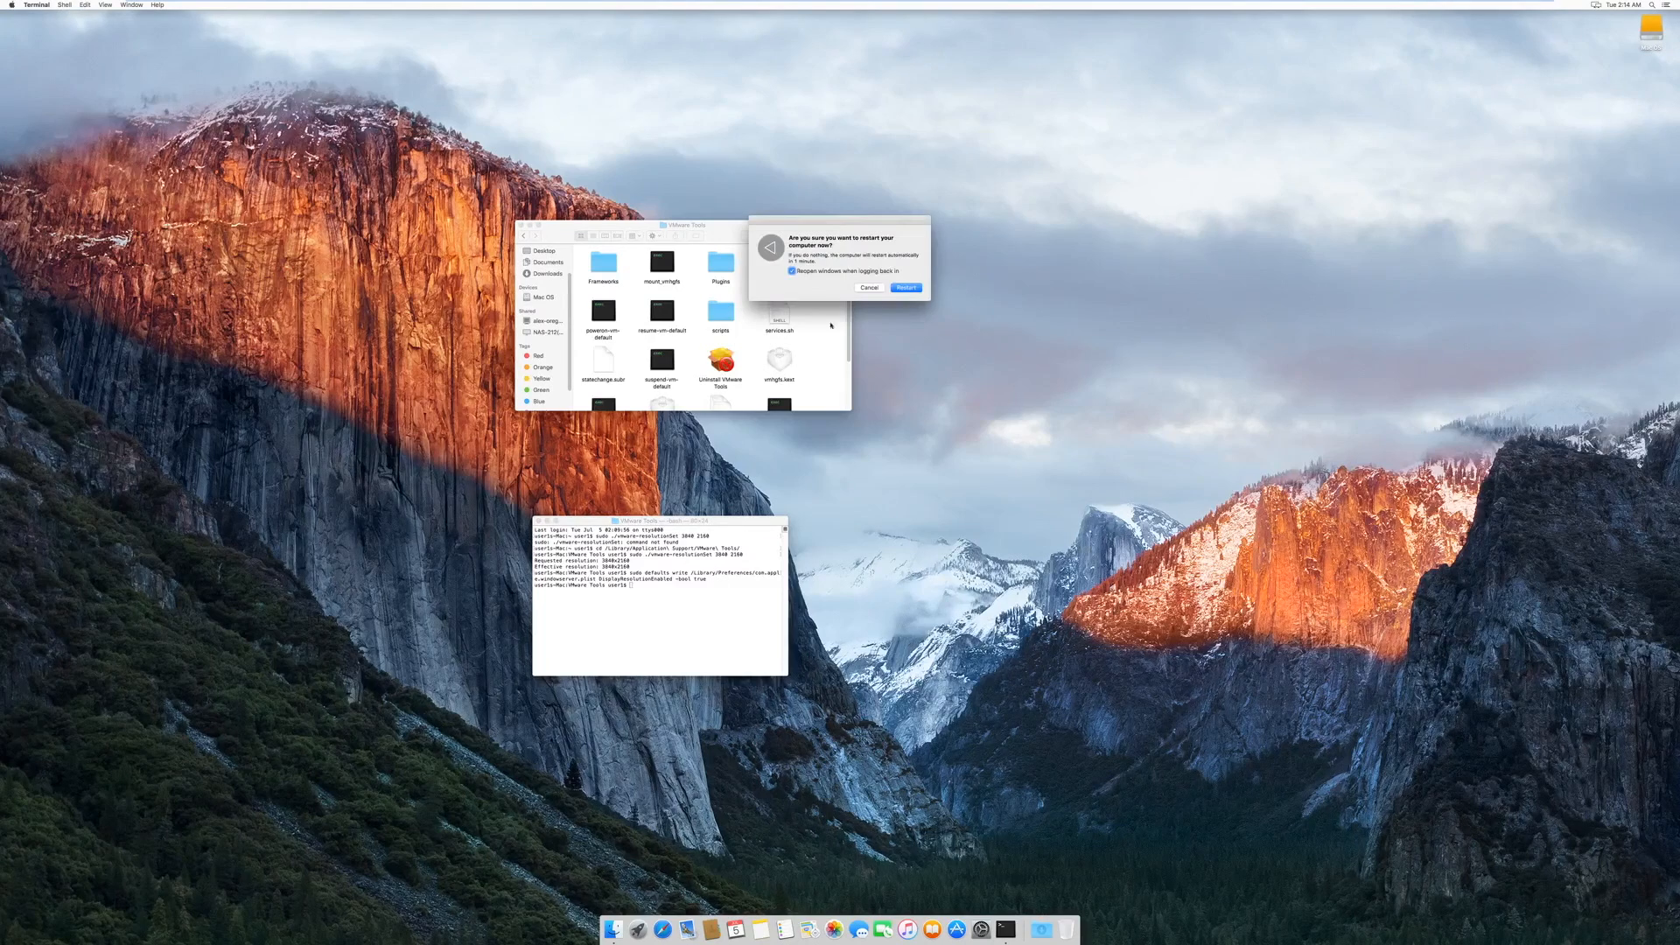
Step: Restart with 'Reopen windows when logging back in' unchecked, then log back in
click(791, 271)
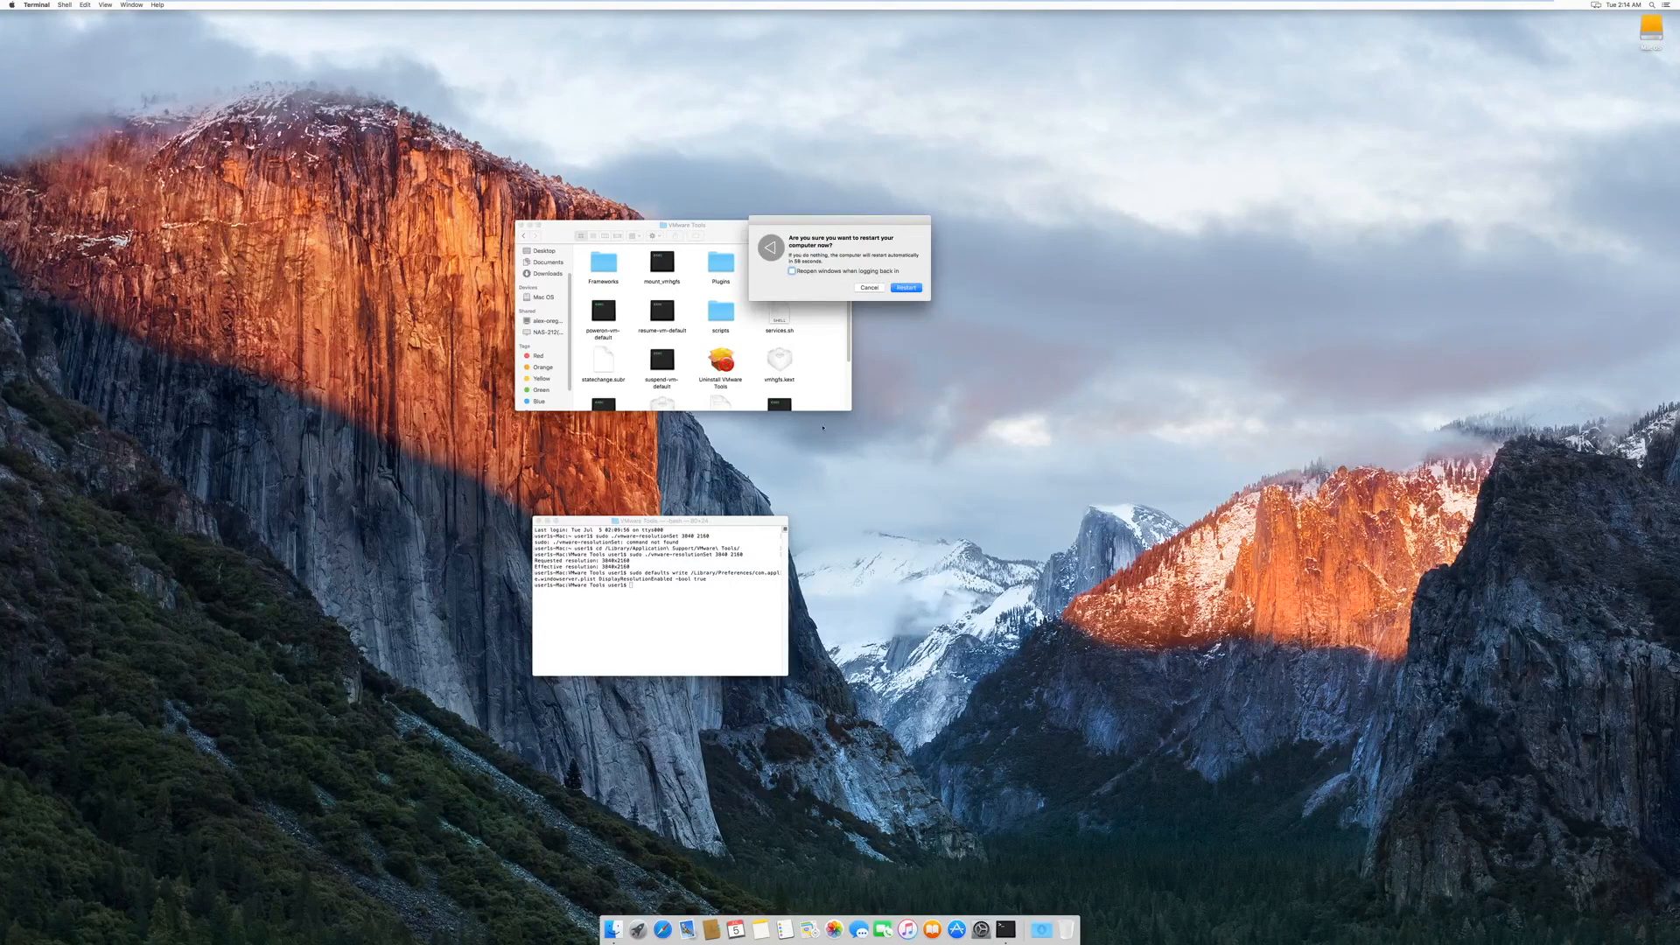
click(906, 287)
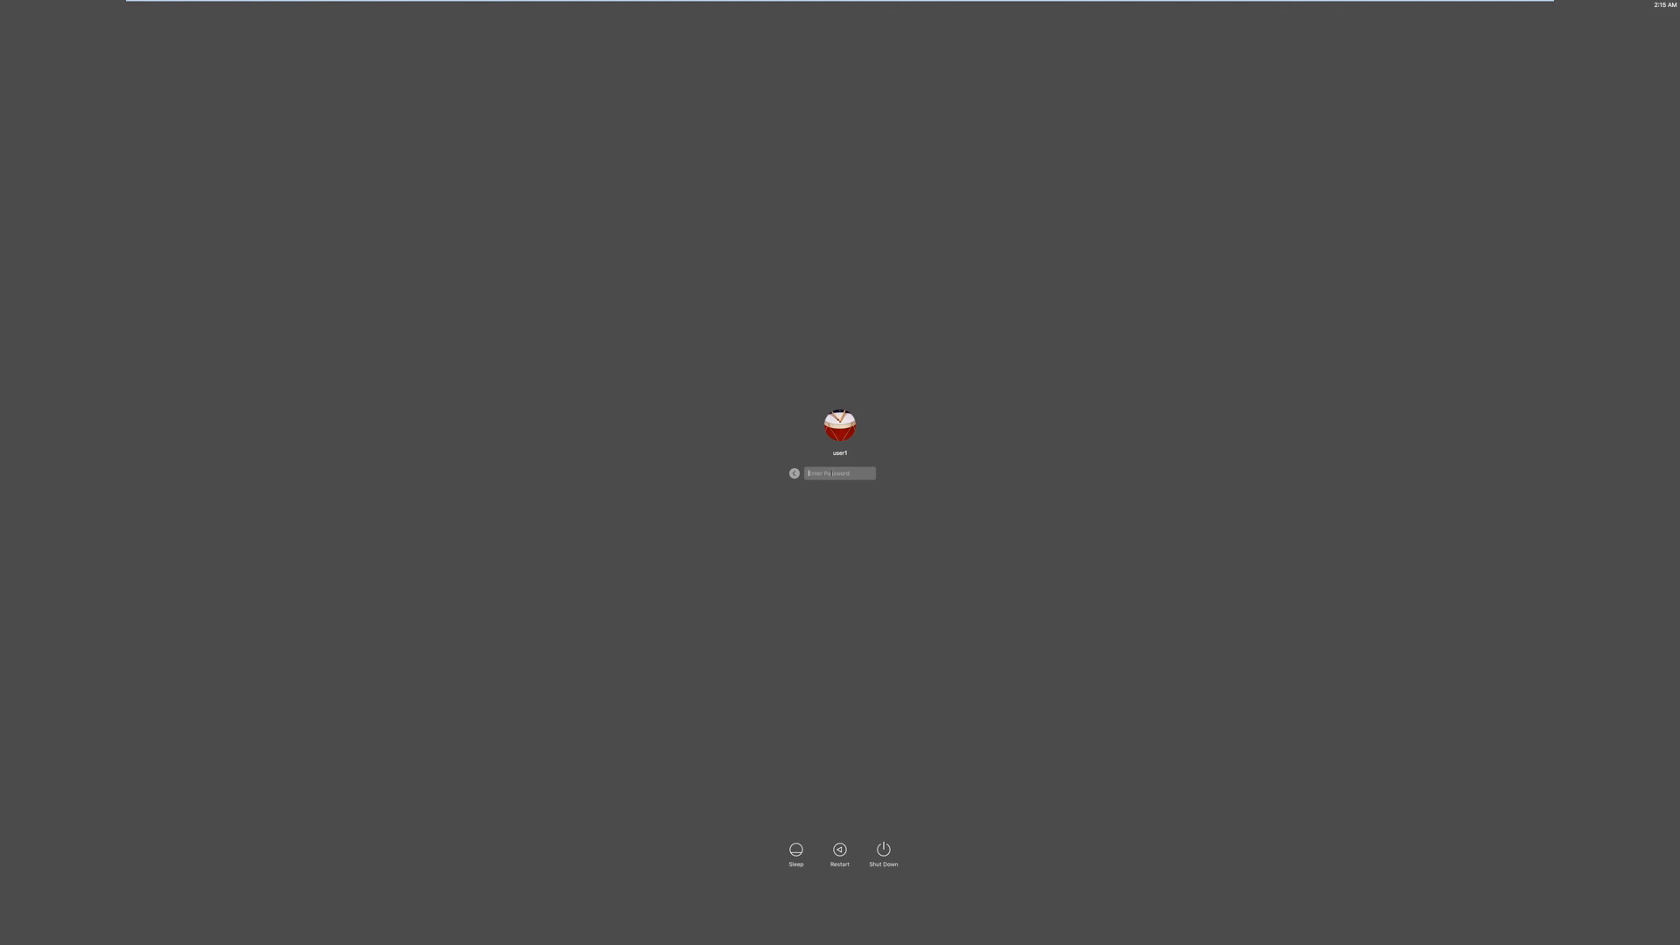
text(password)
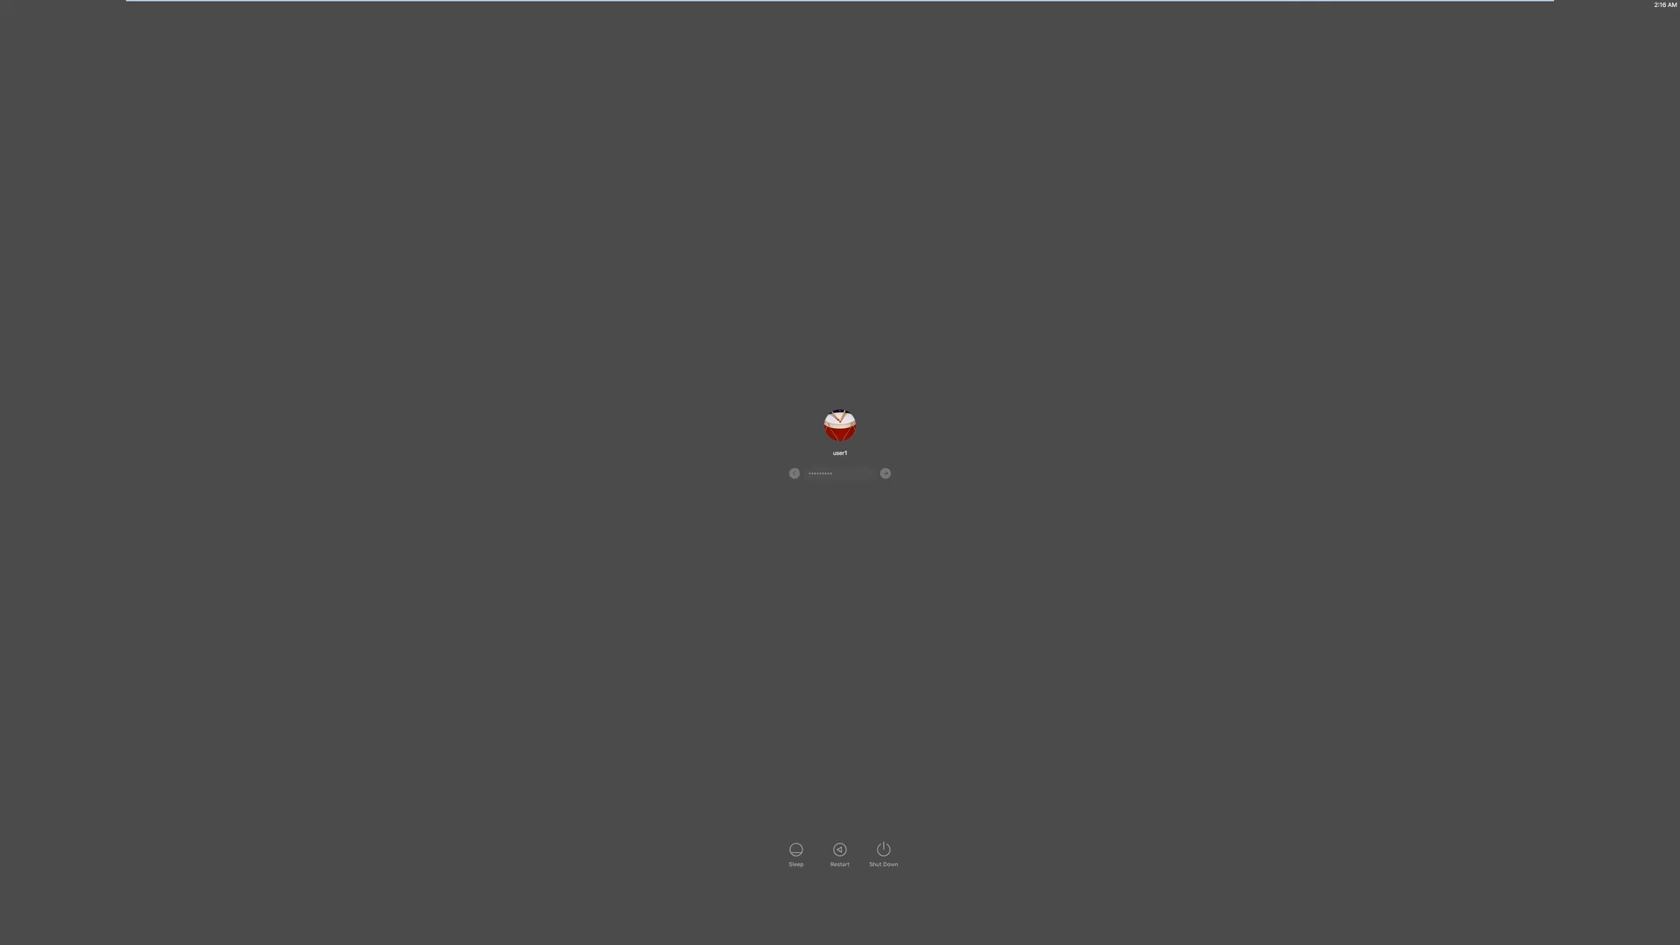
click(885, 473)
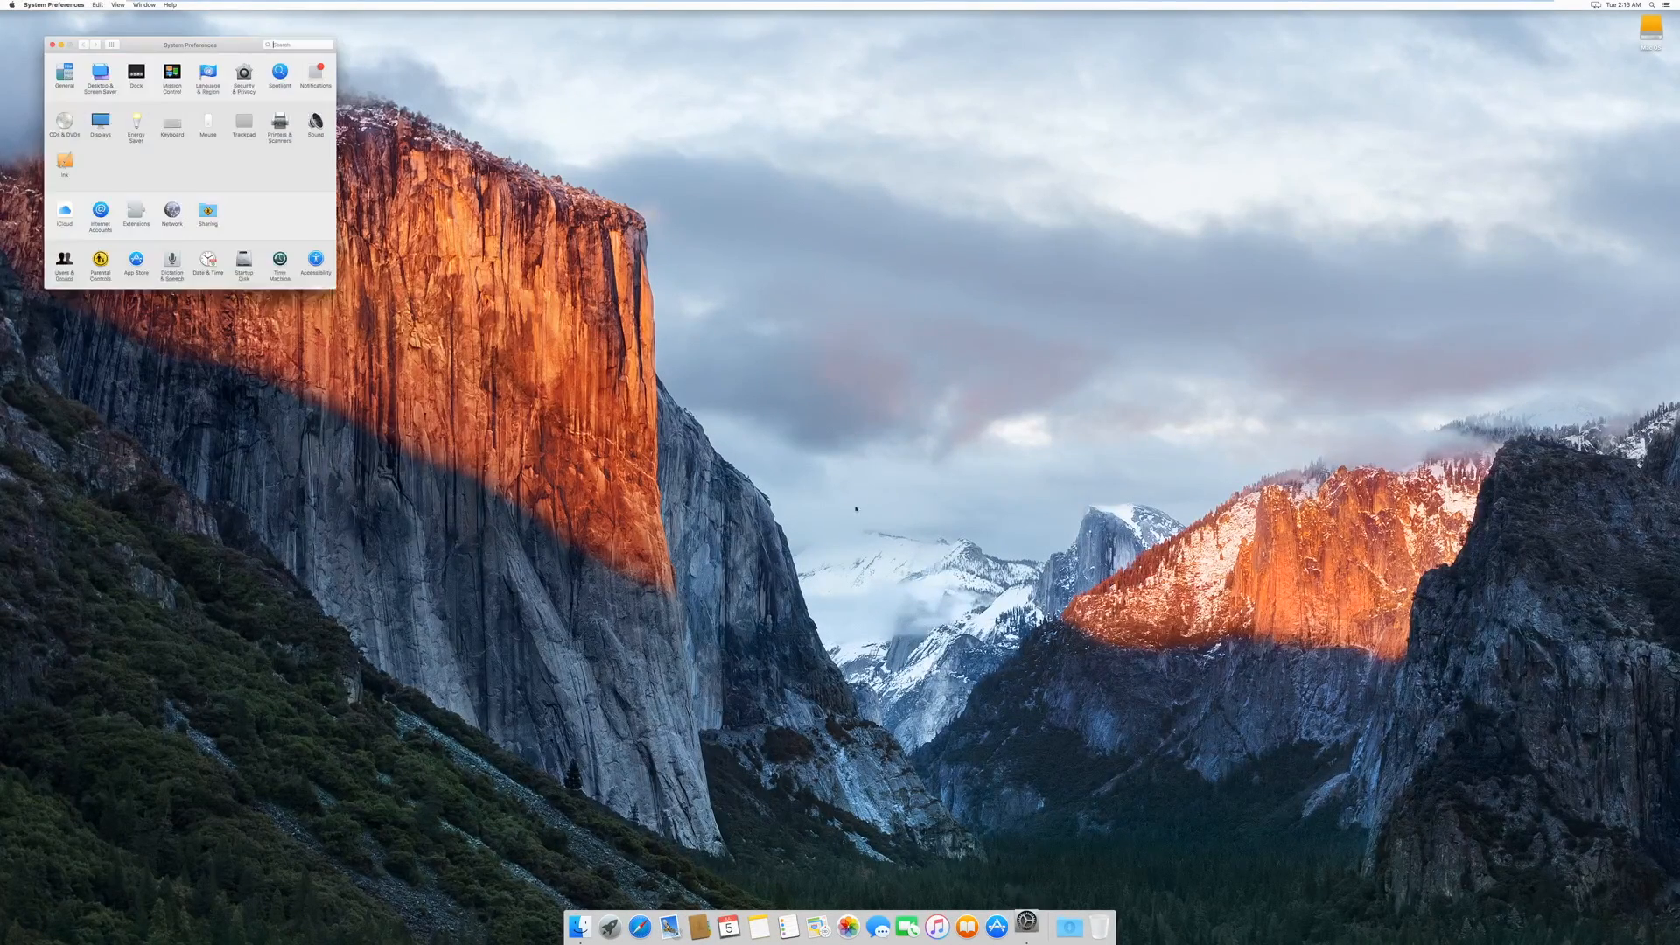
Step: Open Displays in System Preferences, centre its window, and close the stray Finder window
click(99, 125)
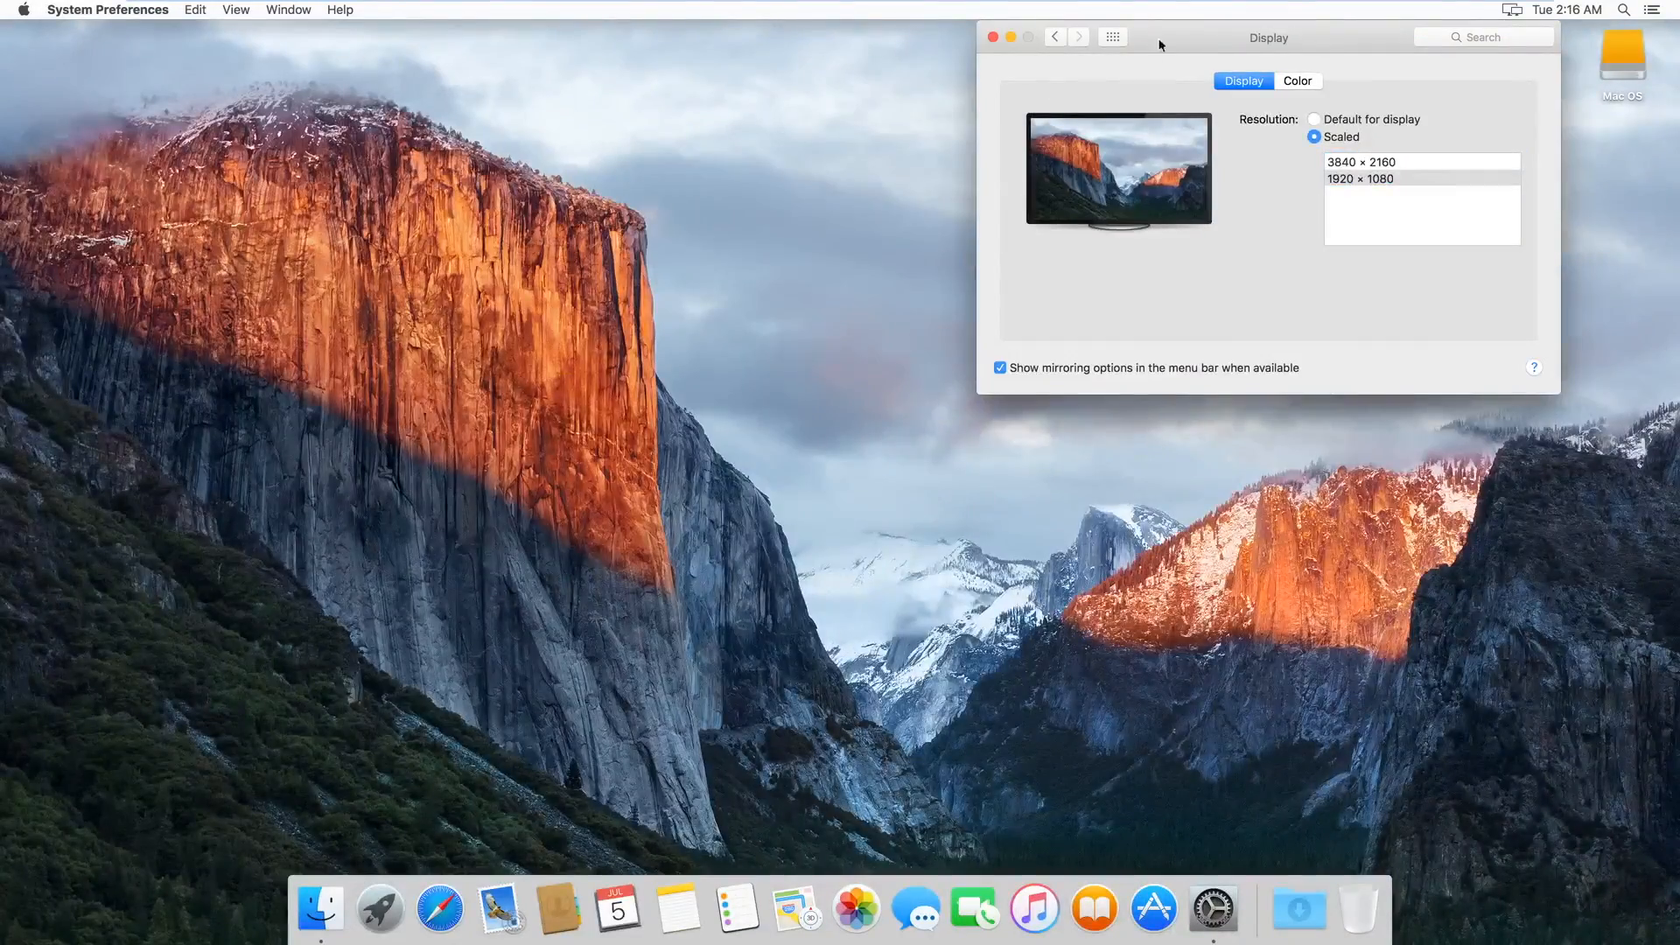
drag(1268, 37, 789, 351)
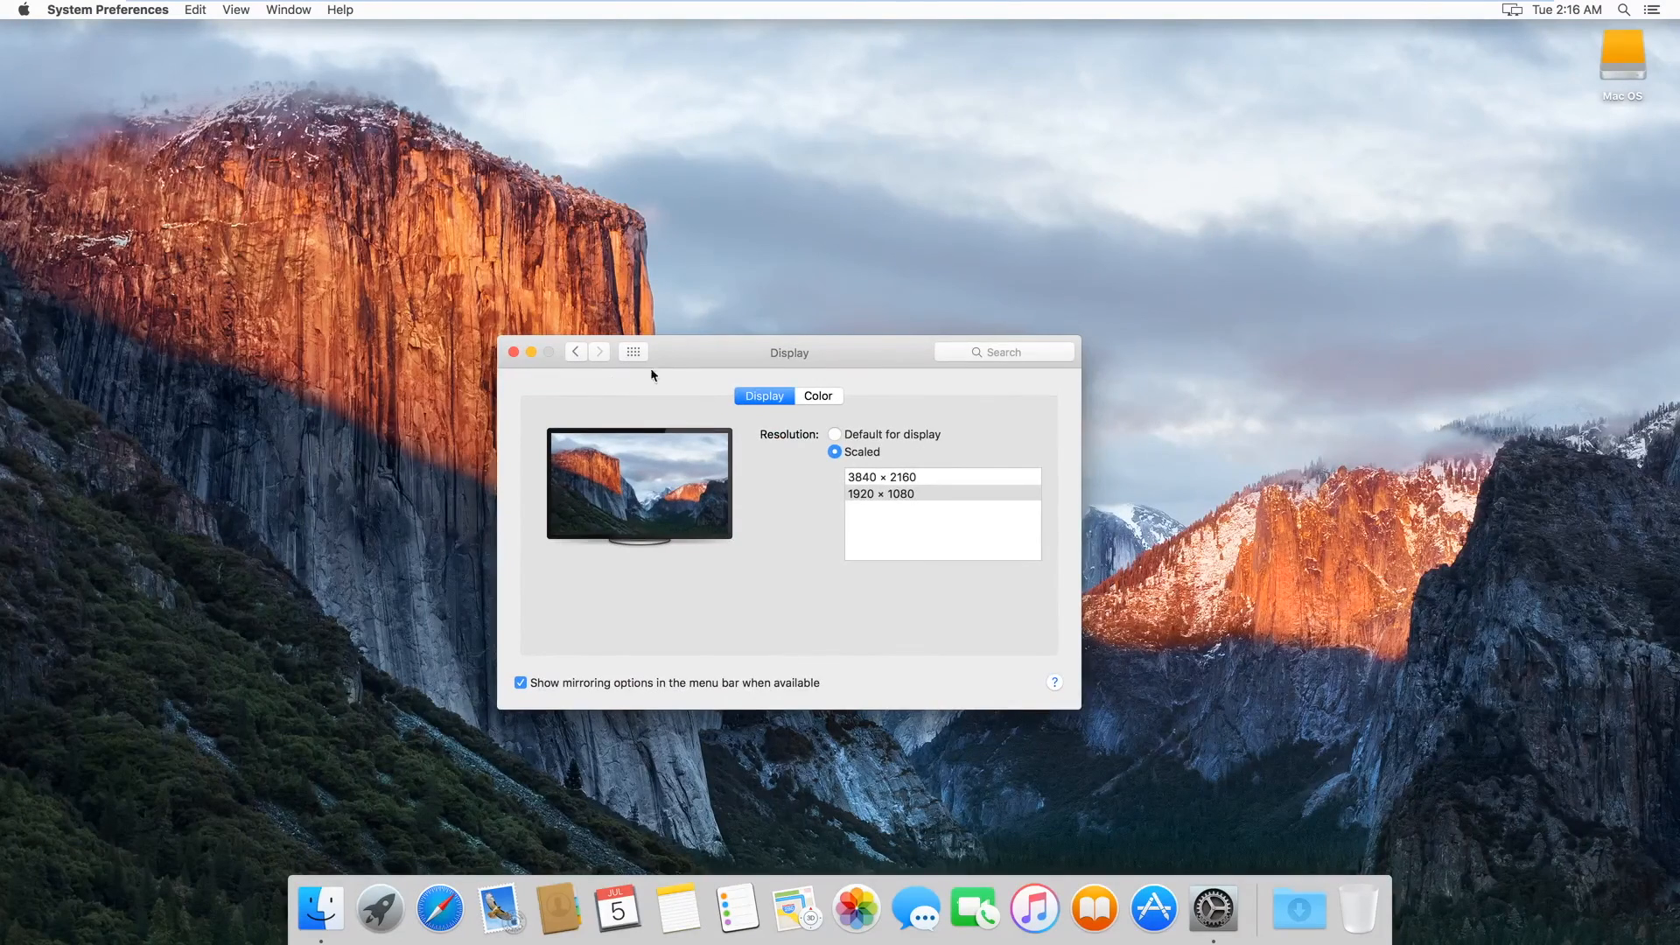
click(26, 9)
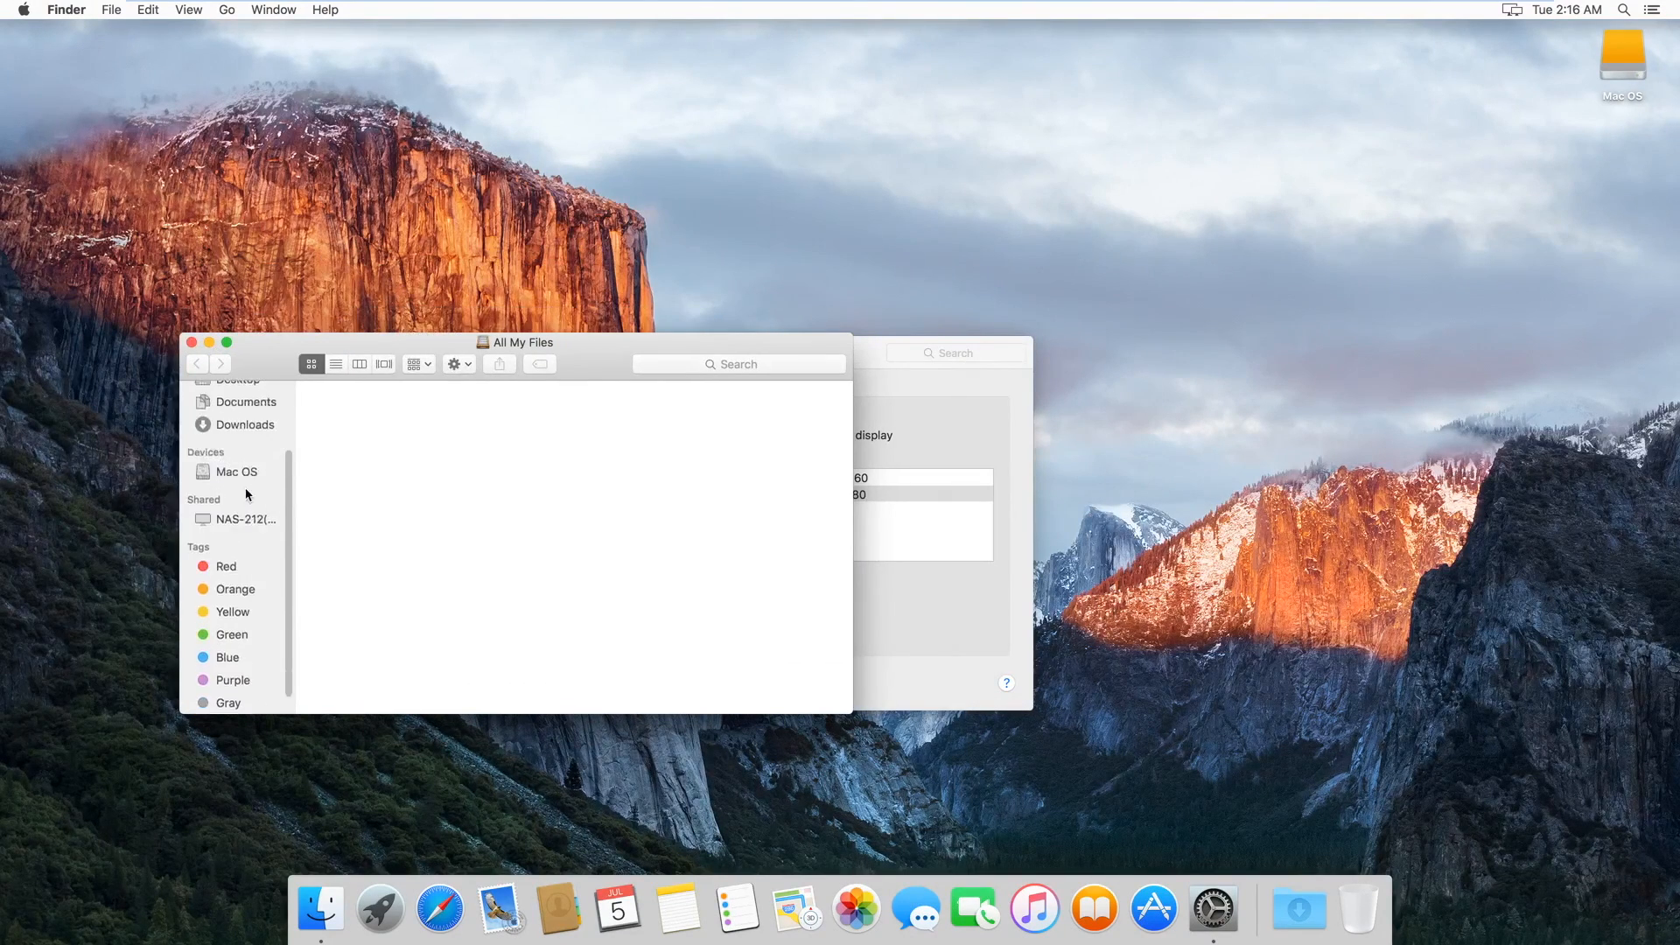
click(243, 458)
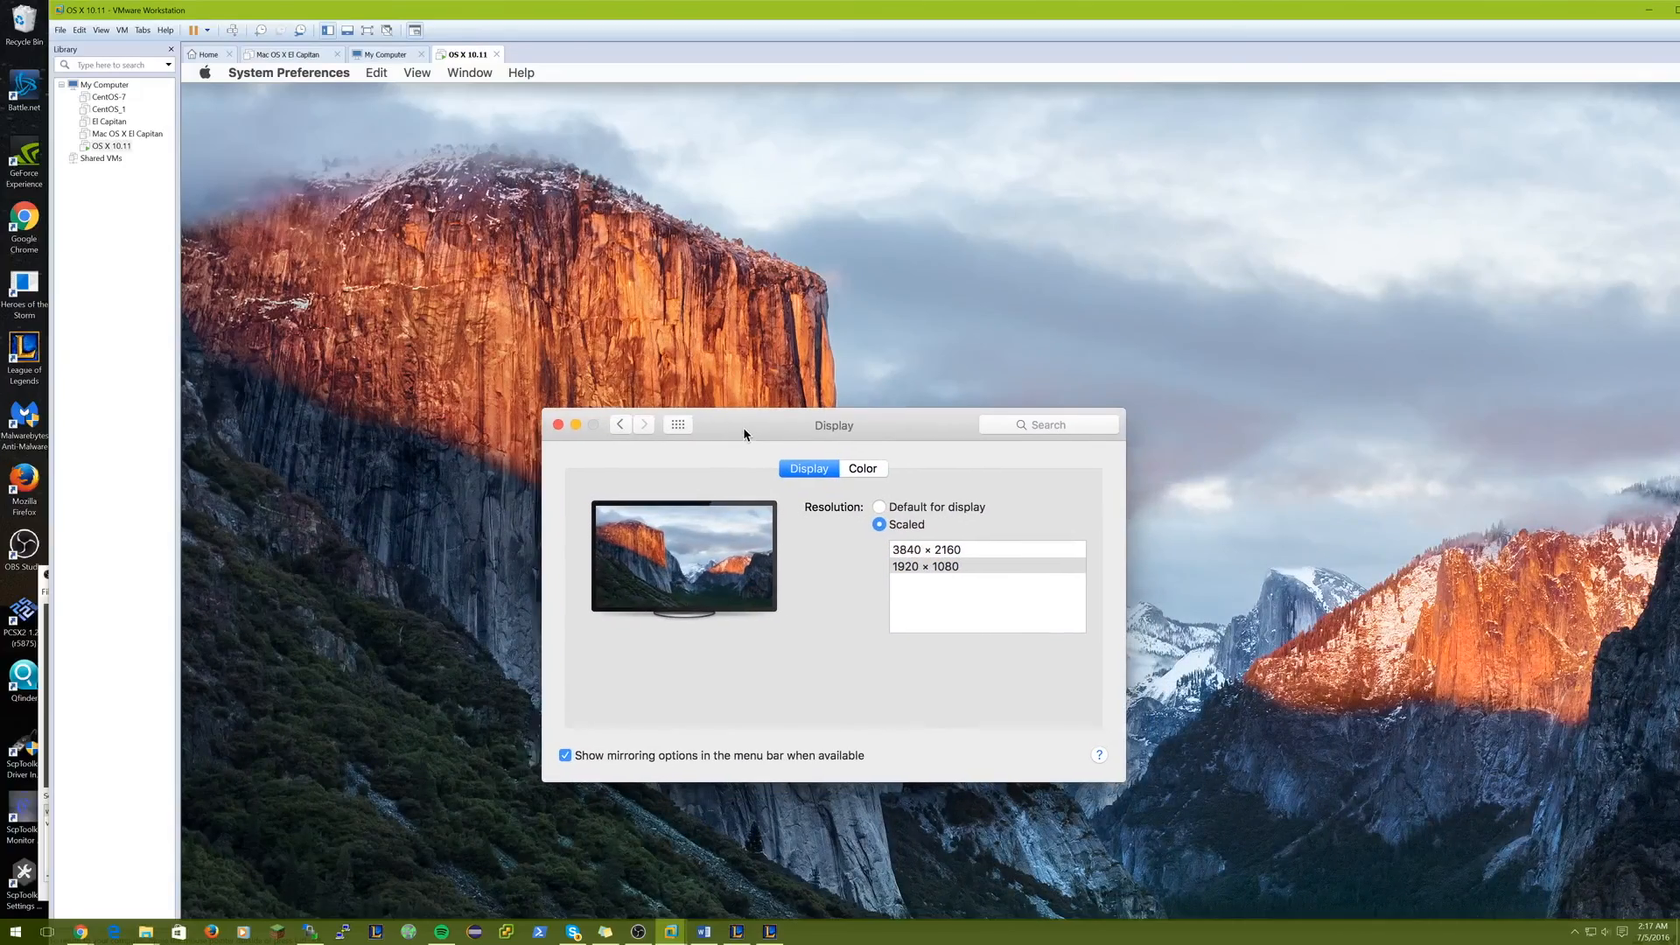
mouse_move(543, 120)
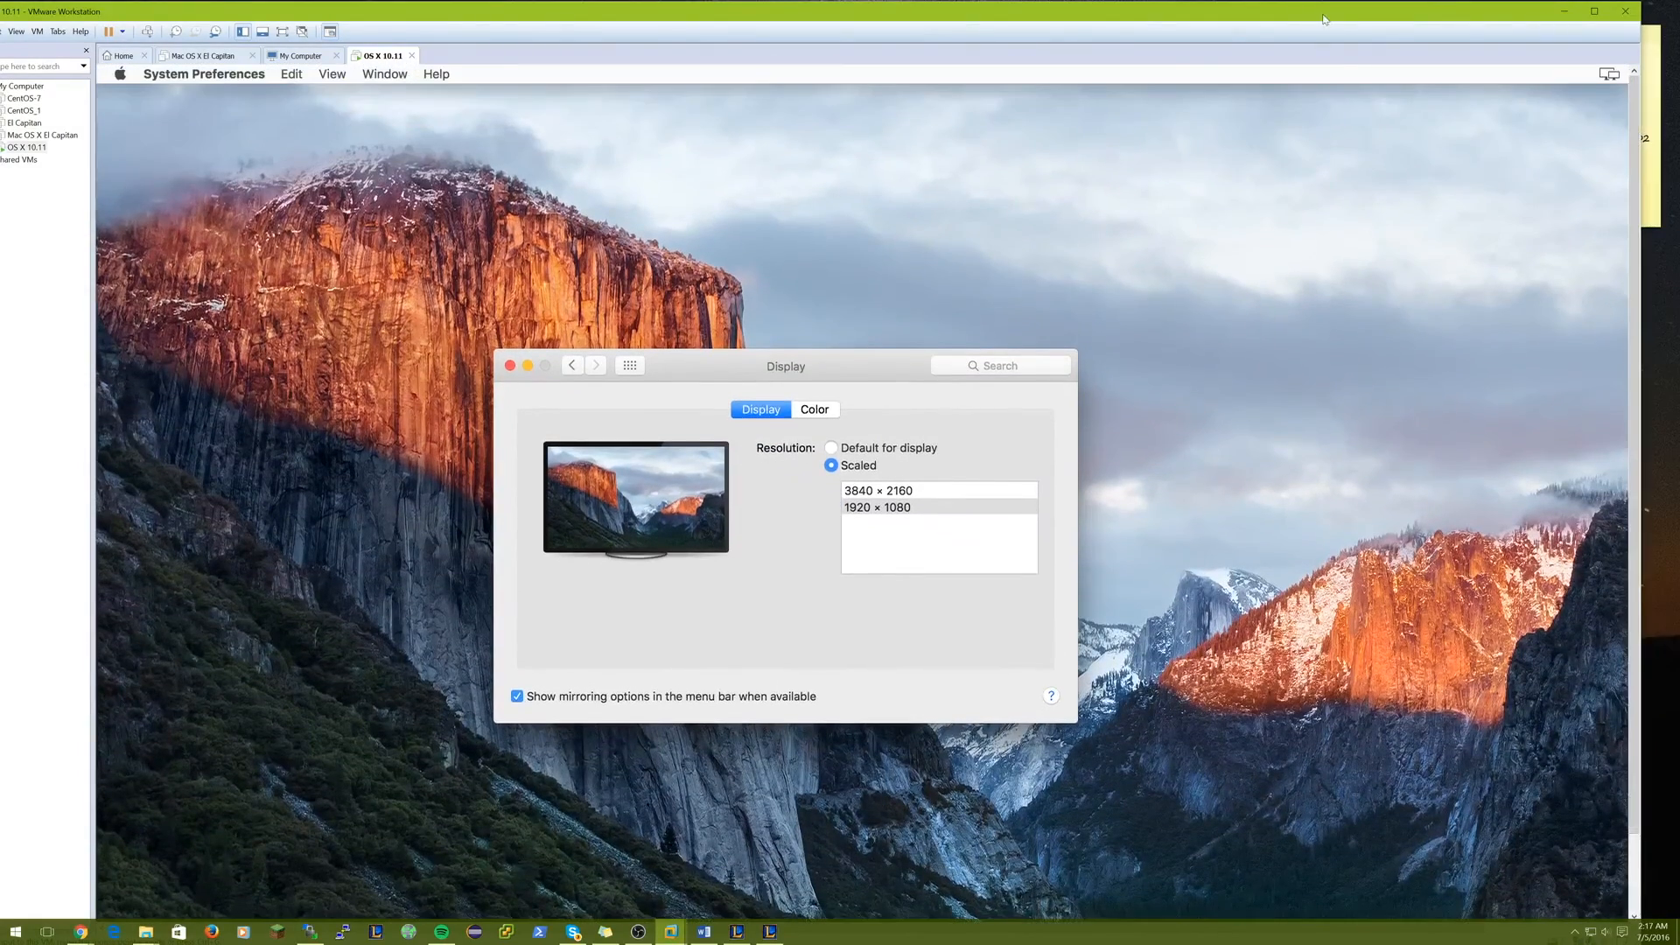
mouse_move(1583, 446)
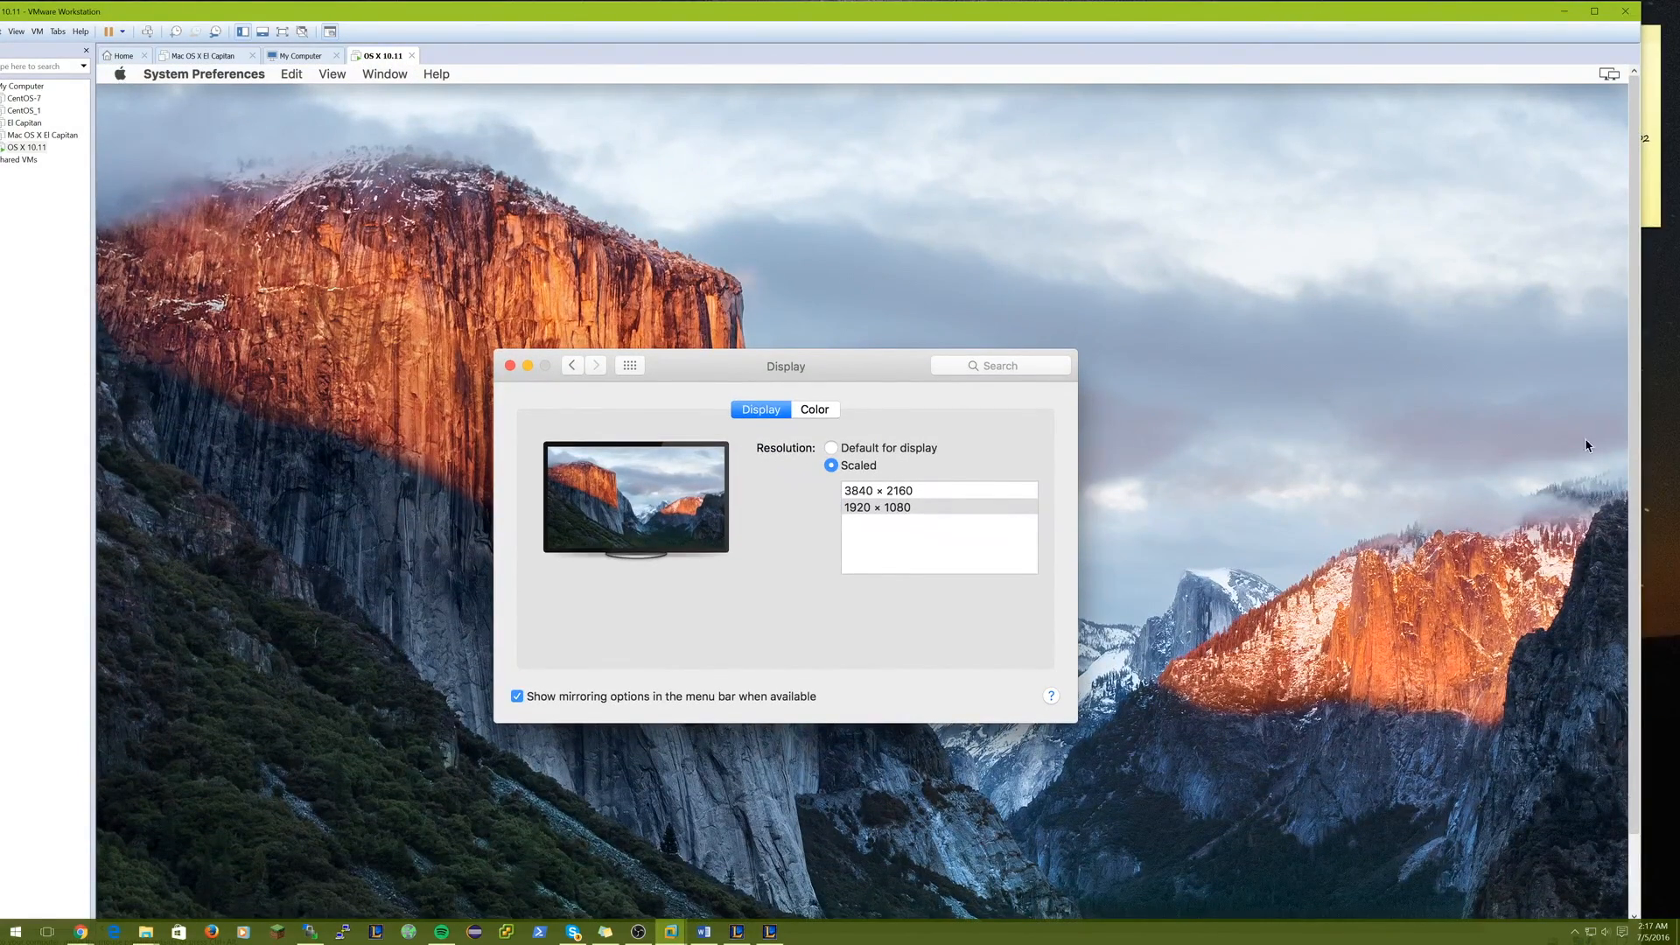